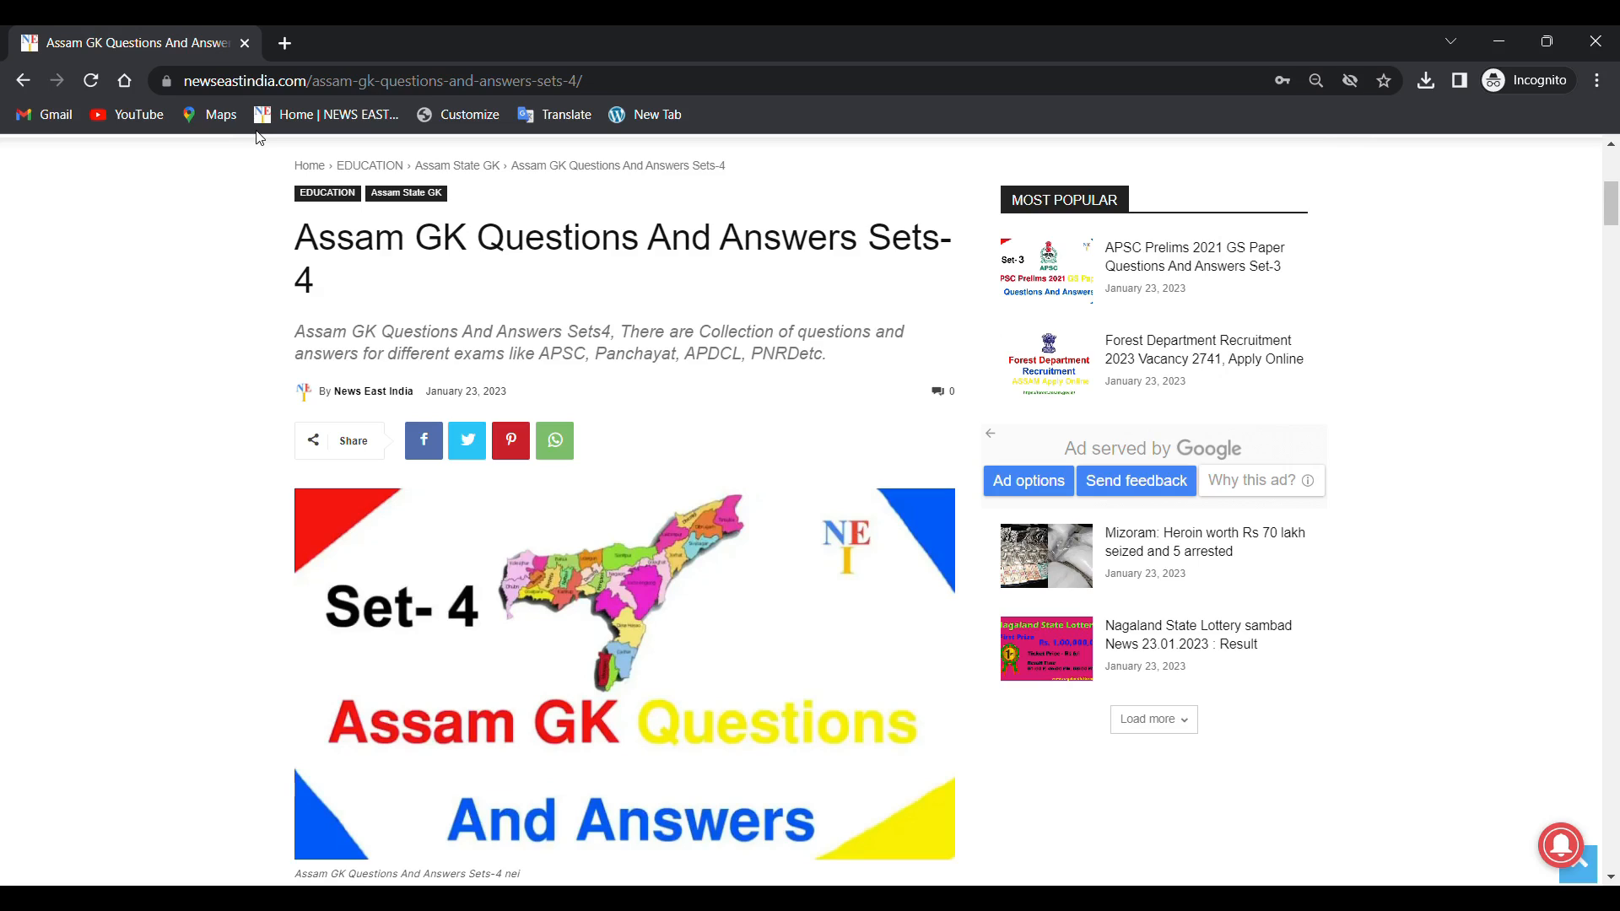
mouse_move(445, 275)
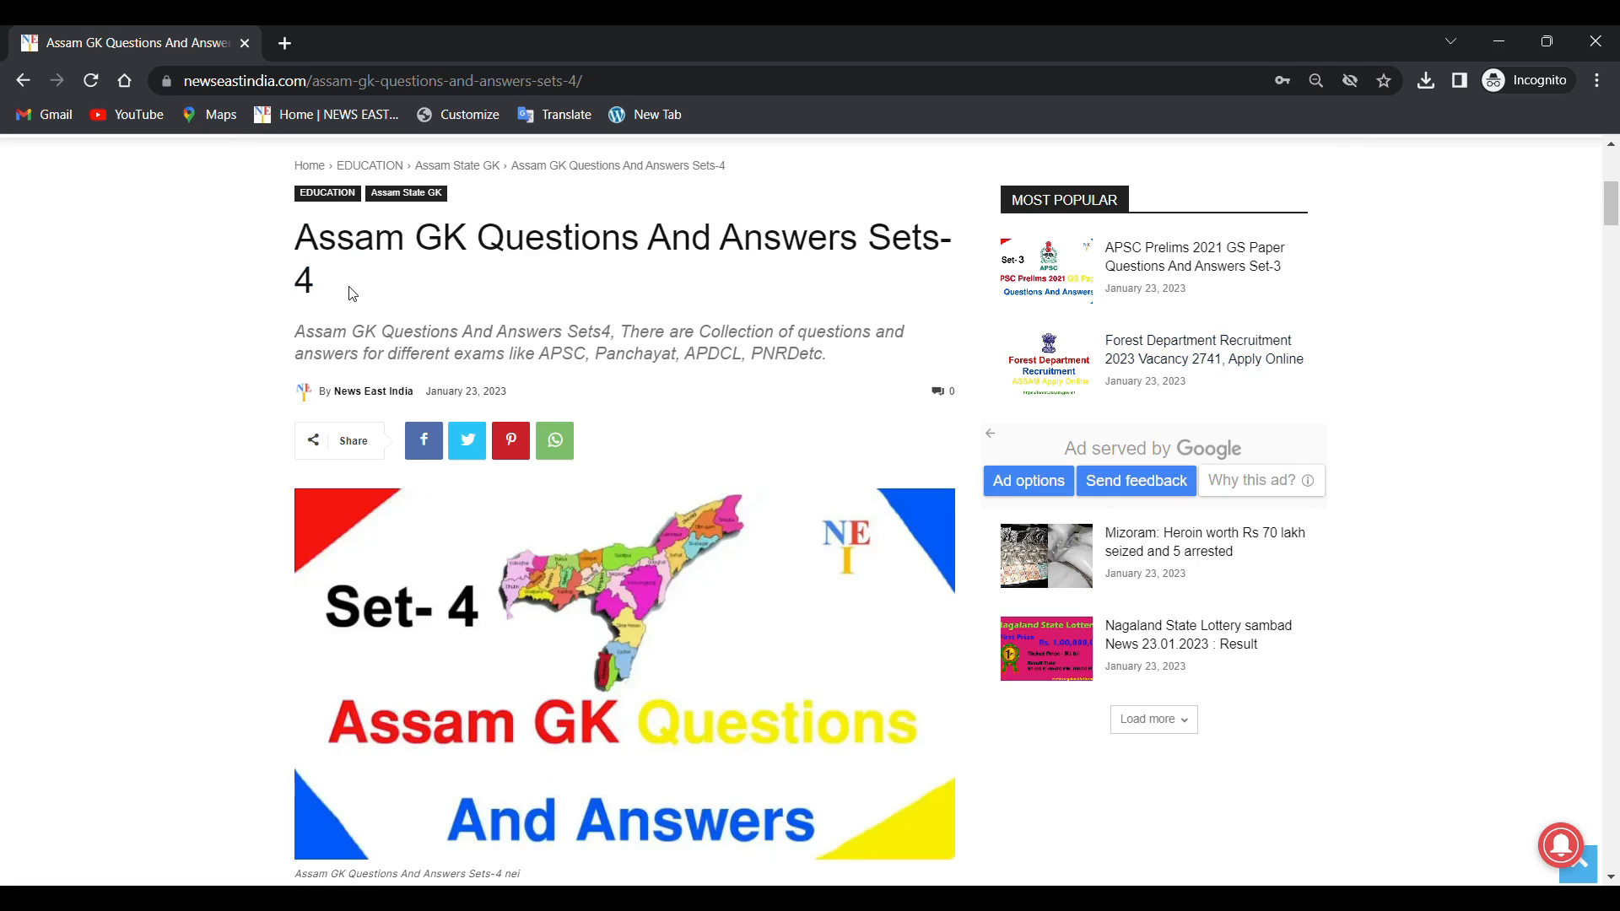
mouse_move(633, 272)
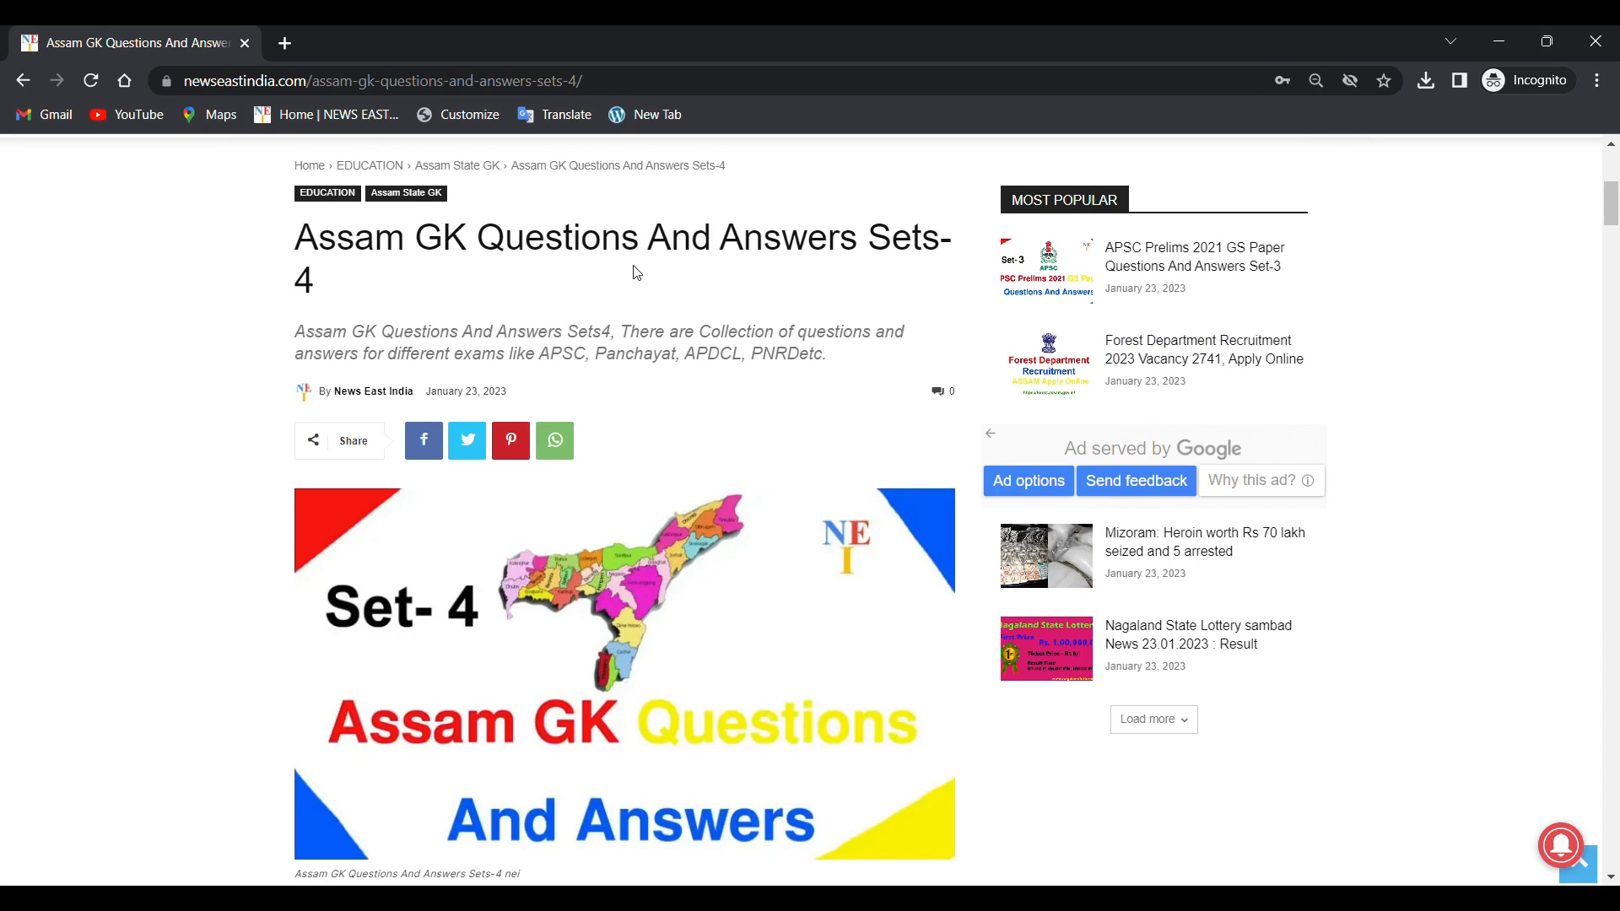
Step: Scroll past the header image and ad to question 1 and its answer, Bhaity
scroll("down", 3)
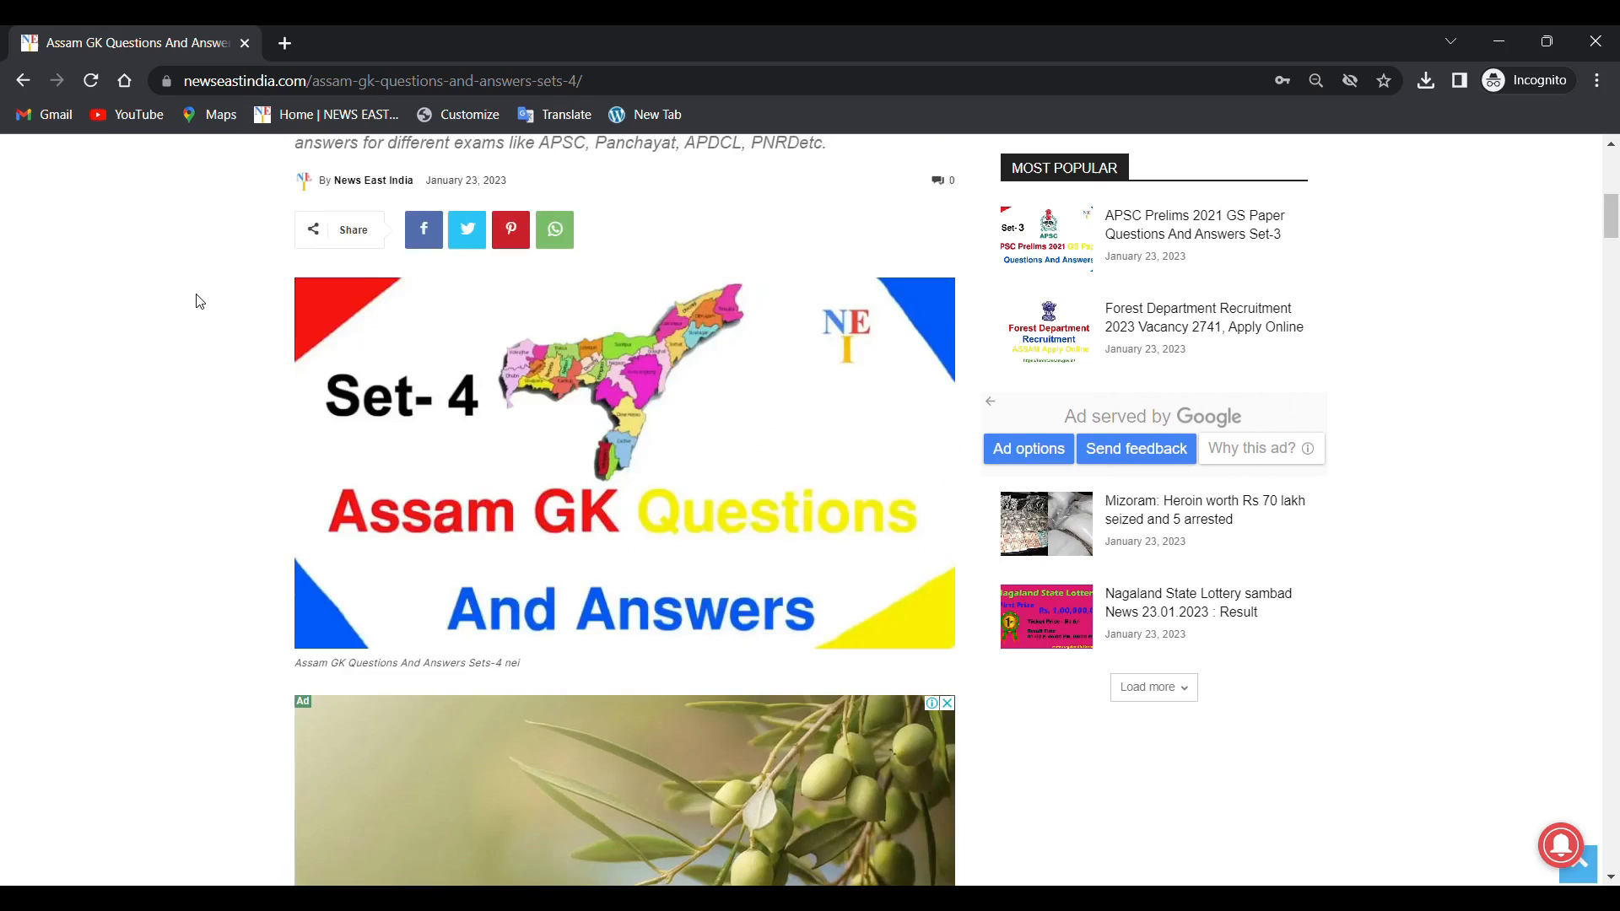
scroll("down", 3)
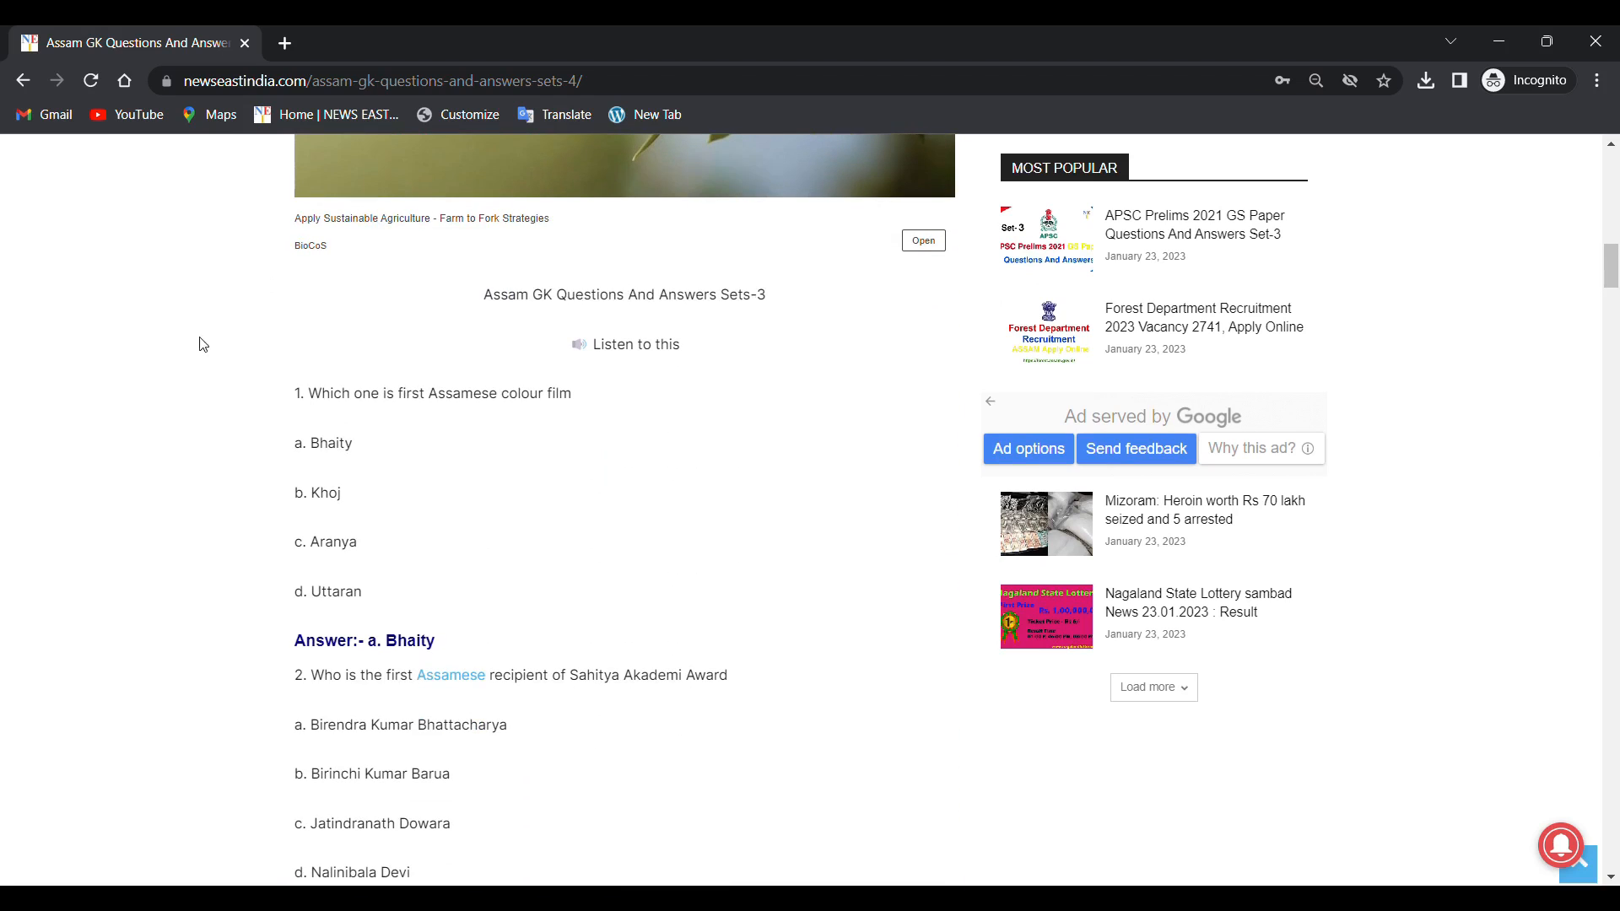
mouse_move(603, 445)
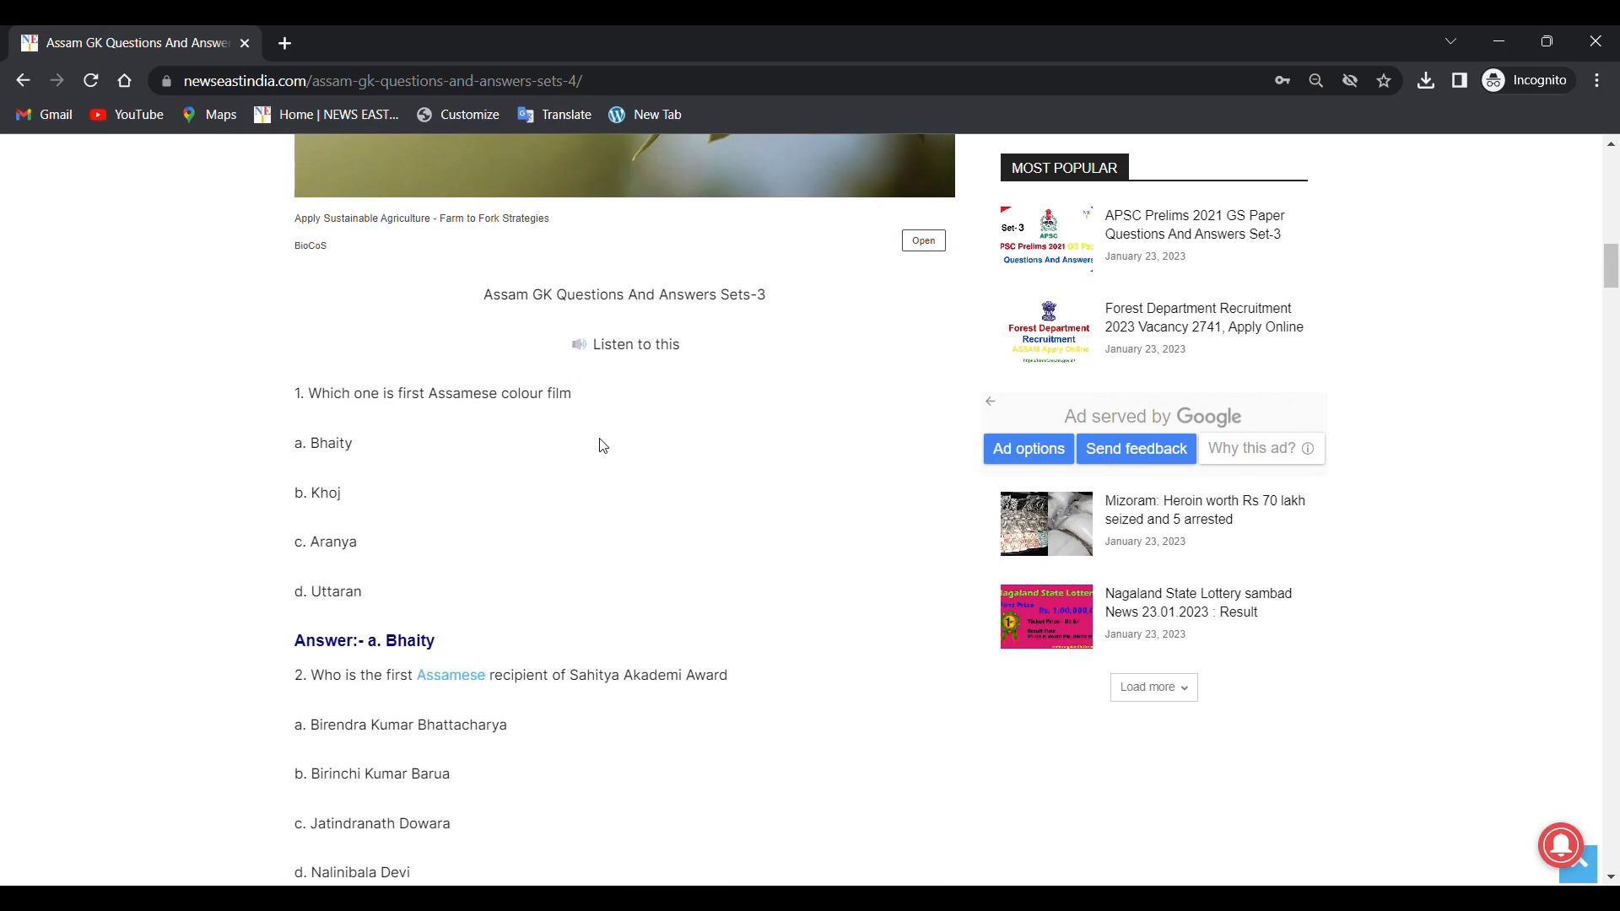
mouse_move(440, 415)
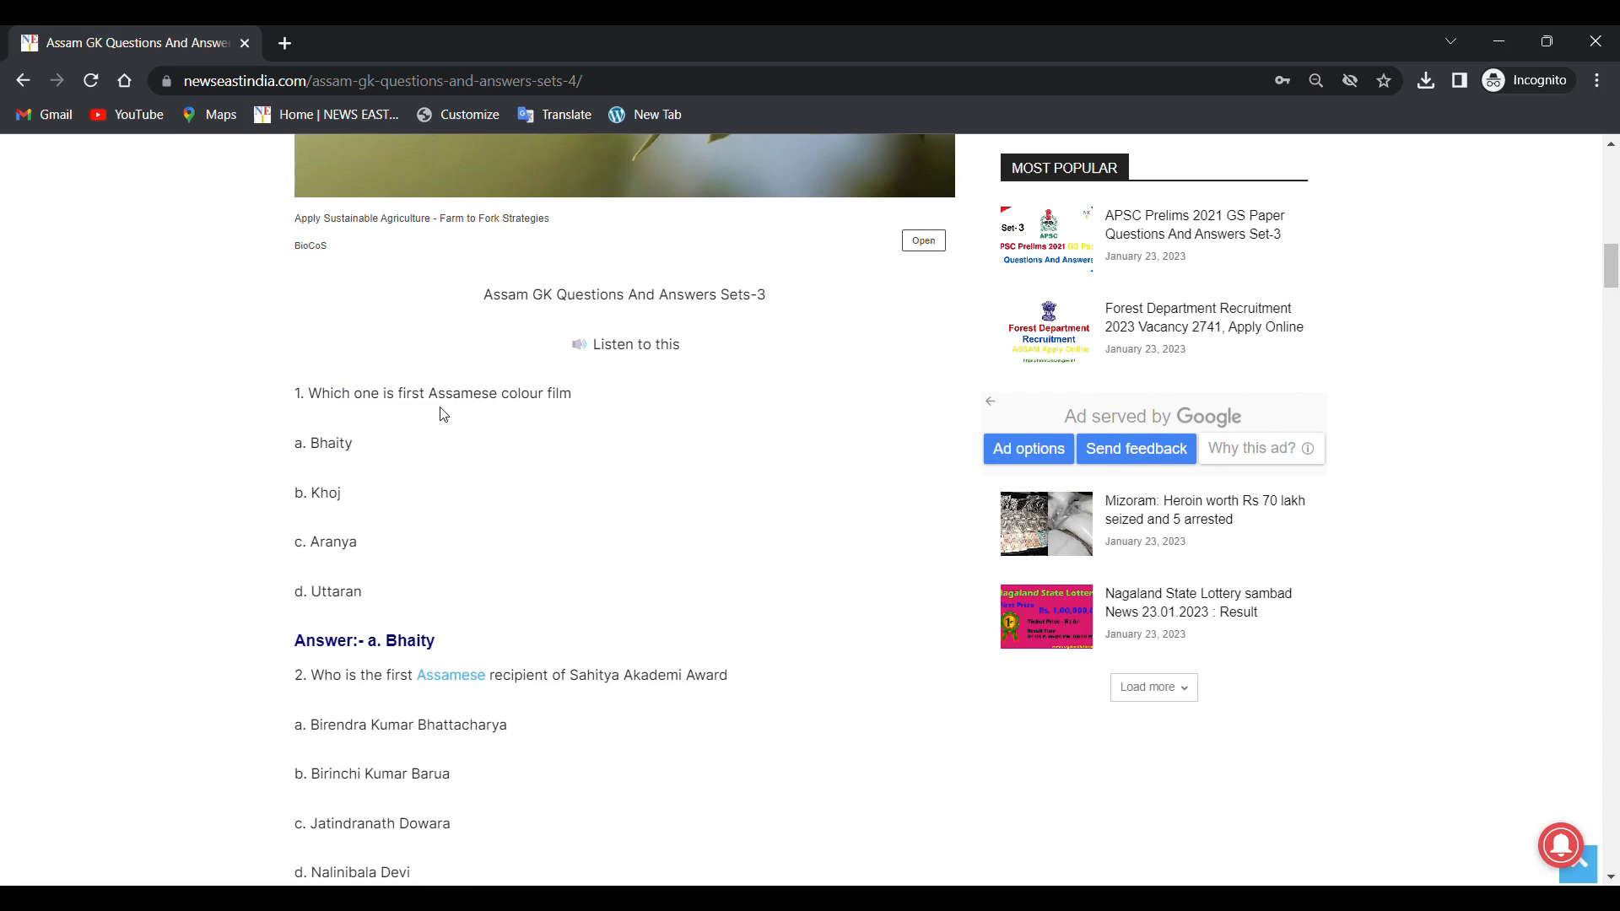
mouse_move(275, 446)
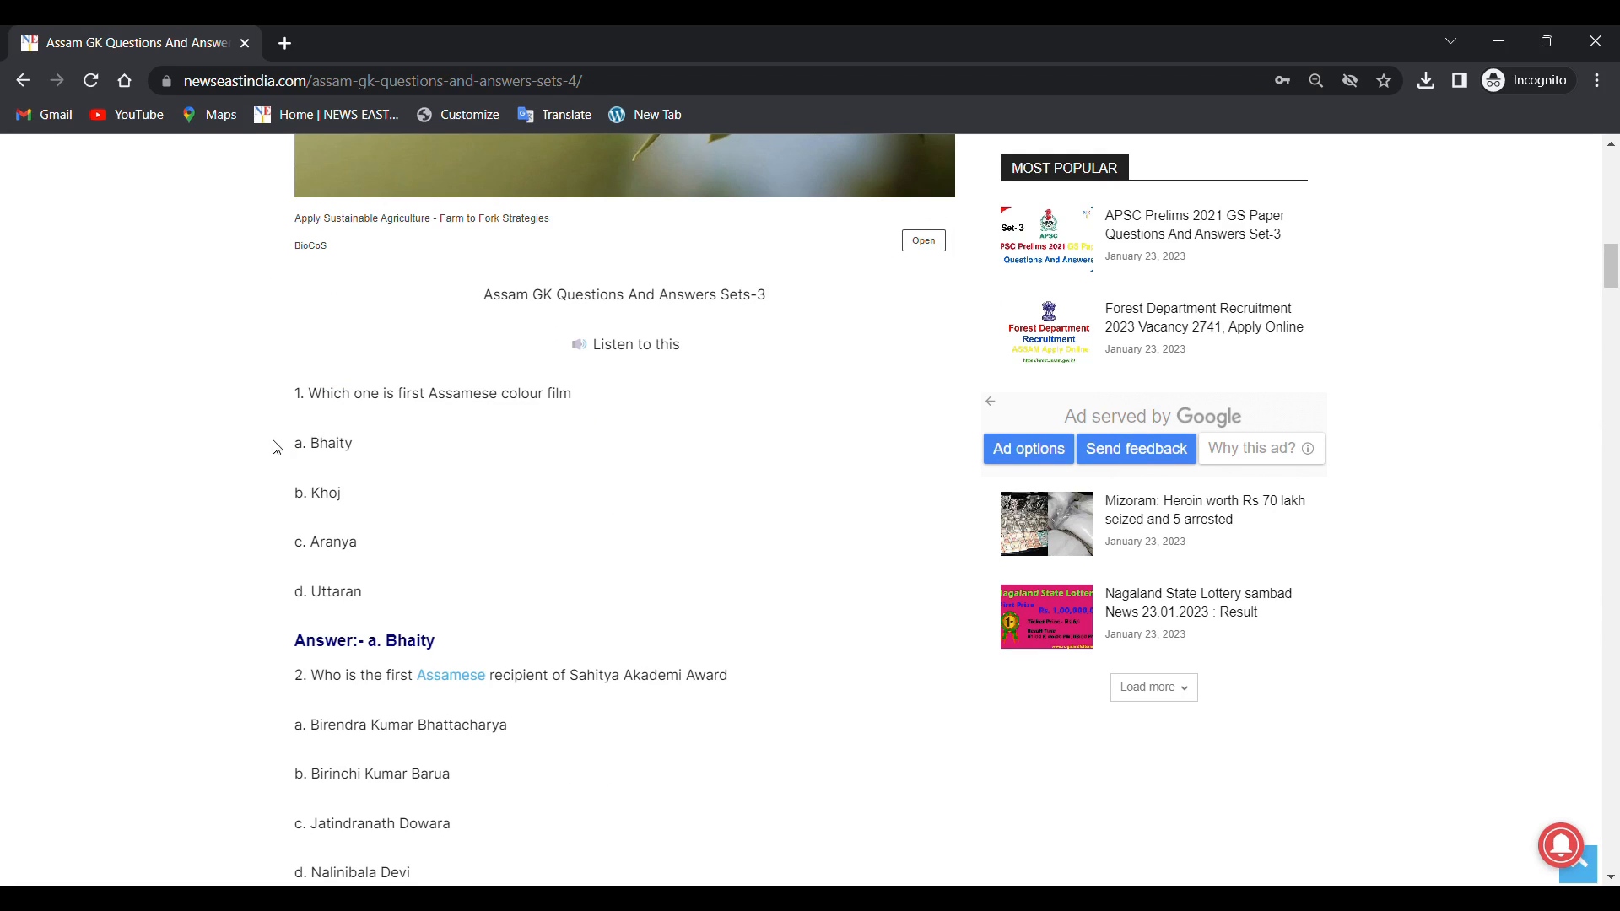
mouse_move(387, 492)
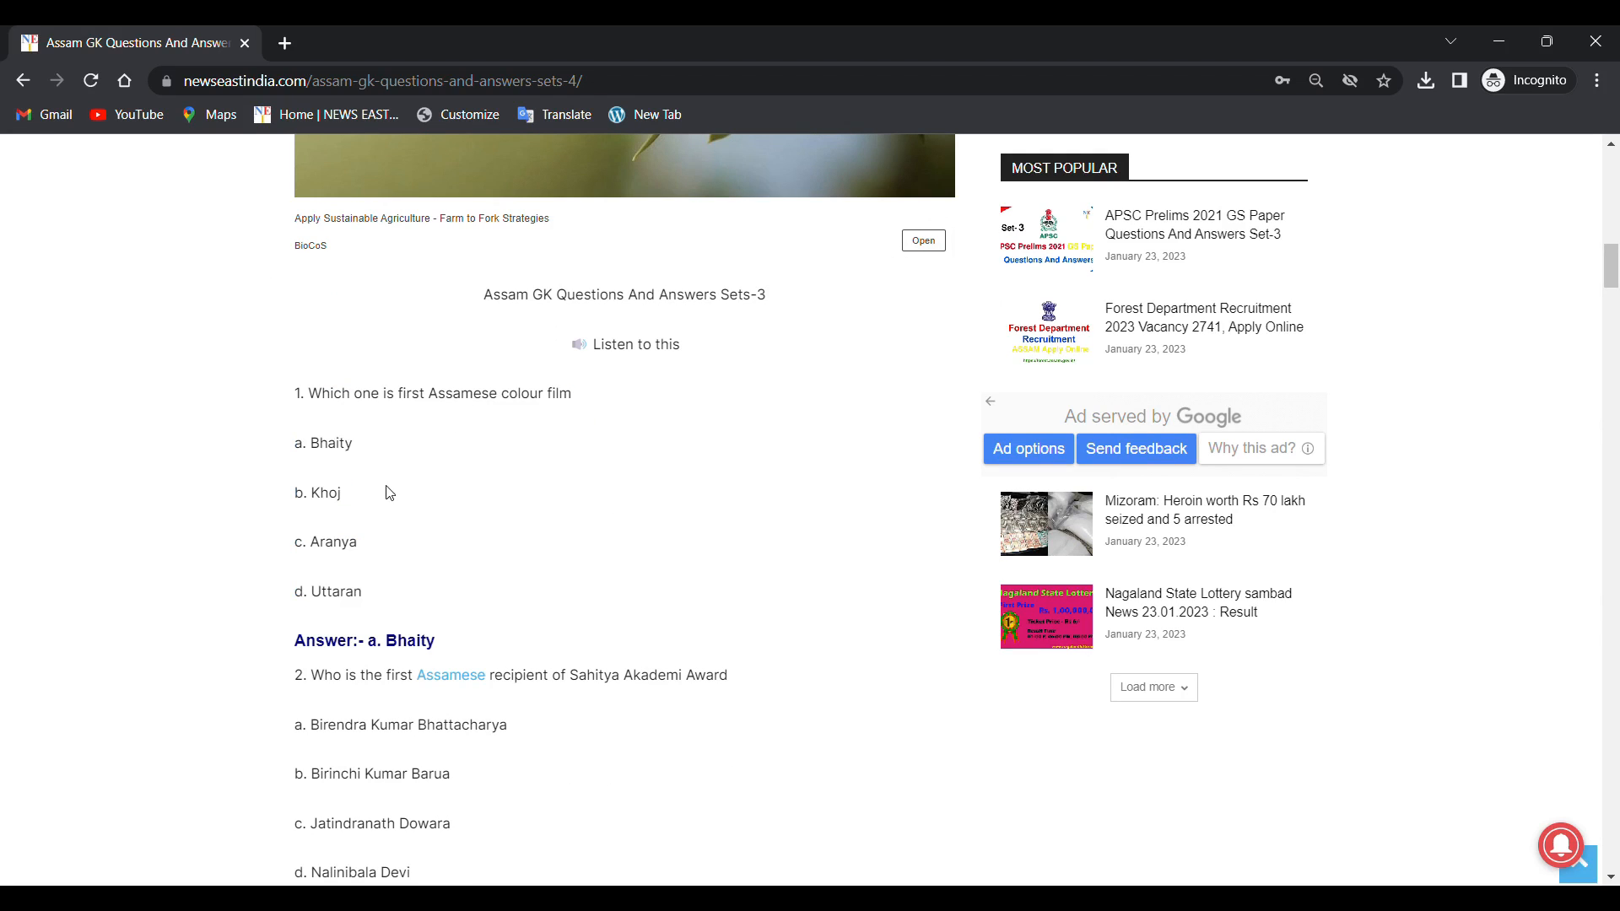
mouse_move(344, 556)
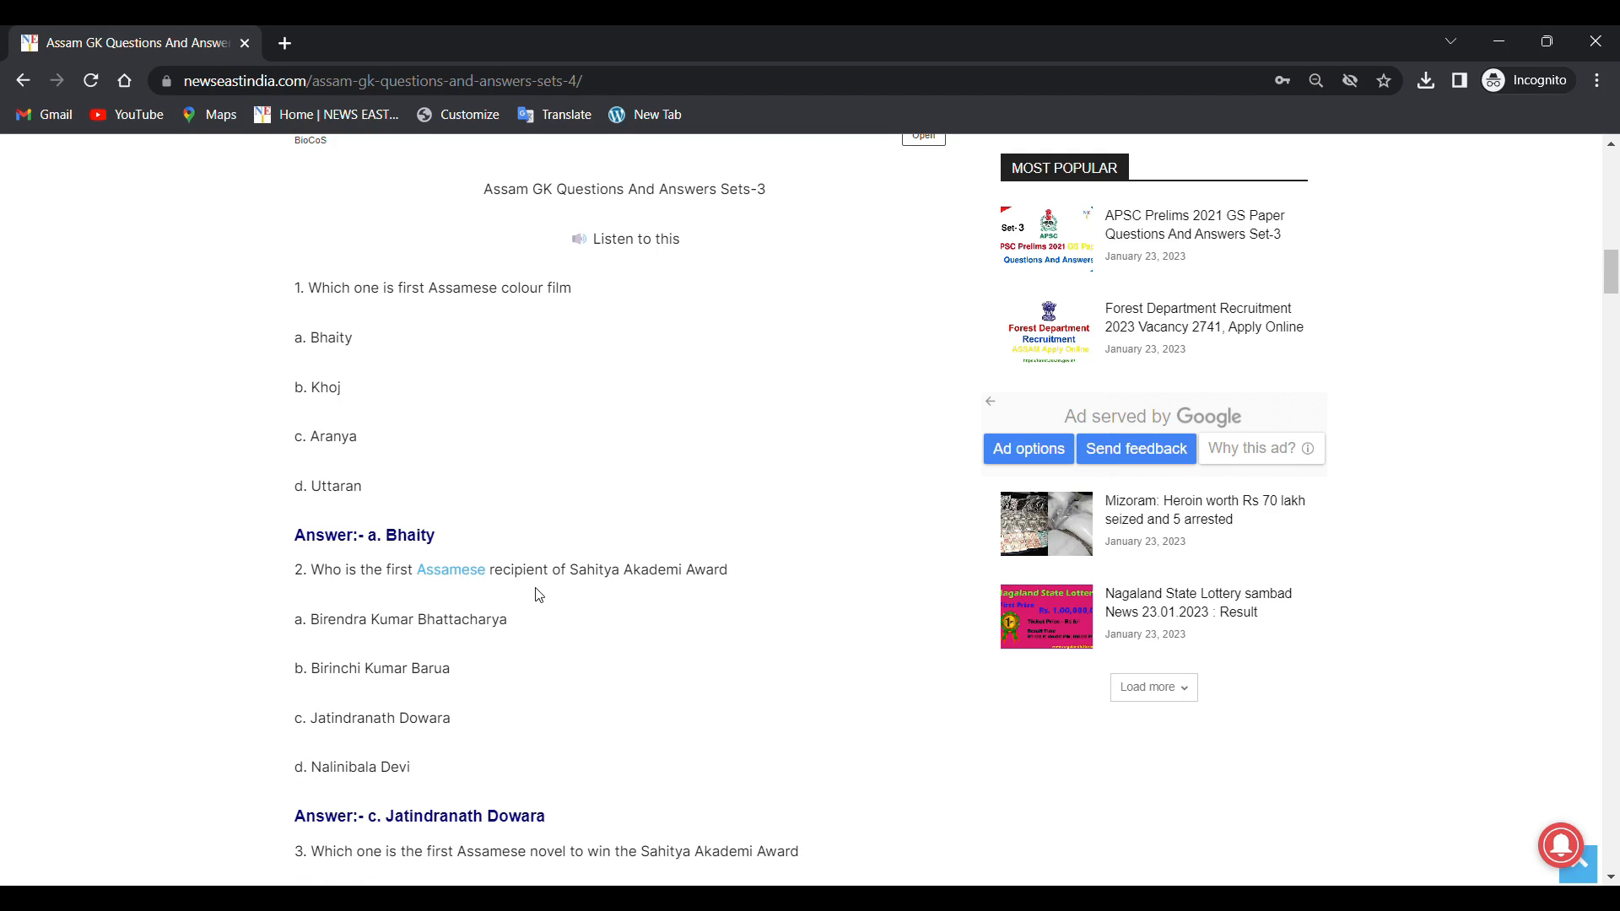
Step: Scroll to question 2 and its answer, Jatindranath Dowara
scroll("down", 3)
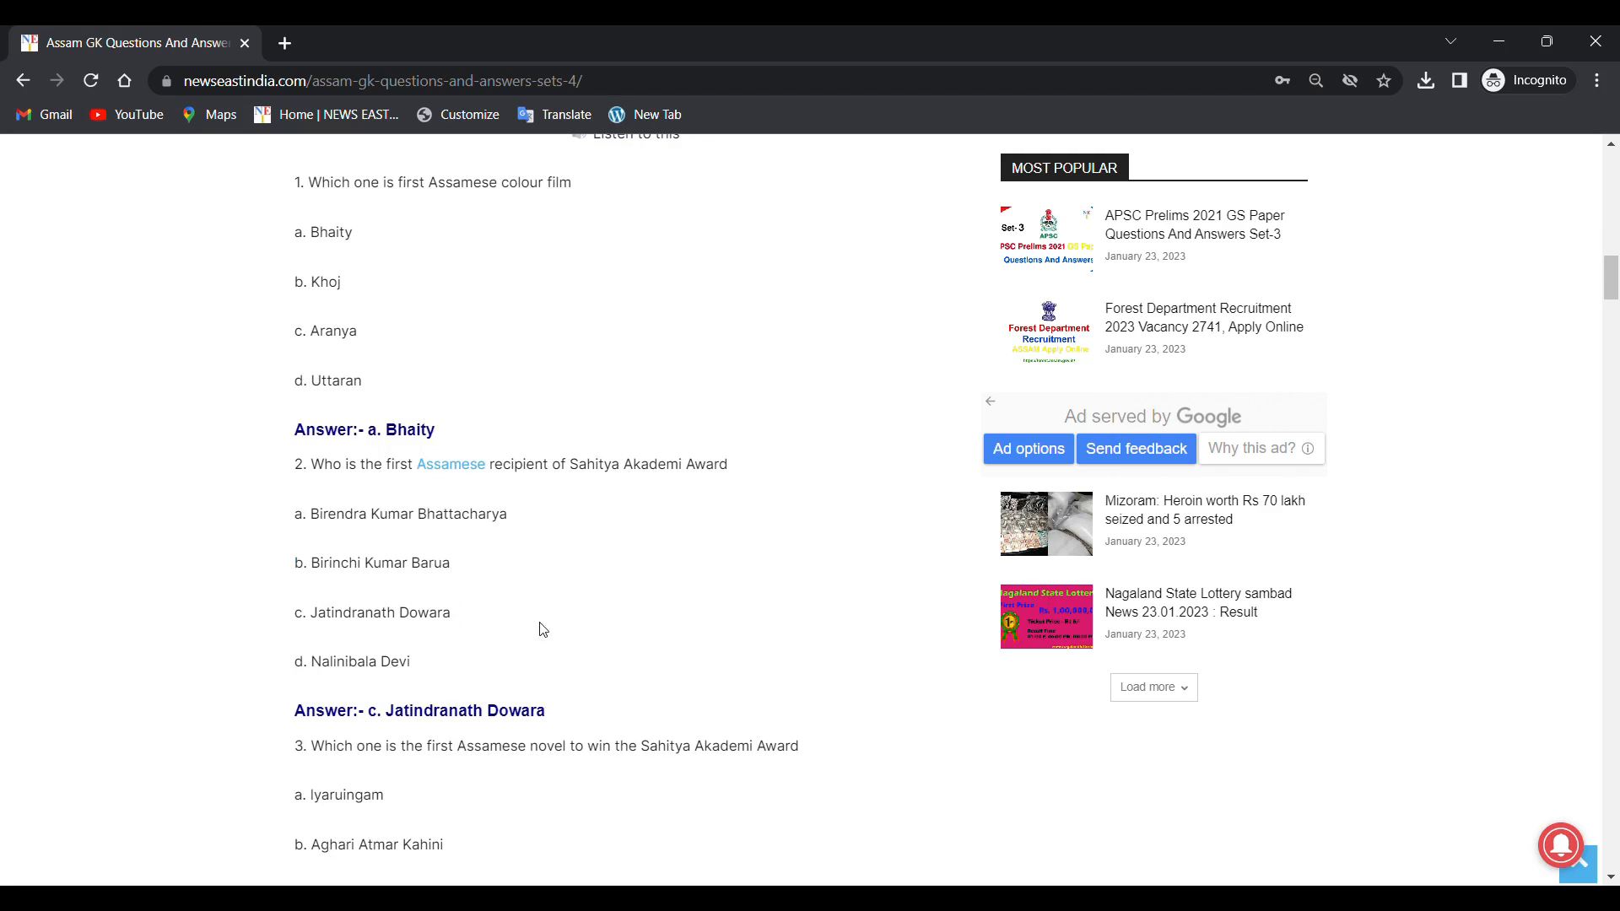
mouse_move(432, 534)
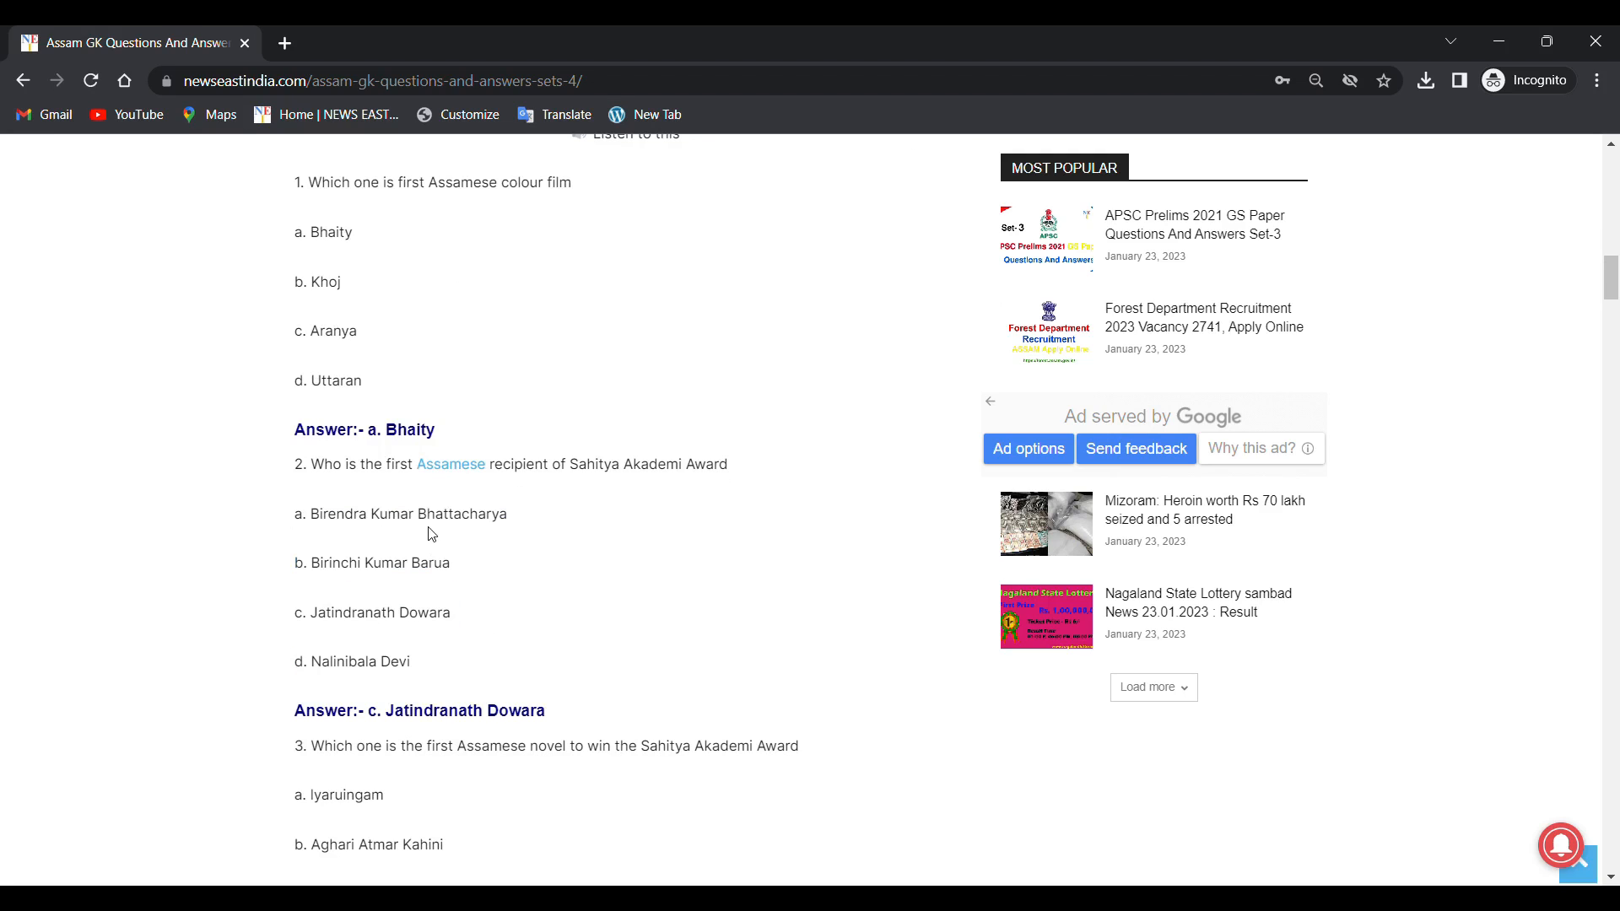
mouse_move(349, 589)
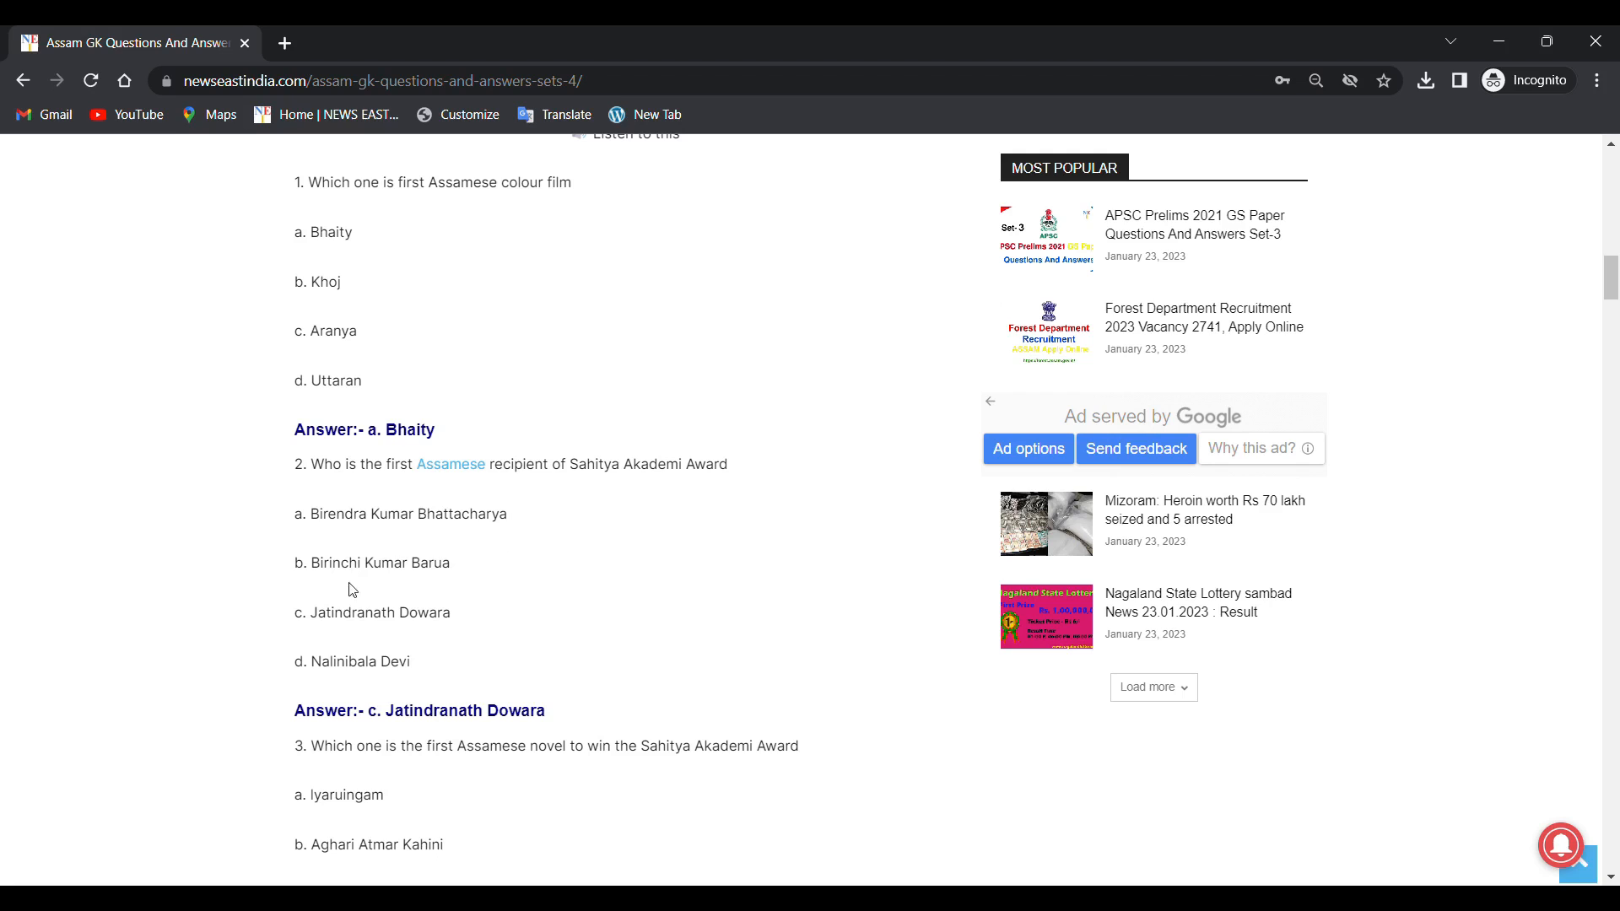
mouse_move(324, 630)
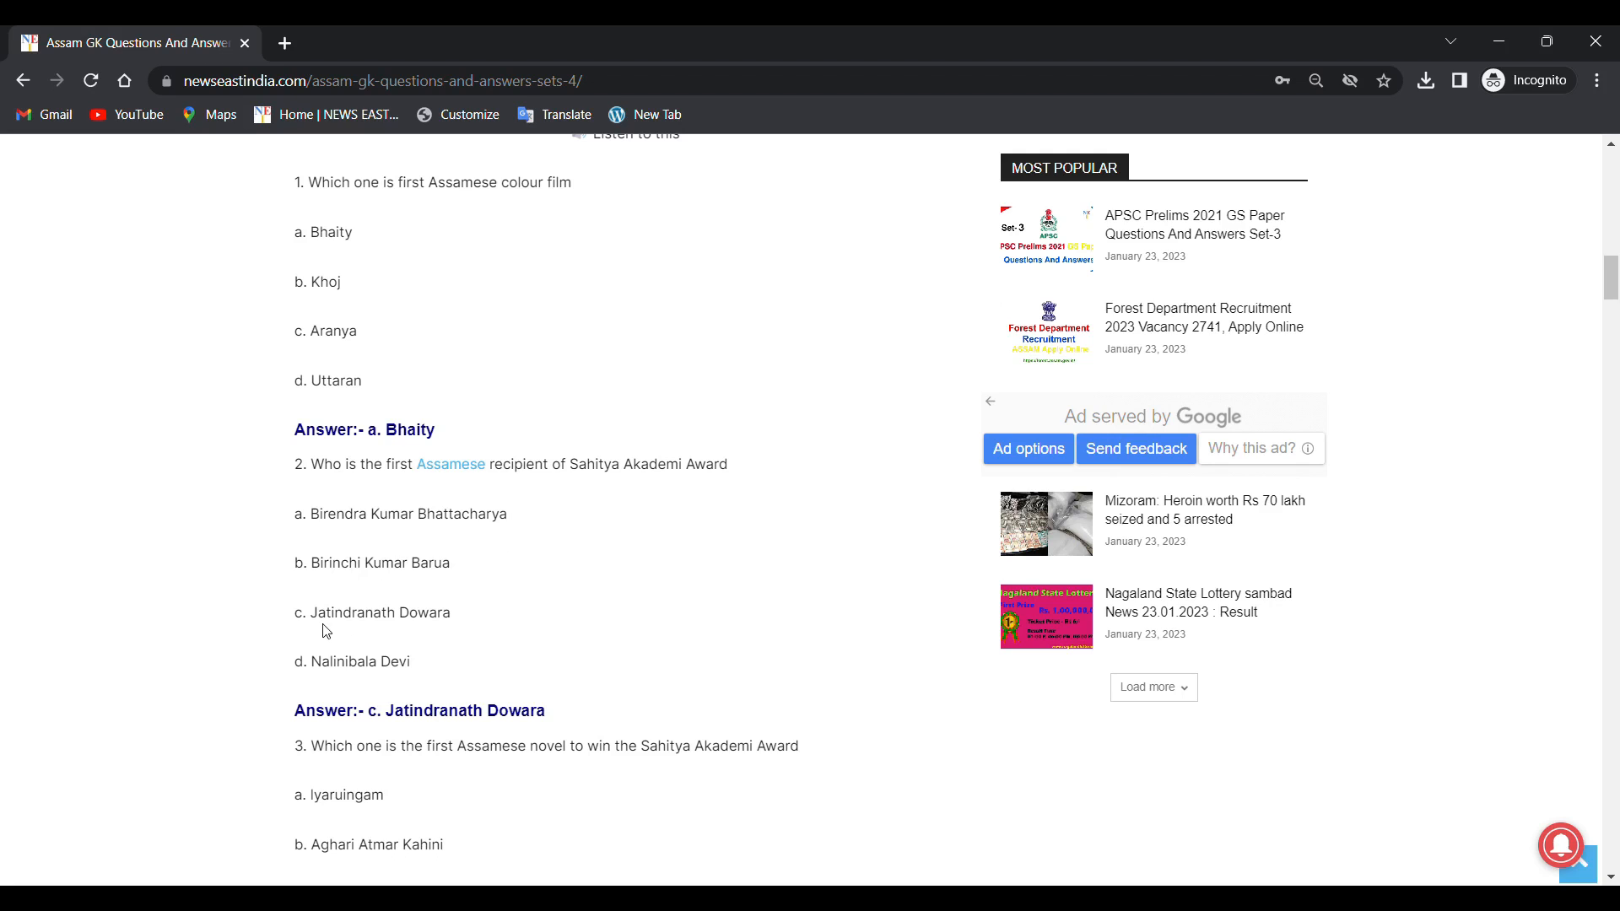
mouse_move(346, 689)
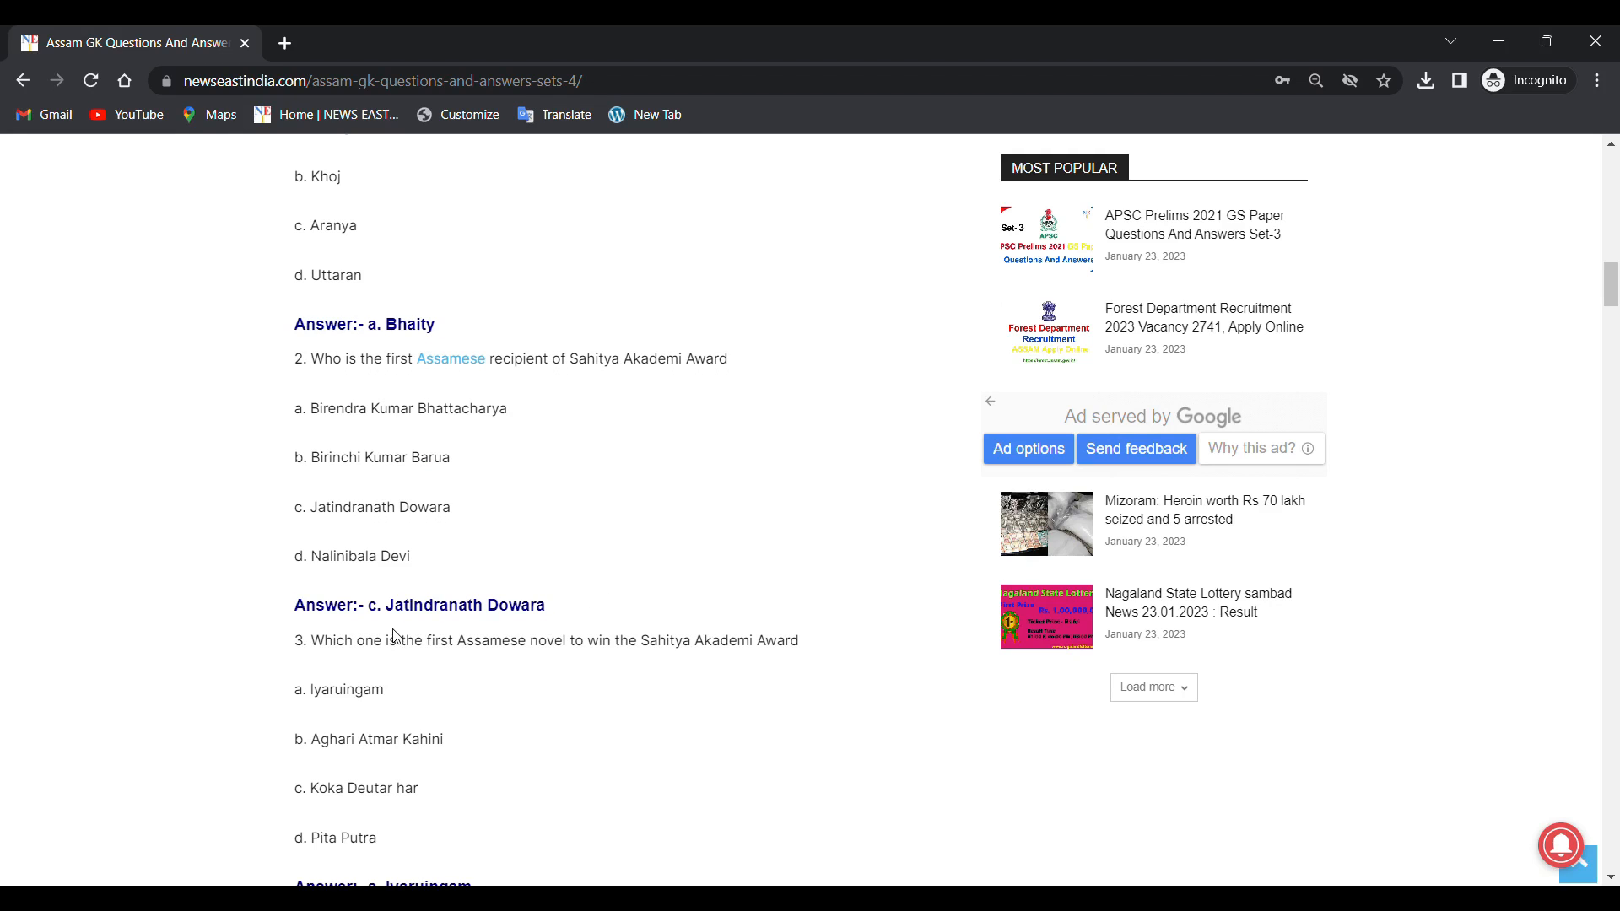
Step: Scroll to question 3, answered Iyaruingam, and highlight question 4's text
scroll("down", 3)
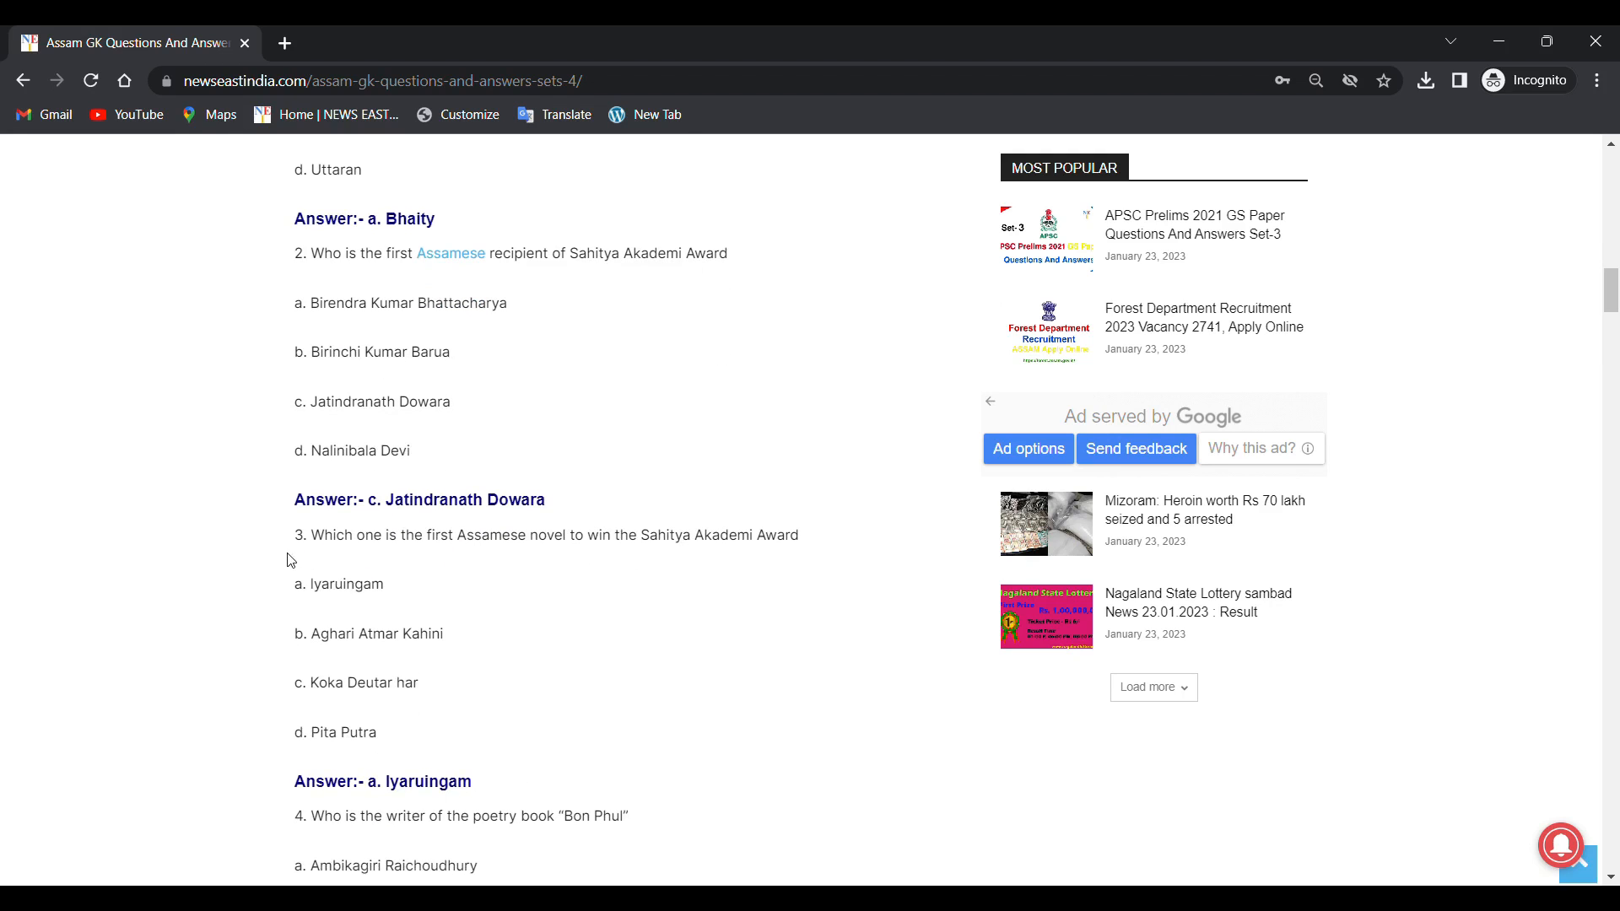
mouse_move(755, 603)
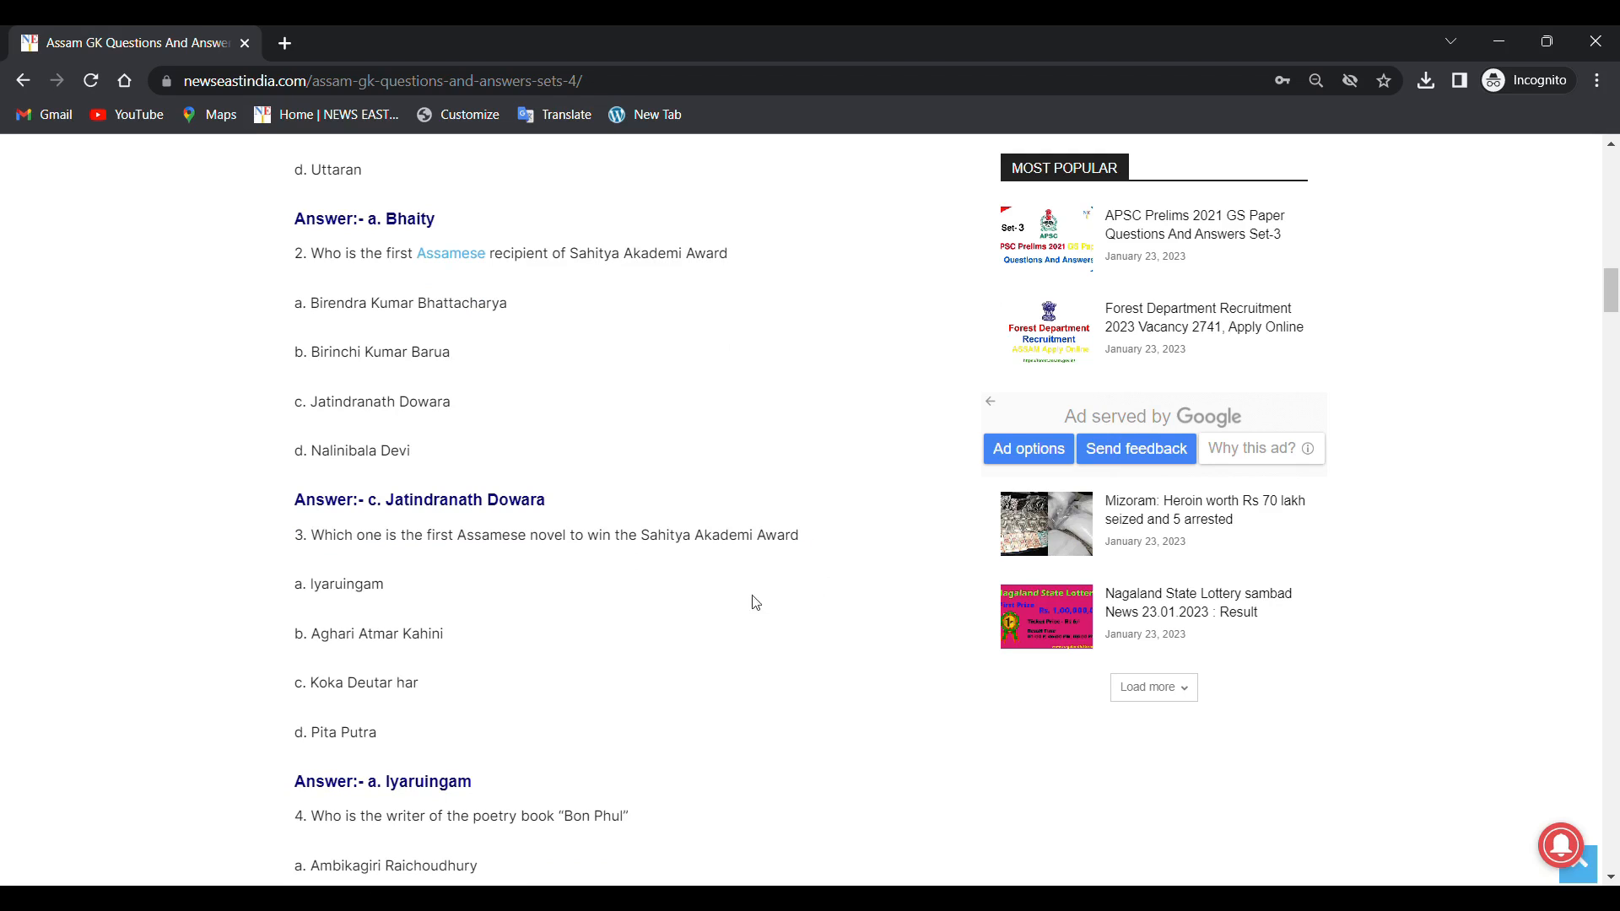
mouse_move(475, 557)
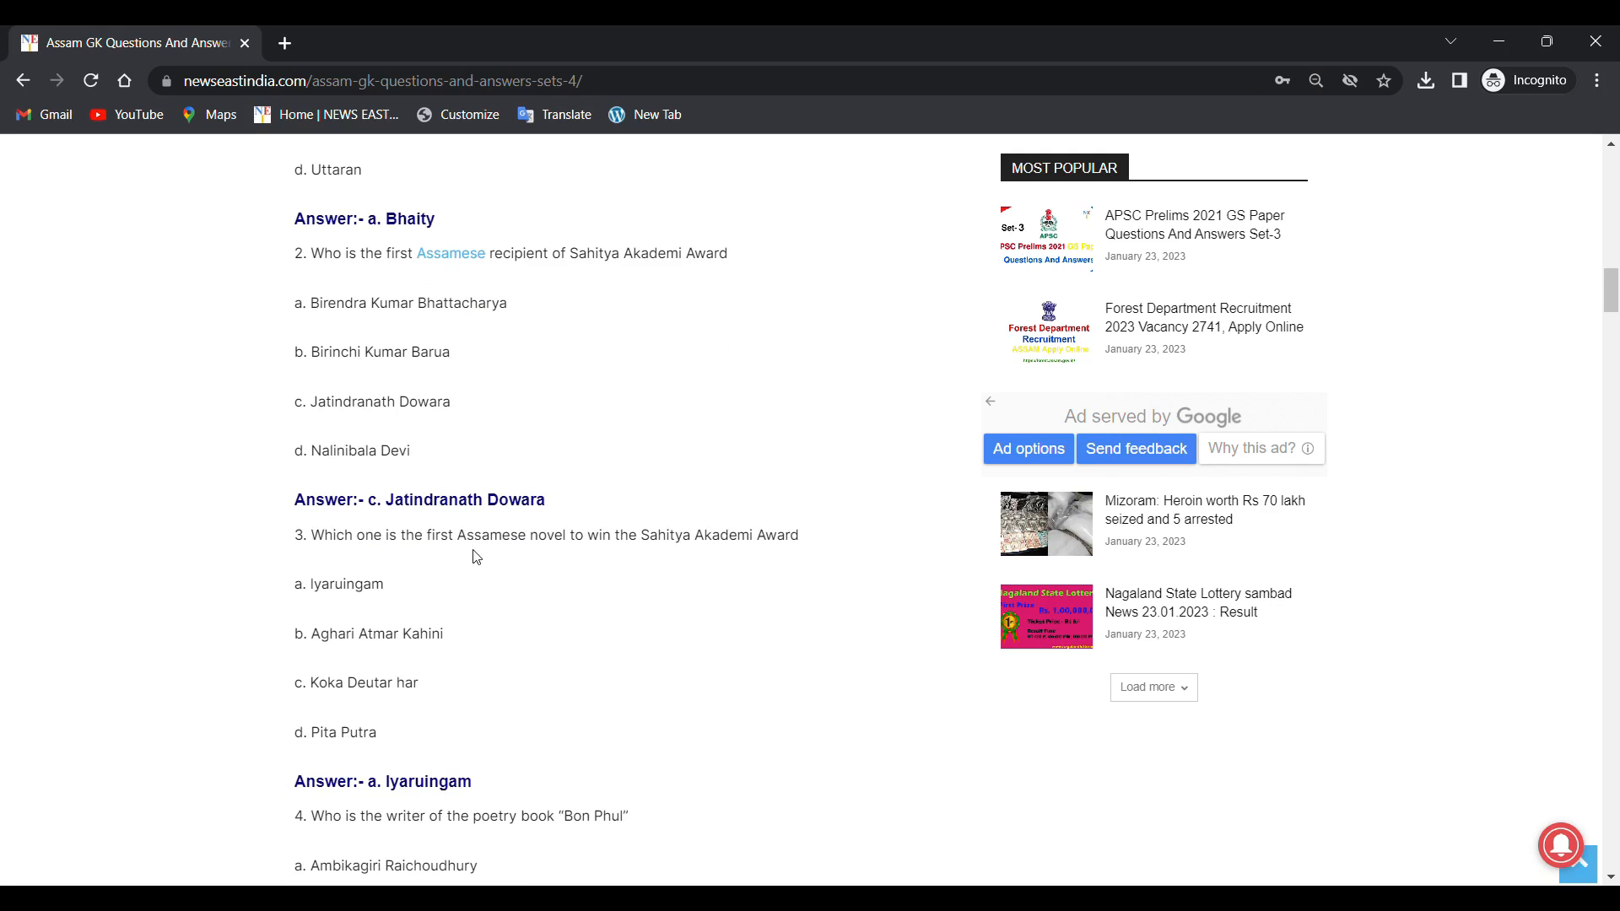
mouse_move(663, 551)
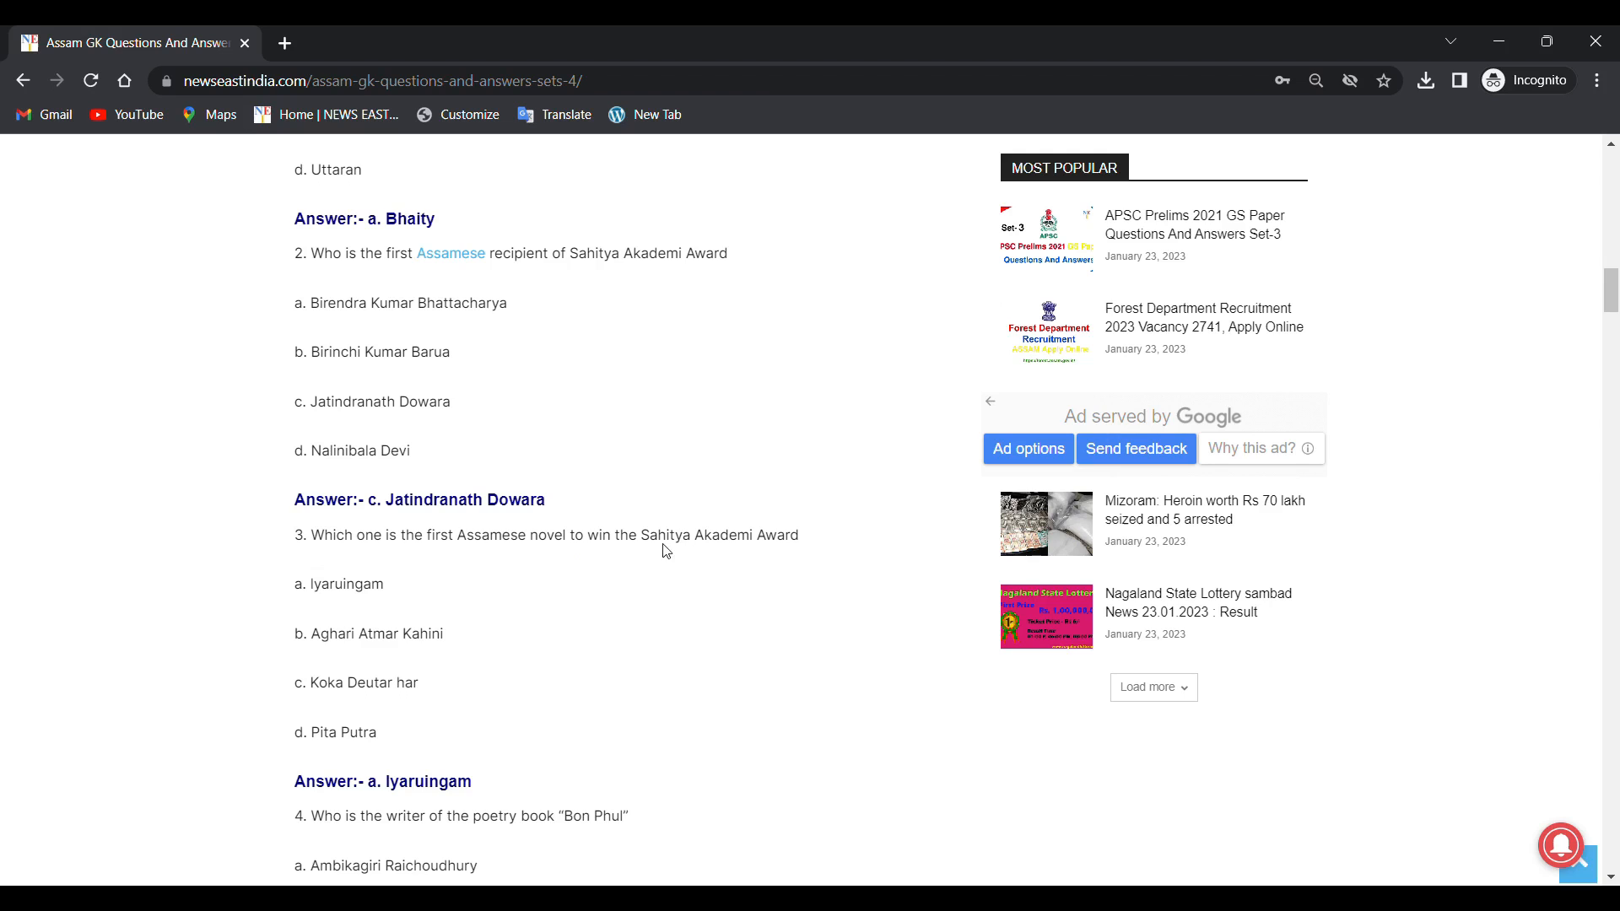
left_click_drag(295, 584, 373, 683)
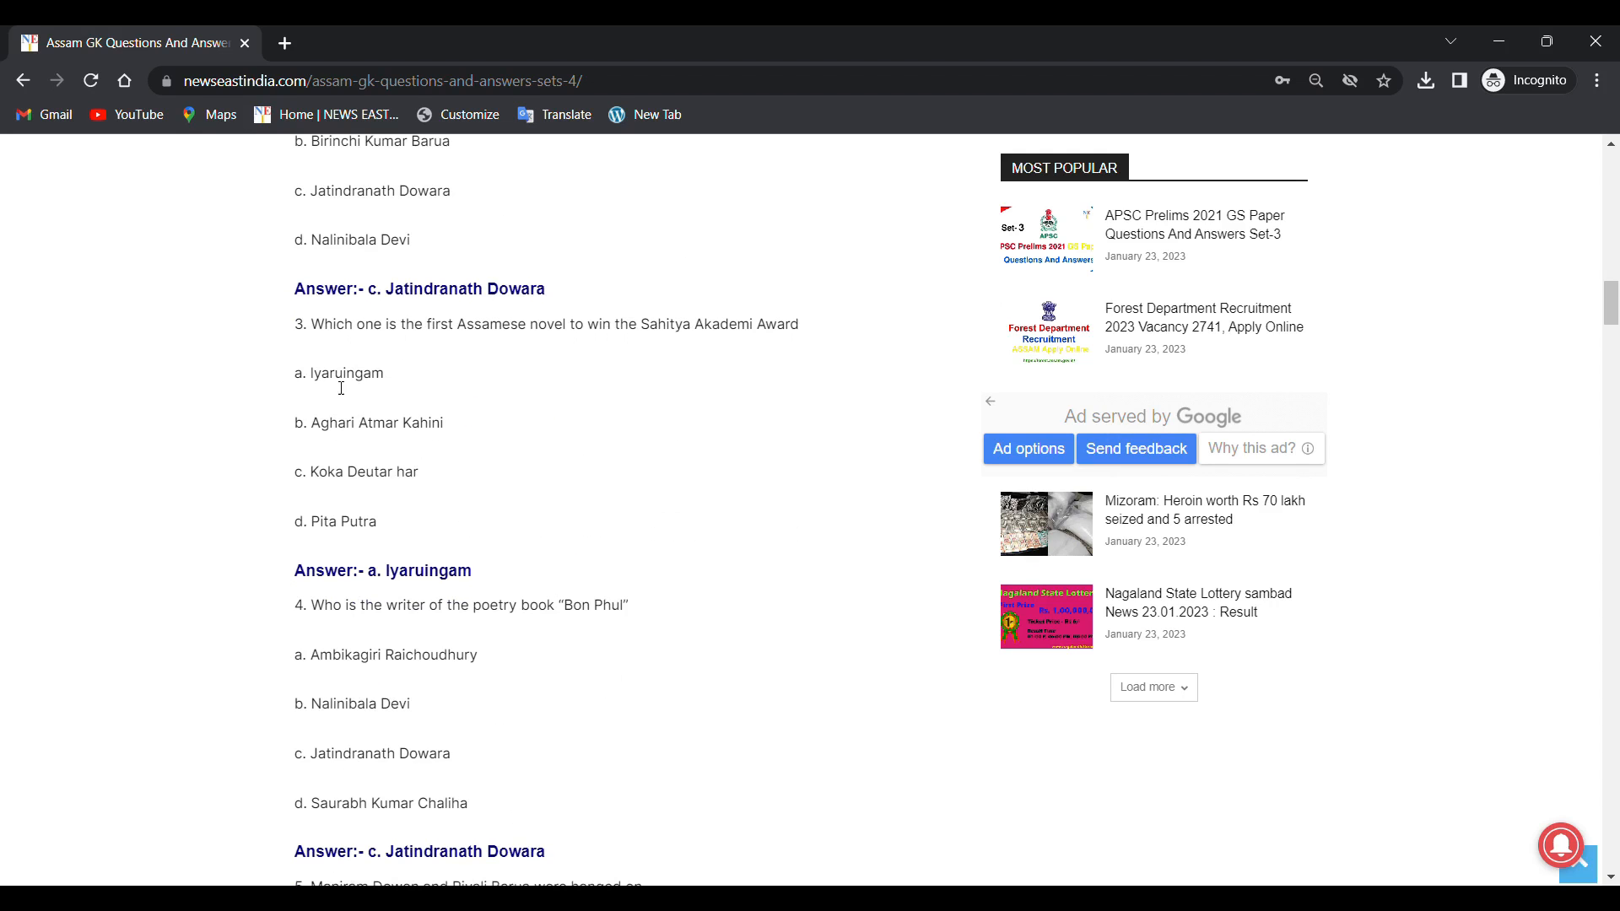
mouse_move(379, 438)
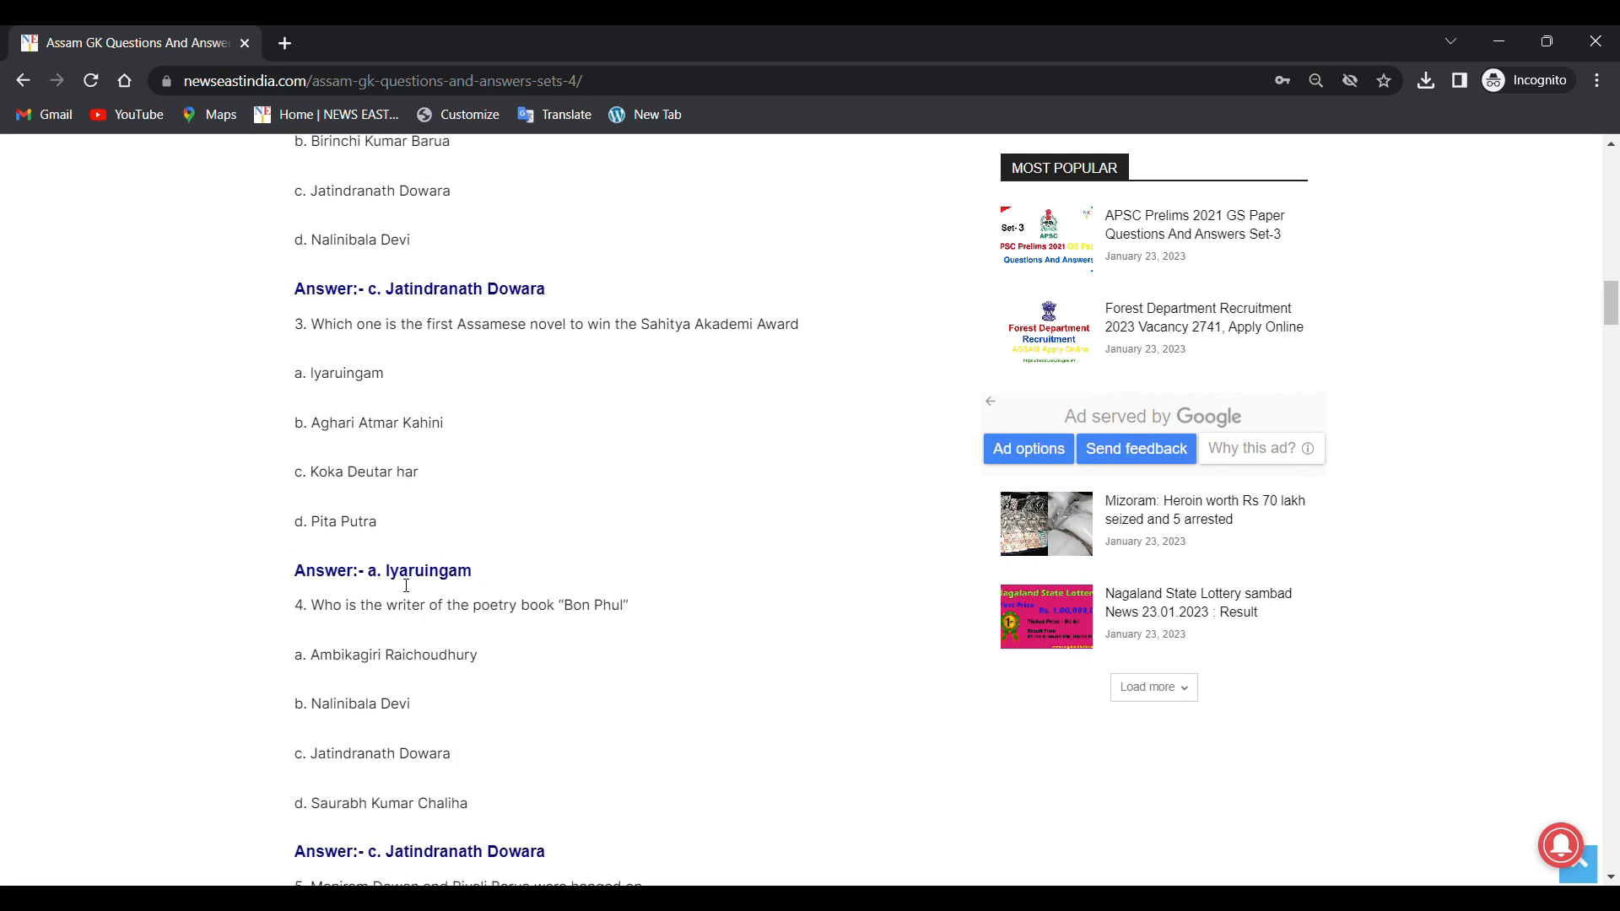
mouse_move(485, 581)
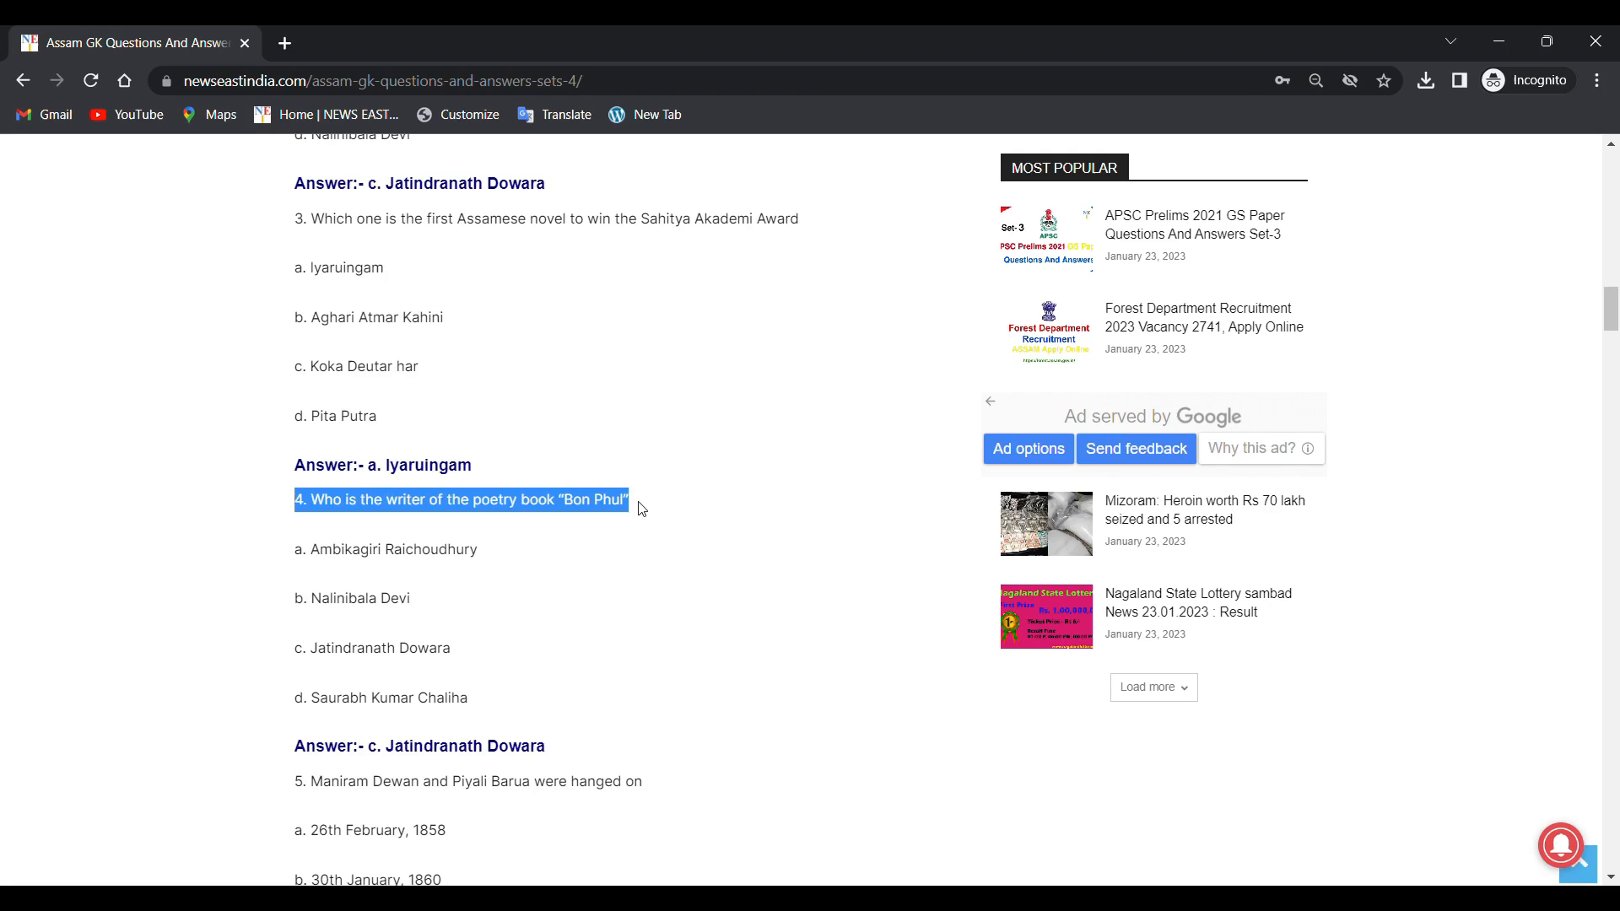
Step: Highlight question 4's four options, then scroll toward question 5 on Maniram Dewan's hanging
left_click(409, 526)
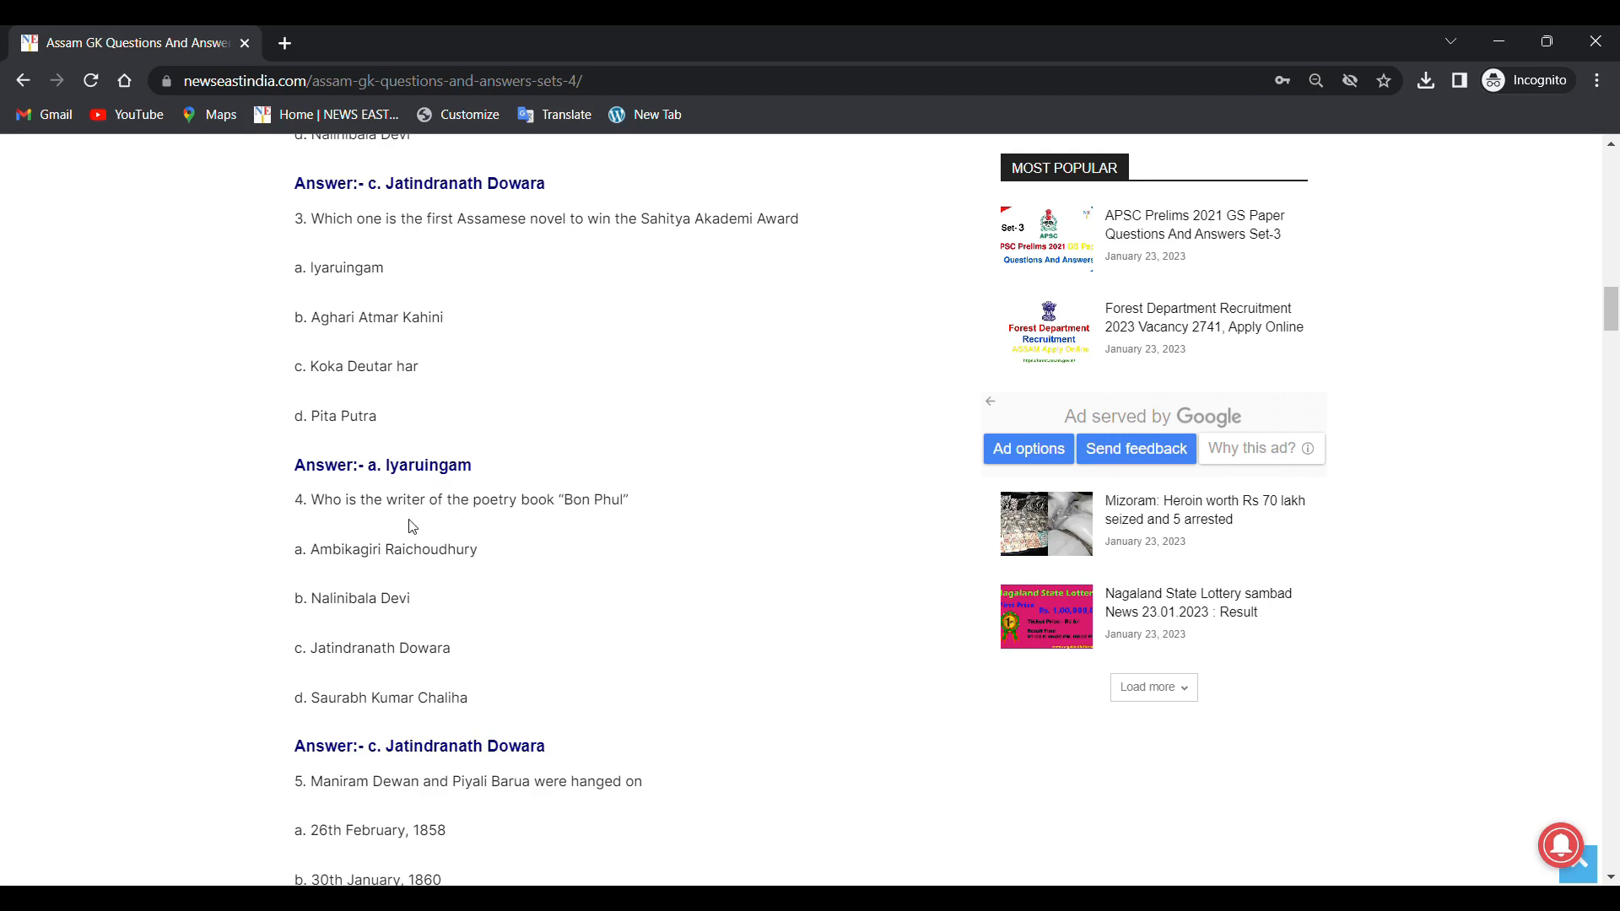
mouse_move(593, 517)
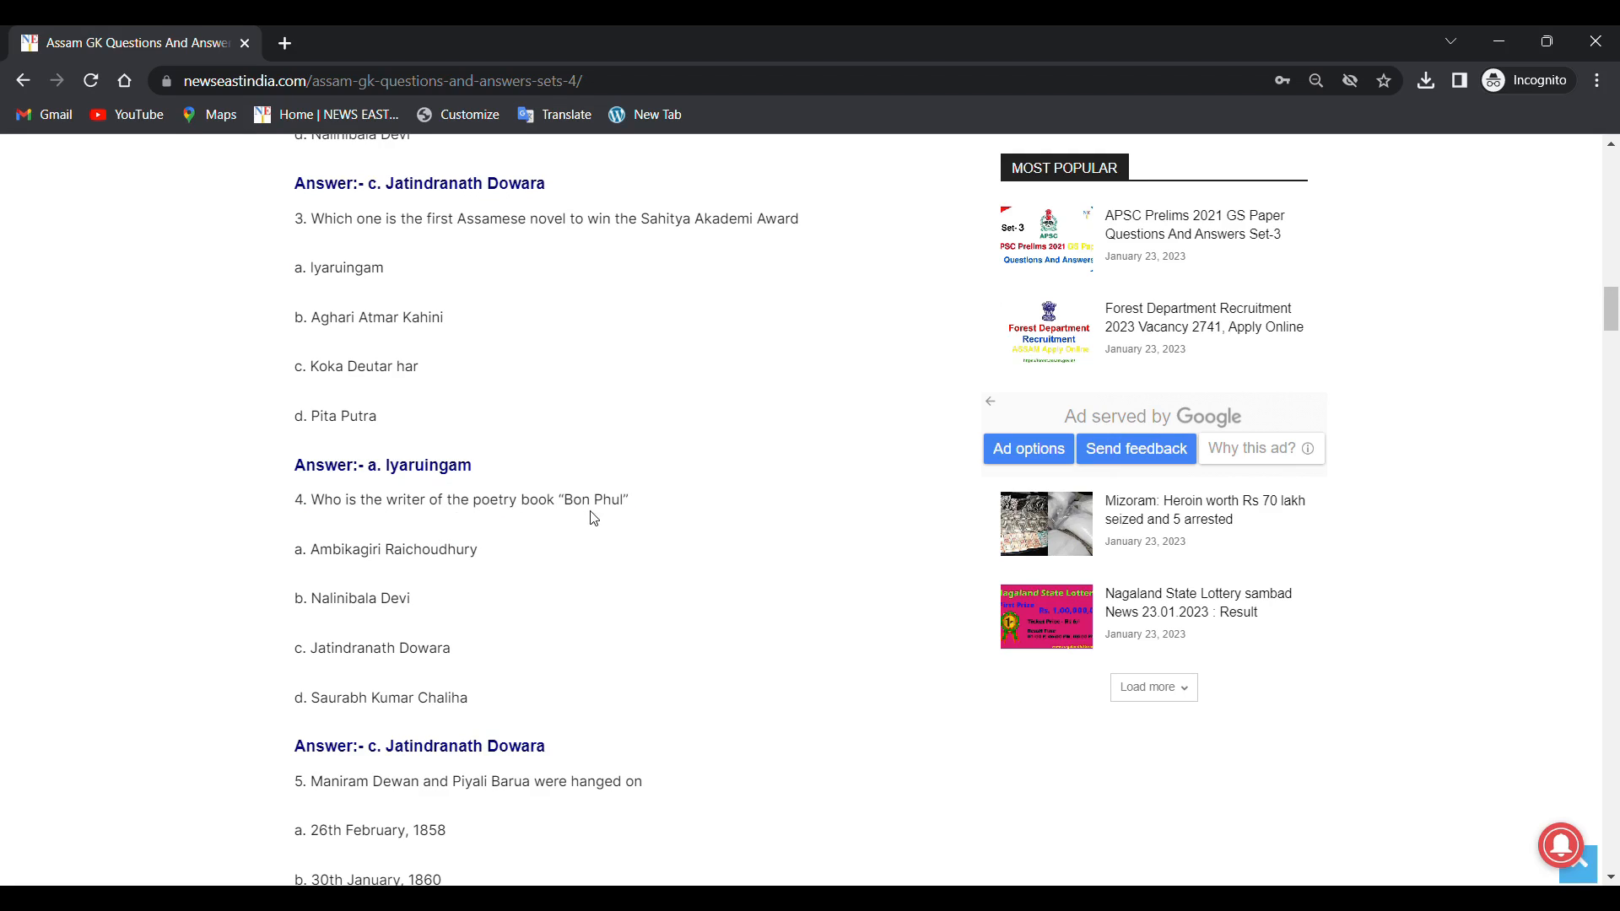
left_click_drag(294, 548, 478, 698)
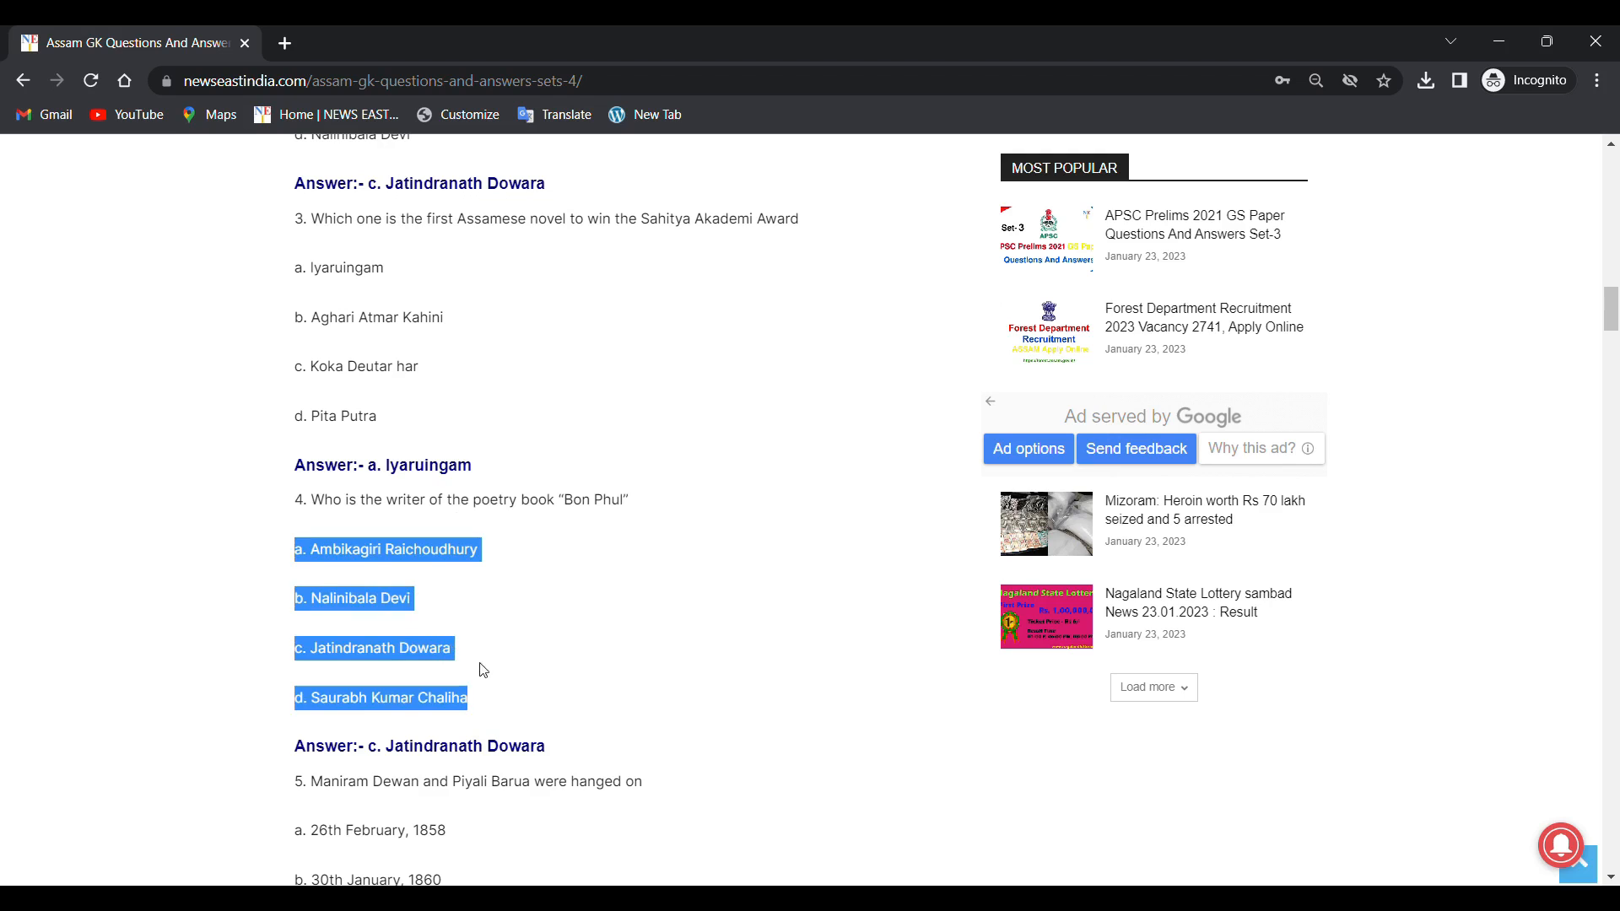
scroll("down", 3)
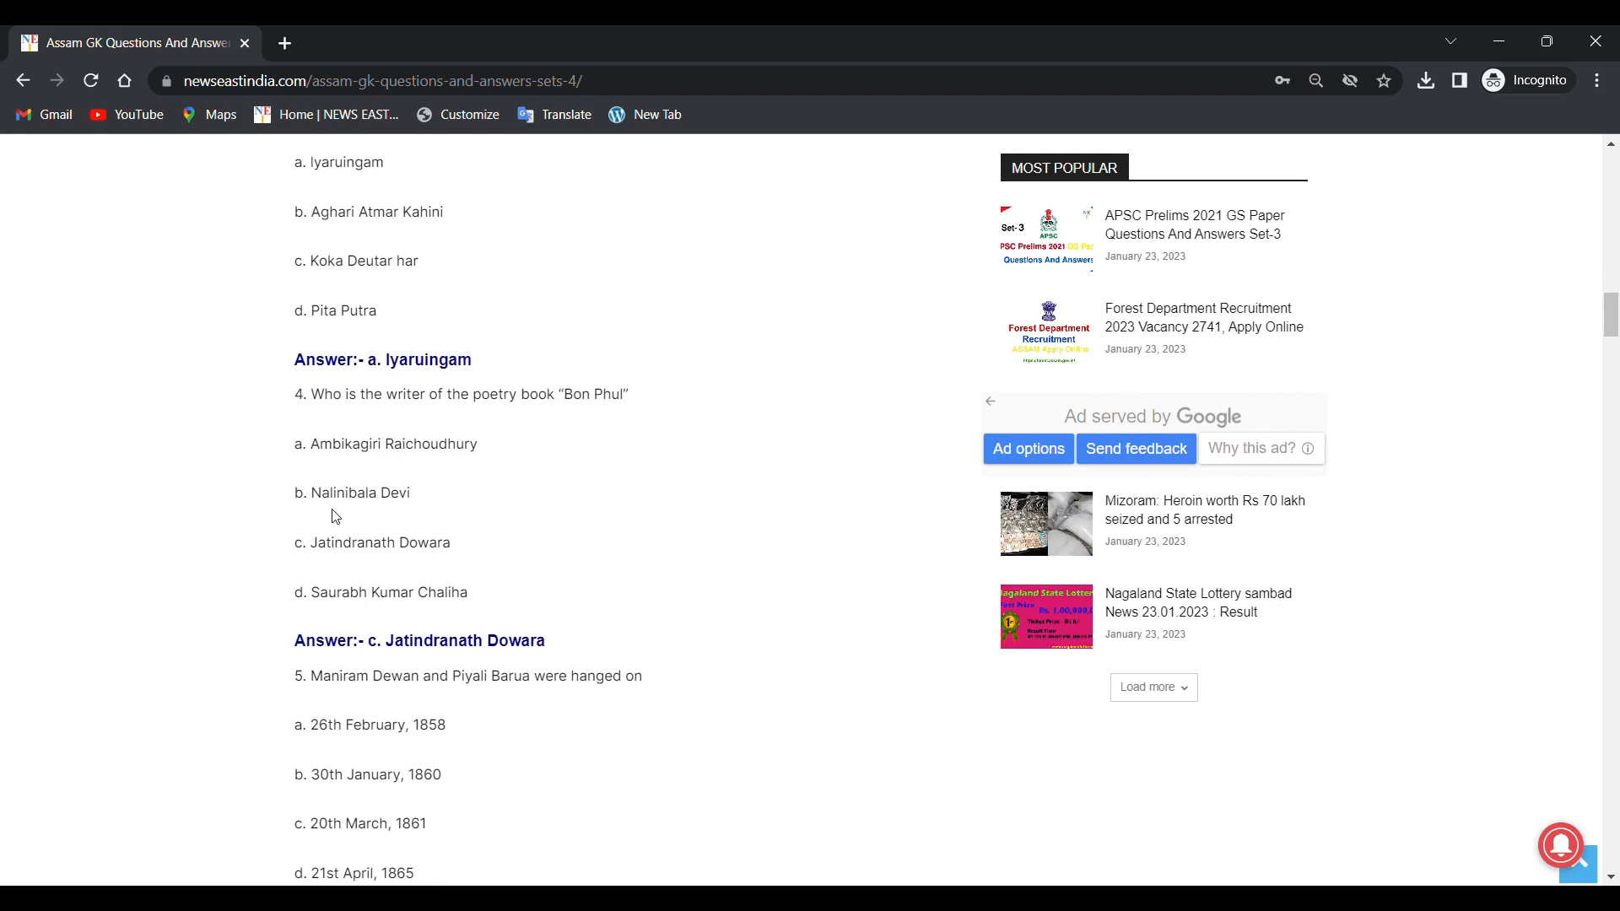
mouse_move(336, 566)
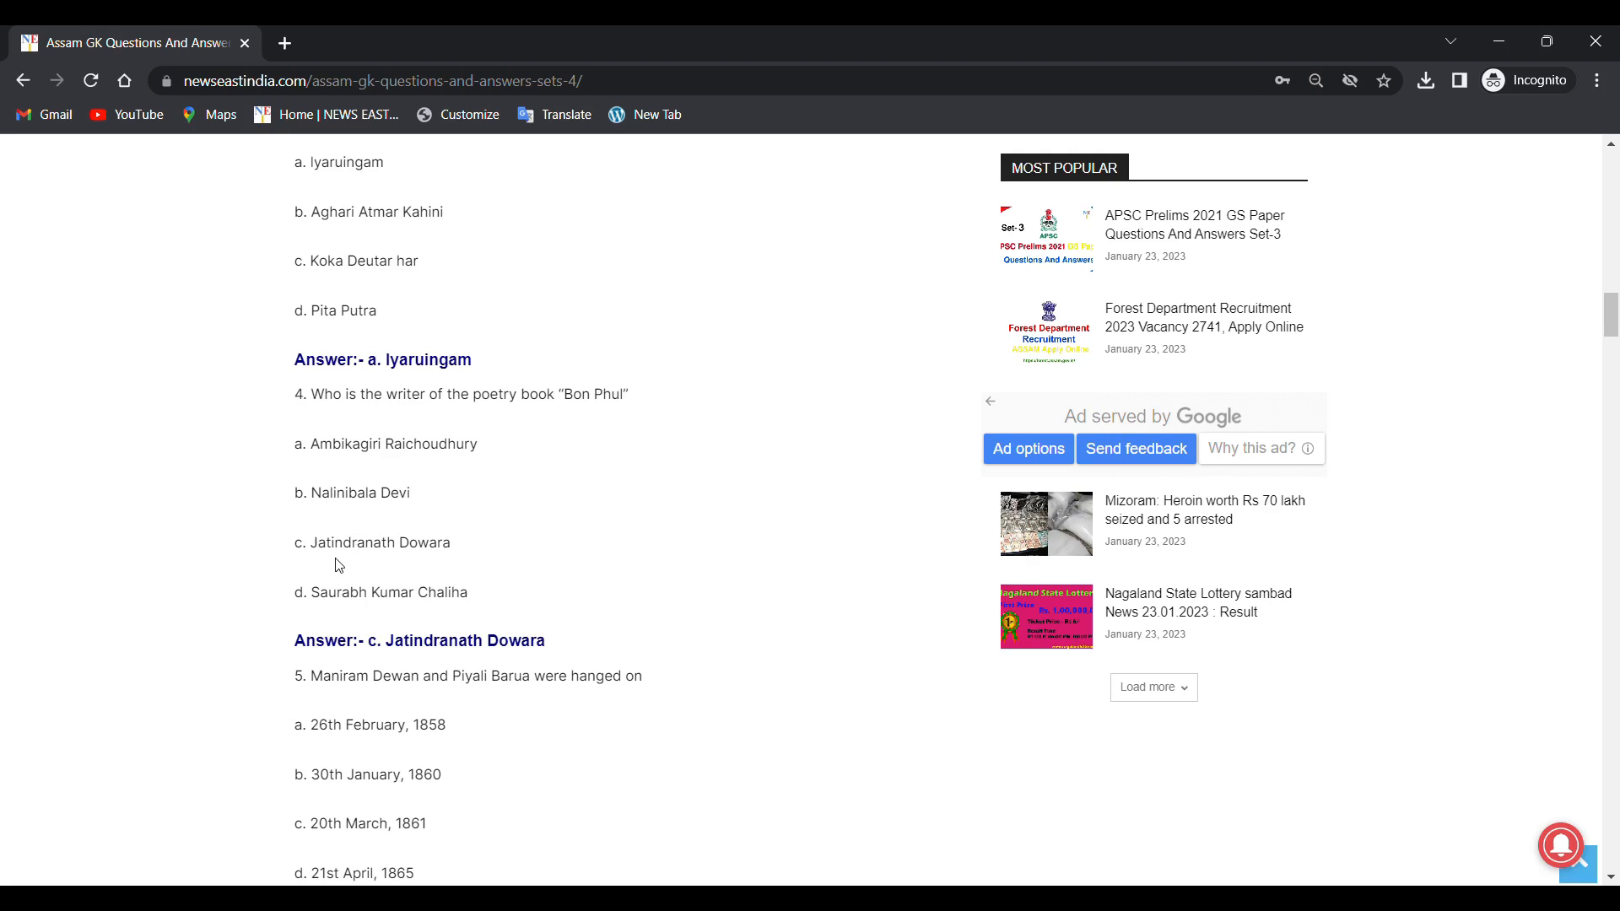
mouse_move(322, 608)
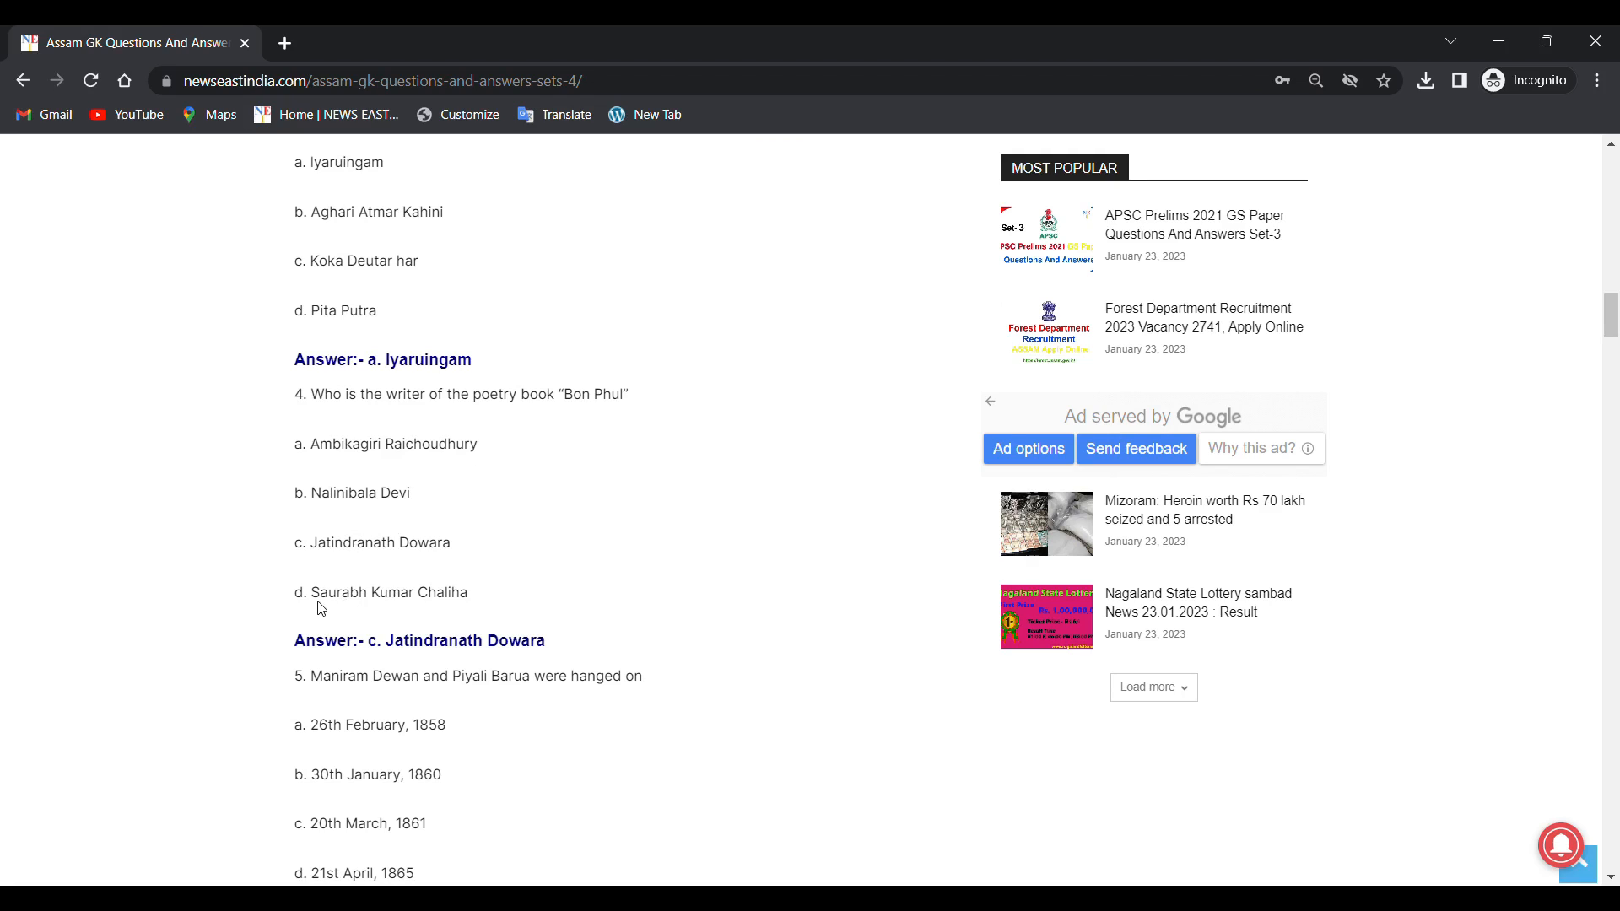
mouse_move(273, 640)
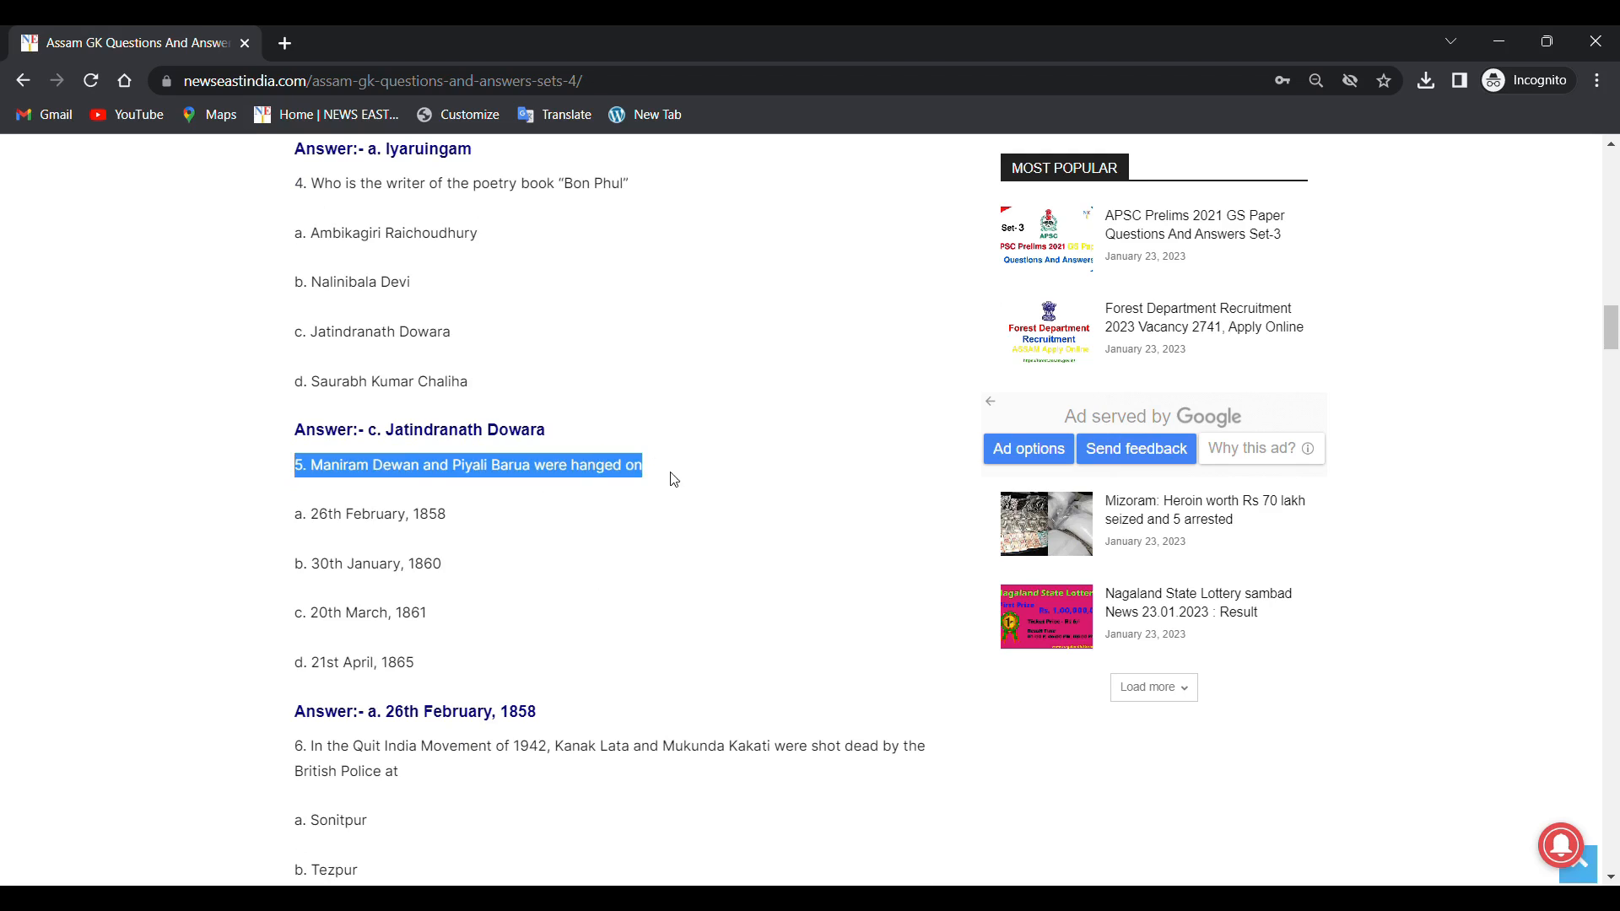
Step: Mark and clear question 5's options, revealing its answer, 26th February, 1858
left_click(345, 497)
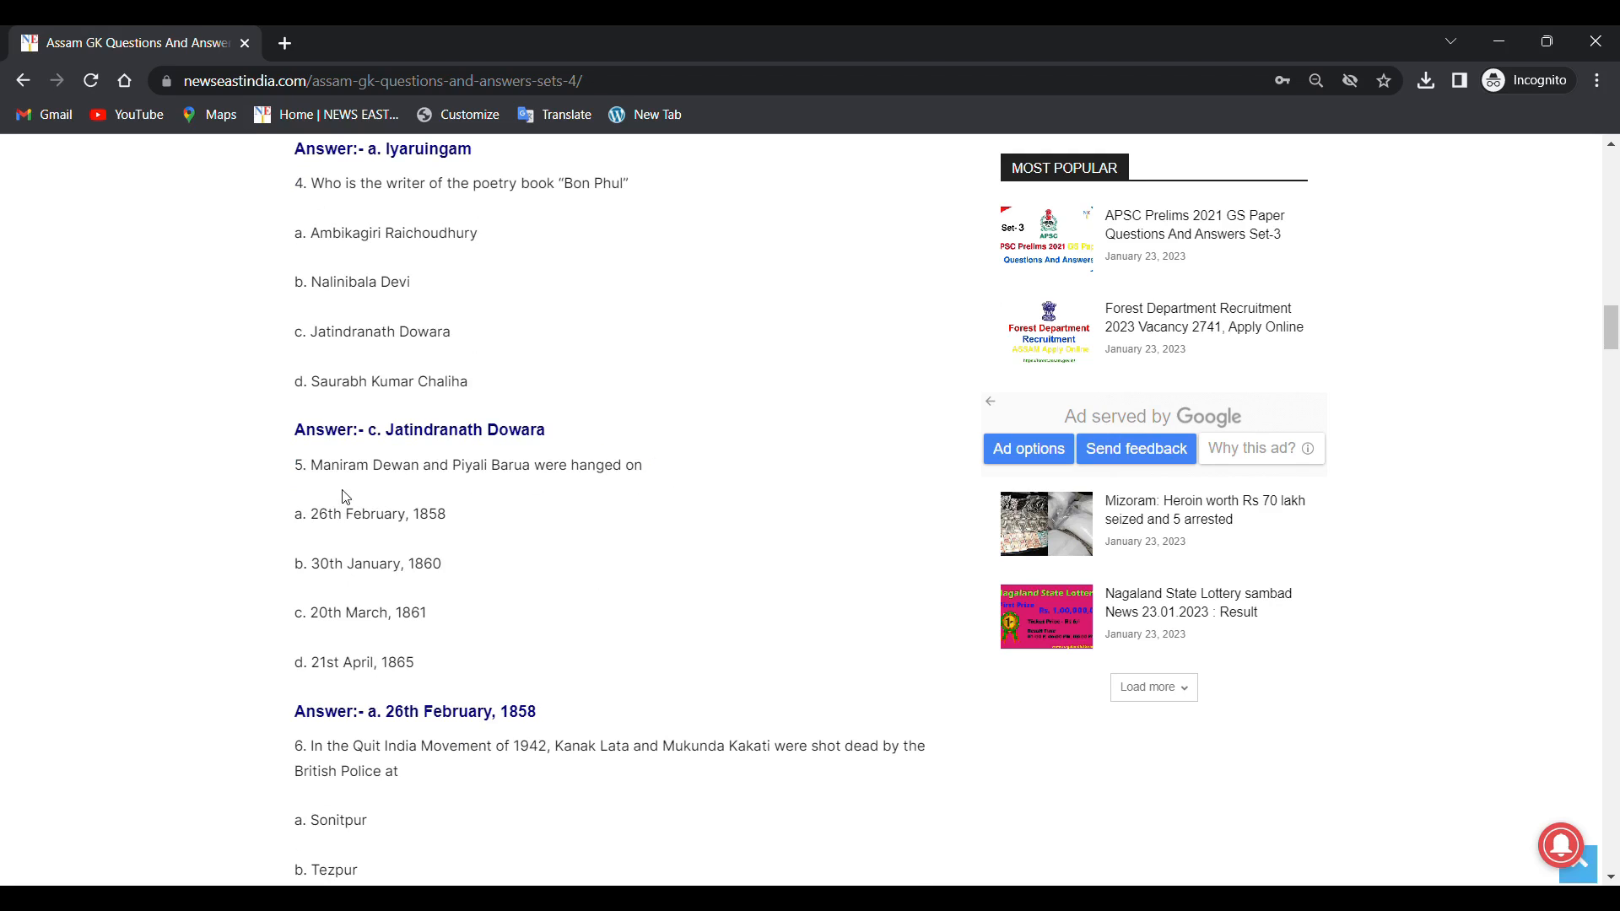
mouse_move(546, 487)
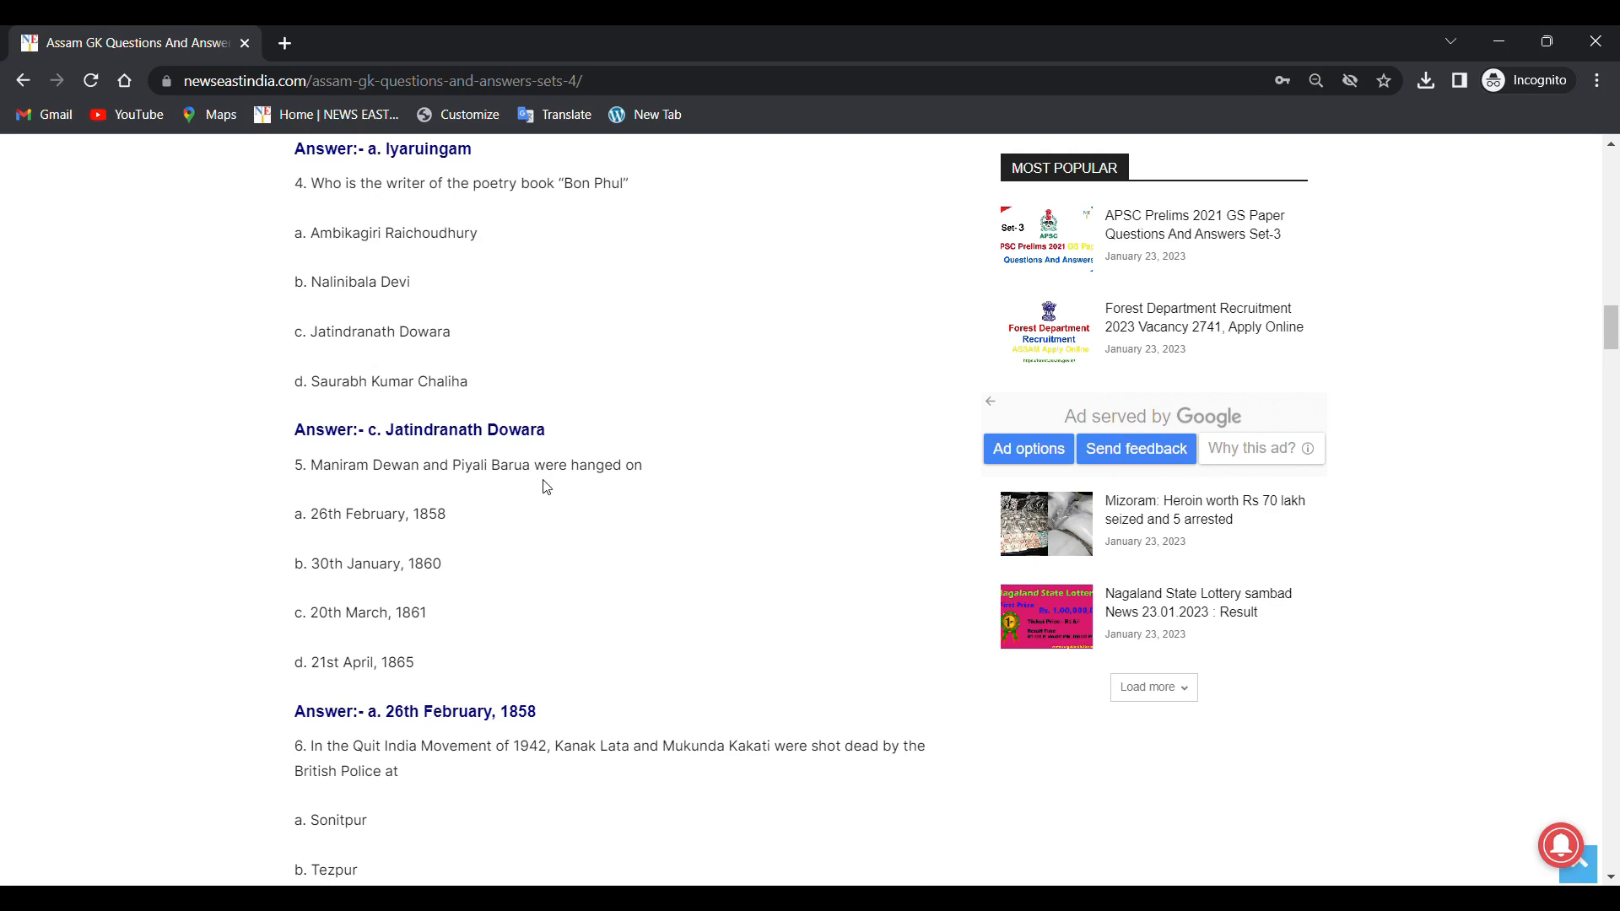
left_click_drag(300, 514, 433, 612)
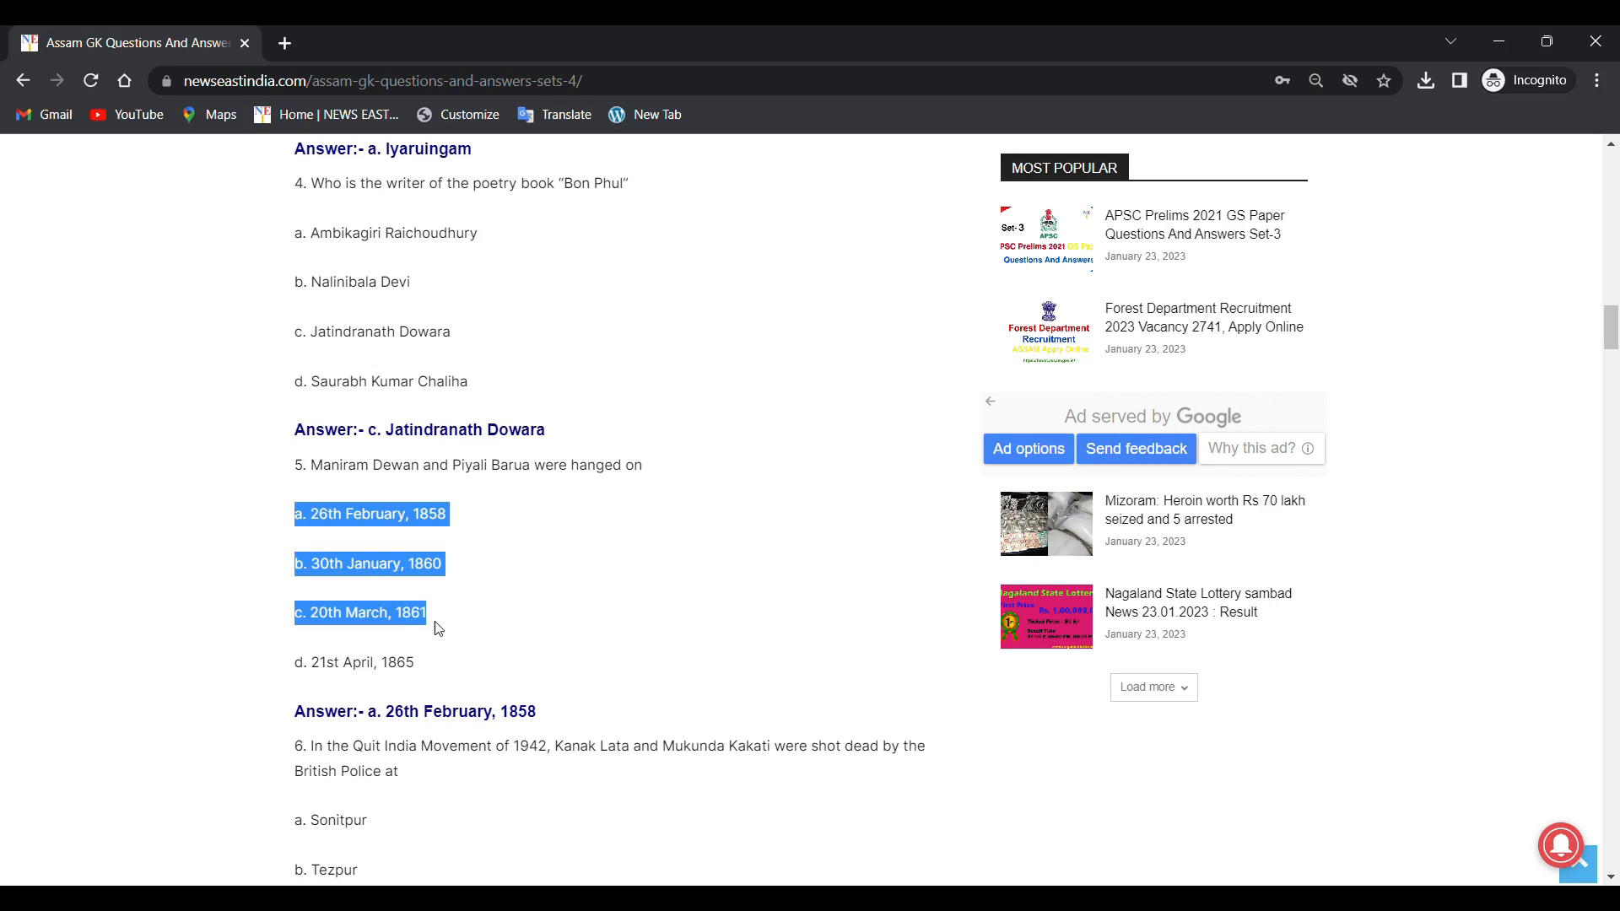
left_click(337, 538)
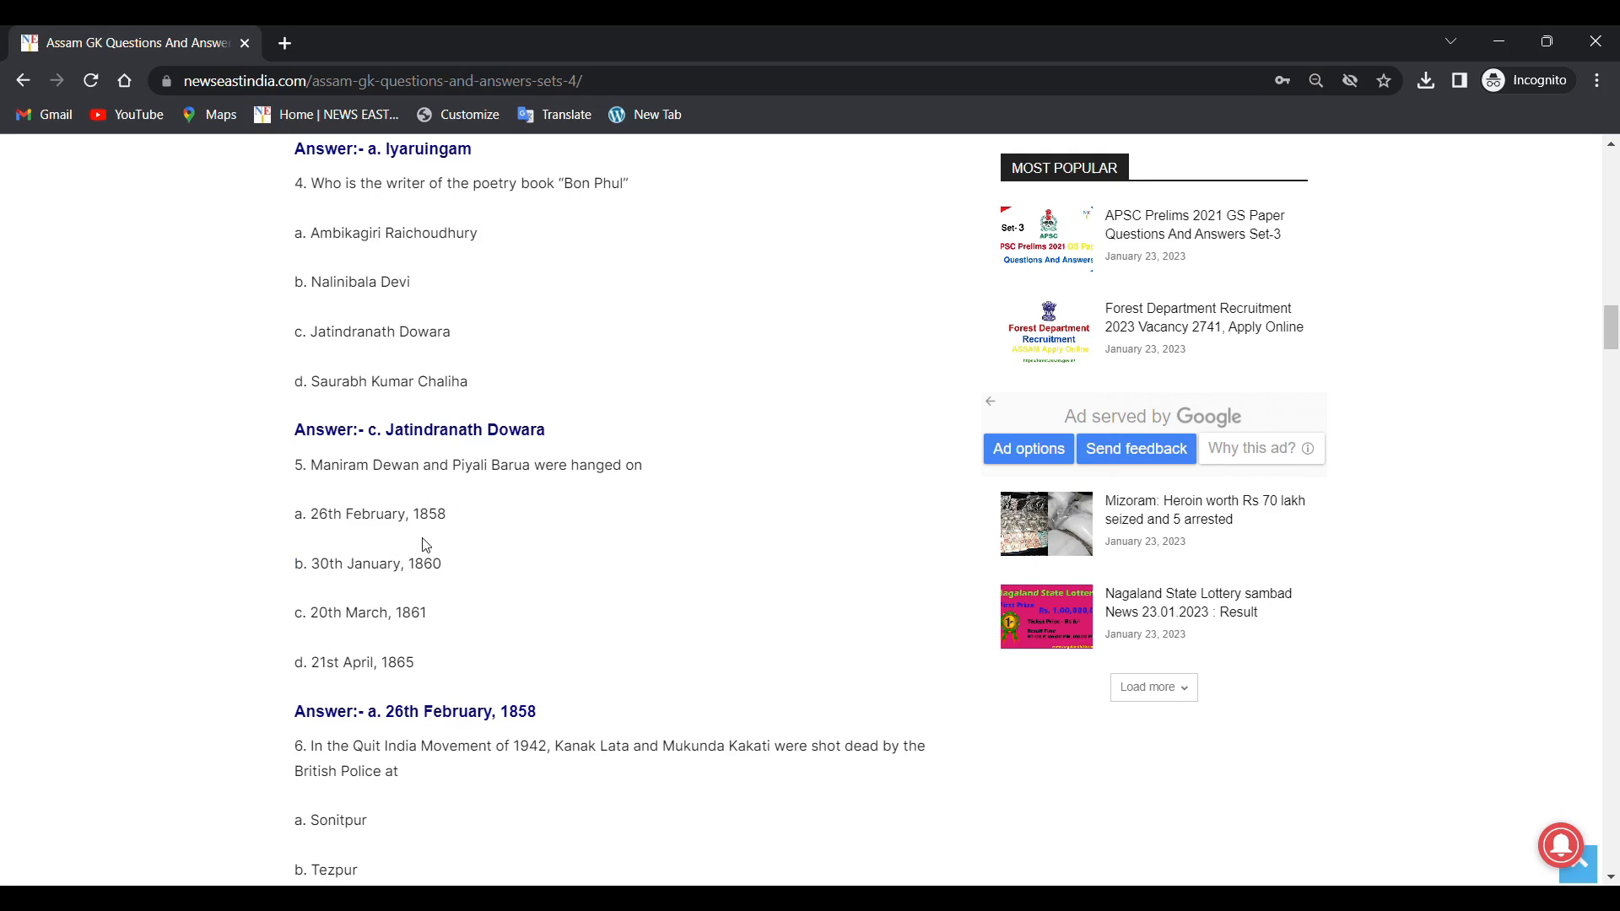
mouse_move(356, 579)
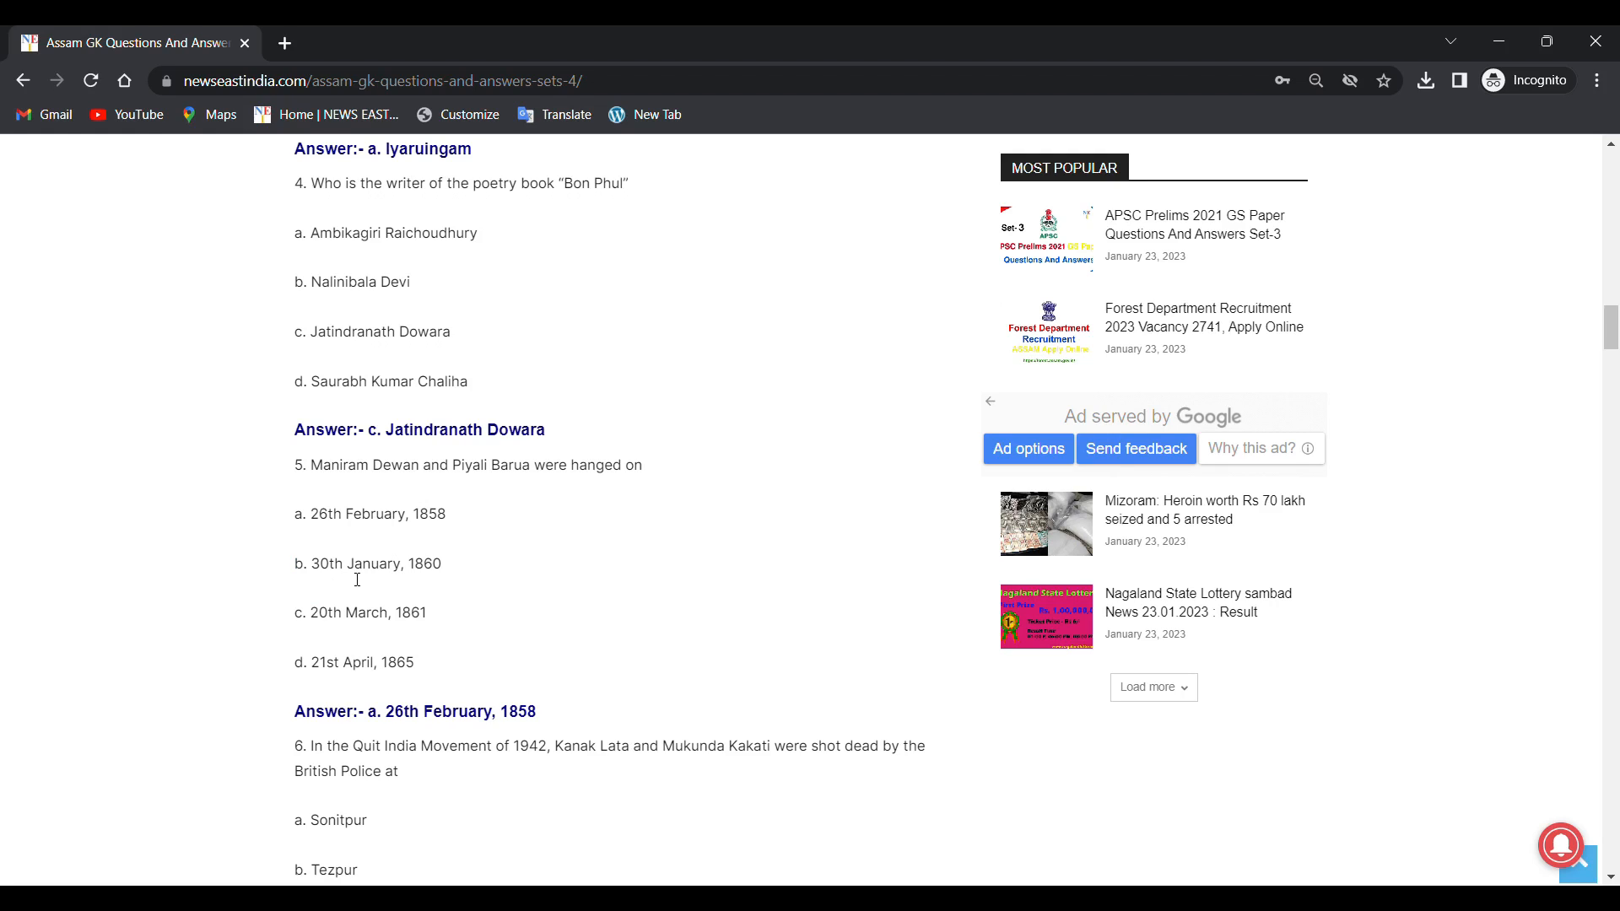
mouse_move(319, 630)
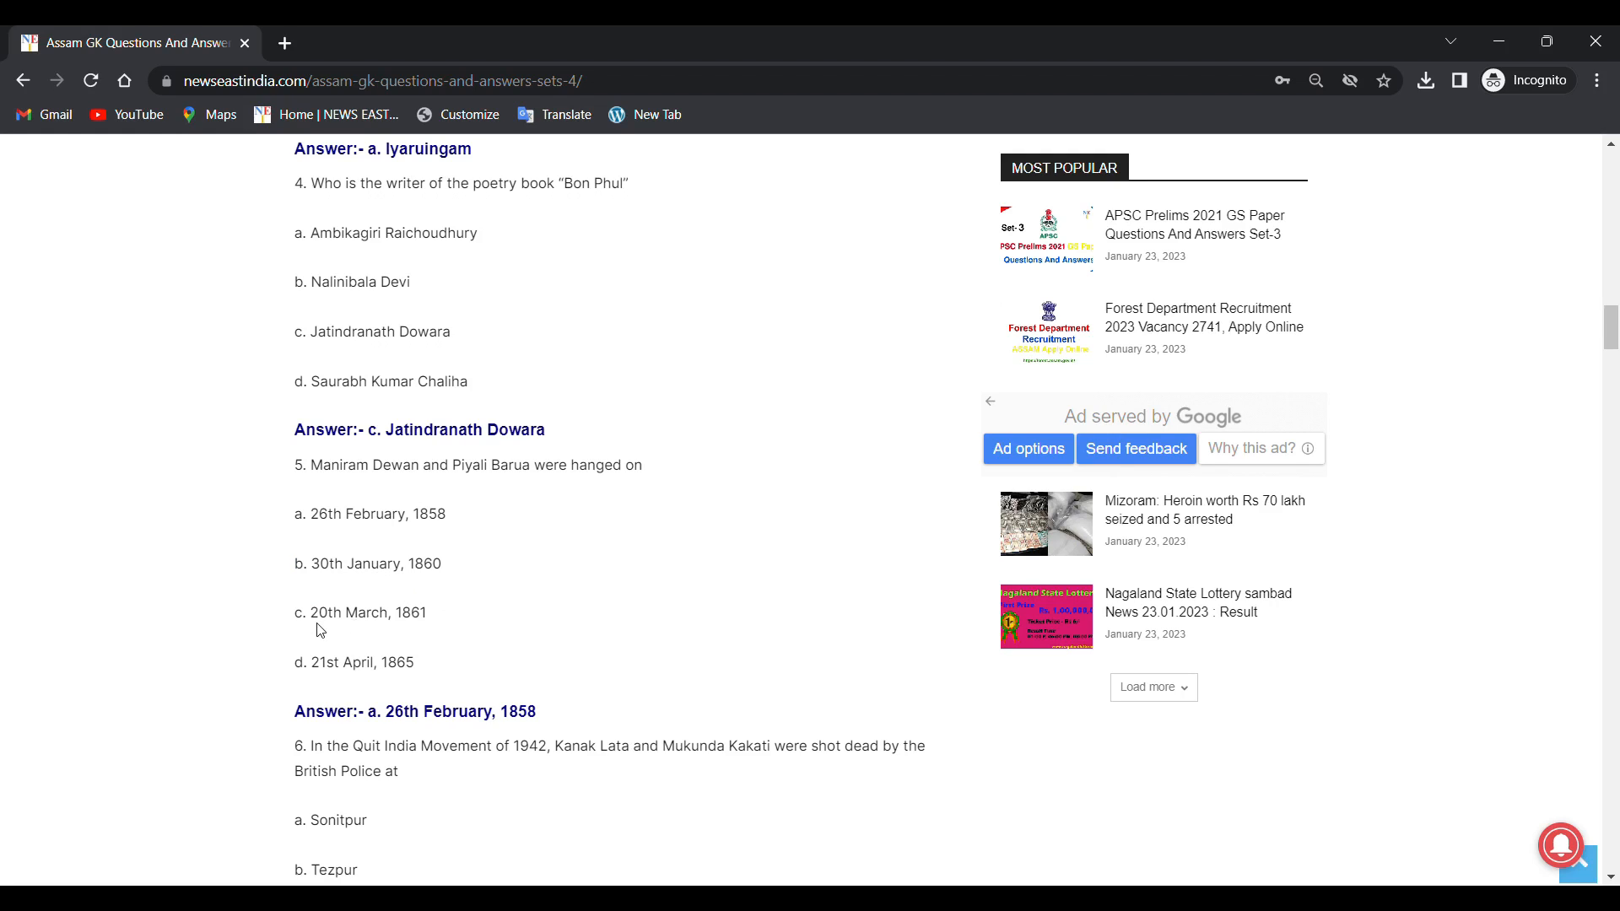
mouse_move(419, 631)
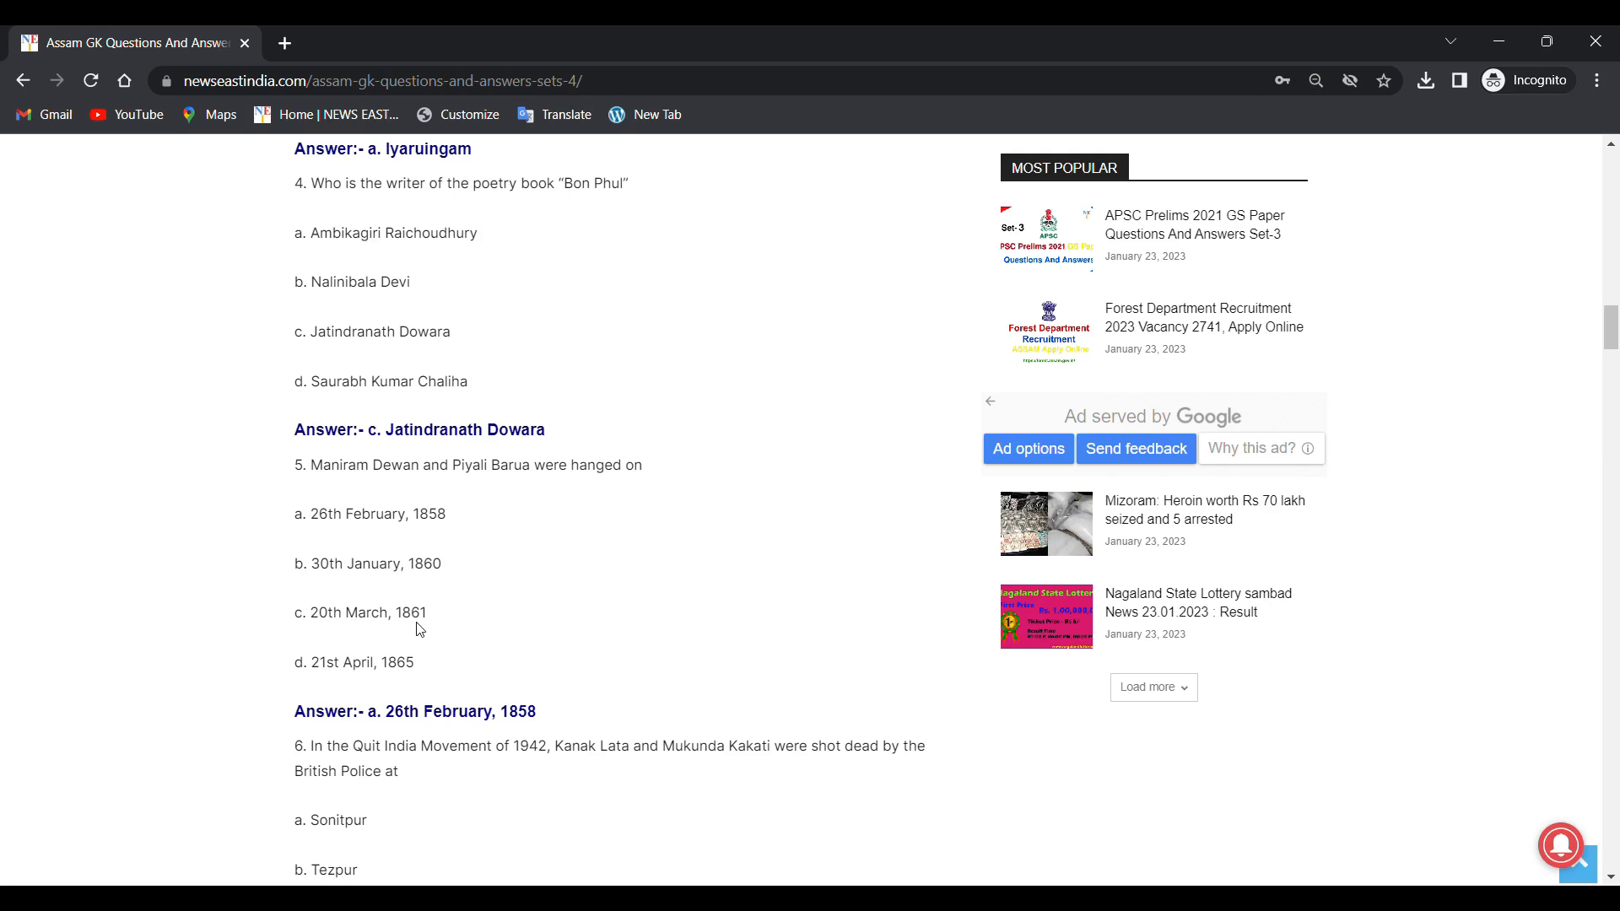
mouse_move(343, 678)
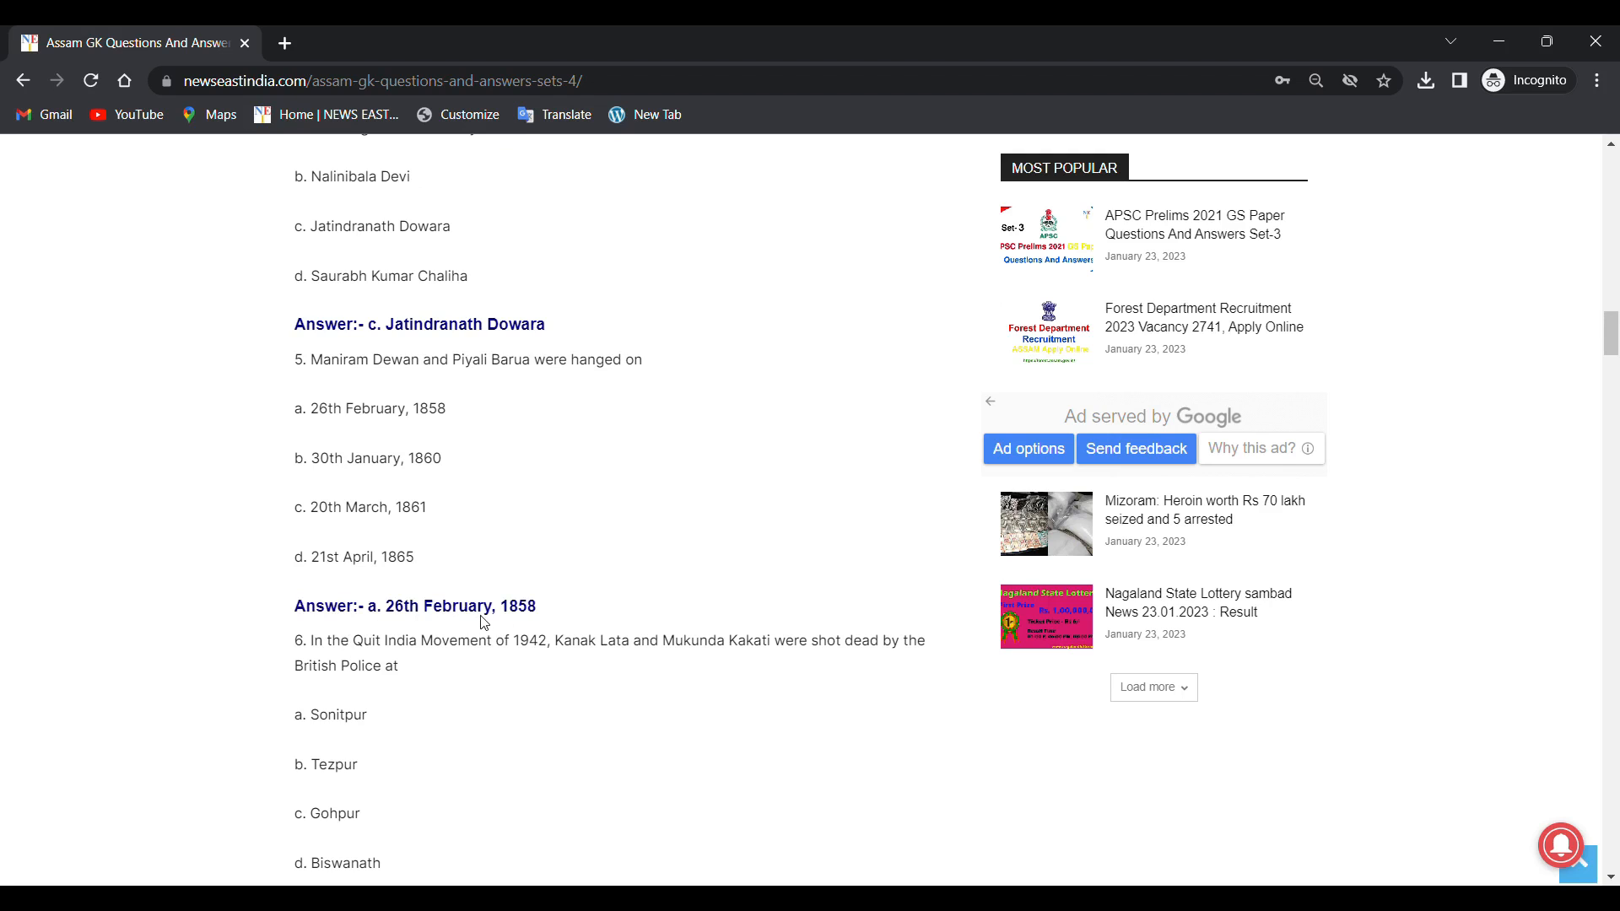
Step: Scroll through question 6, answered Gohpur, and question 7, answered B. R. Medhi
scroll("down", 3)
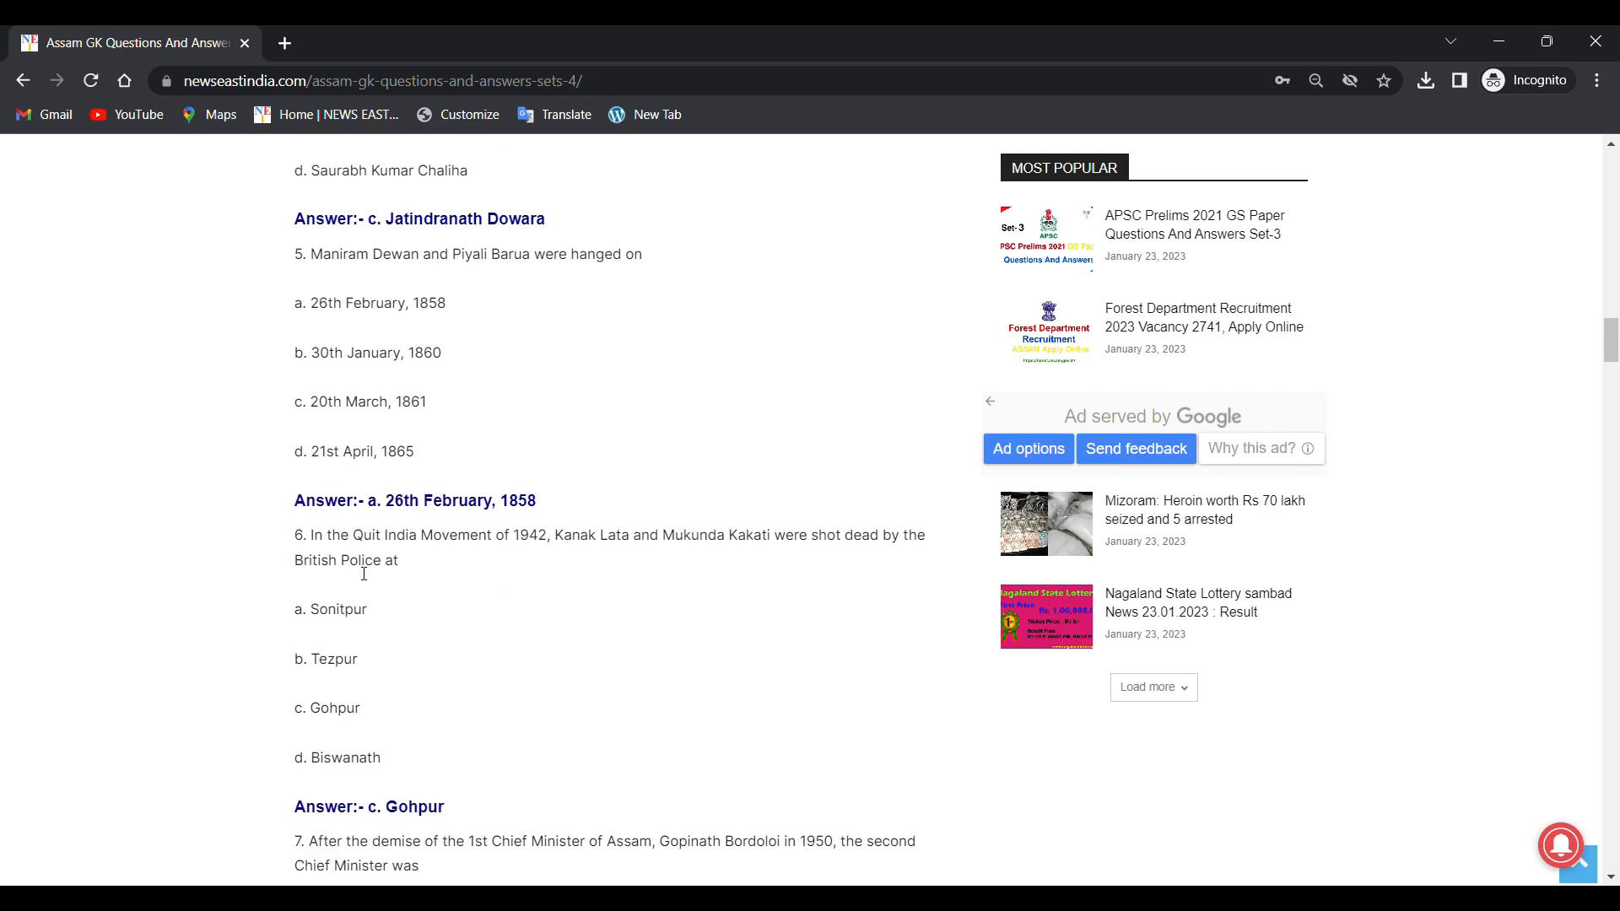
mouse_move(510, 552)
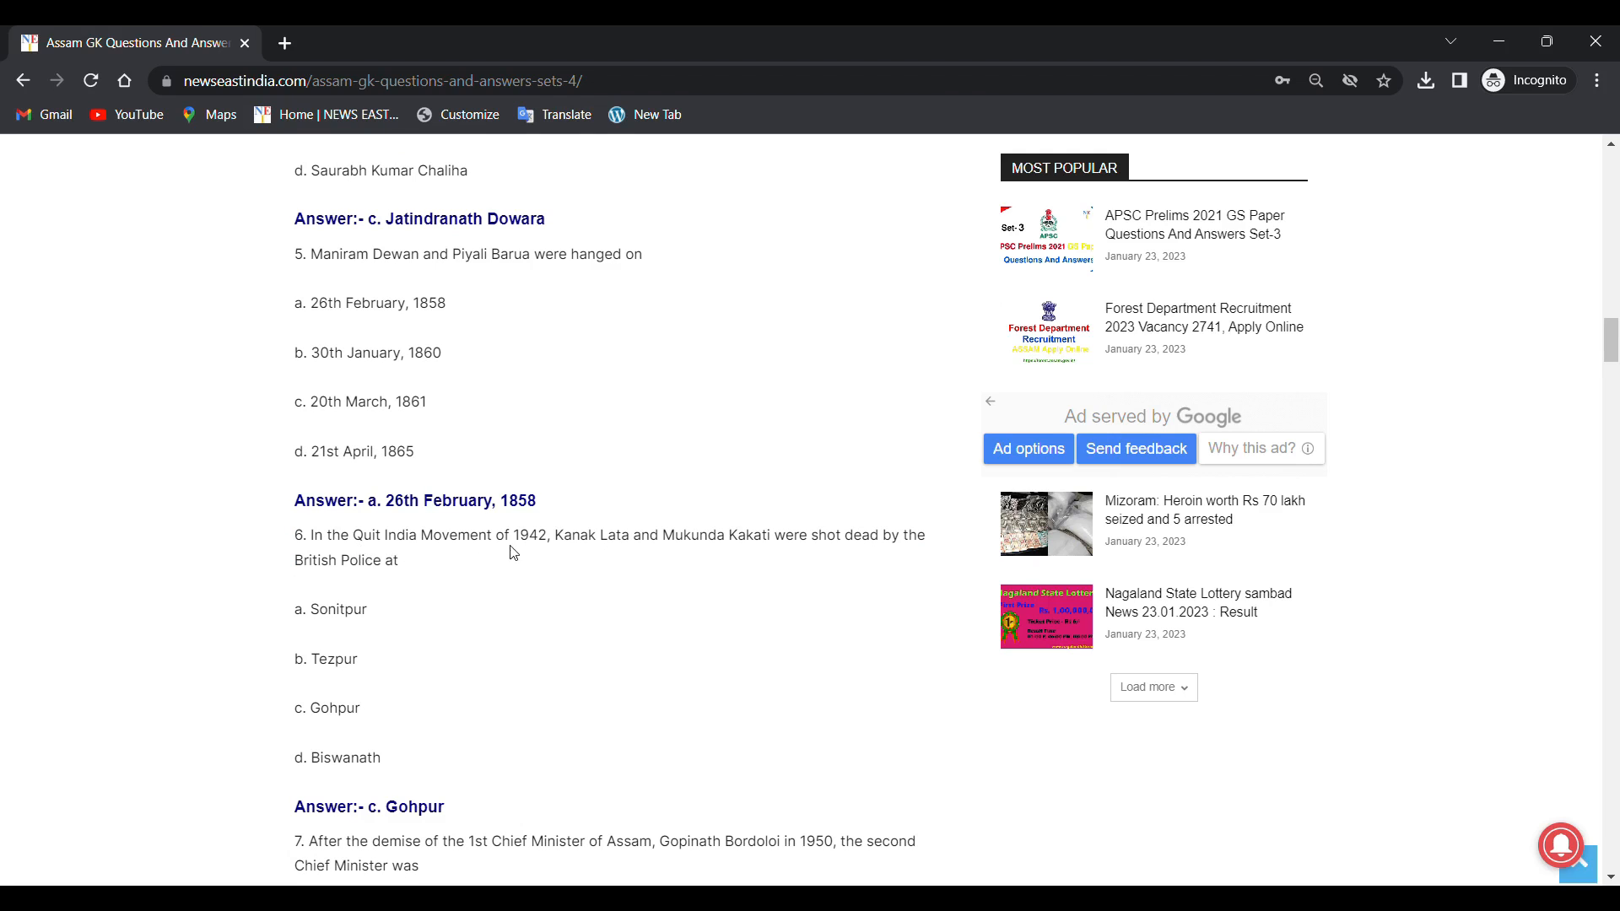
mouse_move(602, 556)
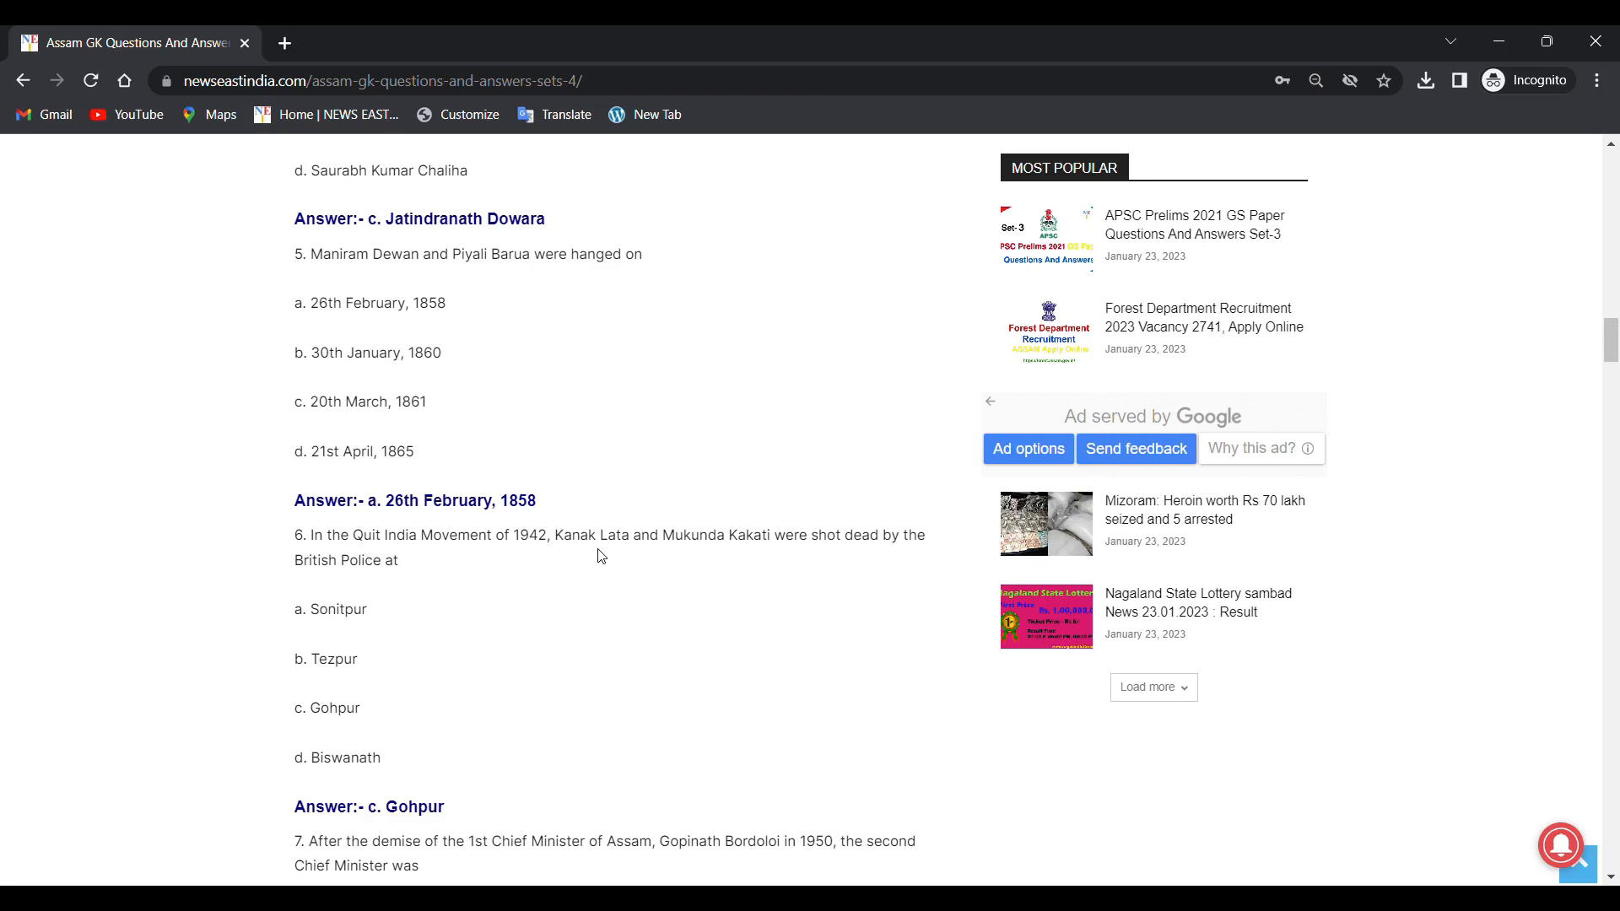
mouse_move(704, 551)
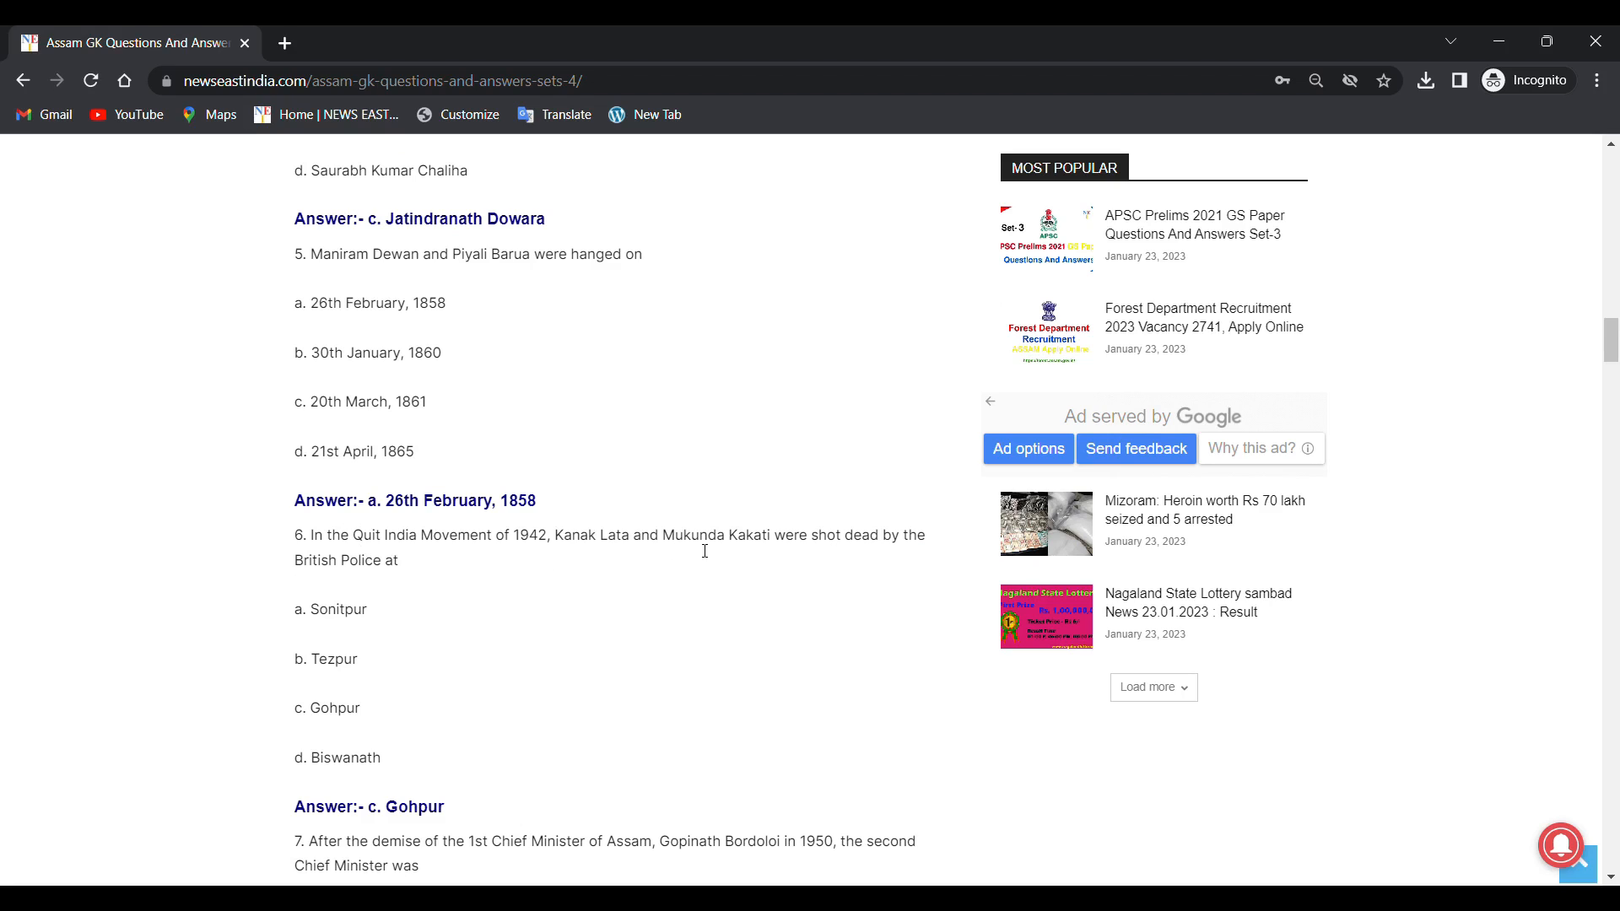
mouse_move(253, 603)
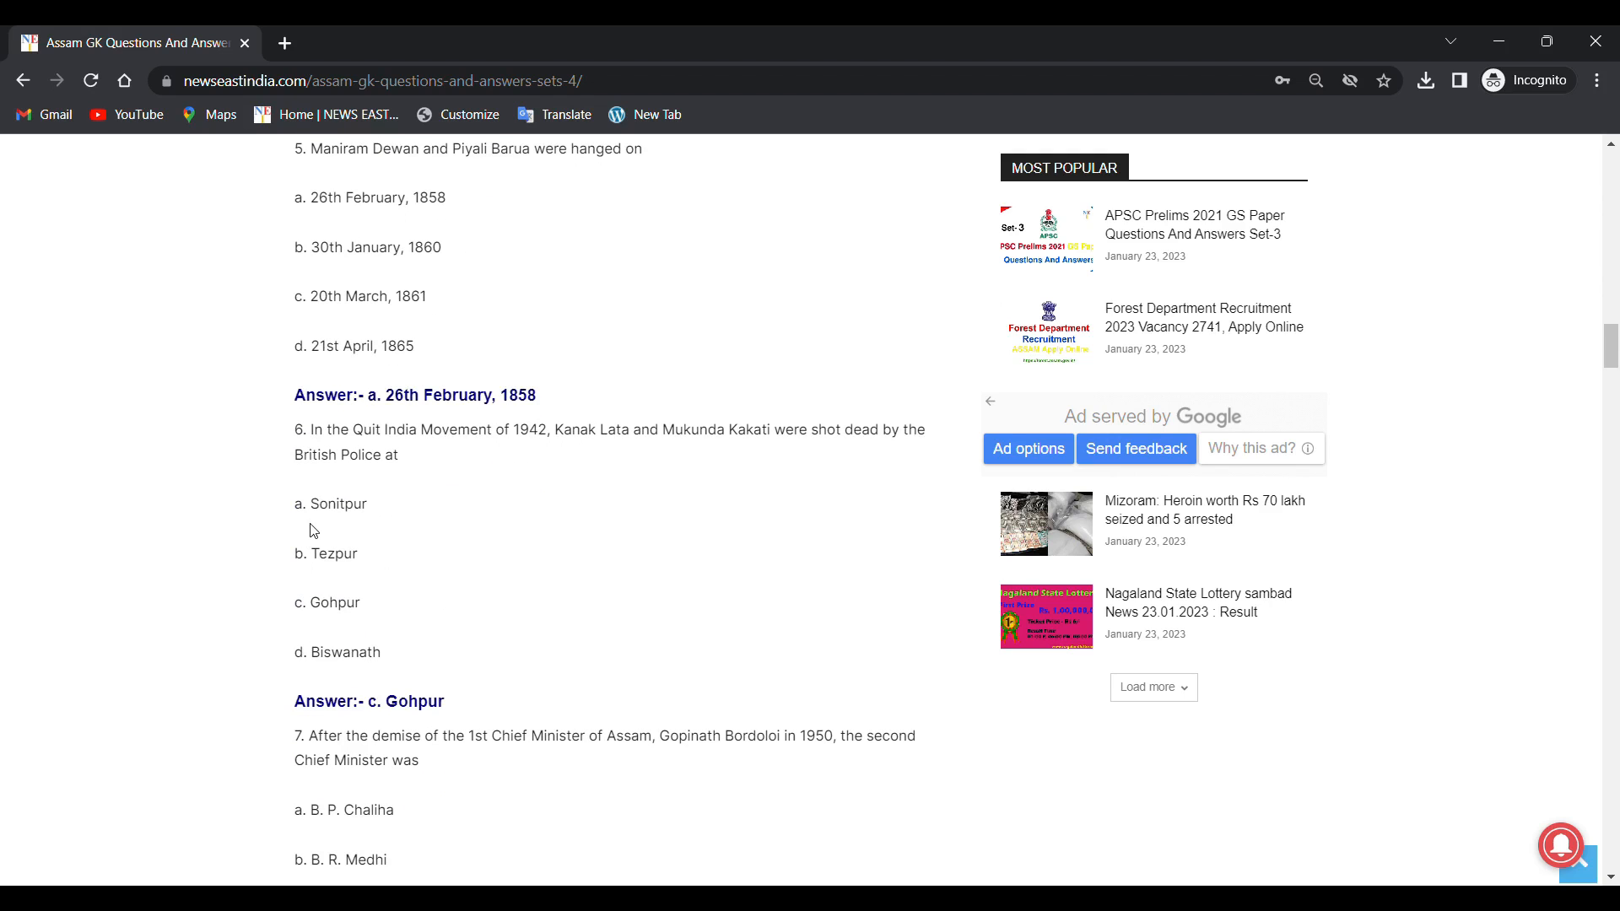
mouse_move(335, 628)
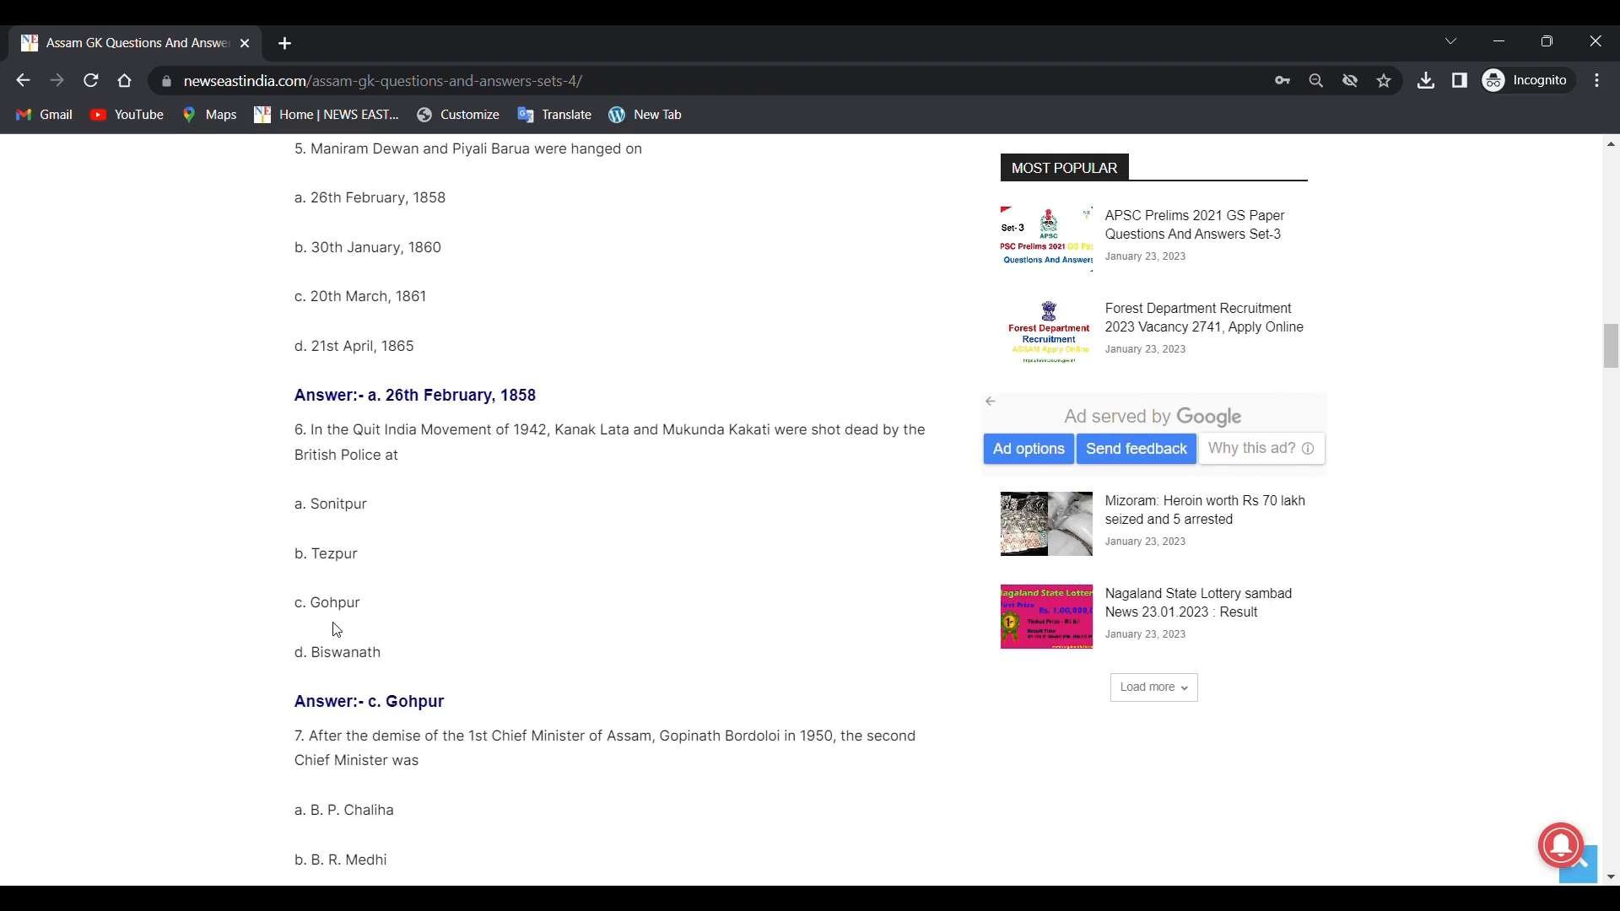
scroll("down", 3)
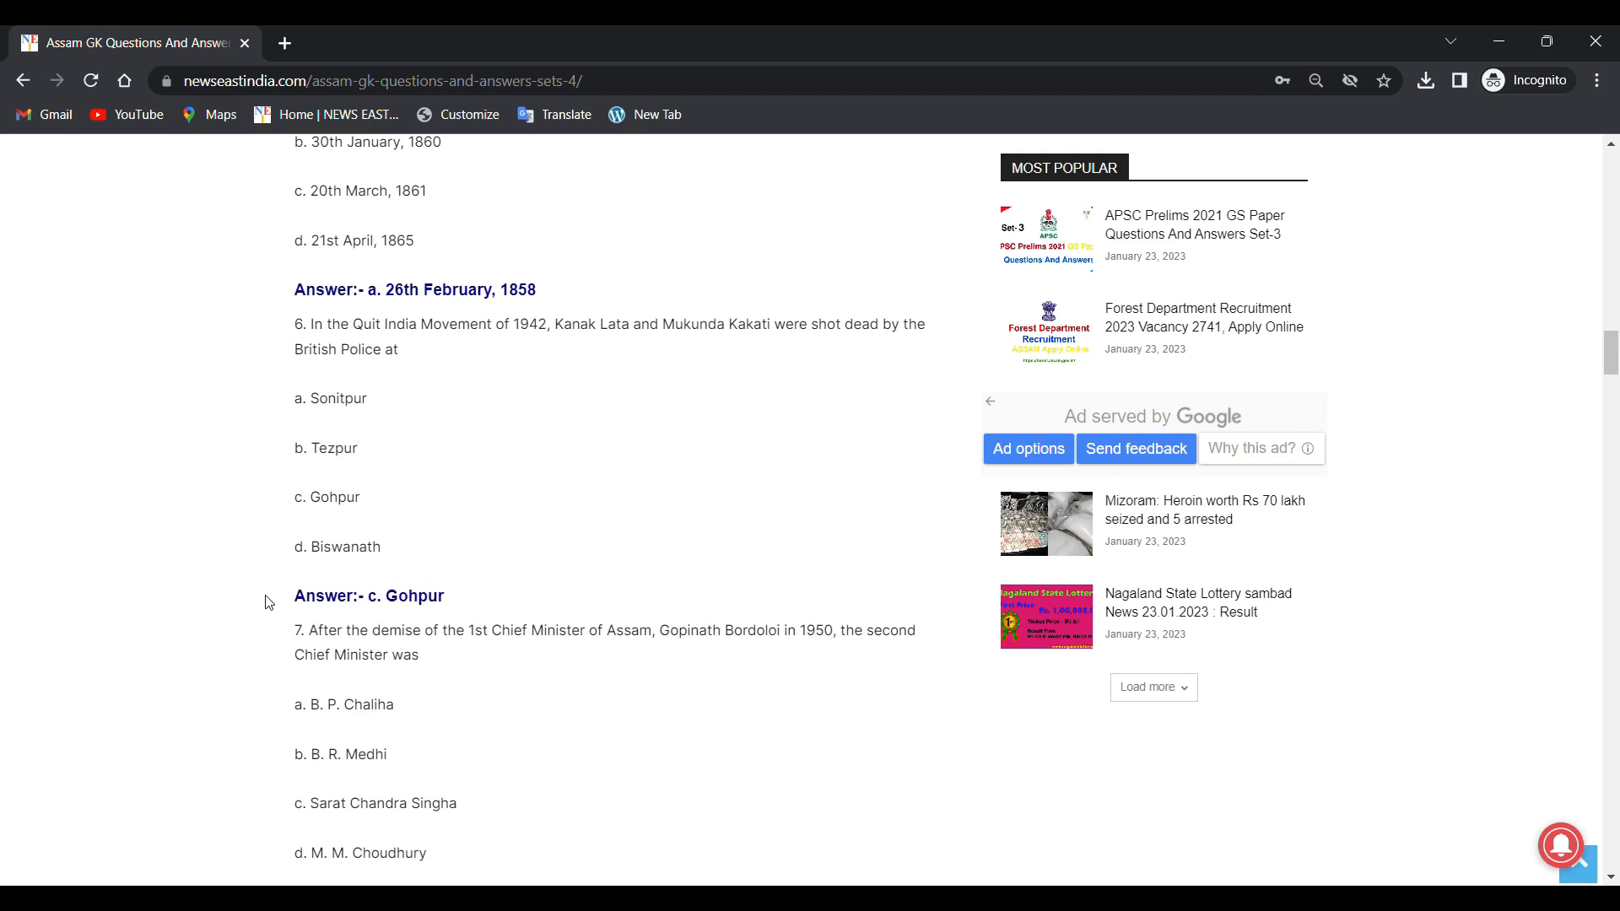
mouse_move(391, 618)
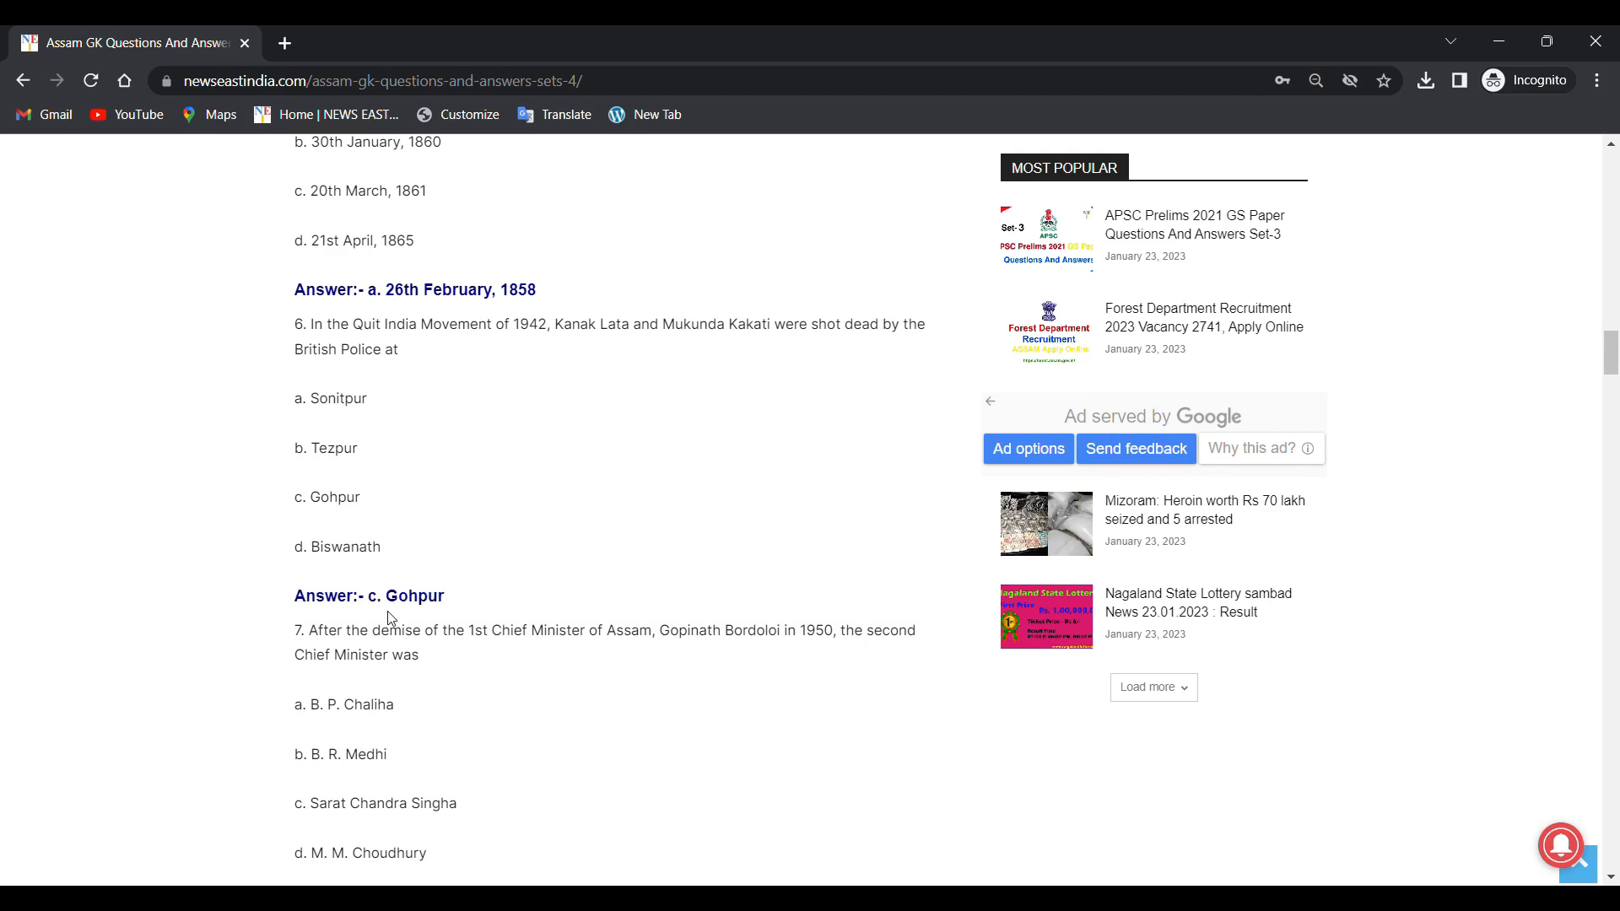
scroll("down", 3)
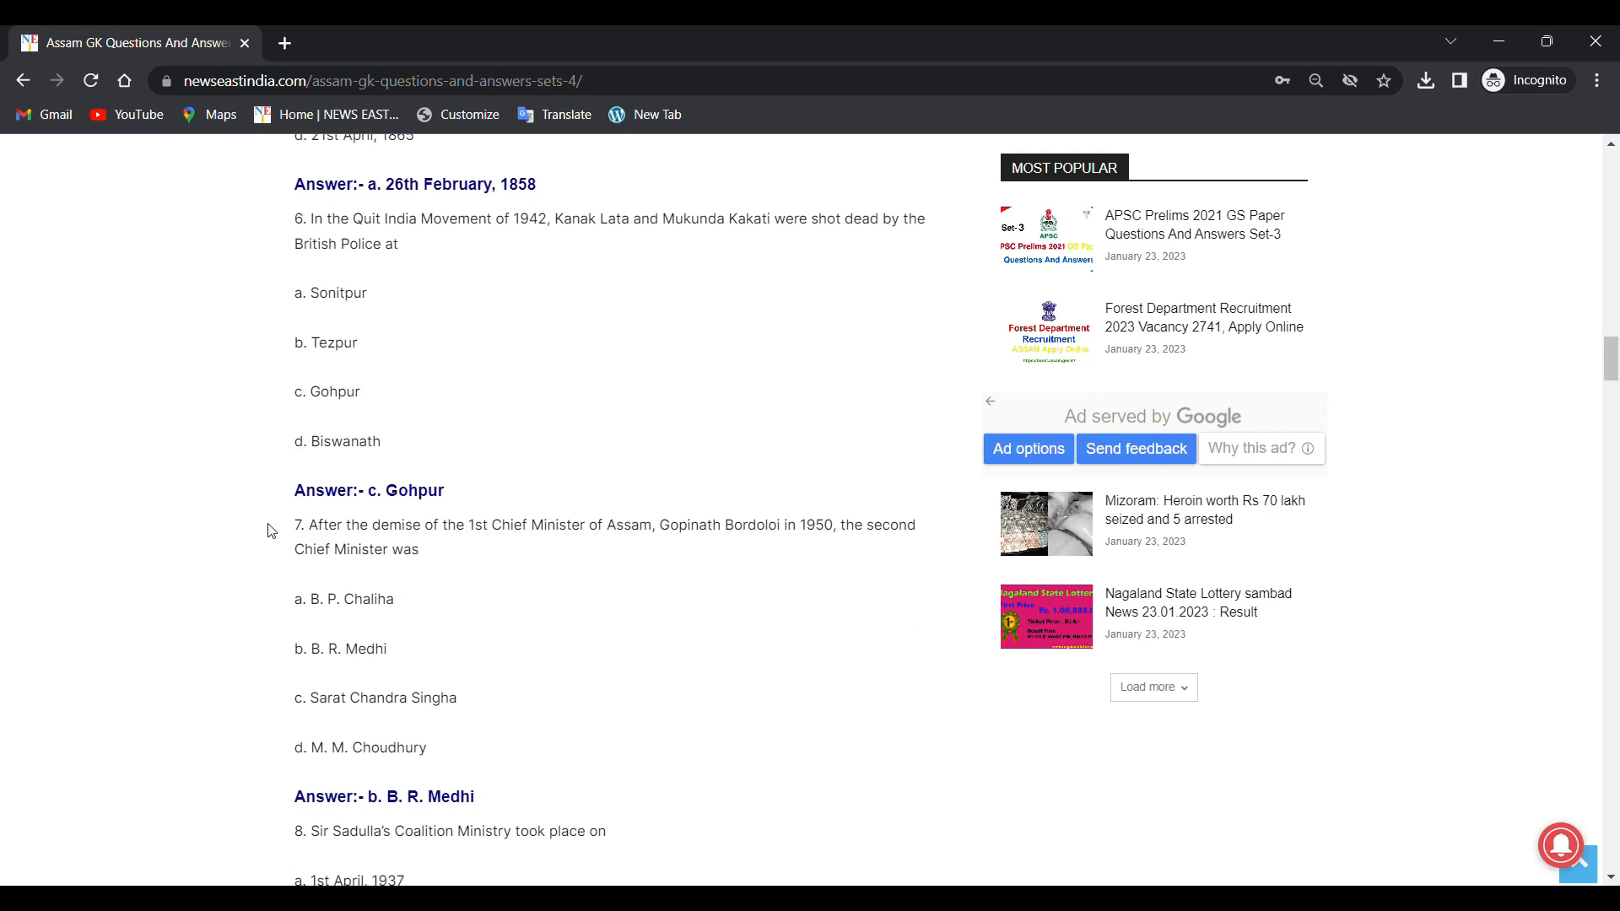
scroll("down", 3)
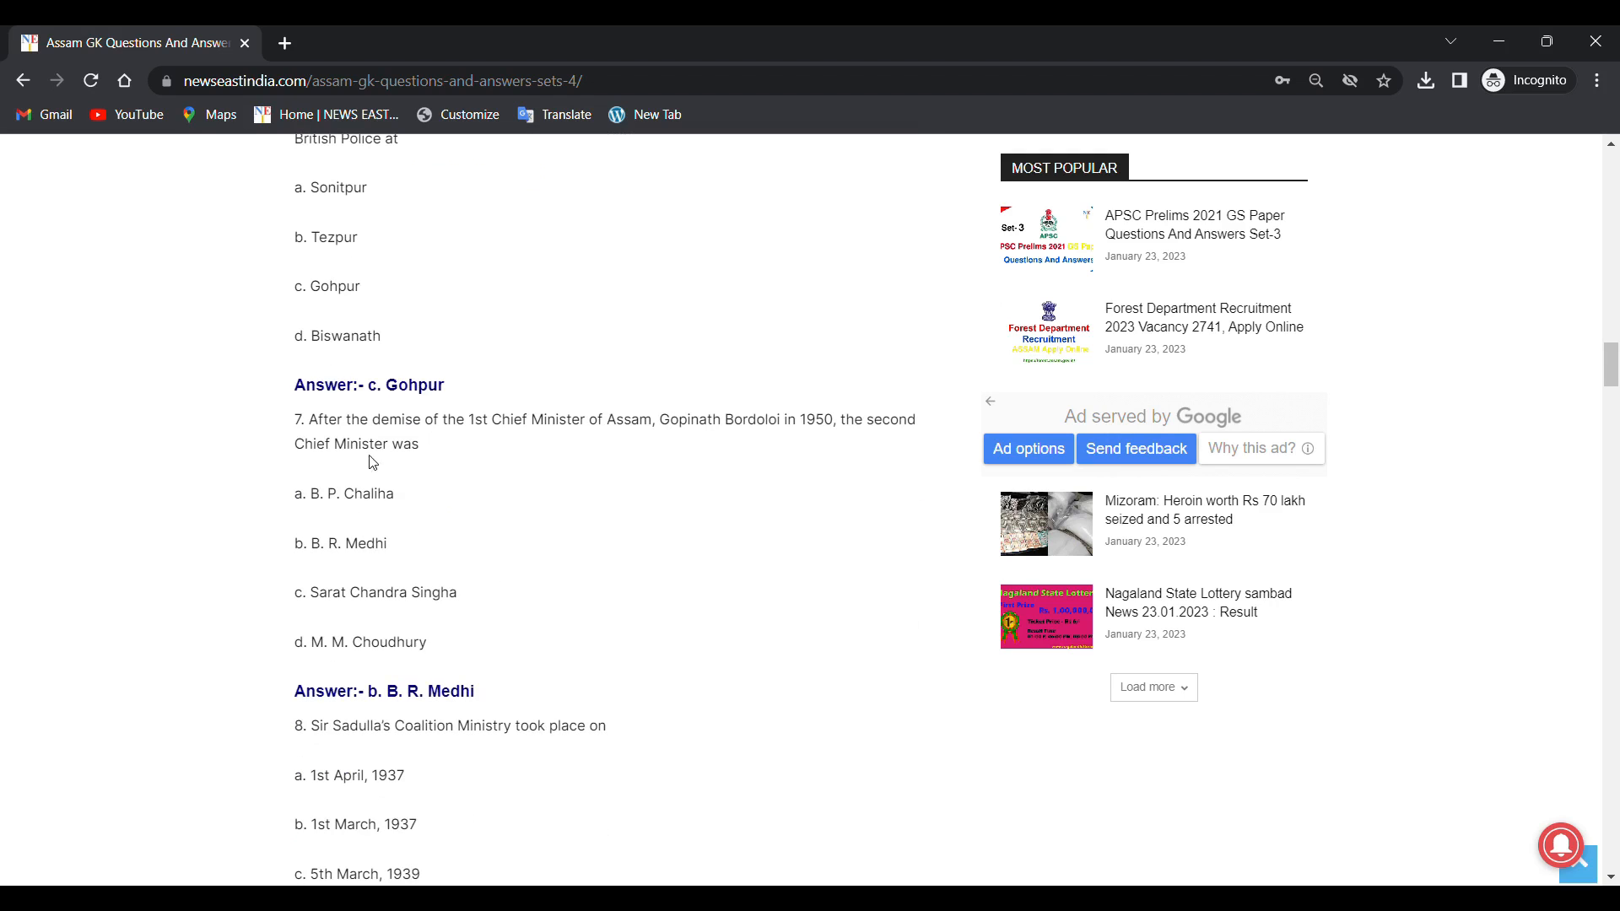
mouse_move(476, 442)
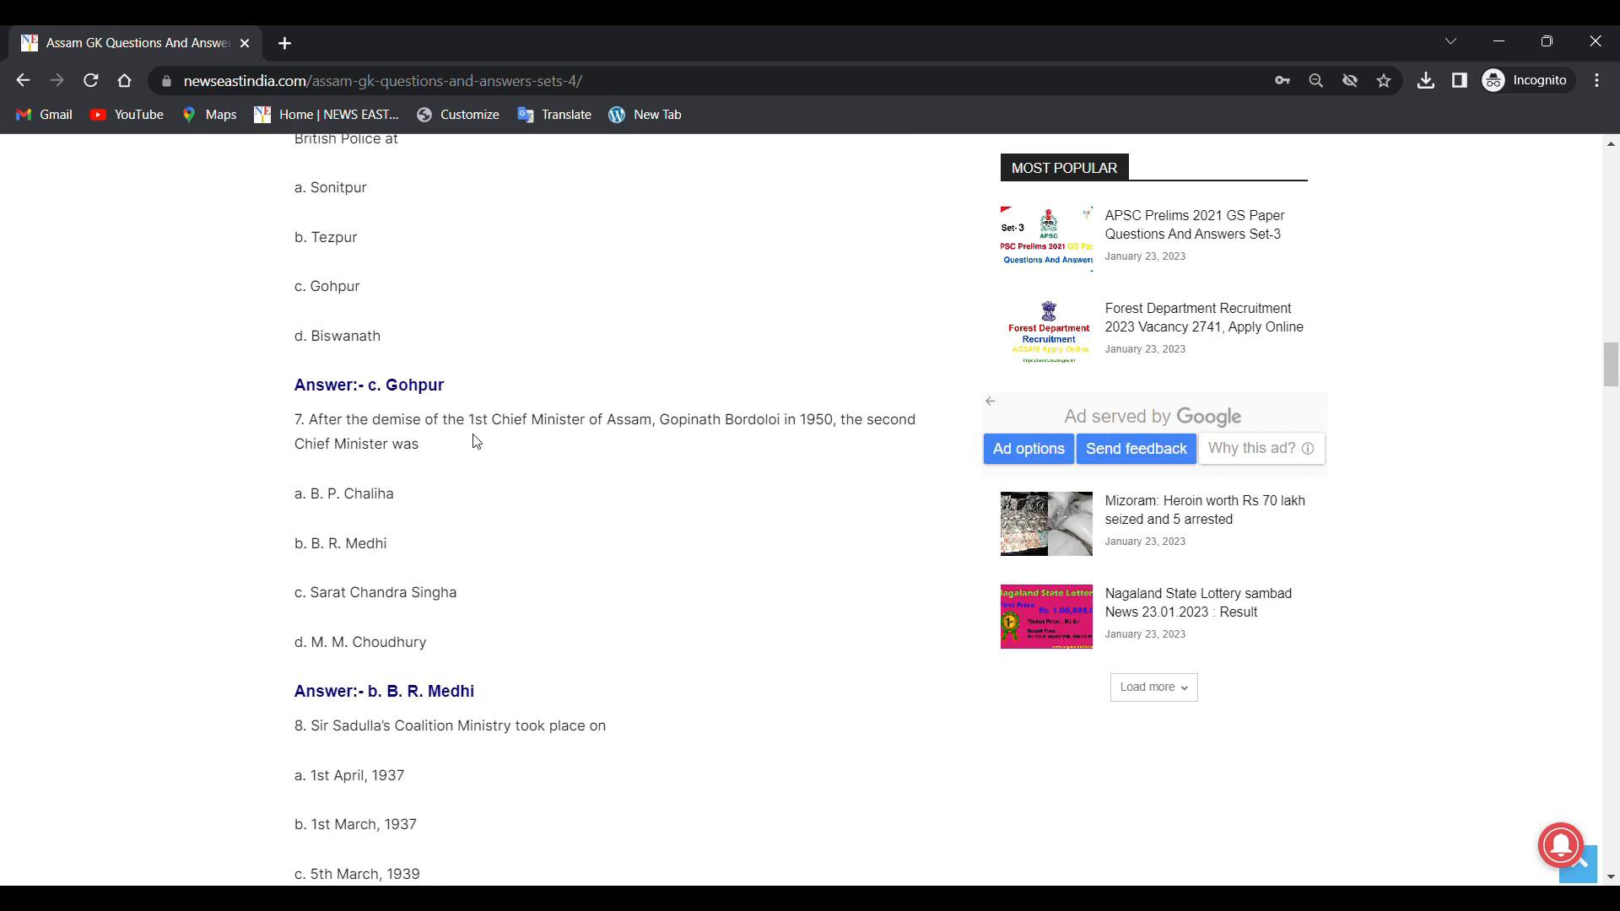
mouse_move(680, 437)
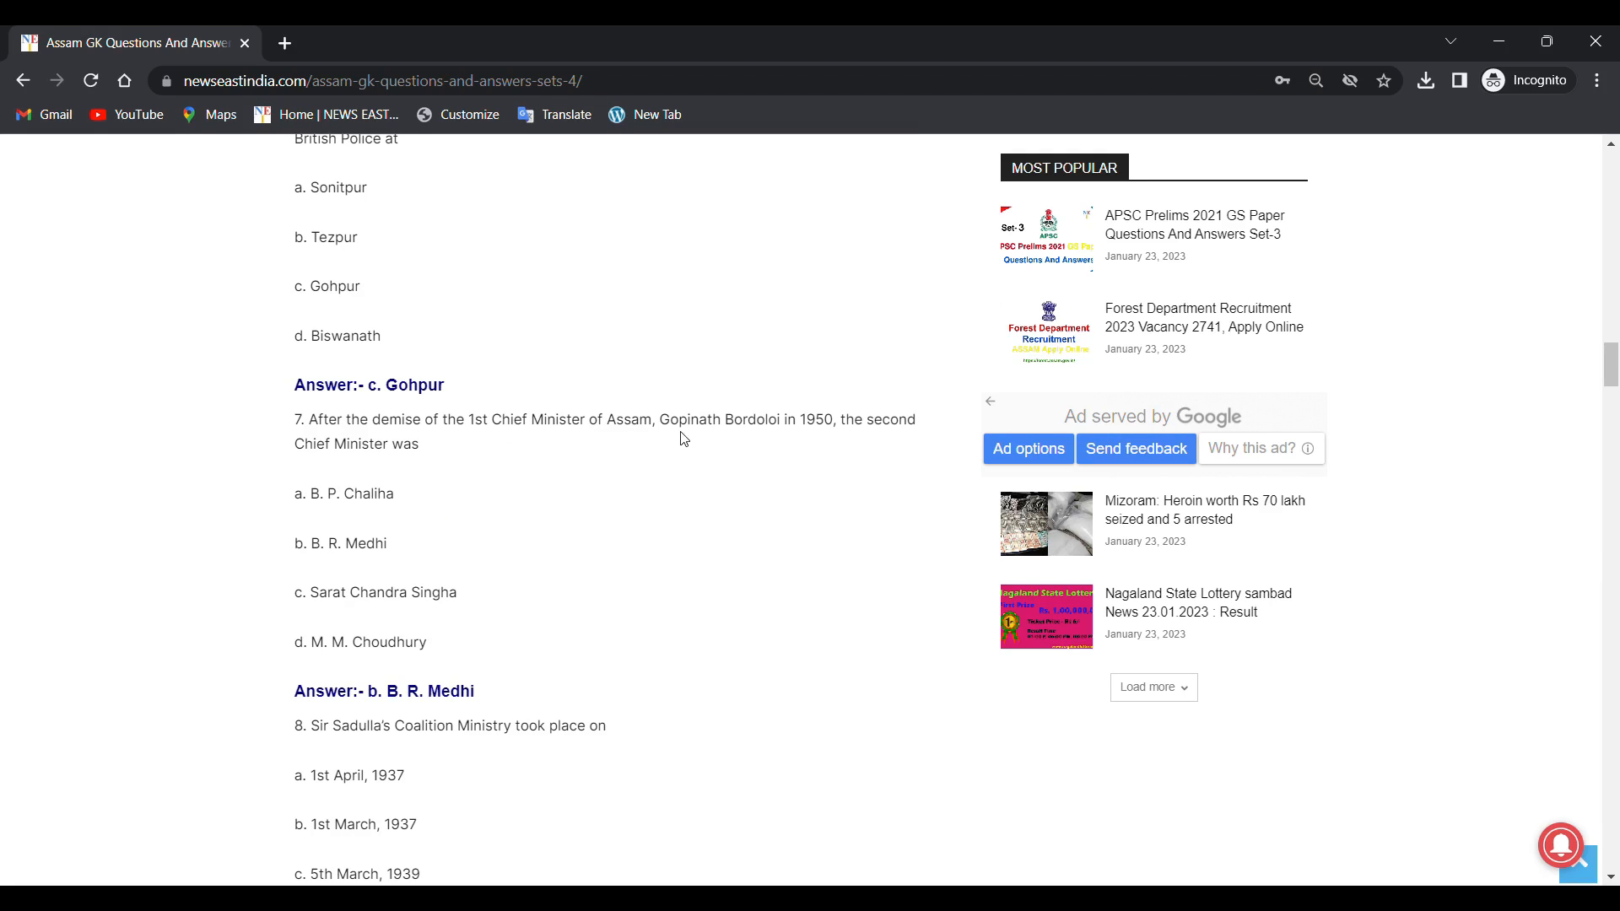
mouse_move(796, 436)
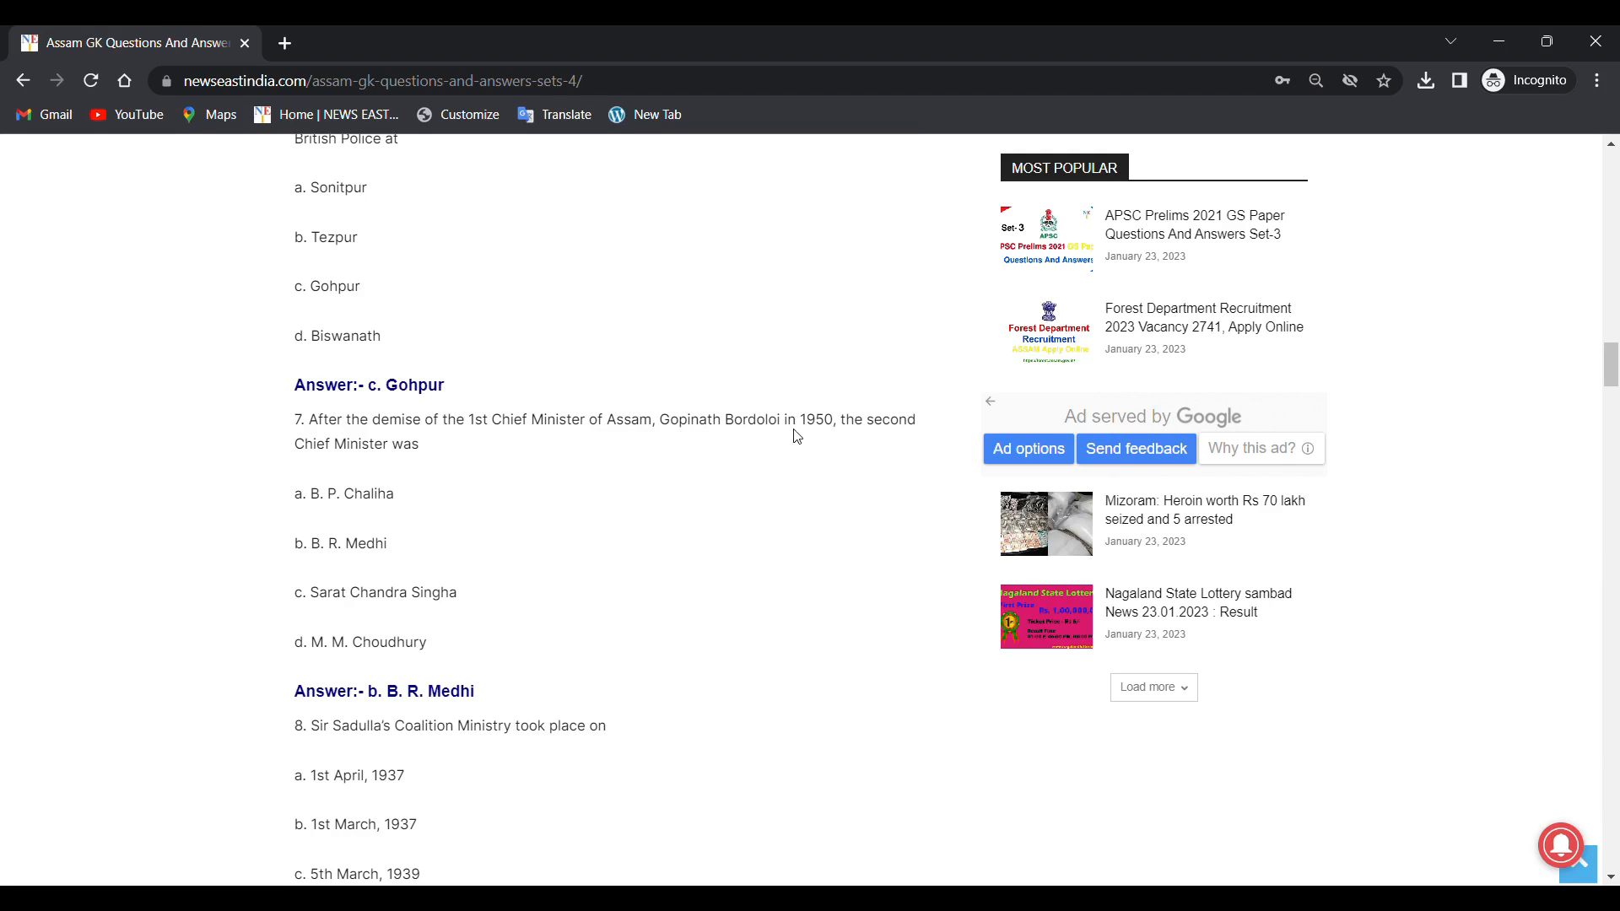
mouse_move(395, 477)
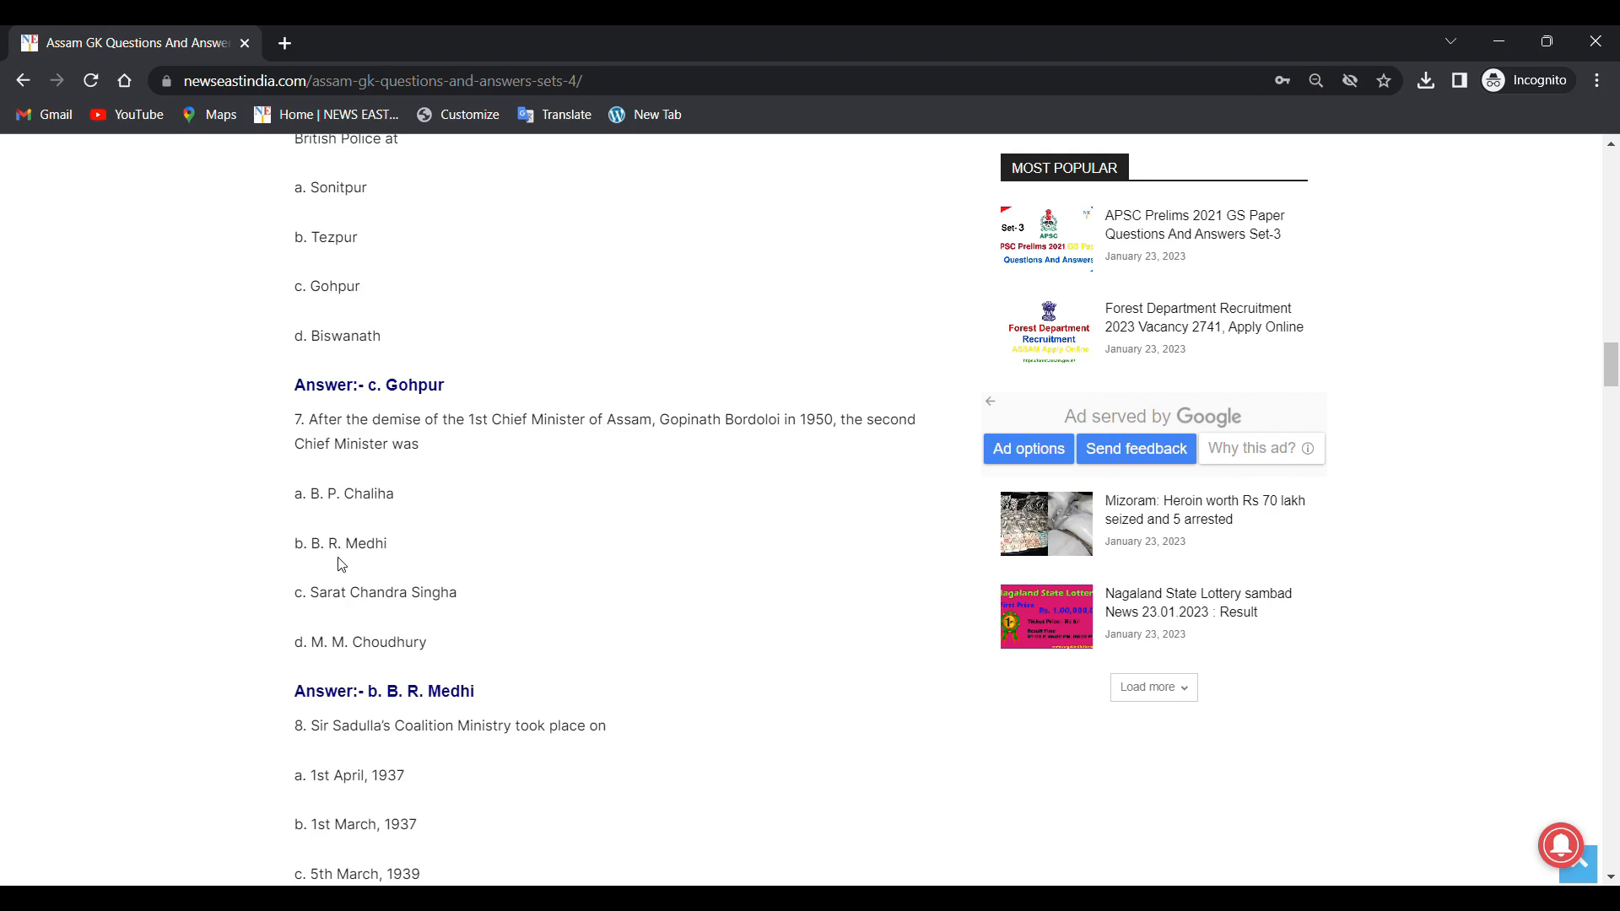
mouse_move(401, 612)
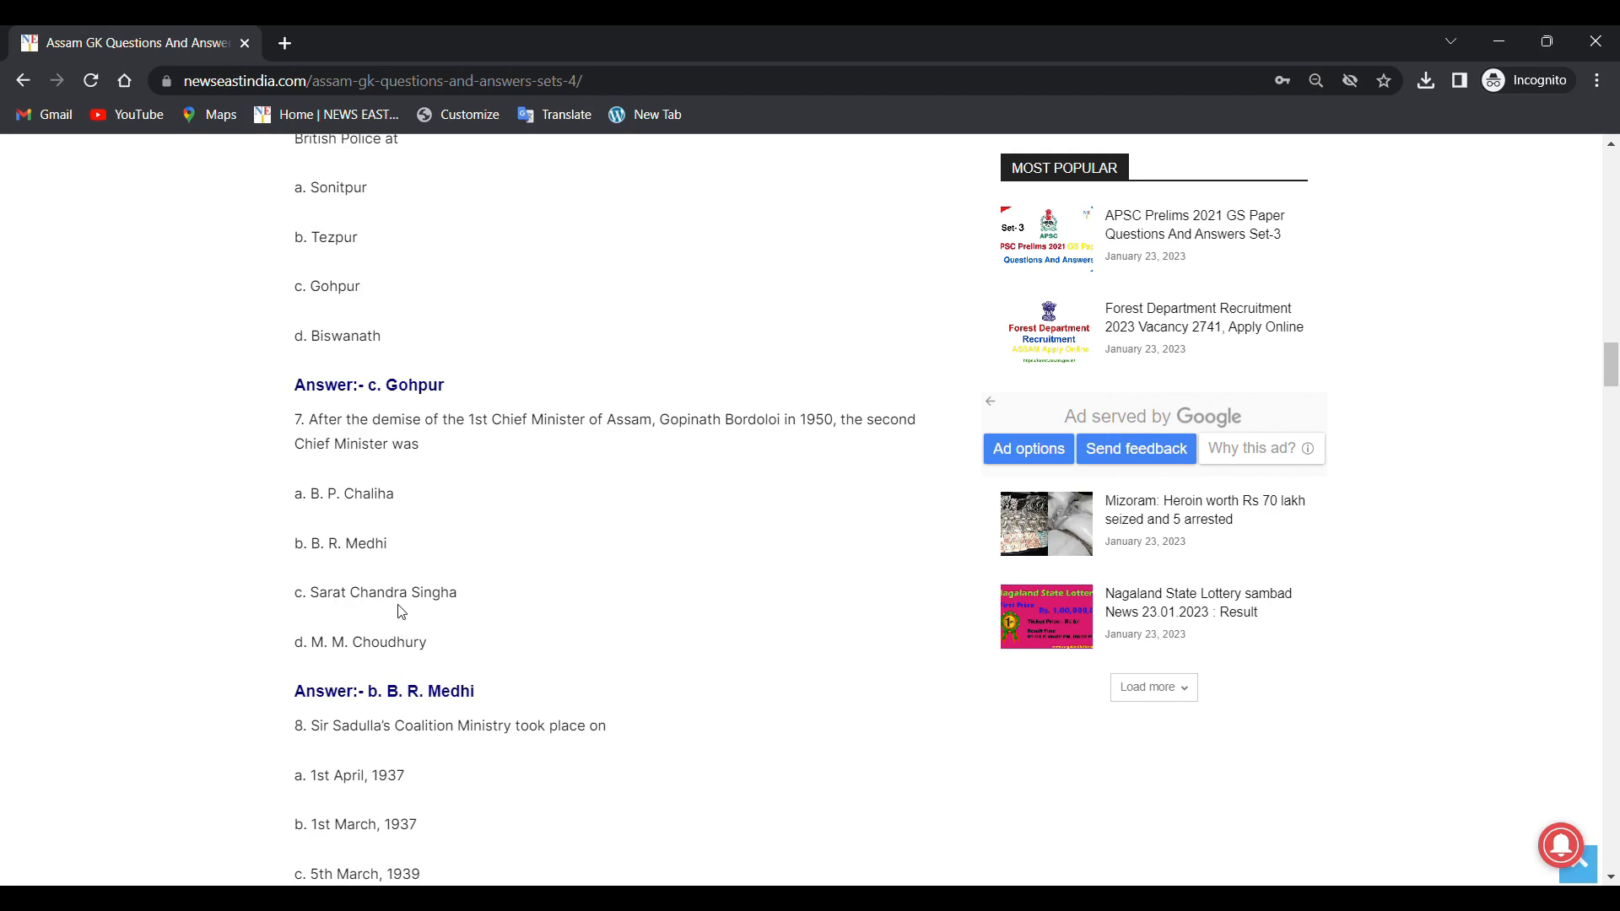
mouse_move(374, 666)
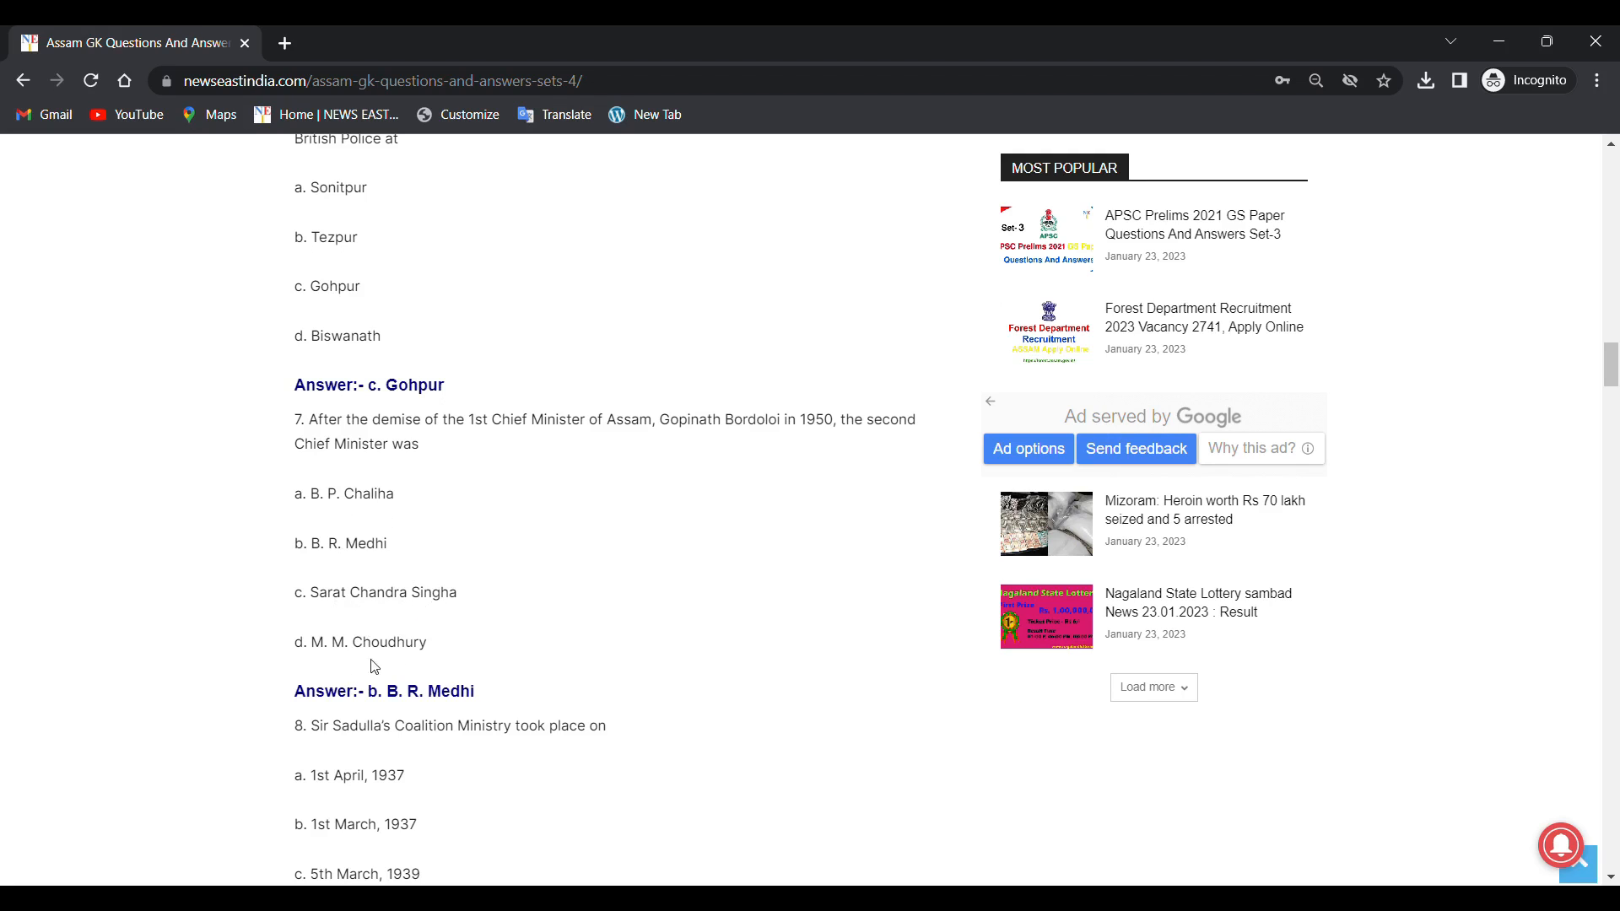
Step: Scroll to question 8, answered 1st April, 1937, and mark its wording
scroll("down", 3)
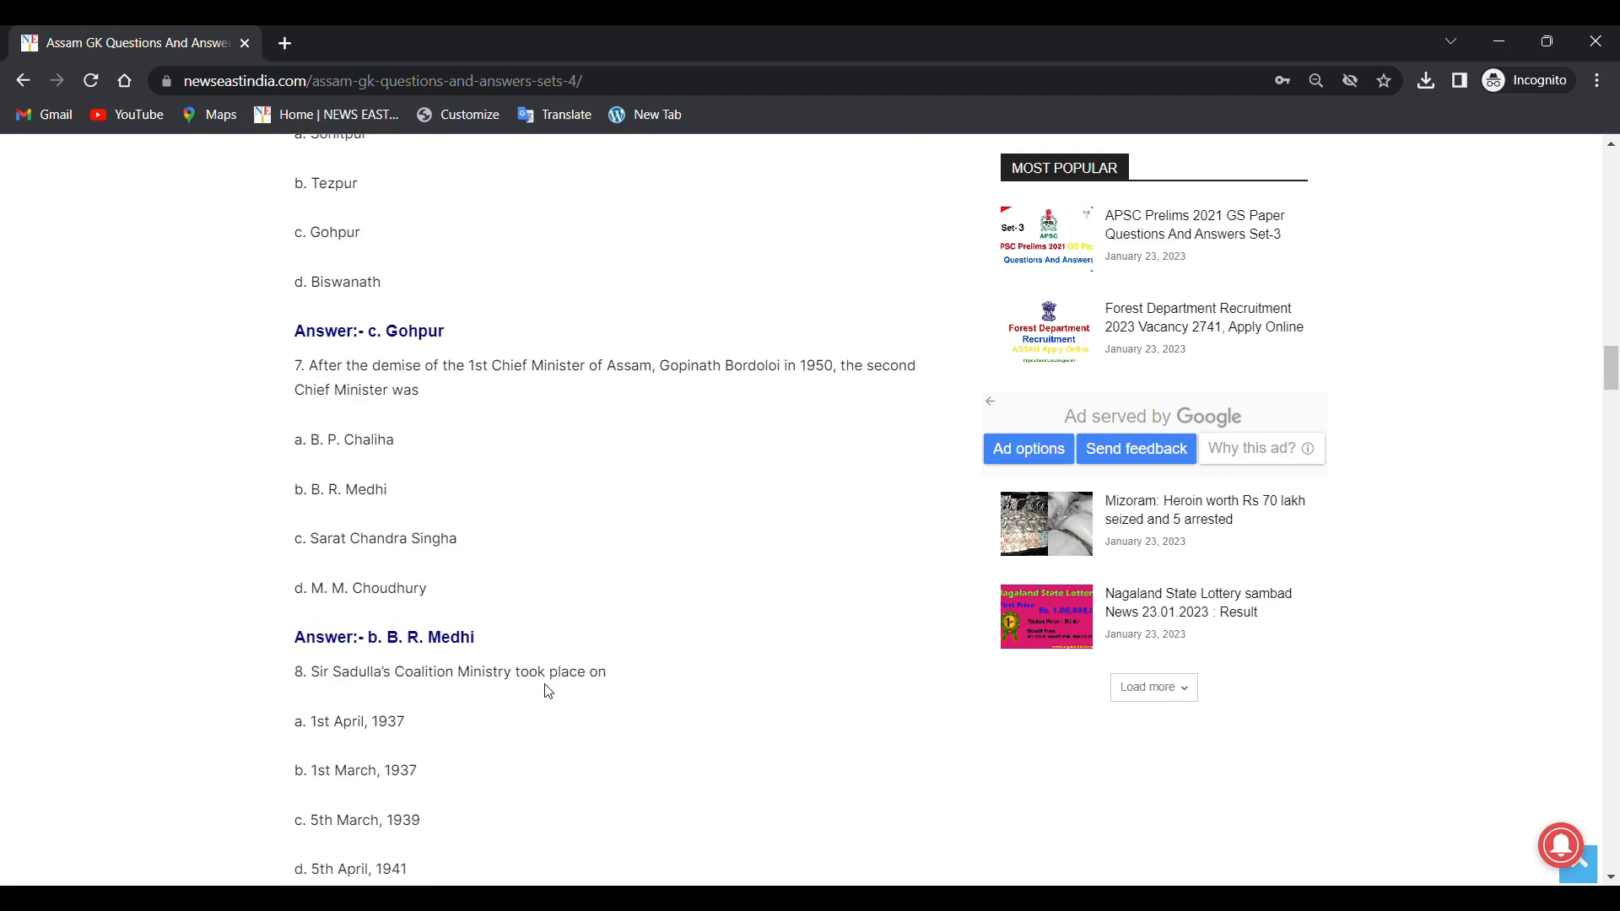
scroll("down", 3)
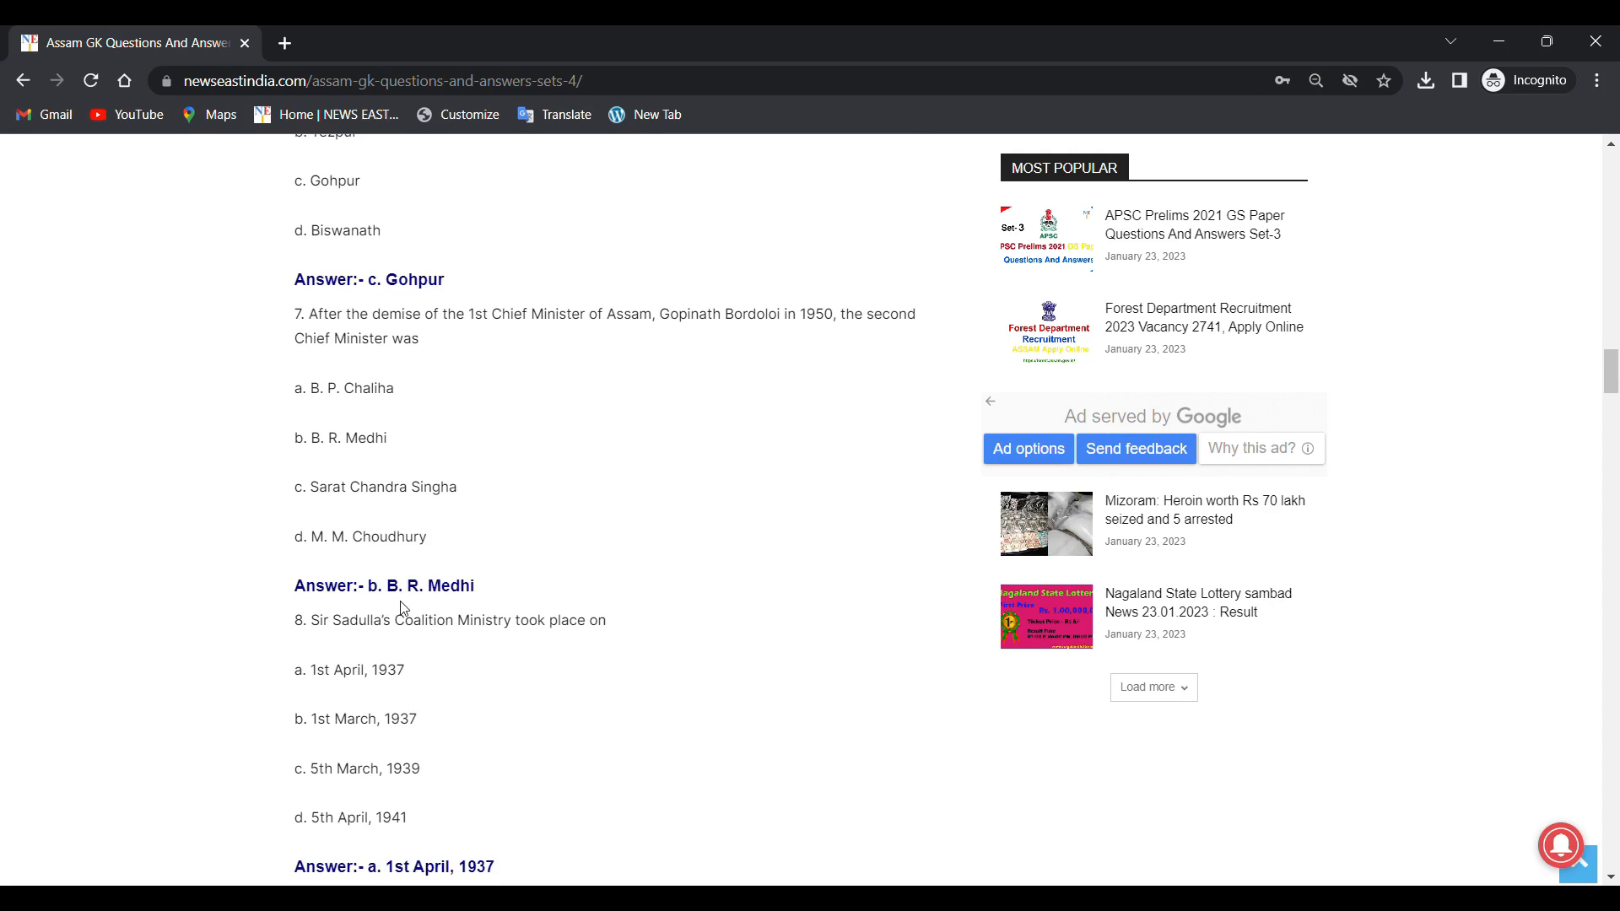
left_click_drag(299, 620, 607, 620)
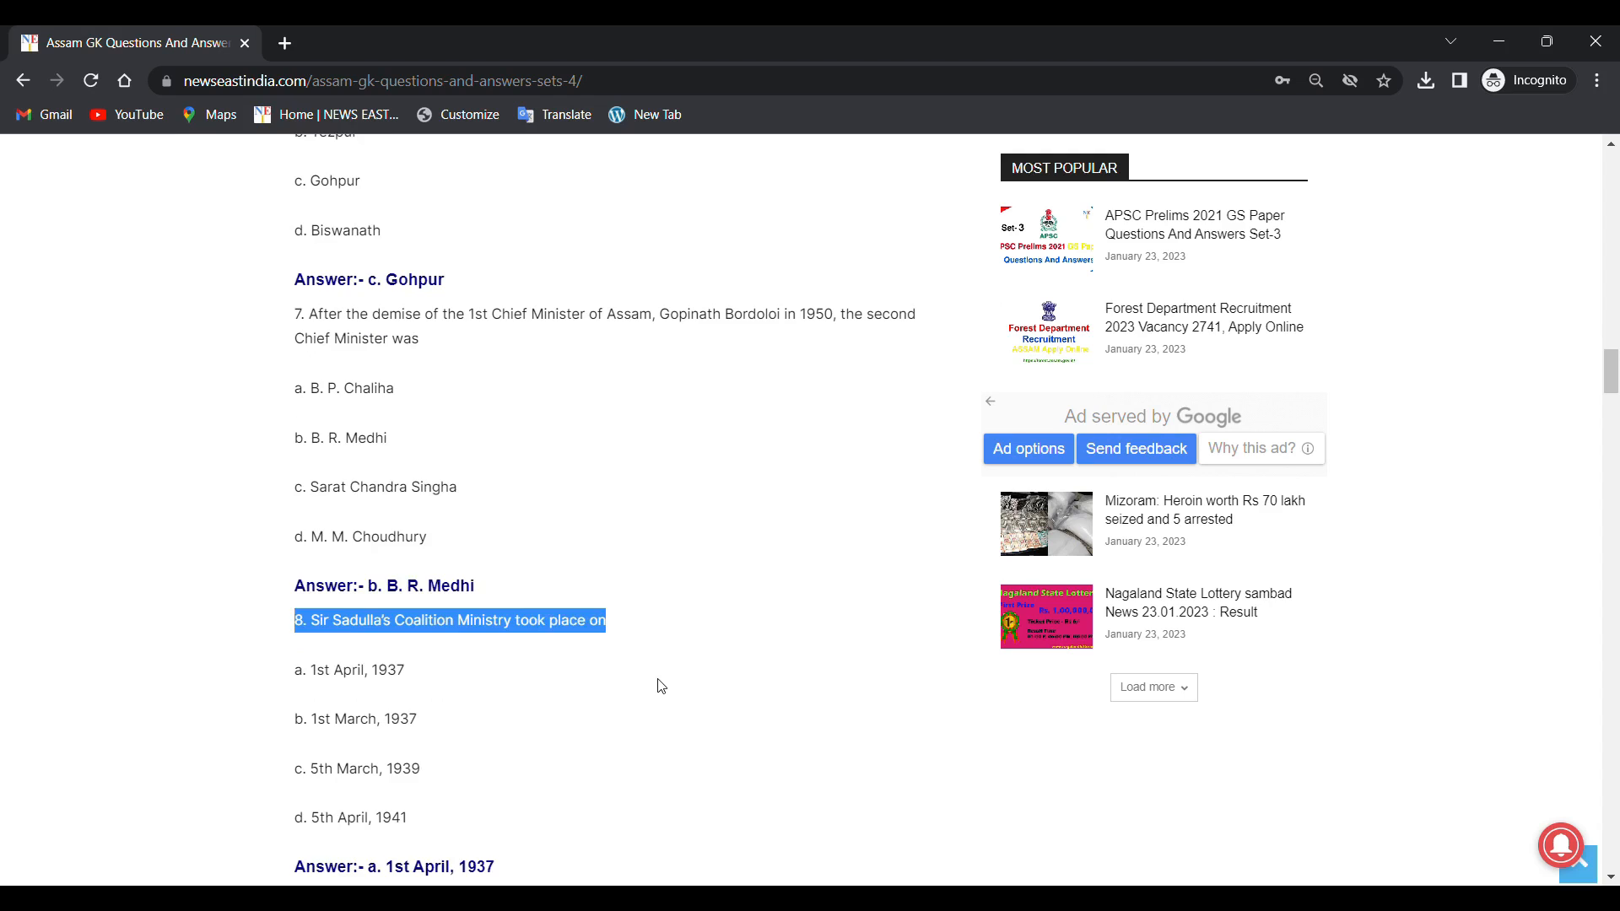
Step: Scroll to question 9, answered Mamoni Raisom Goswami, with question 10 on Durjaya beginning
scroll("down", 3)
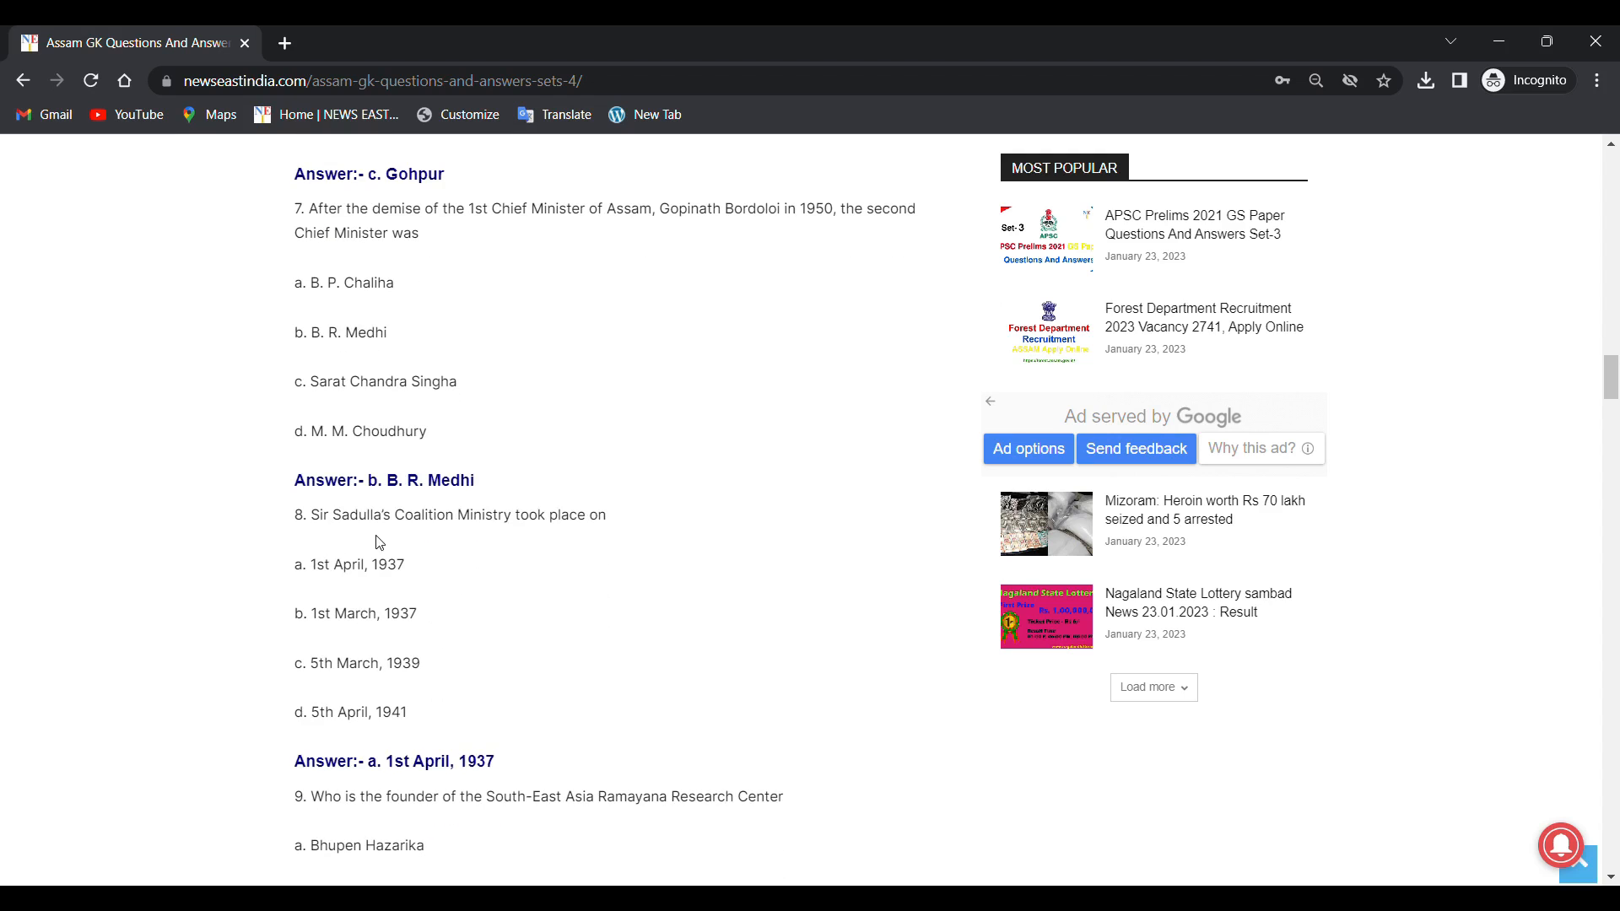
mouse_move(328, 571)
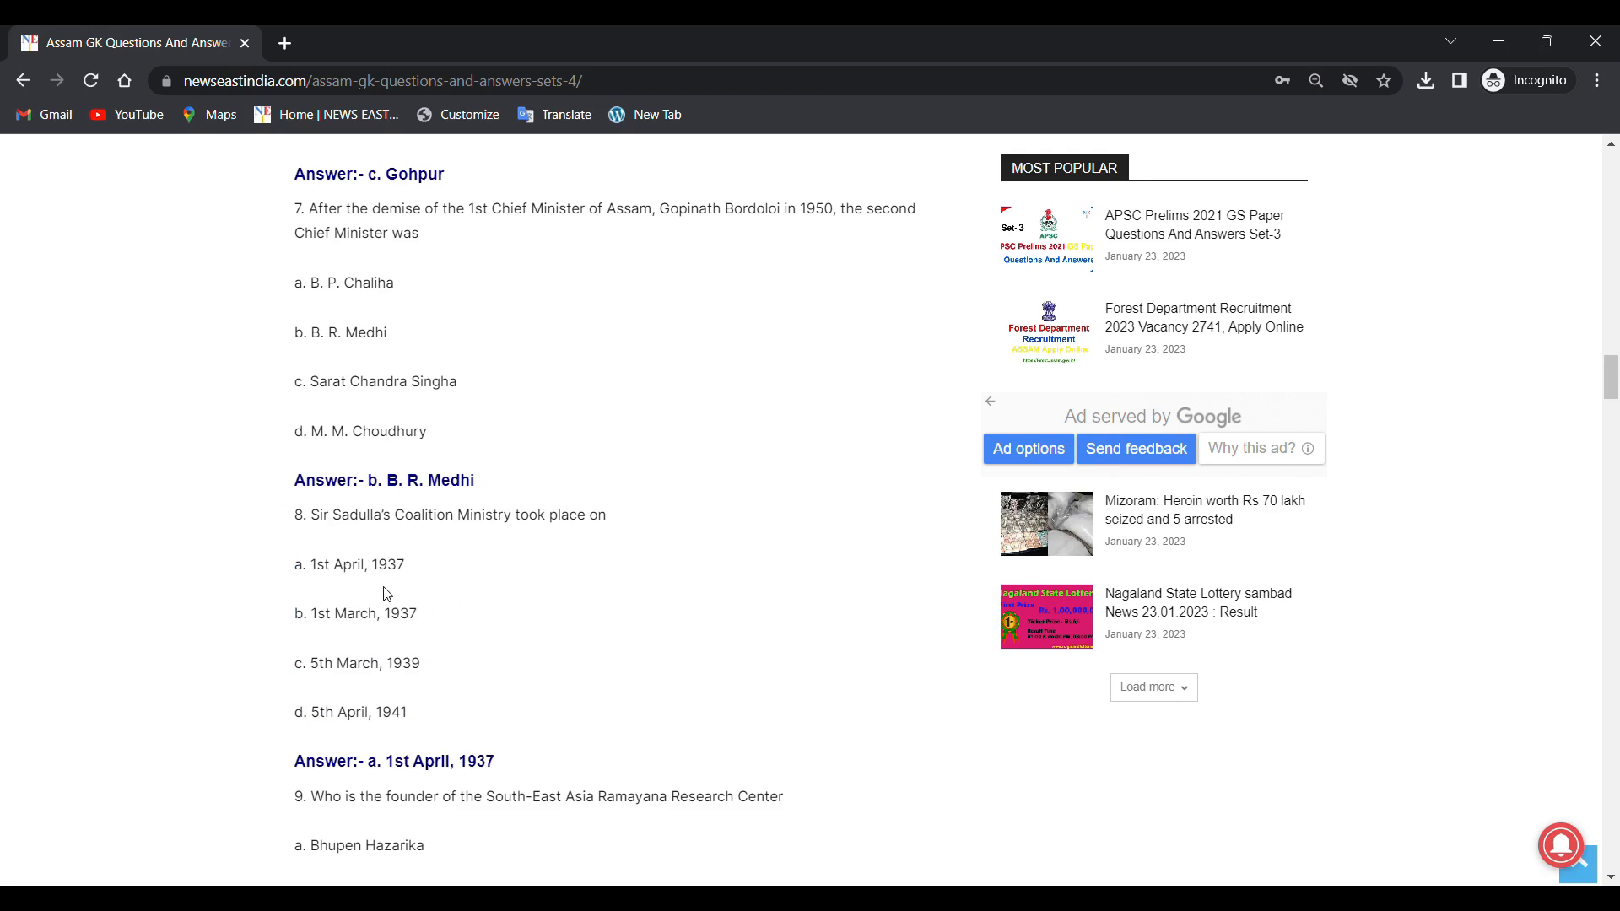
mouse_move(391, 589)
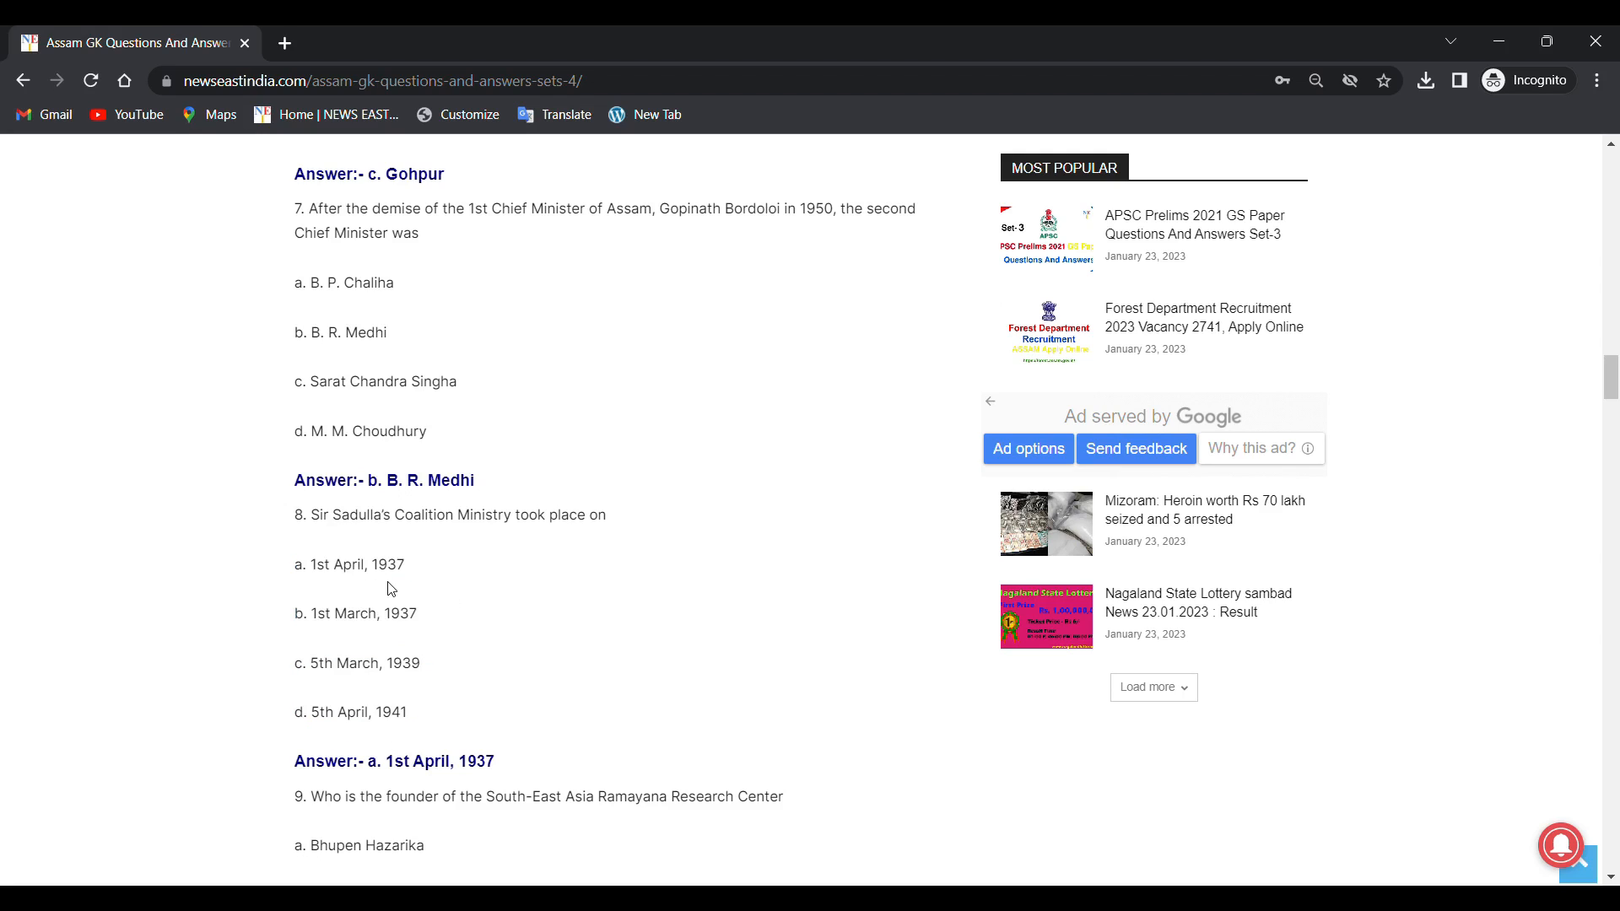
mouse_move(316, 639)
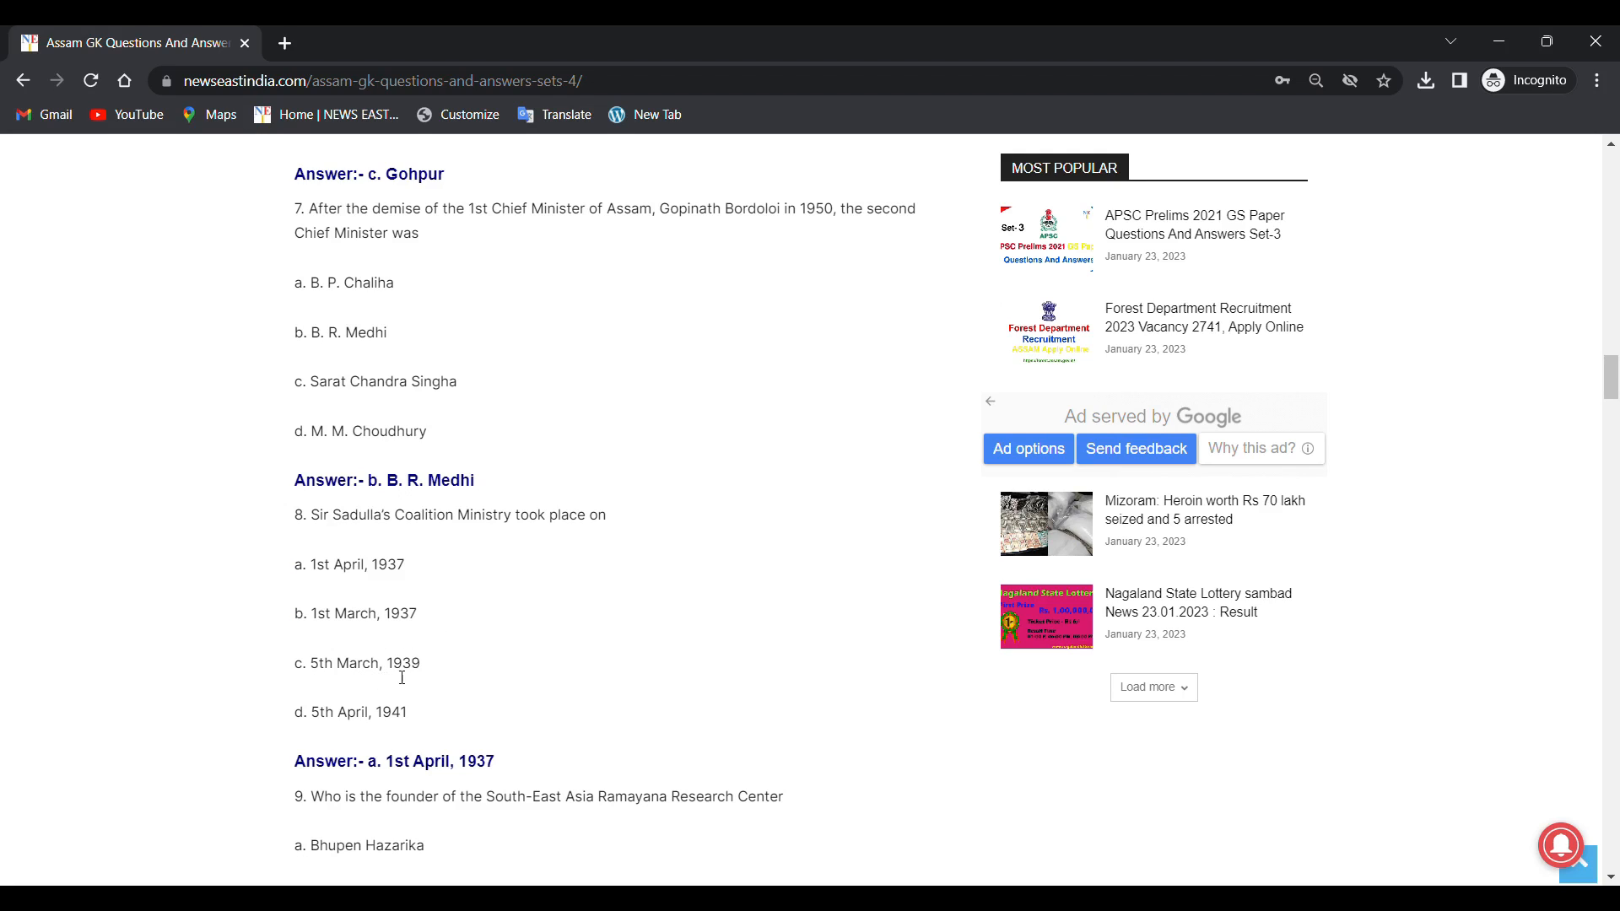
mouse_move(383, 723)
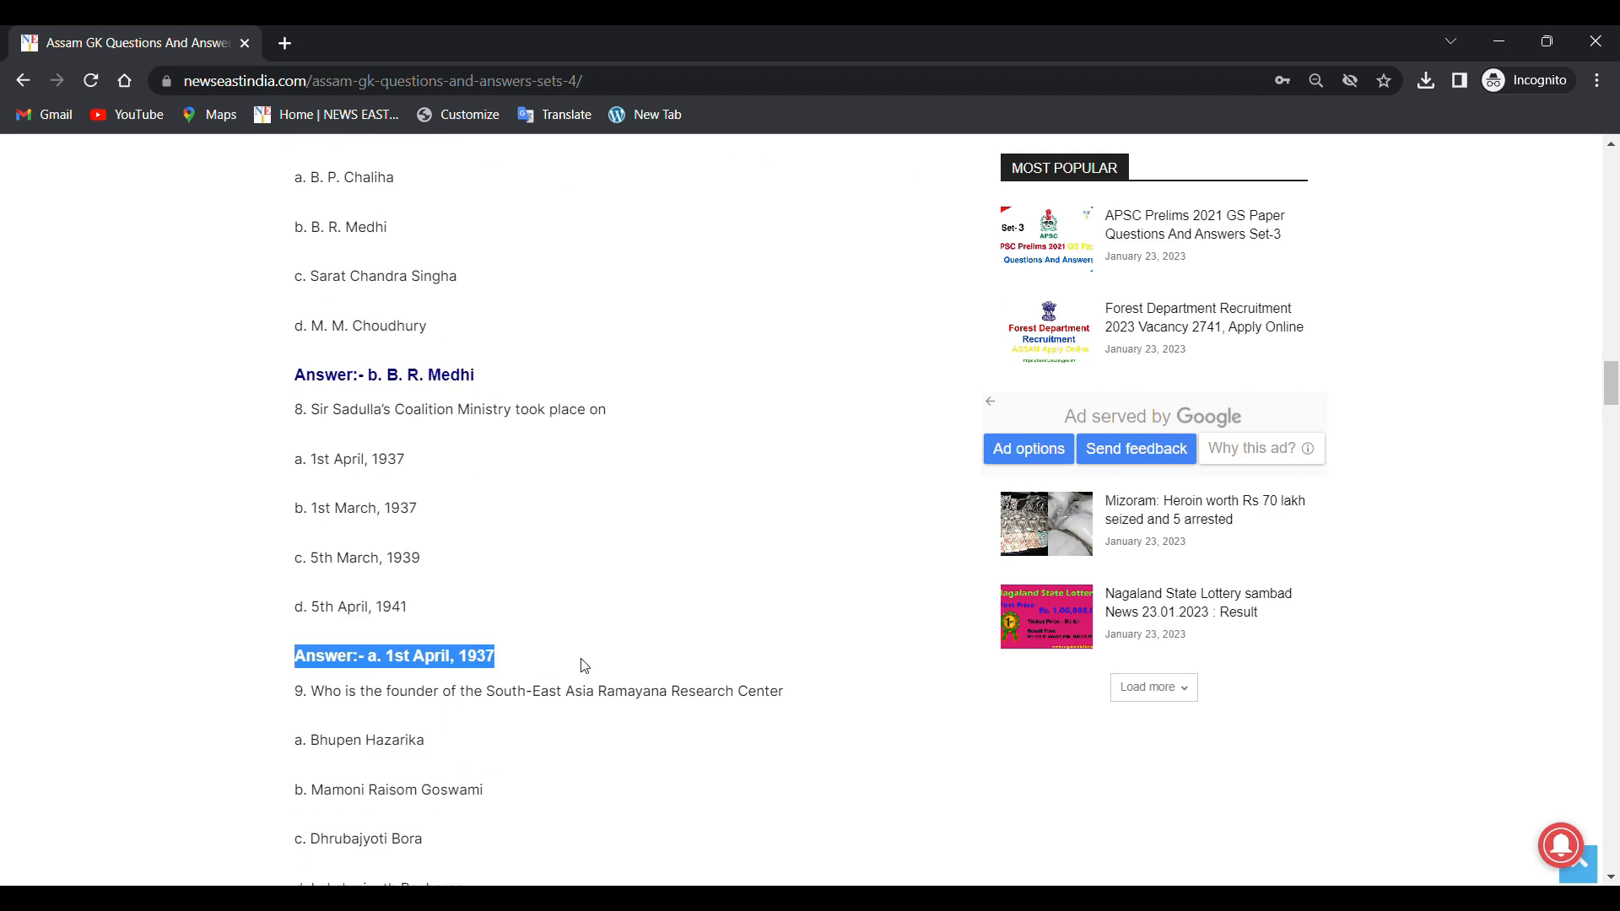
left_click(387, 675)
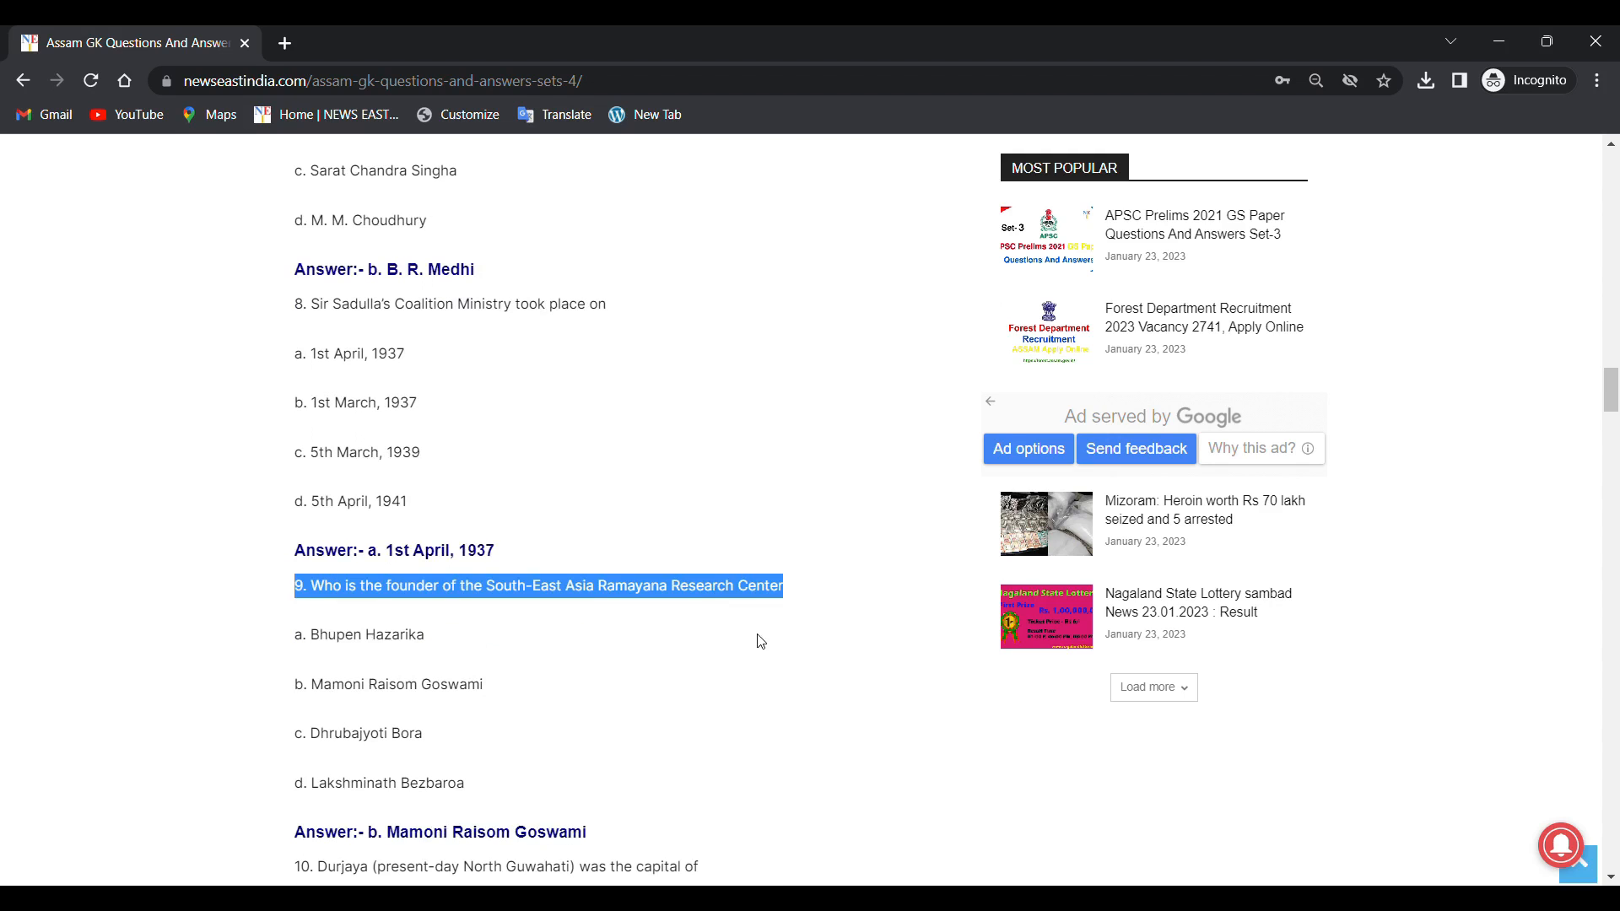
left_click(393, 617)
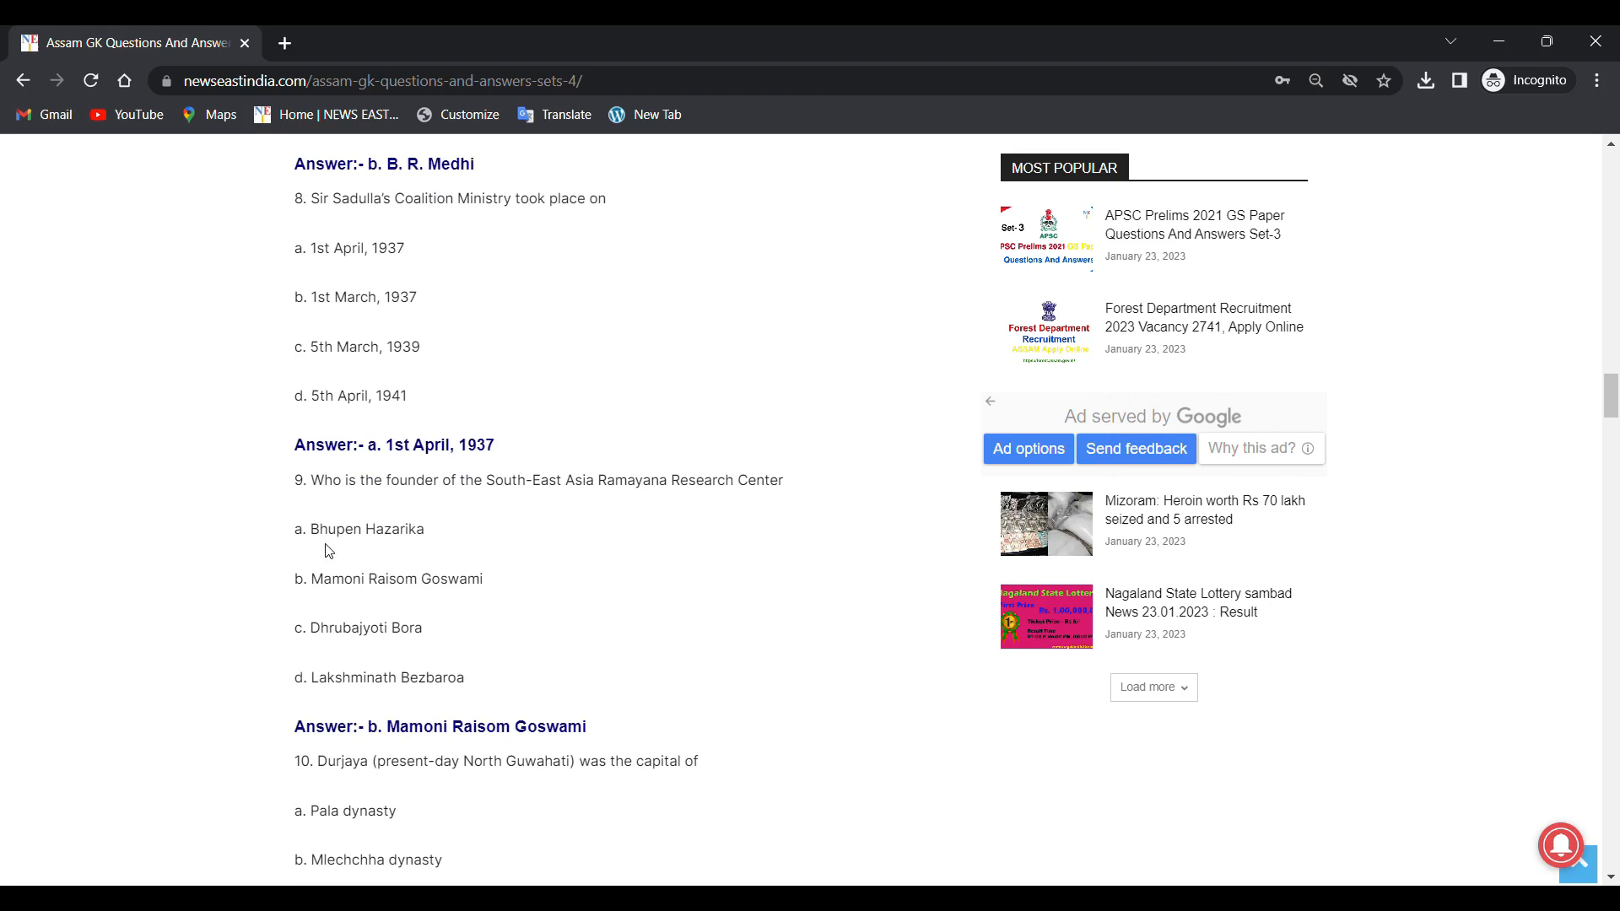
mouse_move(362, 597)
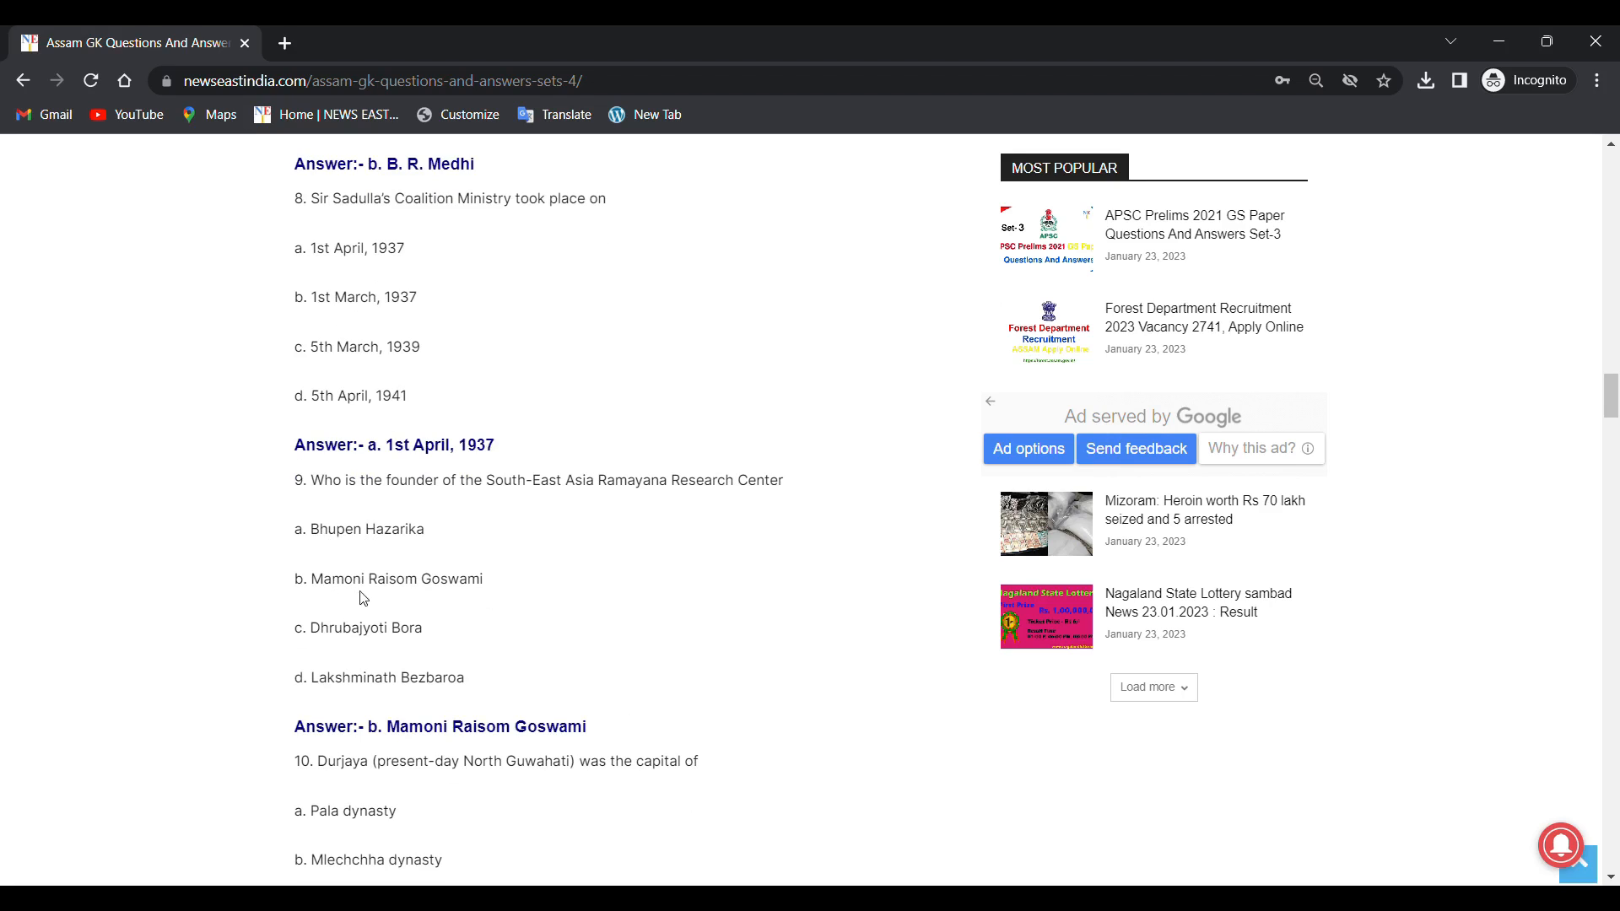
mouse_move(354, 644)
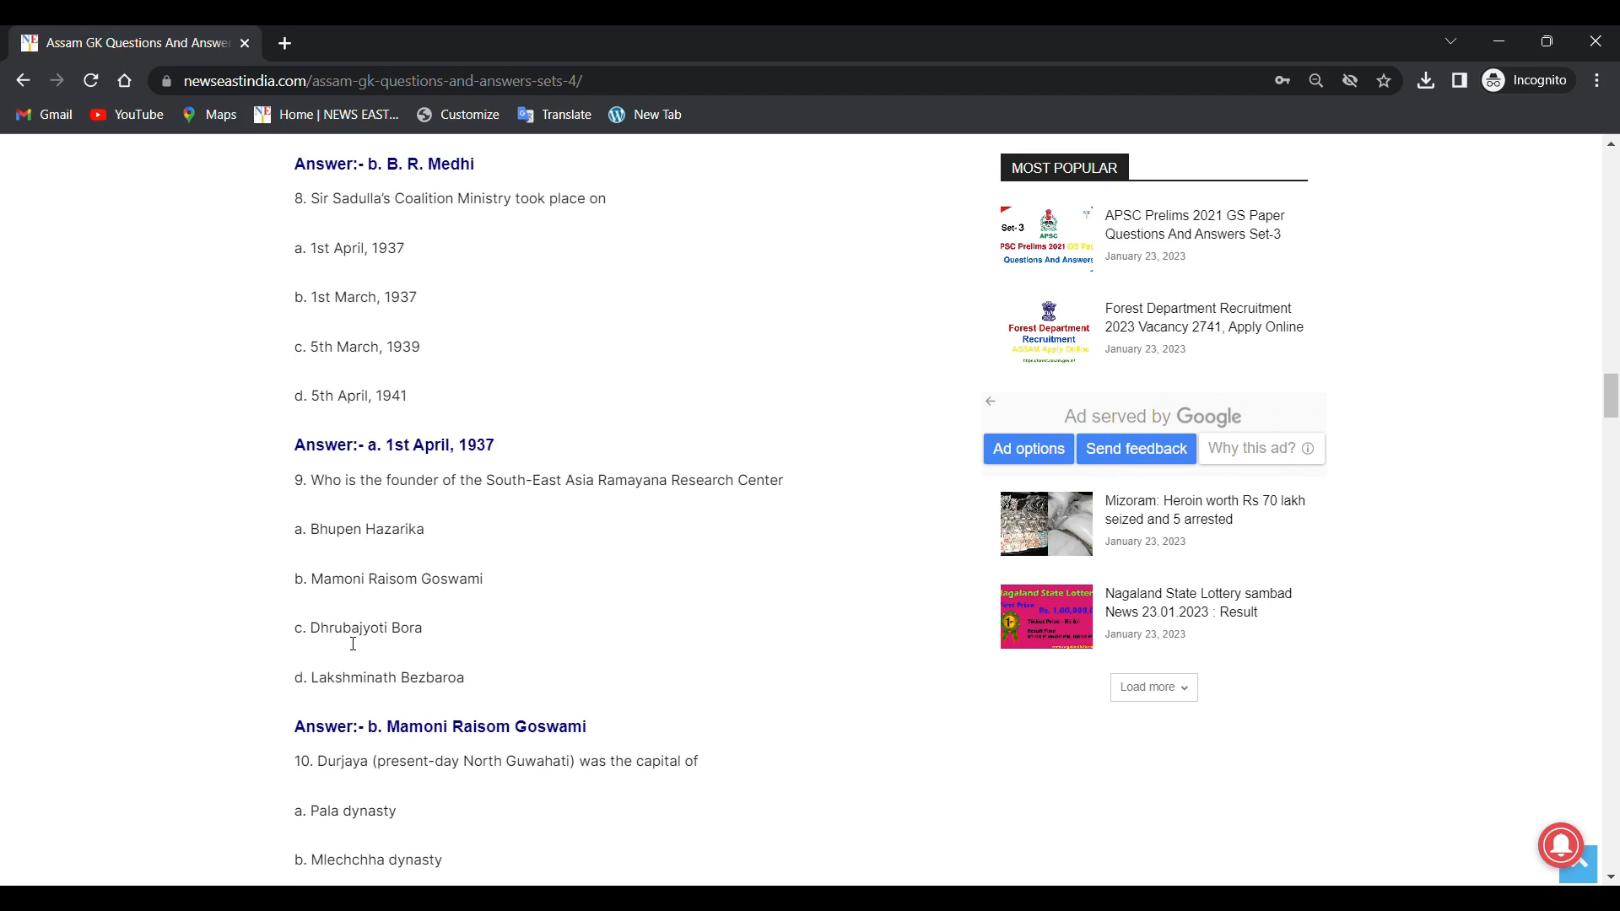
mouse_move(315, 698)
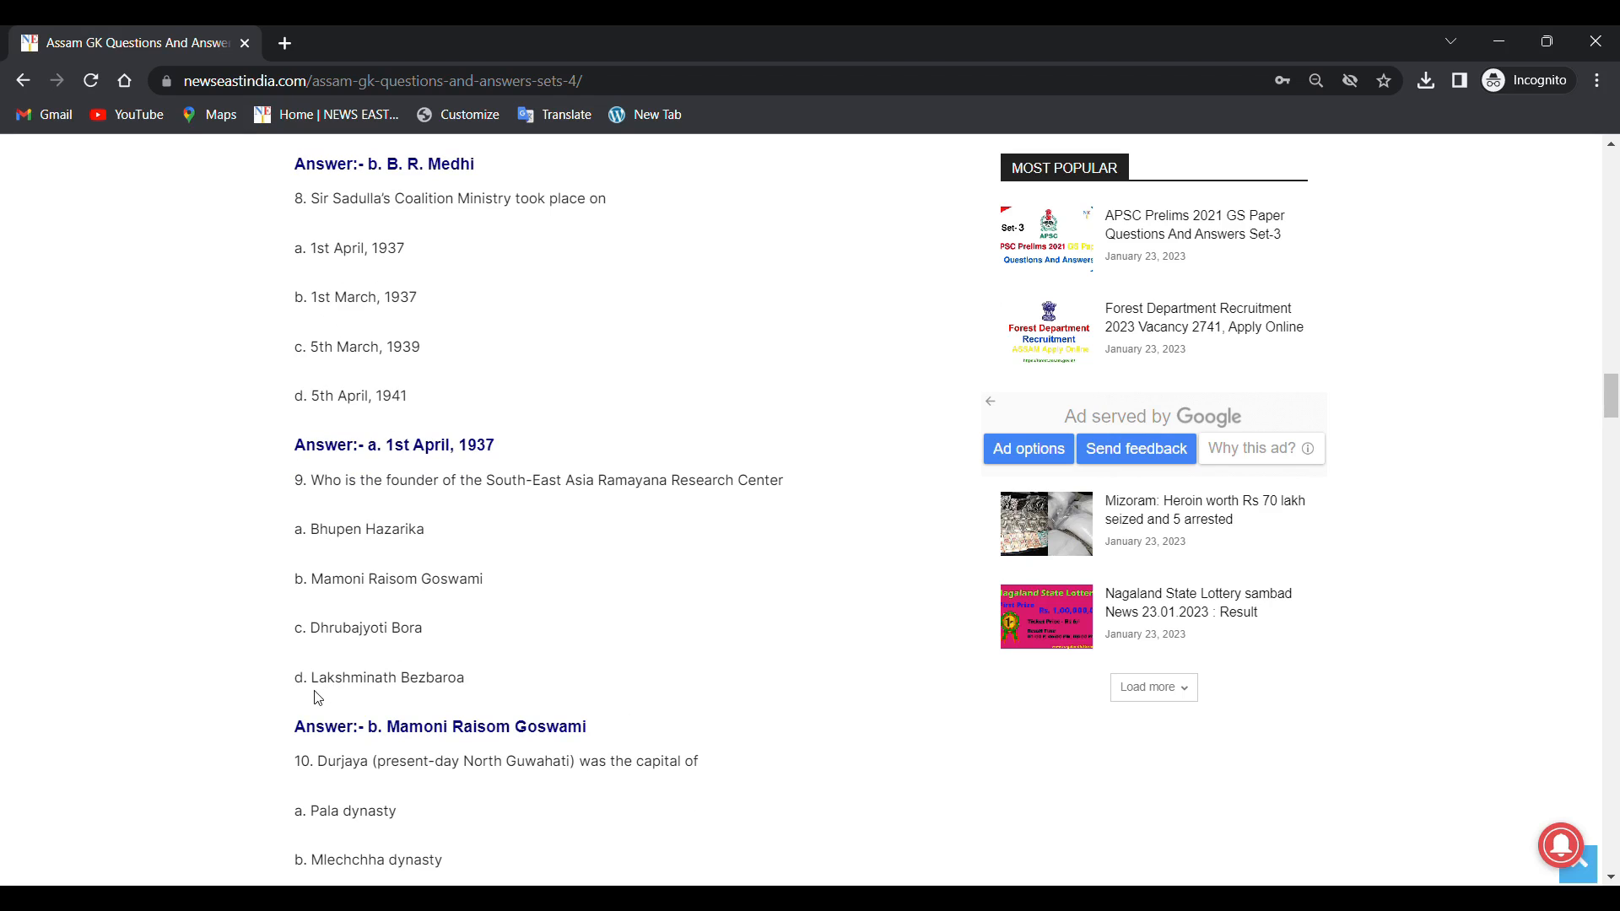
Step: Scroll past question 10's answer, Pala dynasty, and the Also Read link to question 11 on the Treaty of Asurar Ali
scroll("down", 3)
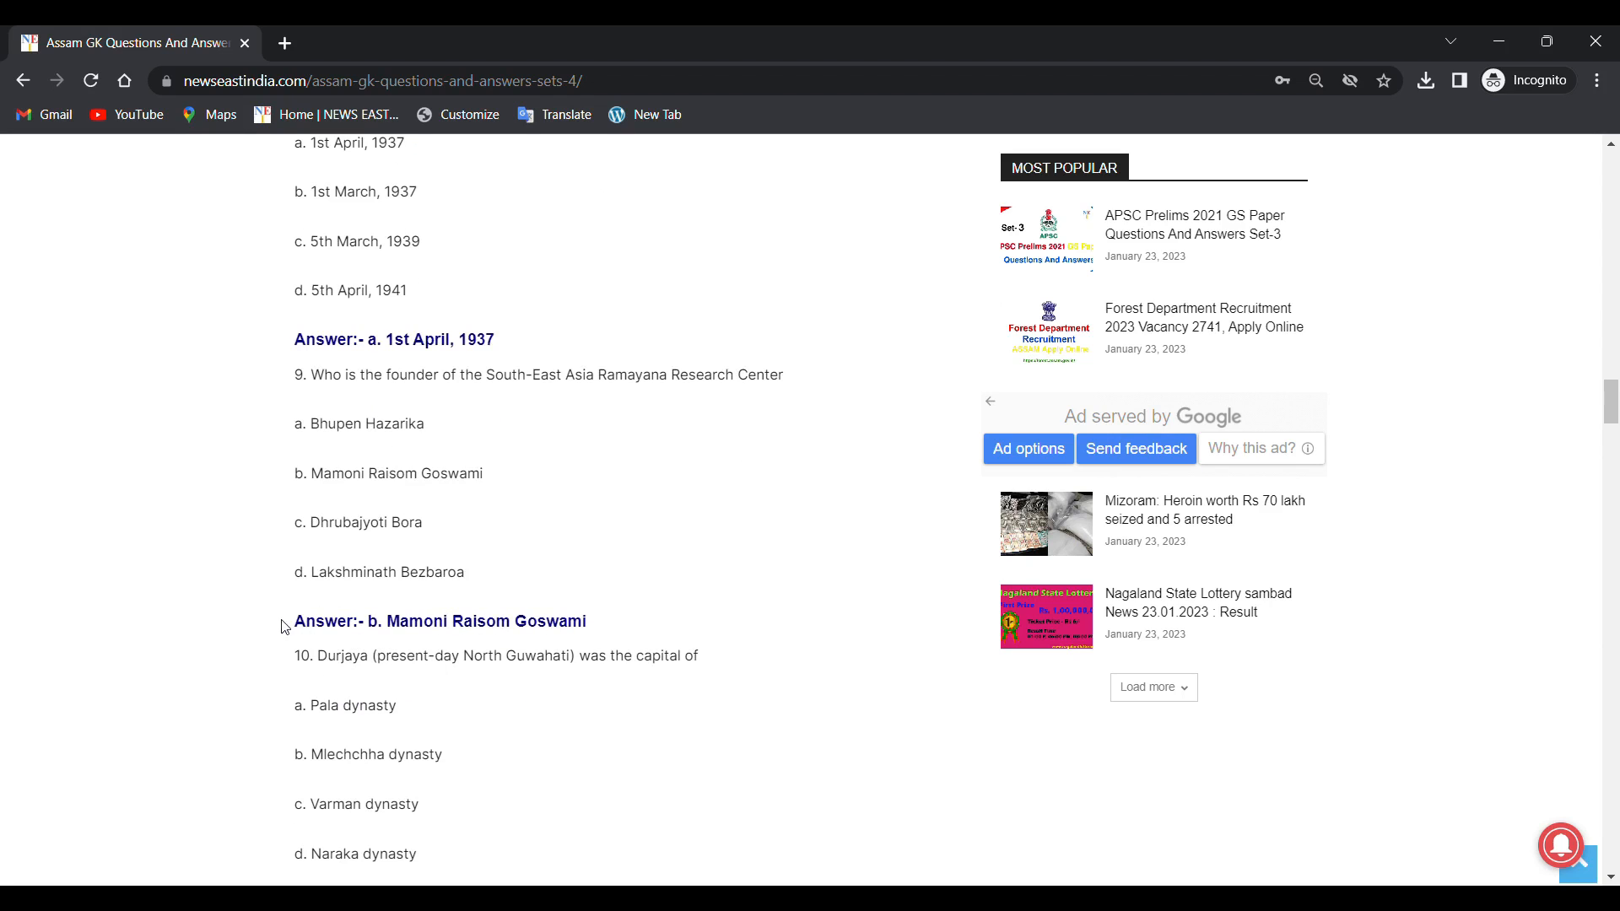
mouse_move(354, 658)
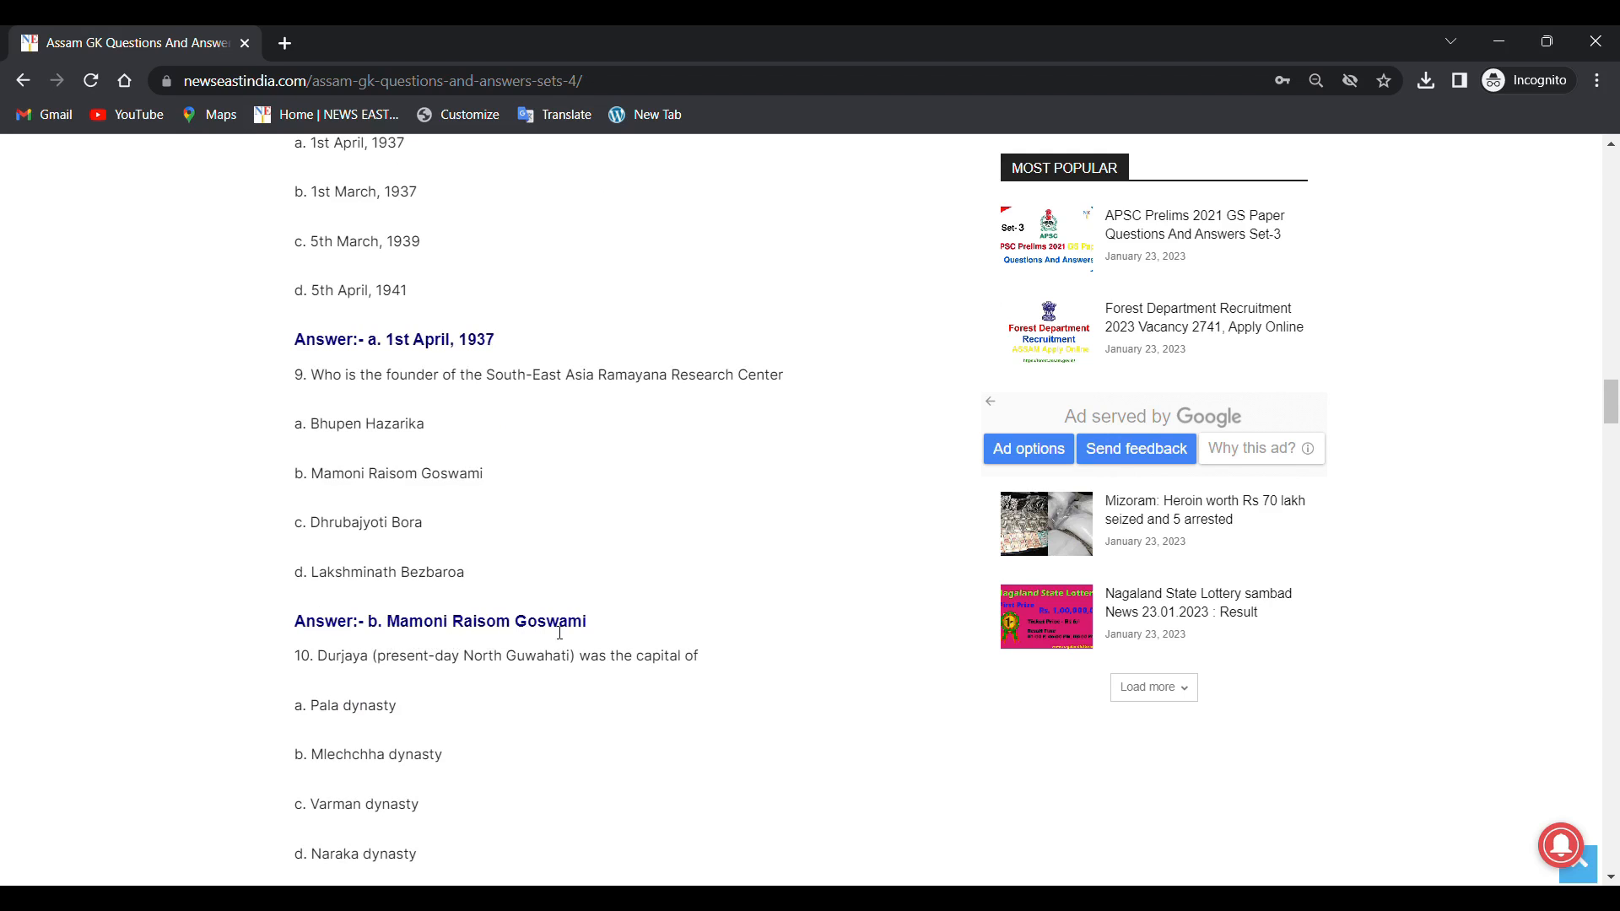
mouse_move(769, 678)
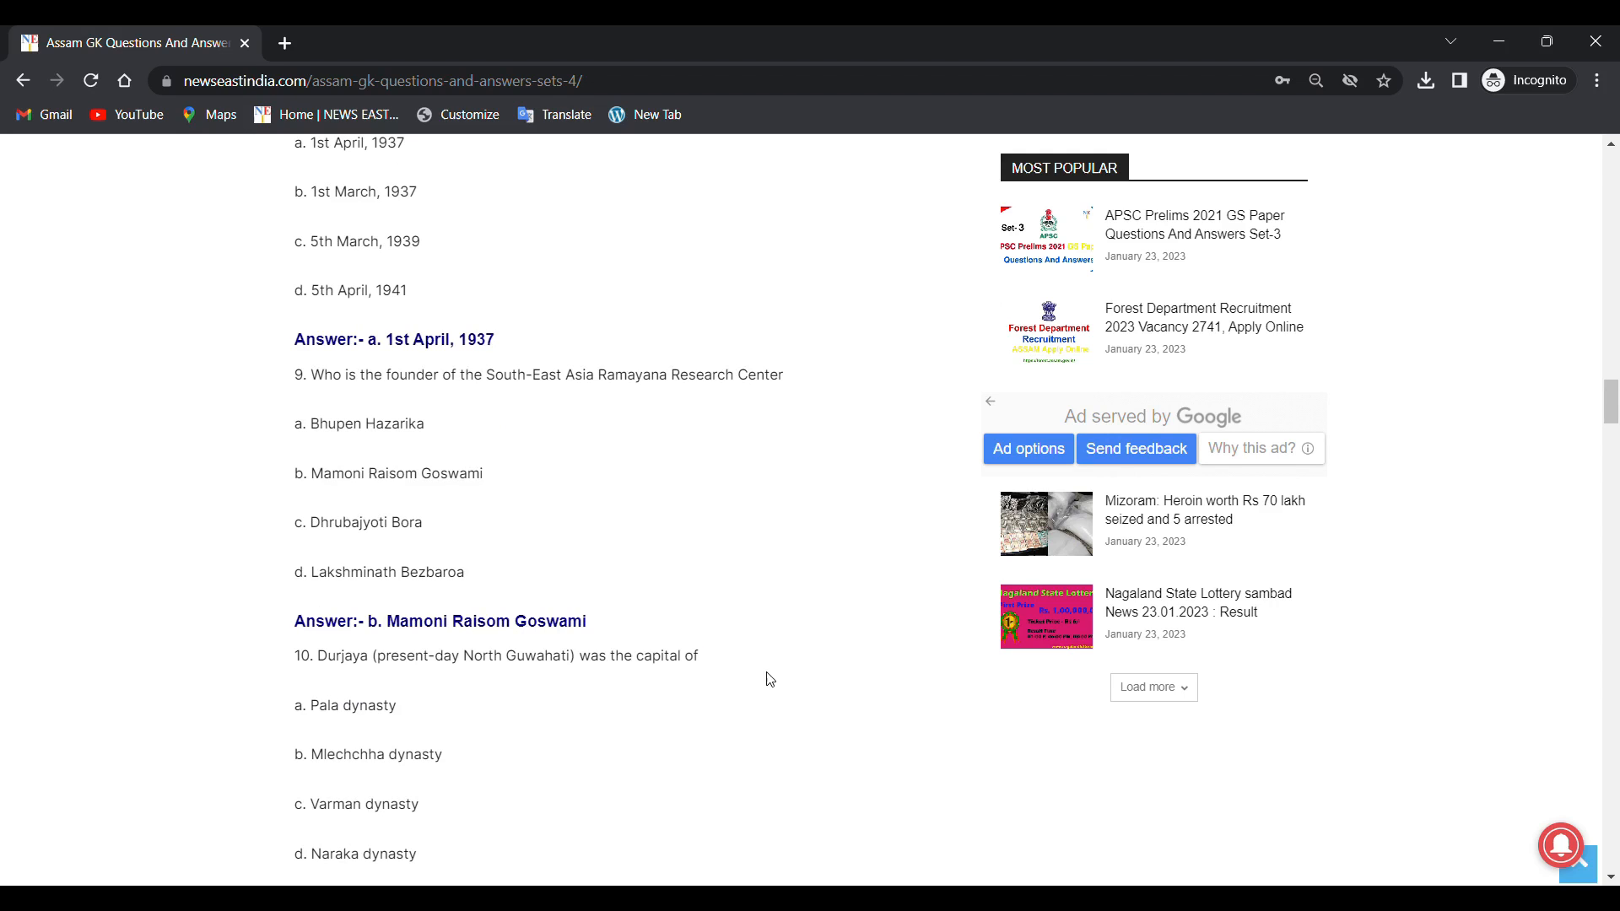
scroll("down", 3)
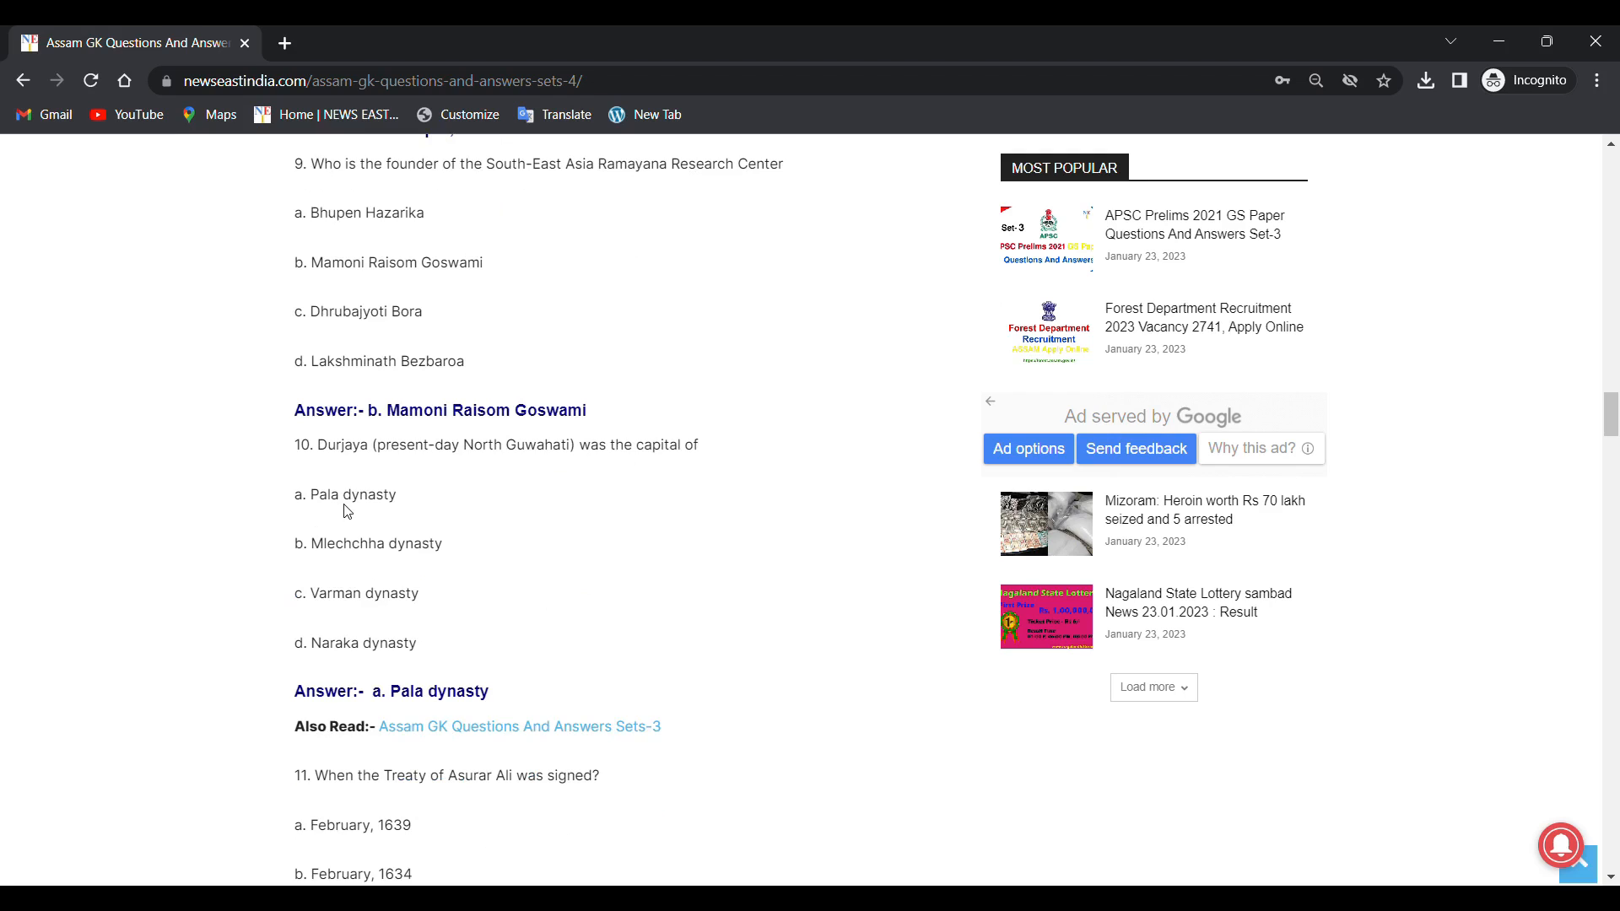
mouse_move(411, 567)
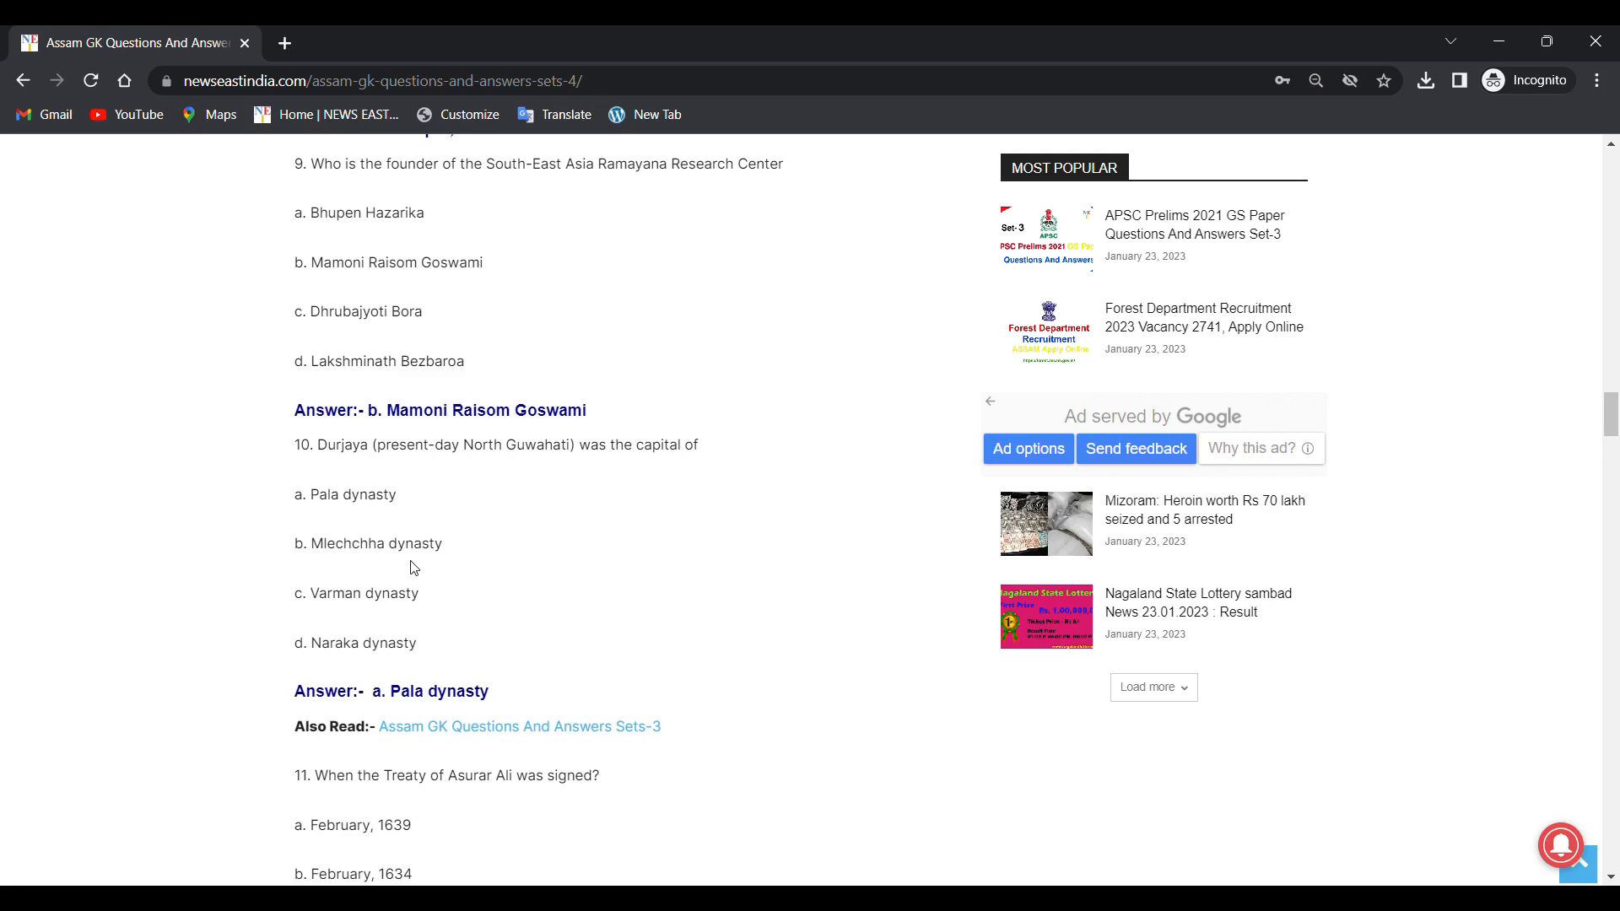
mouse_move(387, 616)
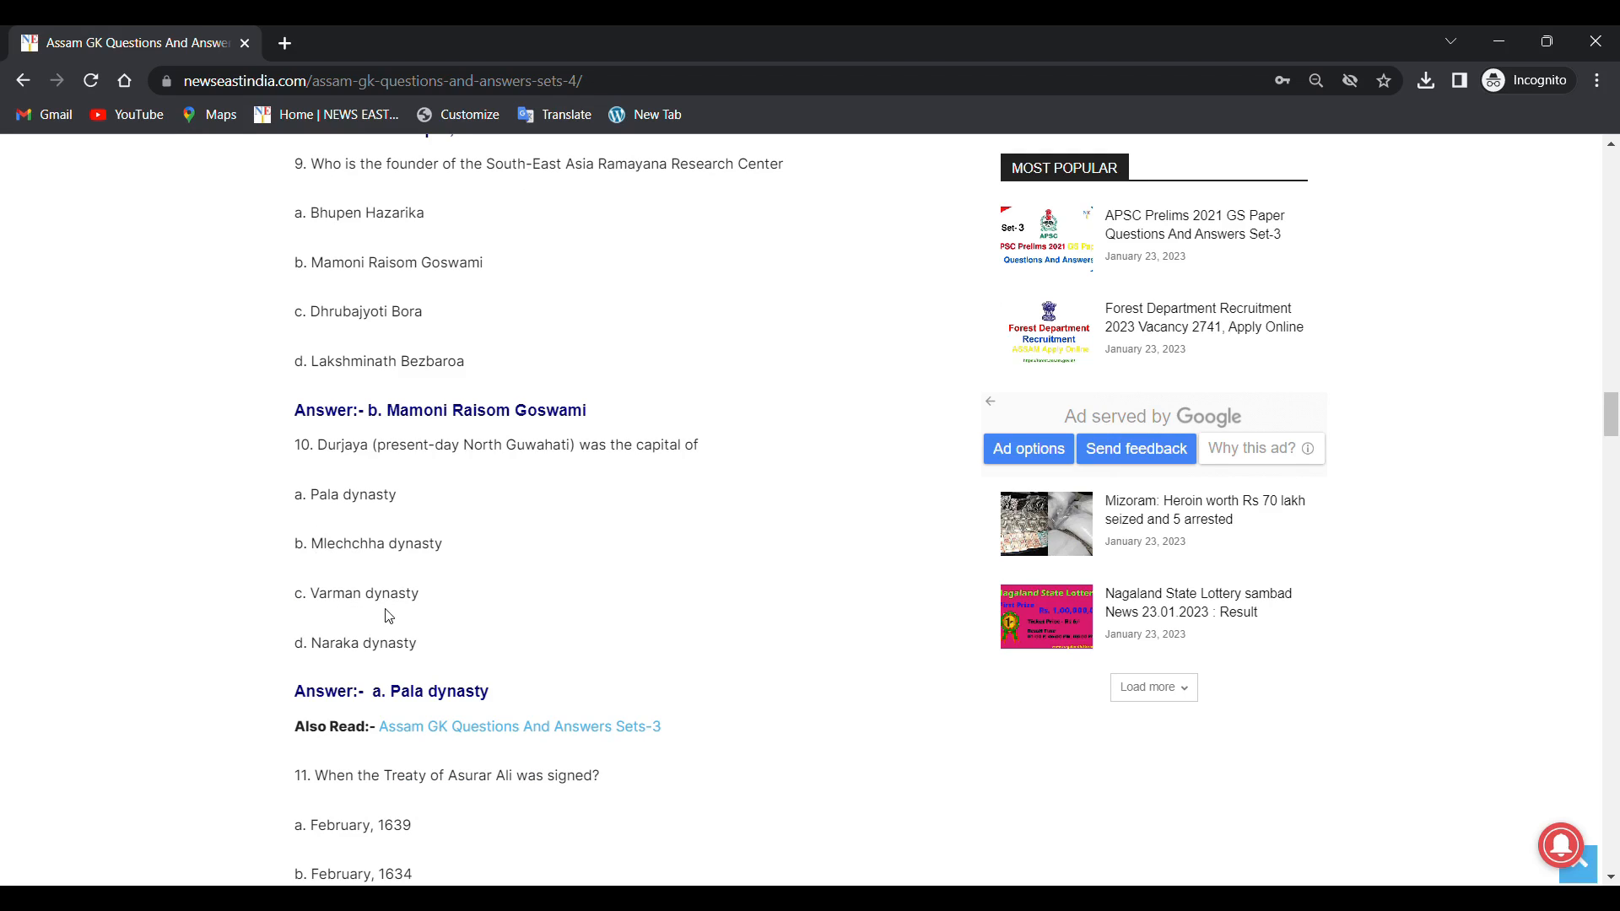
mouse_move(293, 681)
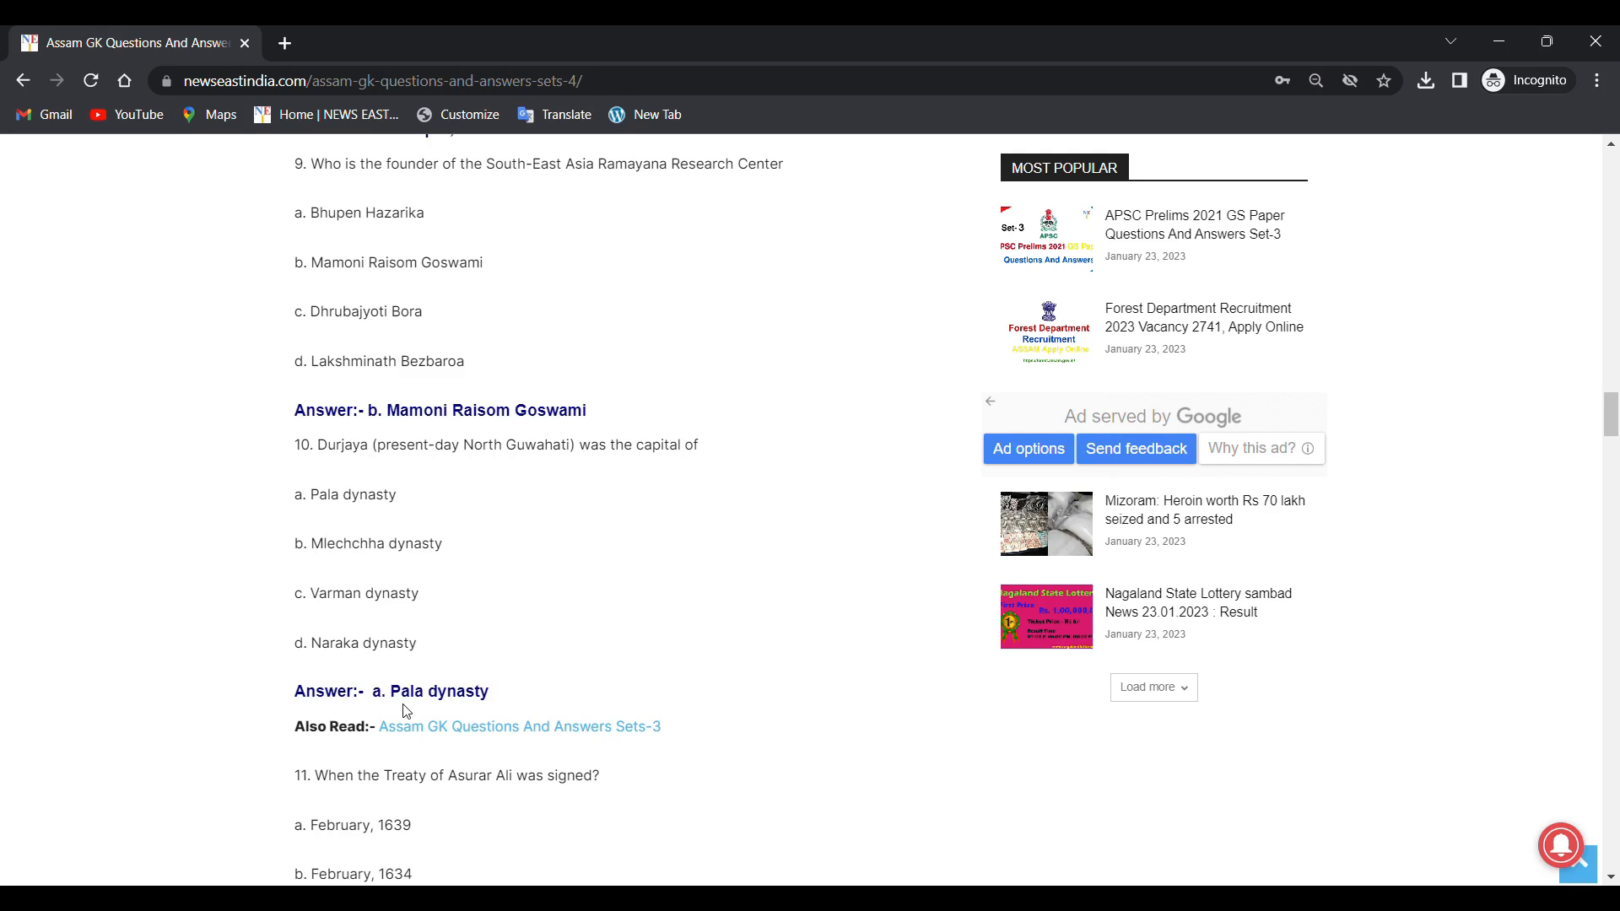
scroll("down", 3)
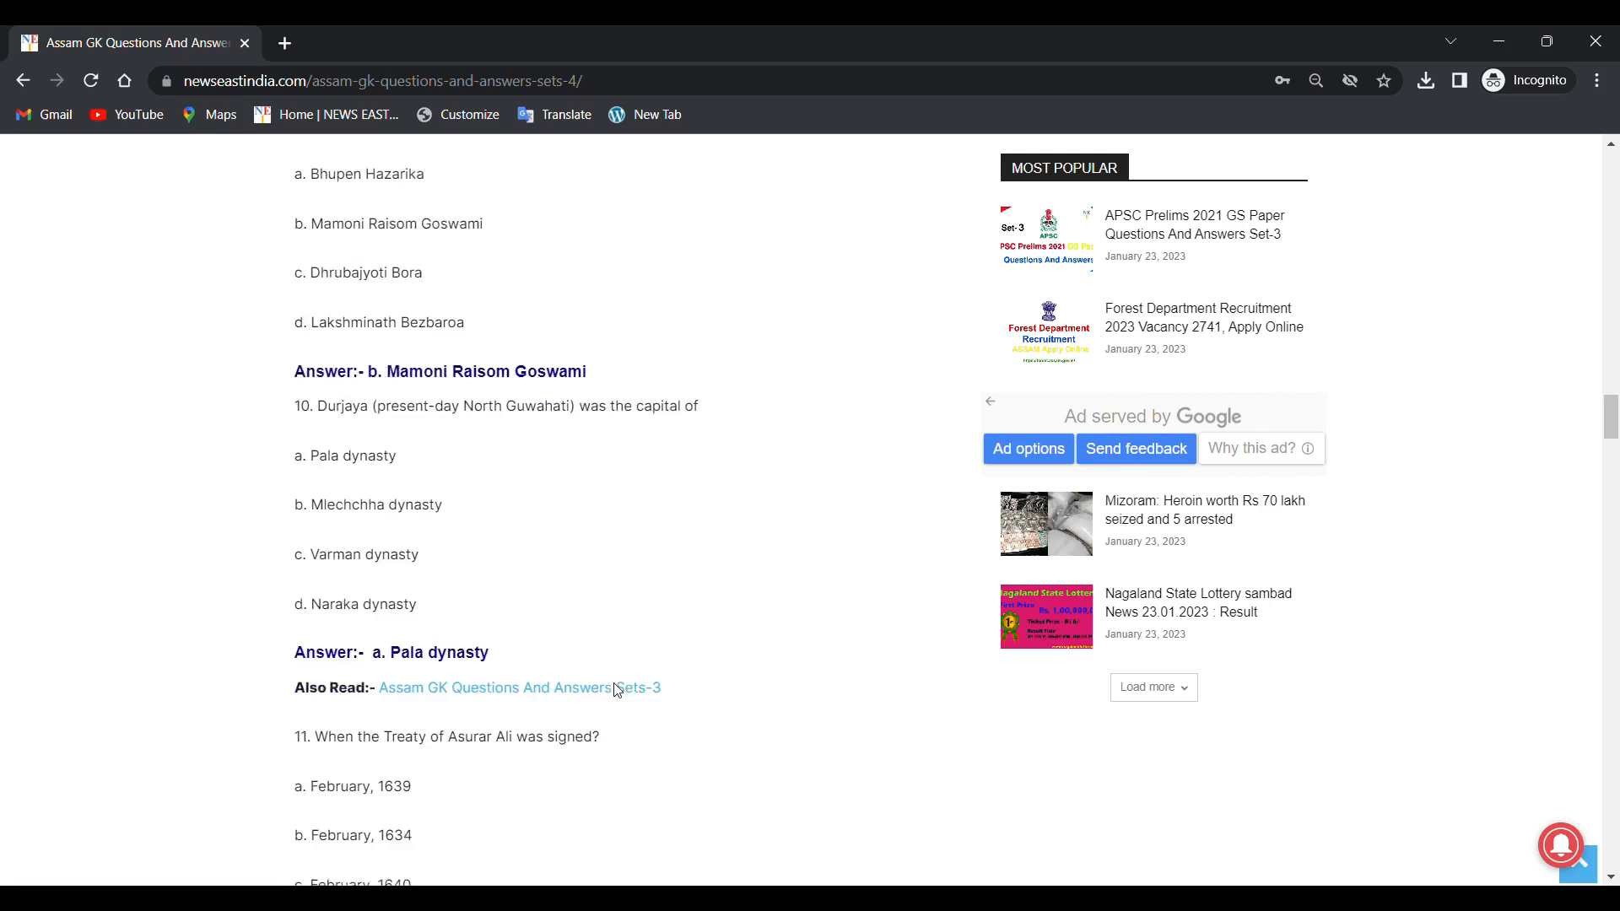
scroll("down", 3)
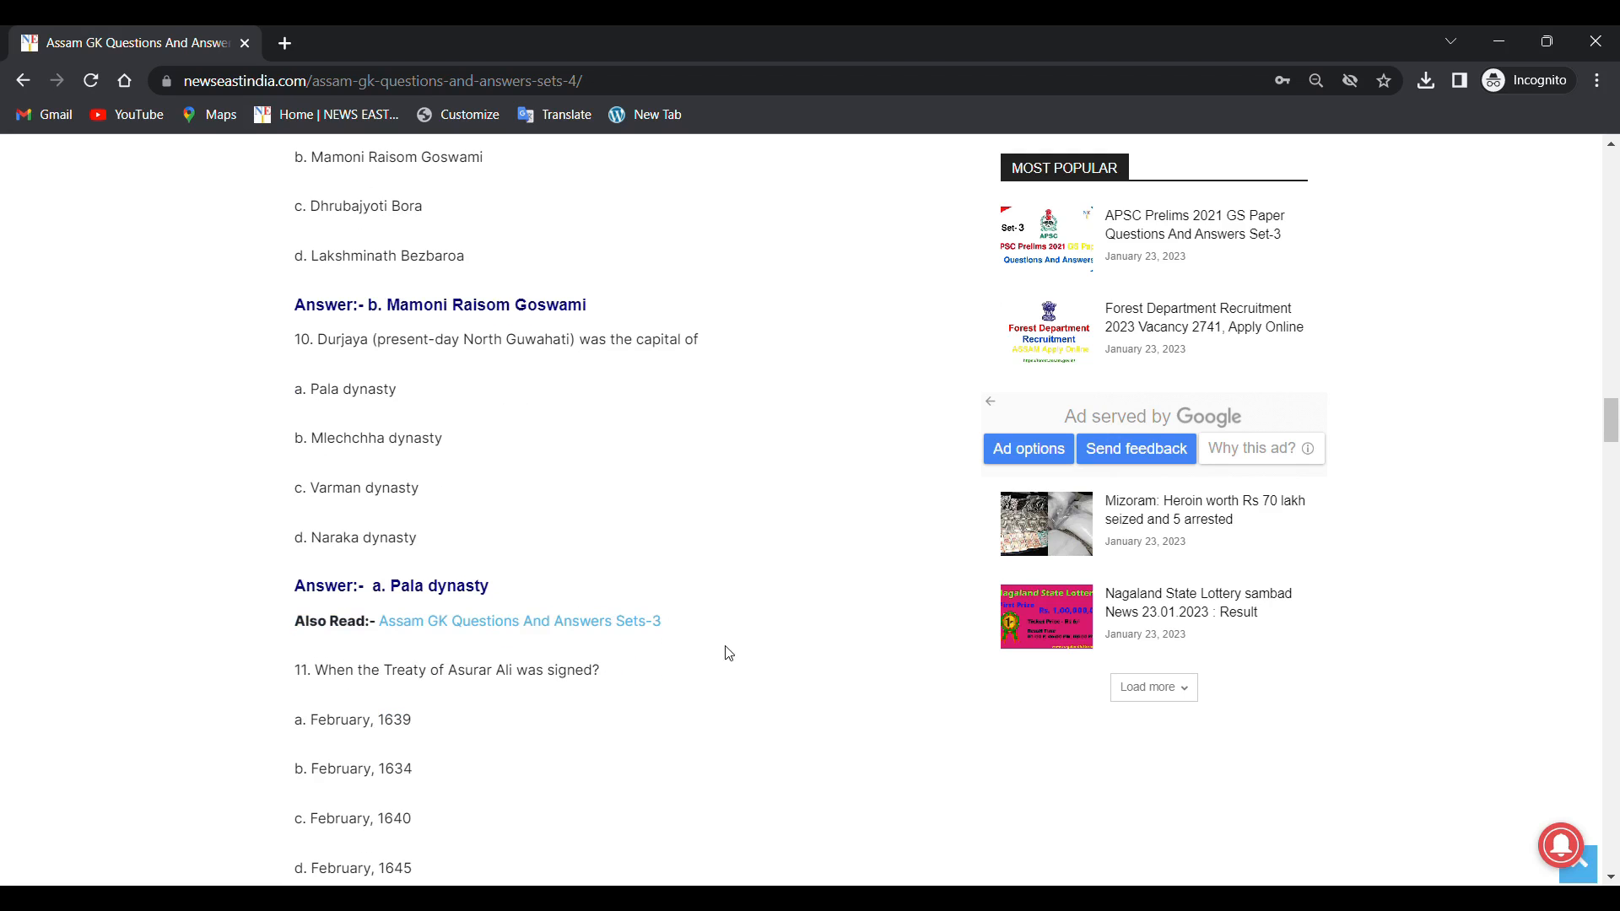
mouse_move(432, 659)
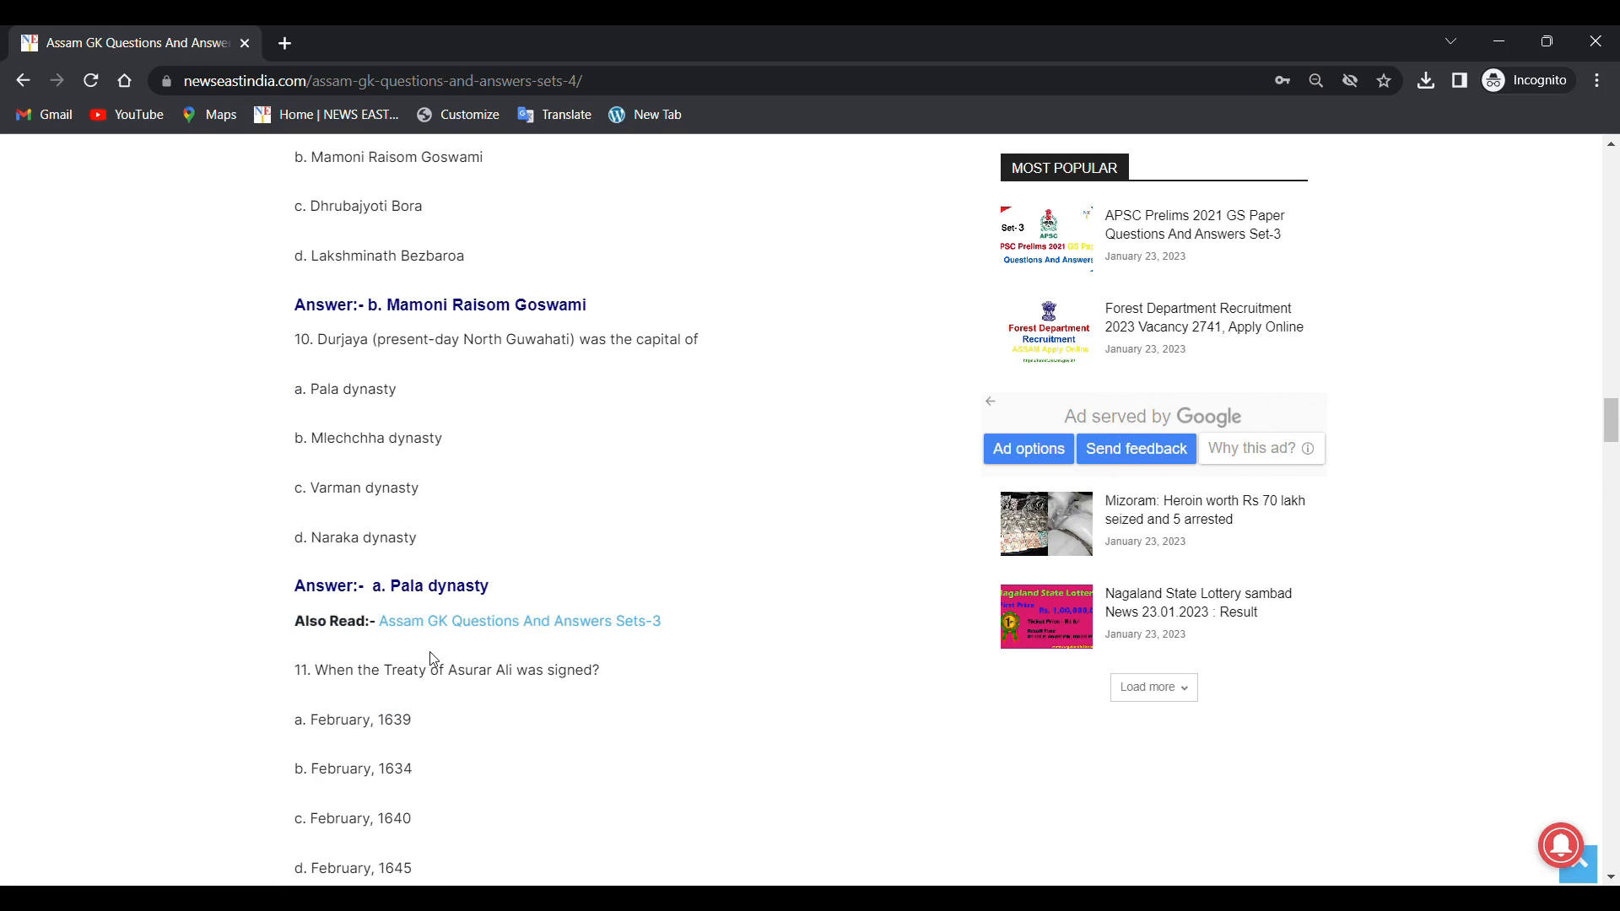
mouse_move(627, 635)
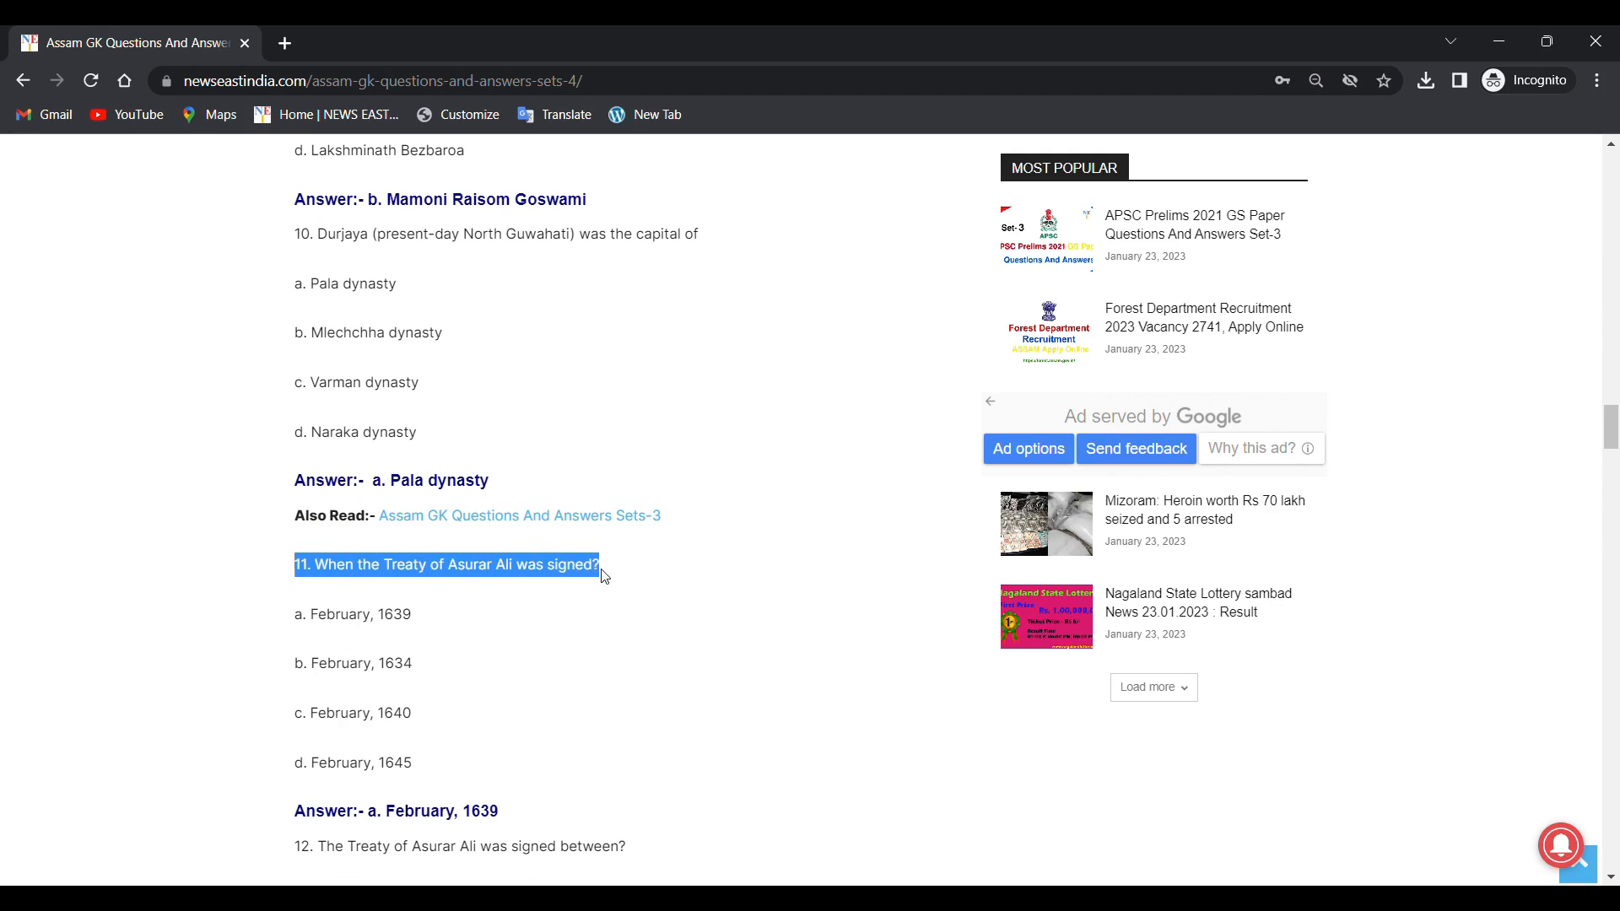
Step: Scroll past question 11's answer to questions 12 and 13, answered Ahoms and Mughals and Momai Tamuli Barbaruh
left_click(403, 589)
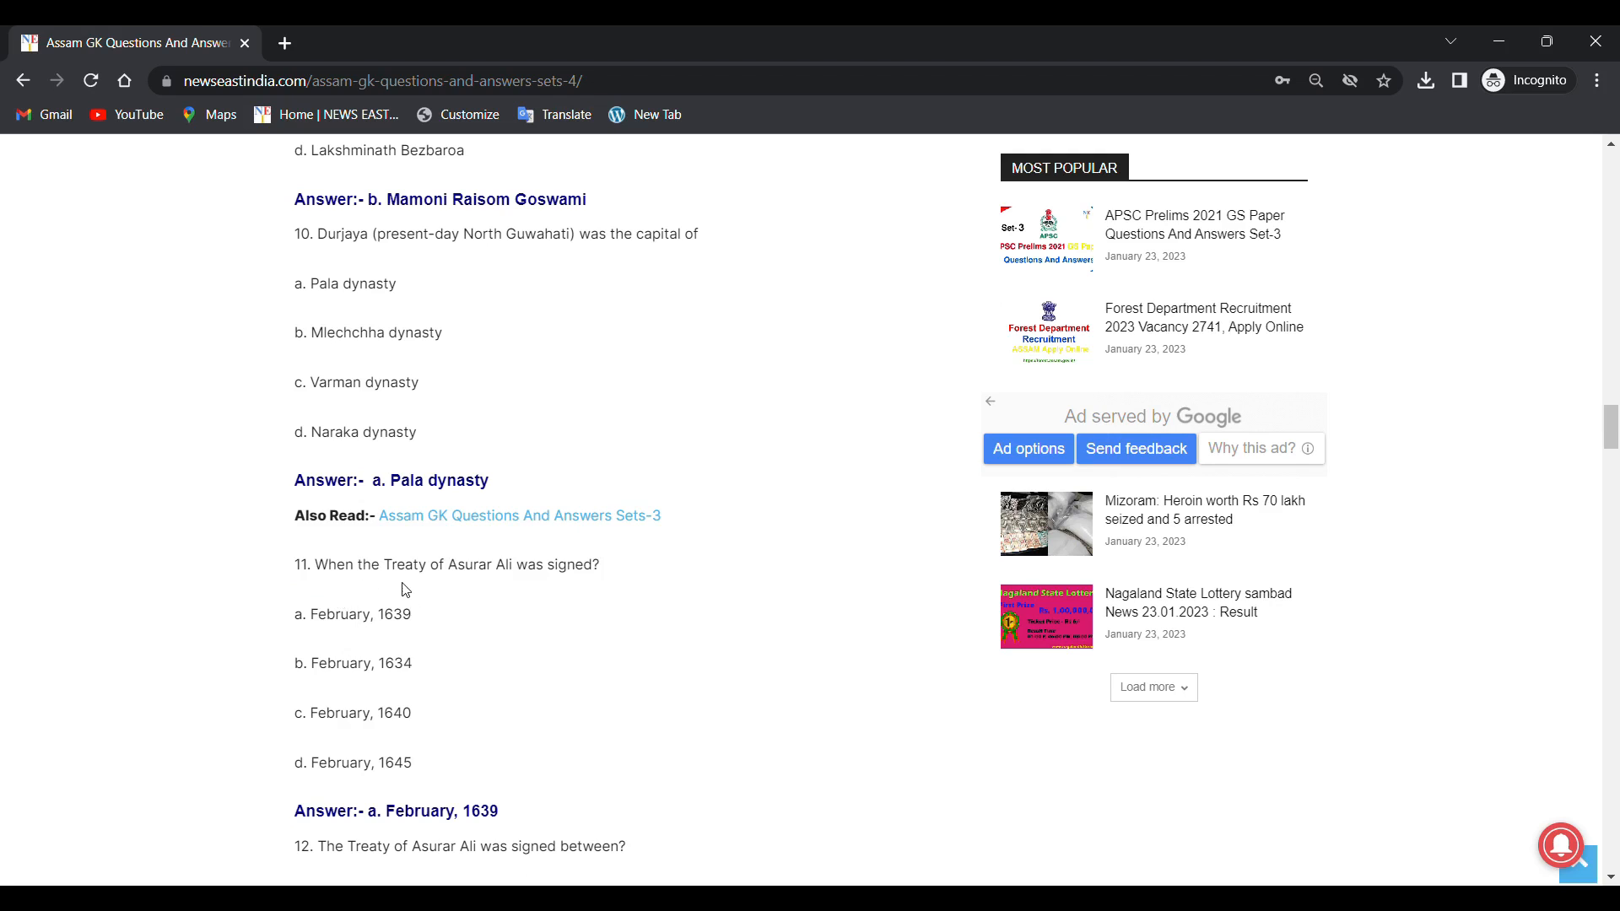
mouse_move(579, 585)
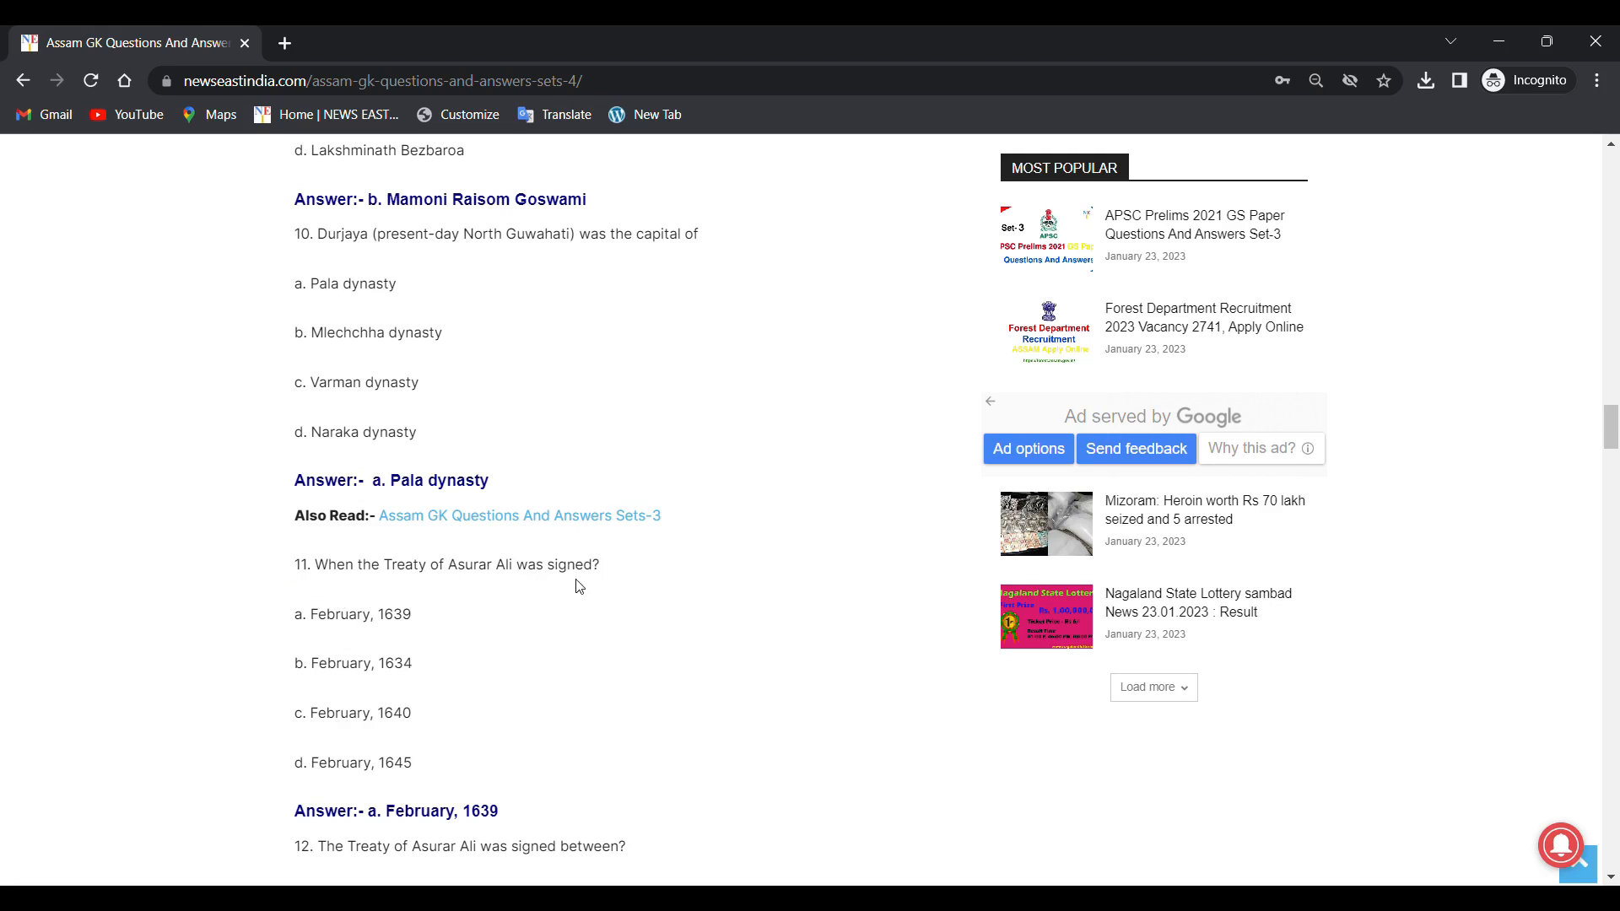
mouse_move(648, 699)
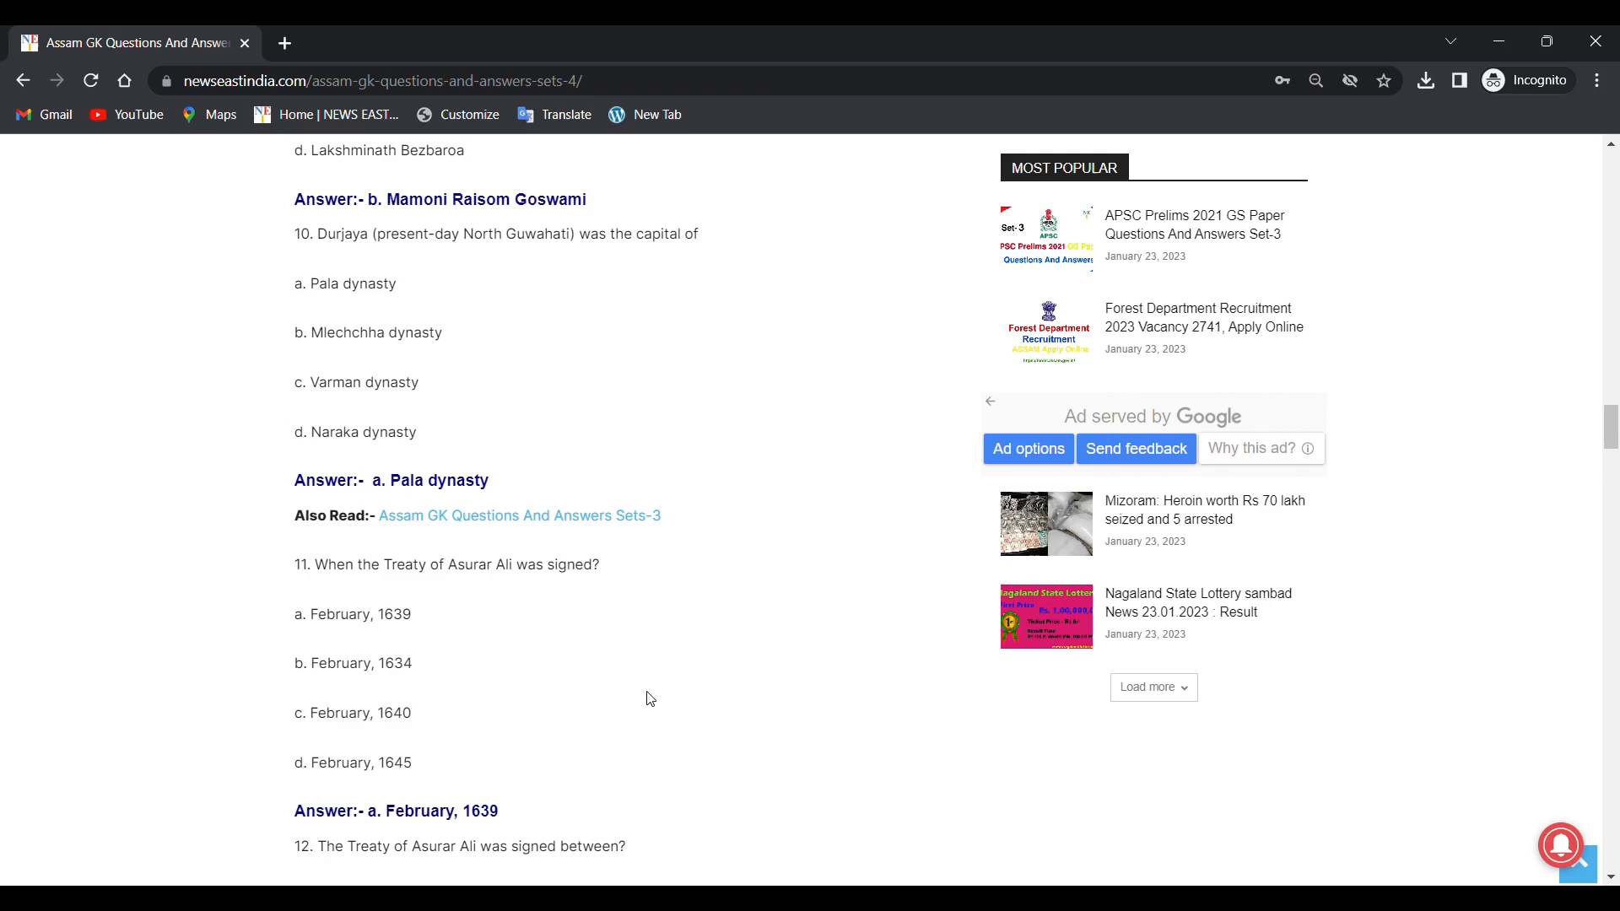
scroll("down", 3)
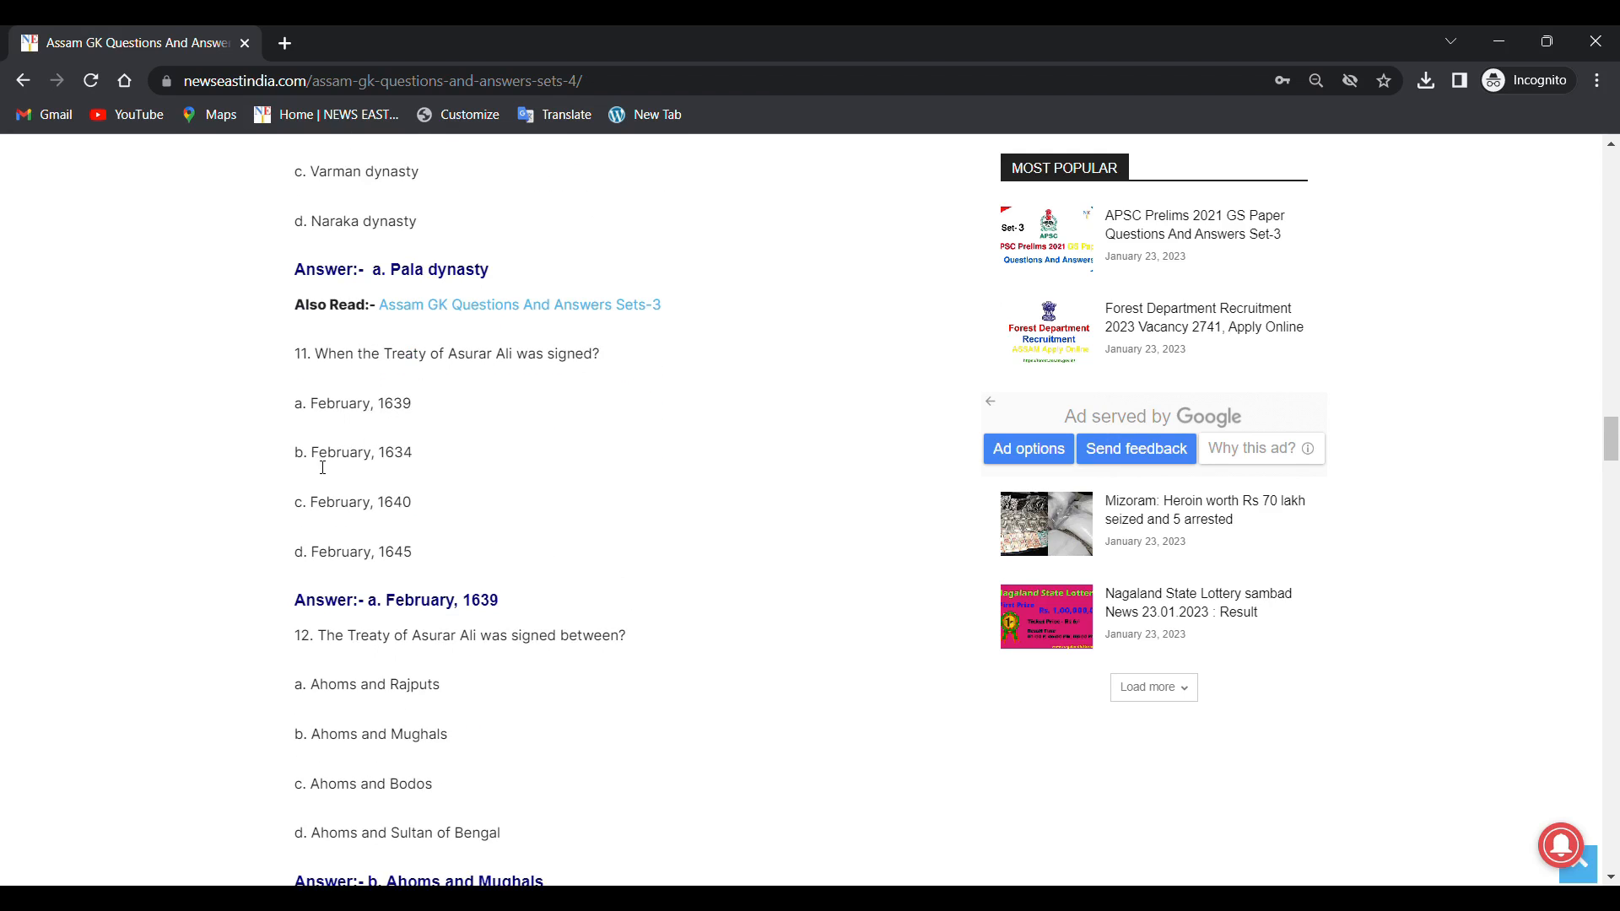
mouse_move(351, 507)
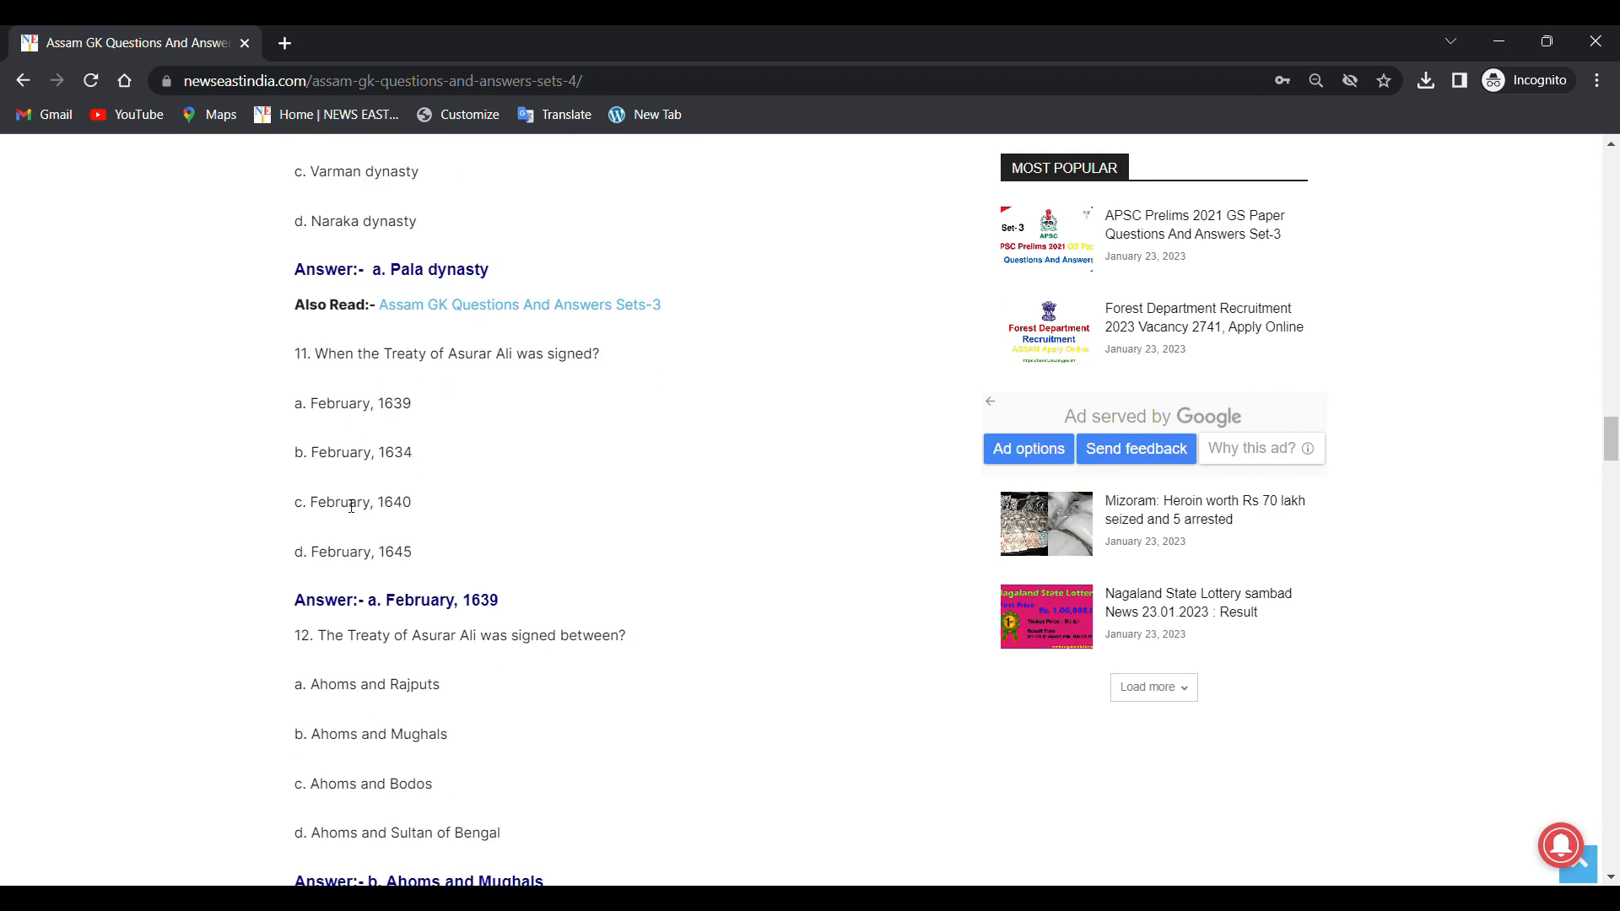
mouse_move(438, 512)
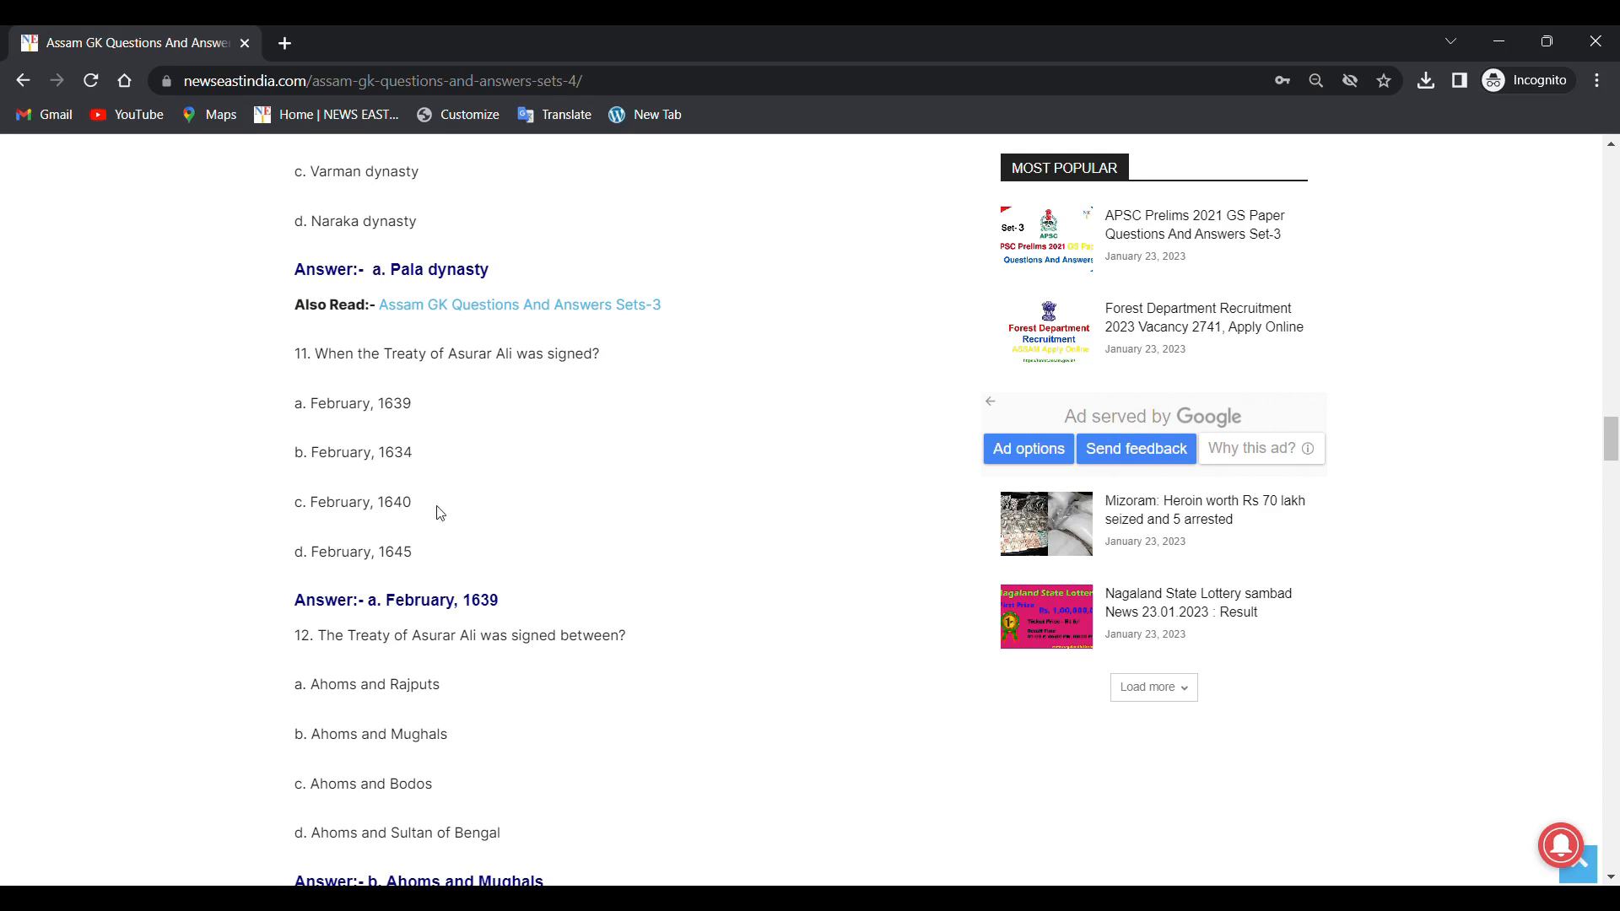
mouse_move(374, 565)
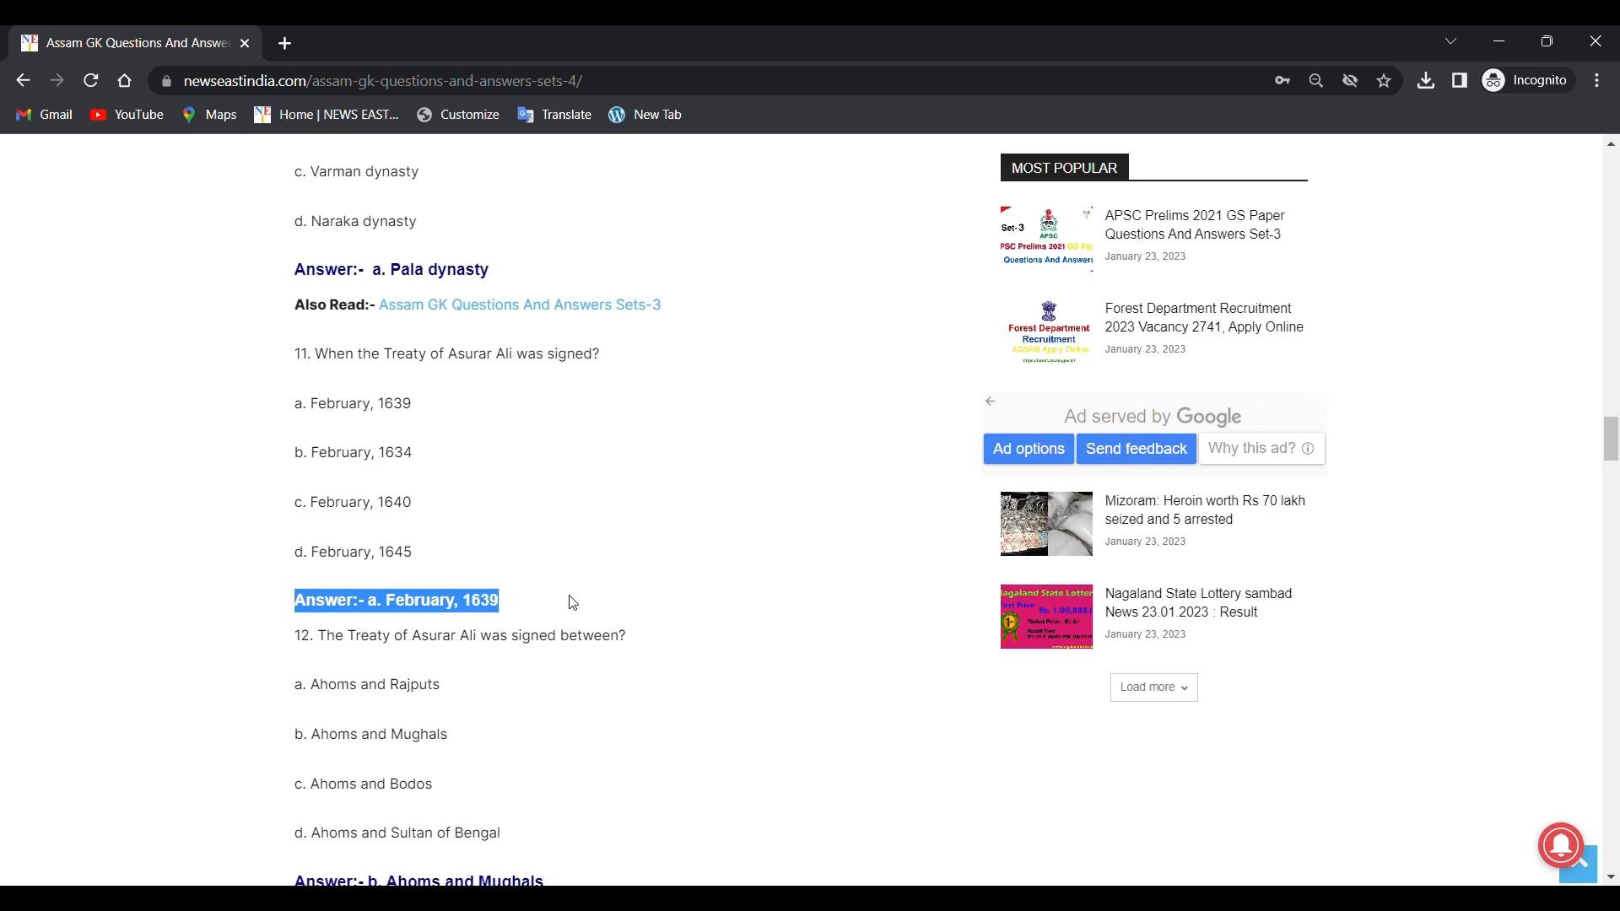
left_click(402, 600)
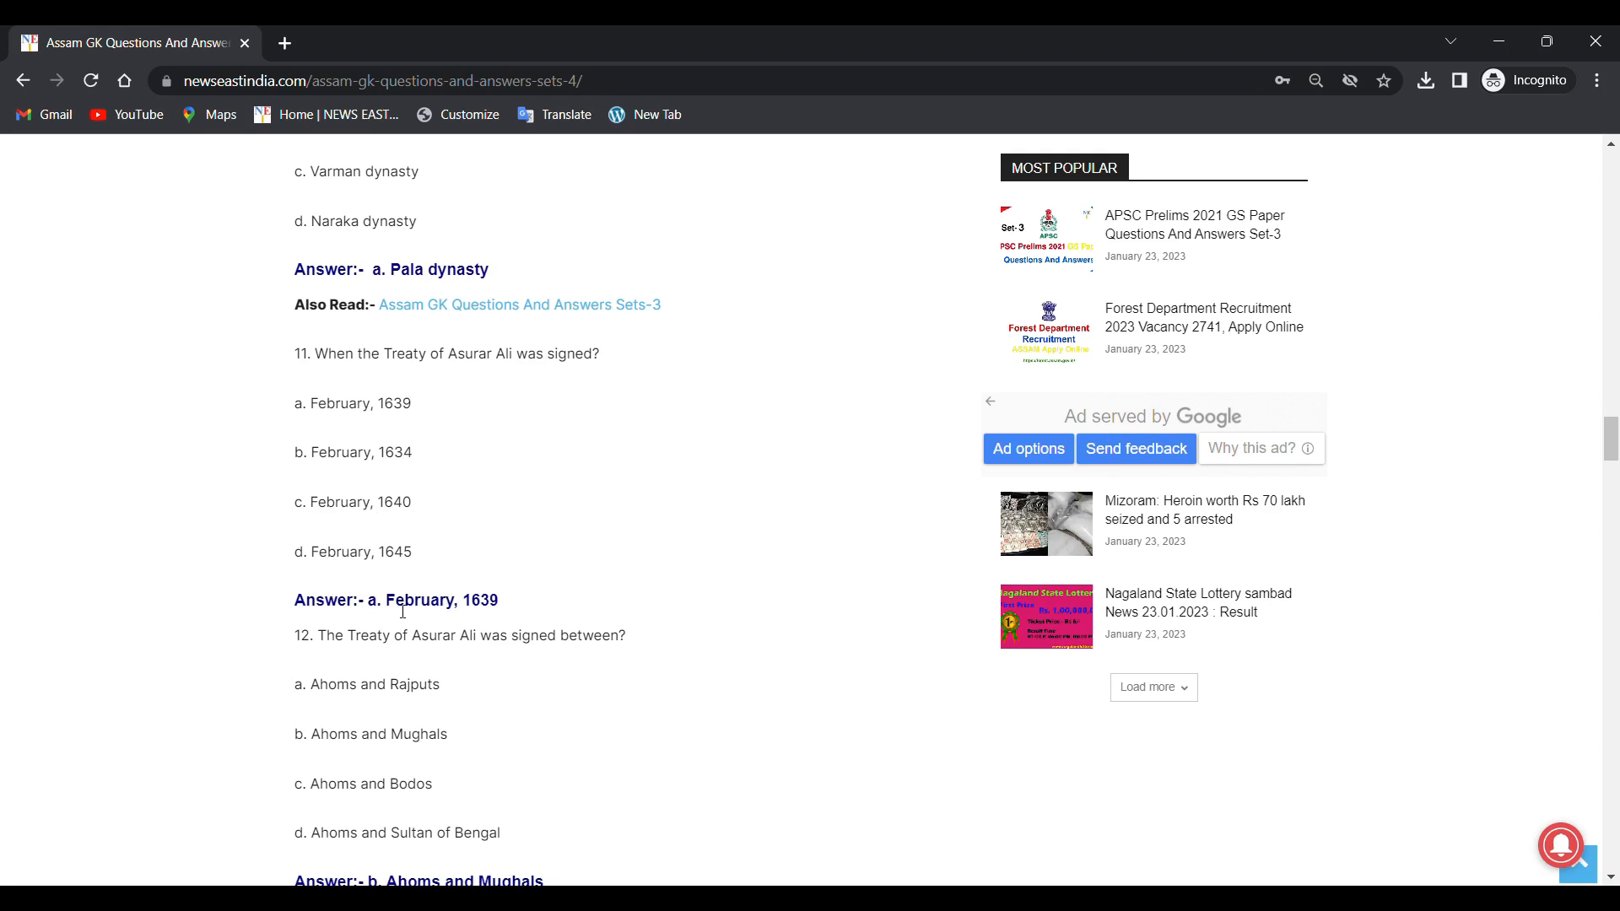
mouse_move(255, 648)
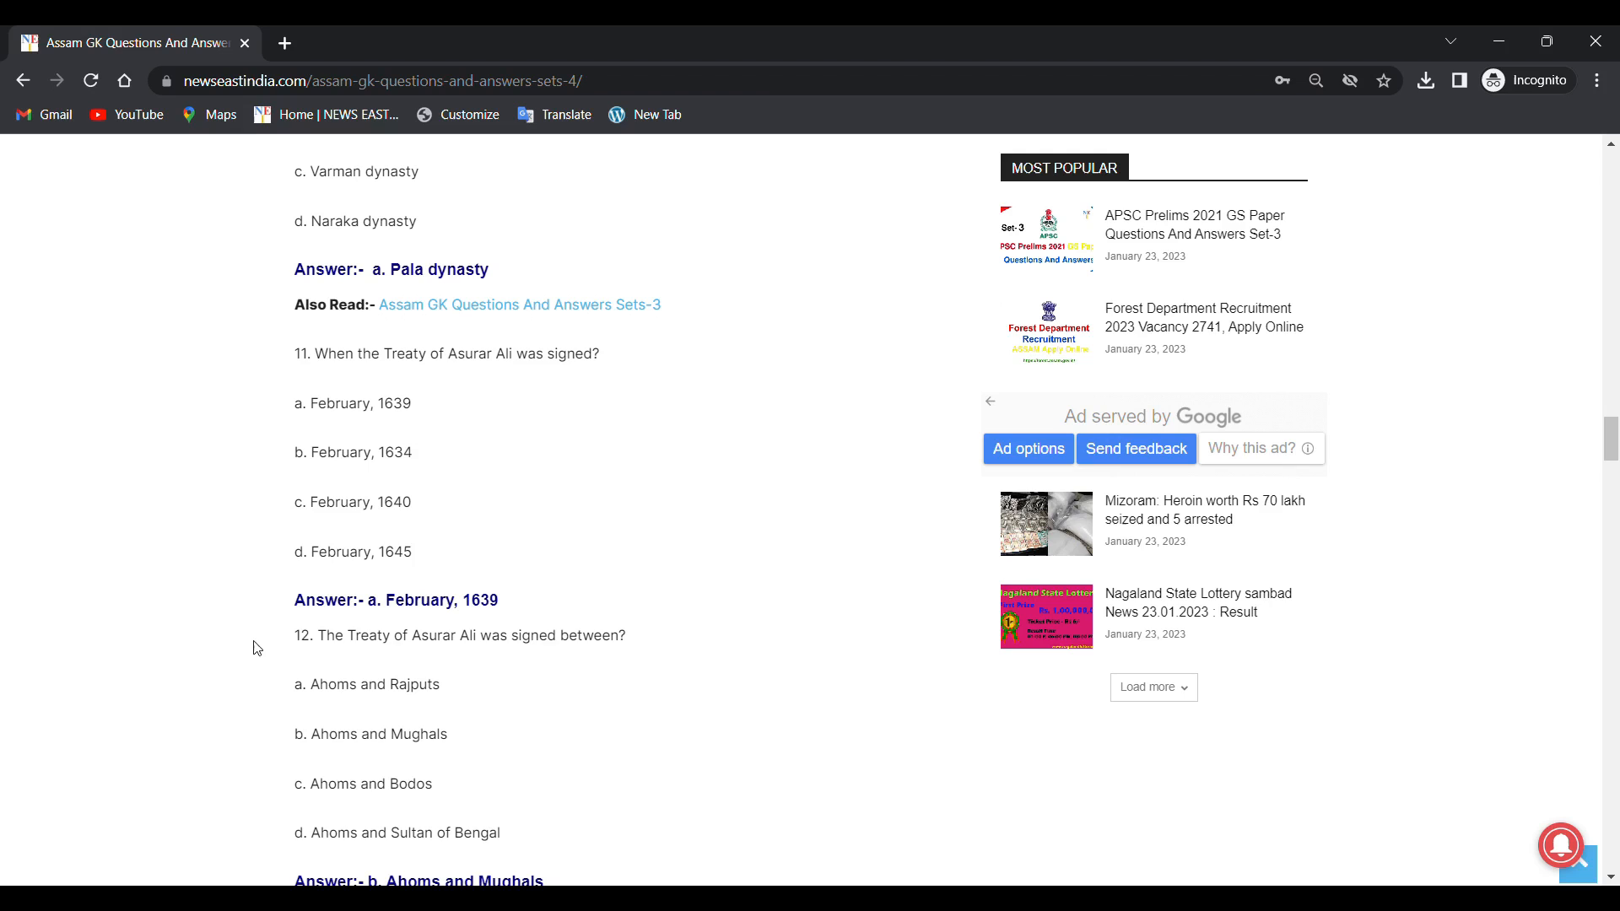
scroll("down", 3)
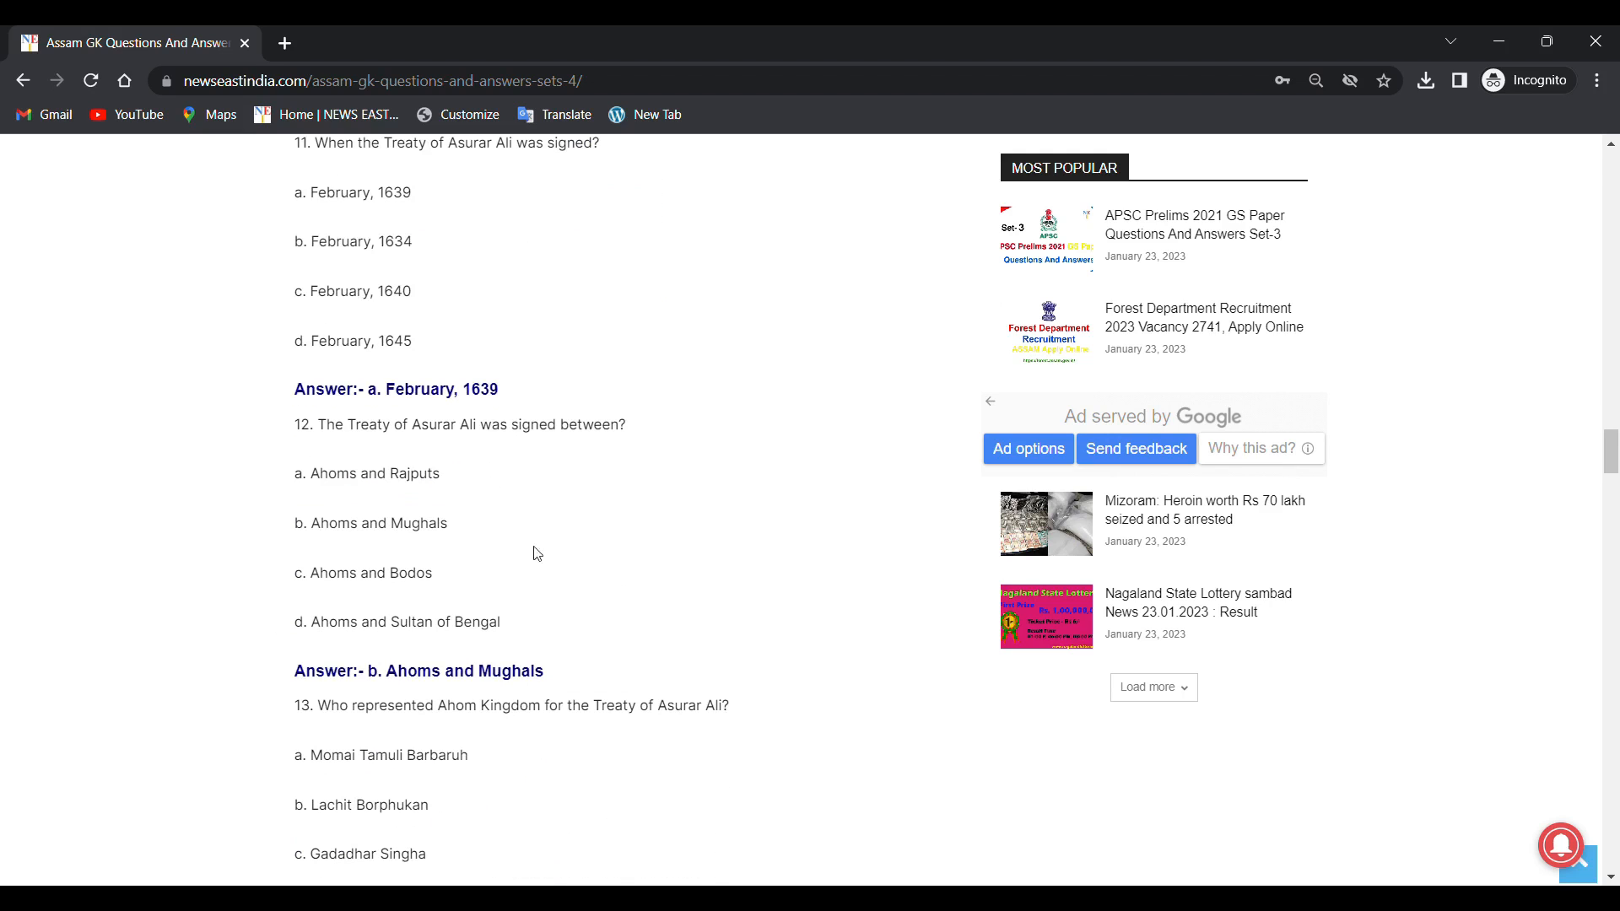
mouse_move(486, 450)
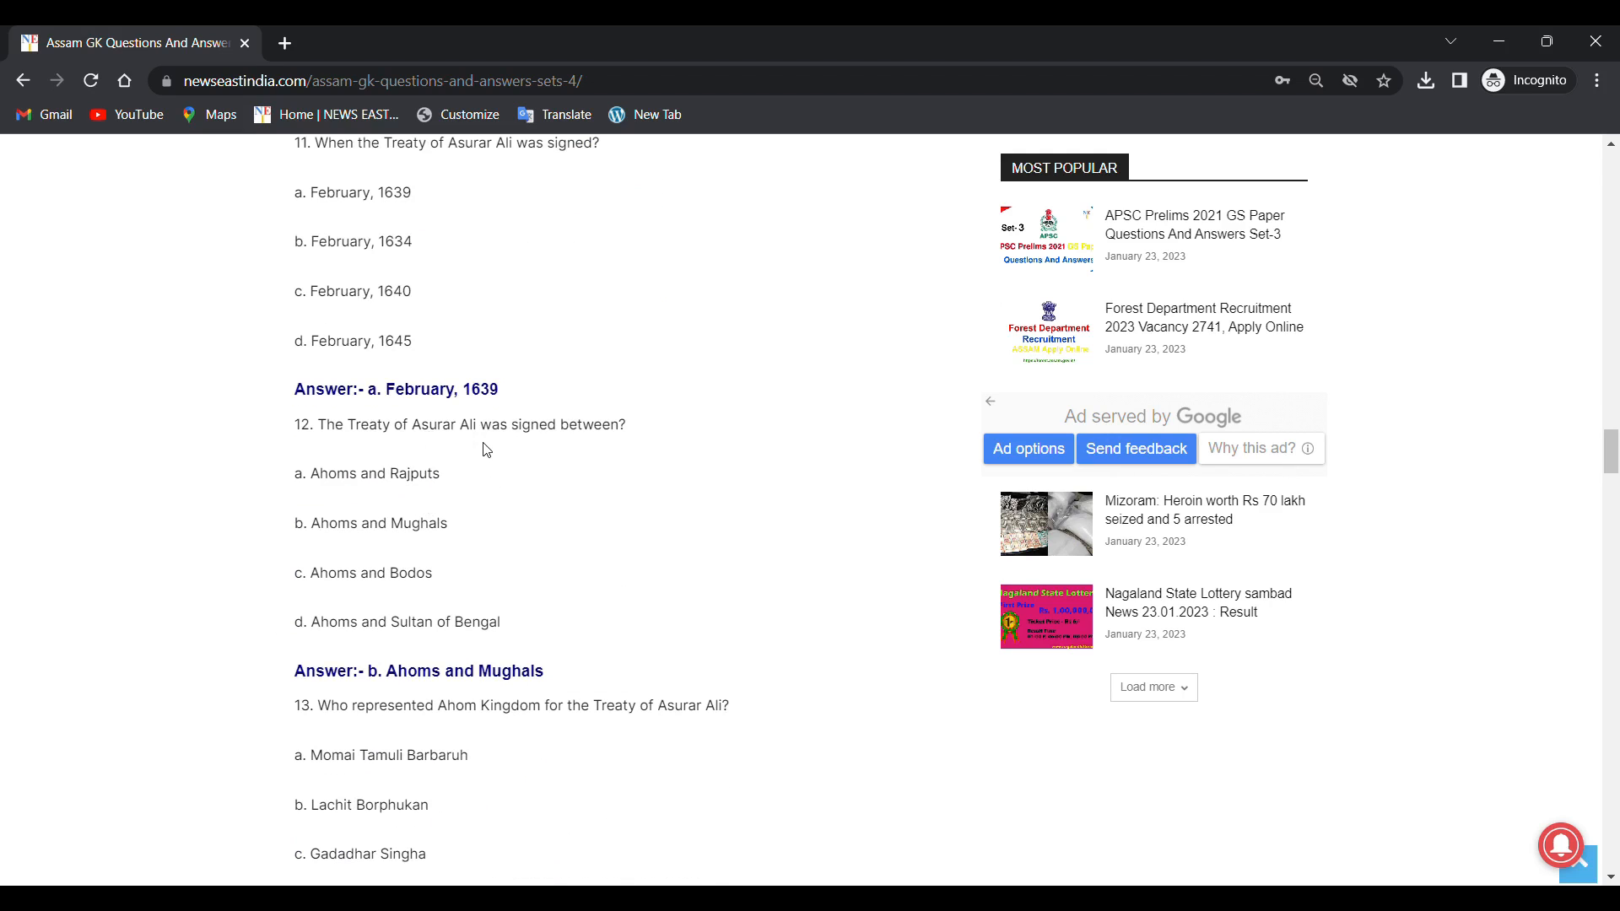
left_click_drag(295, 474, 408, 572)
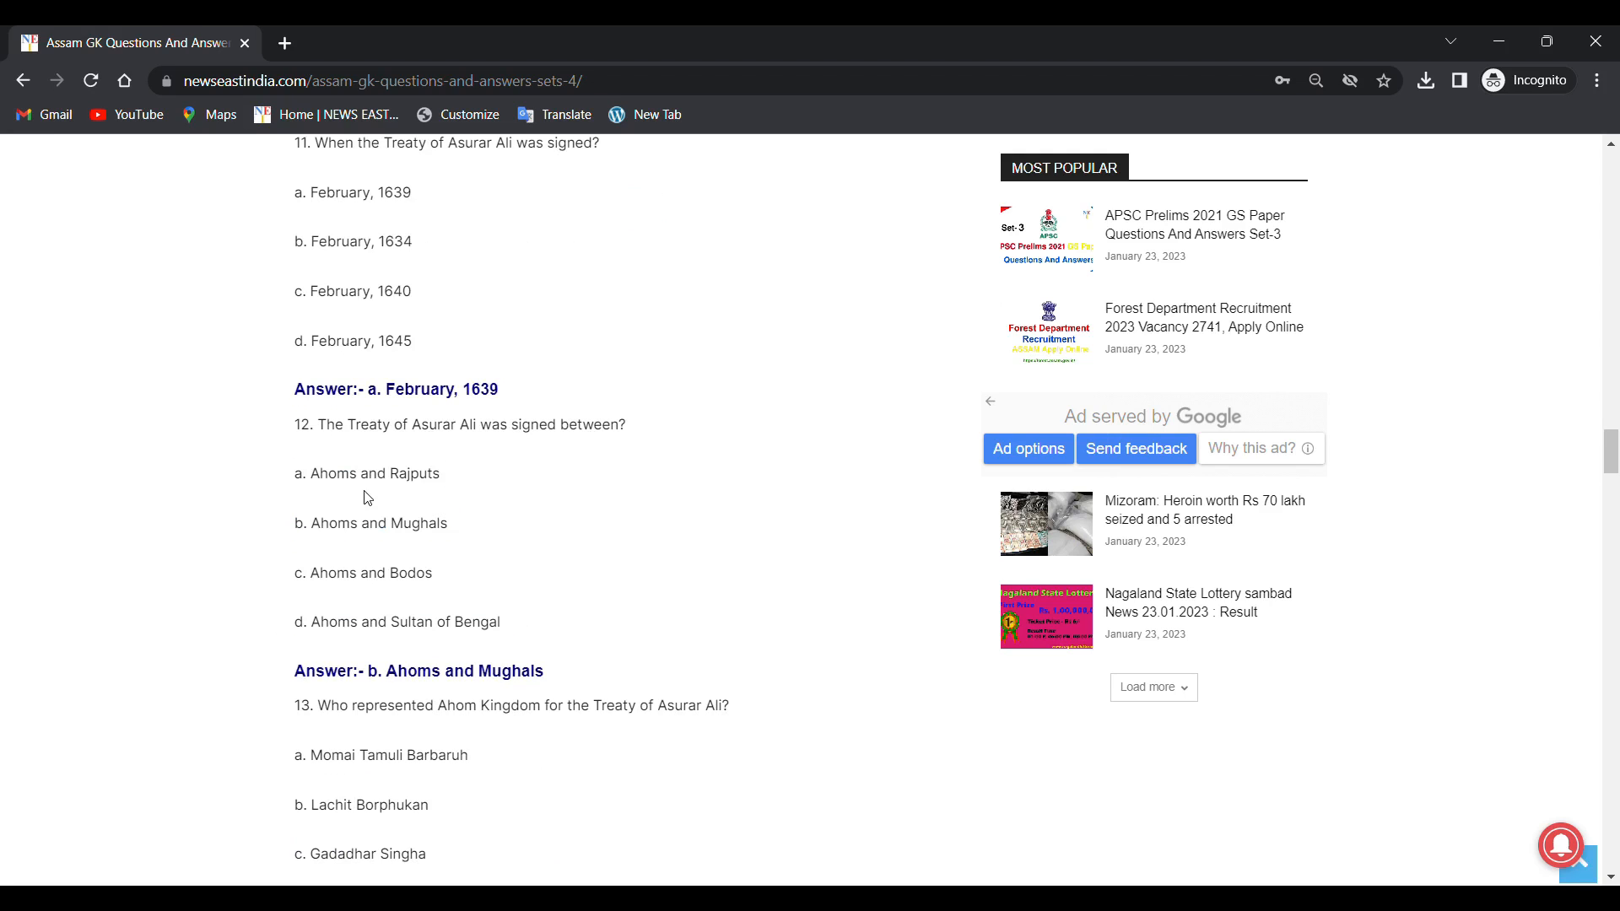
mouse_move(346, 544)
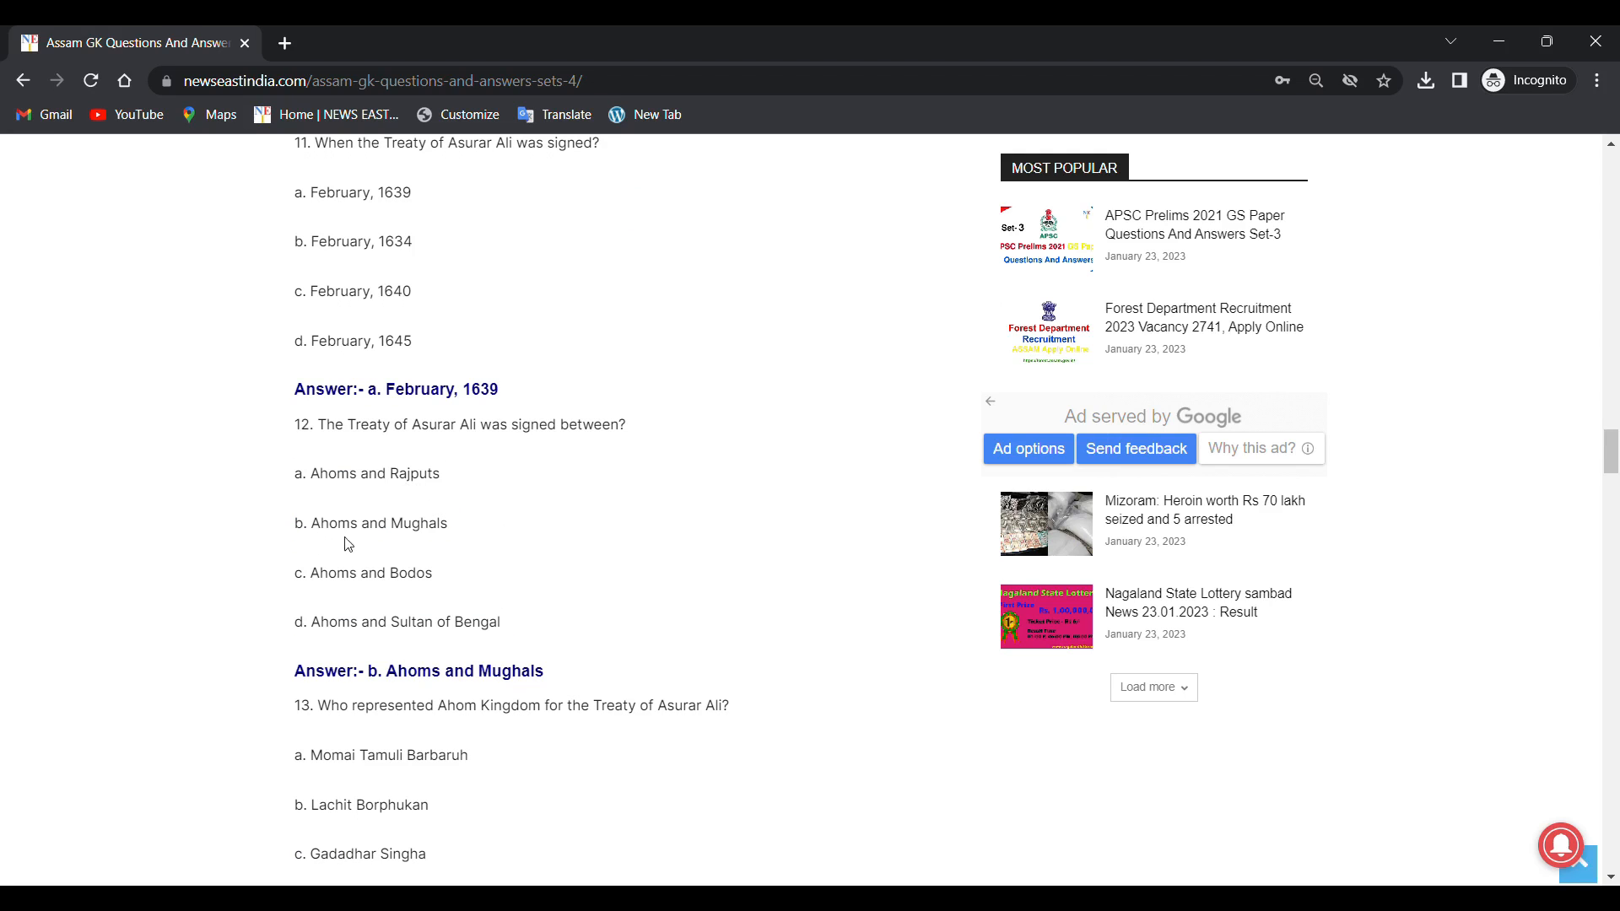
mouse_move(341, 594)
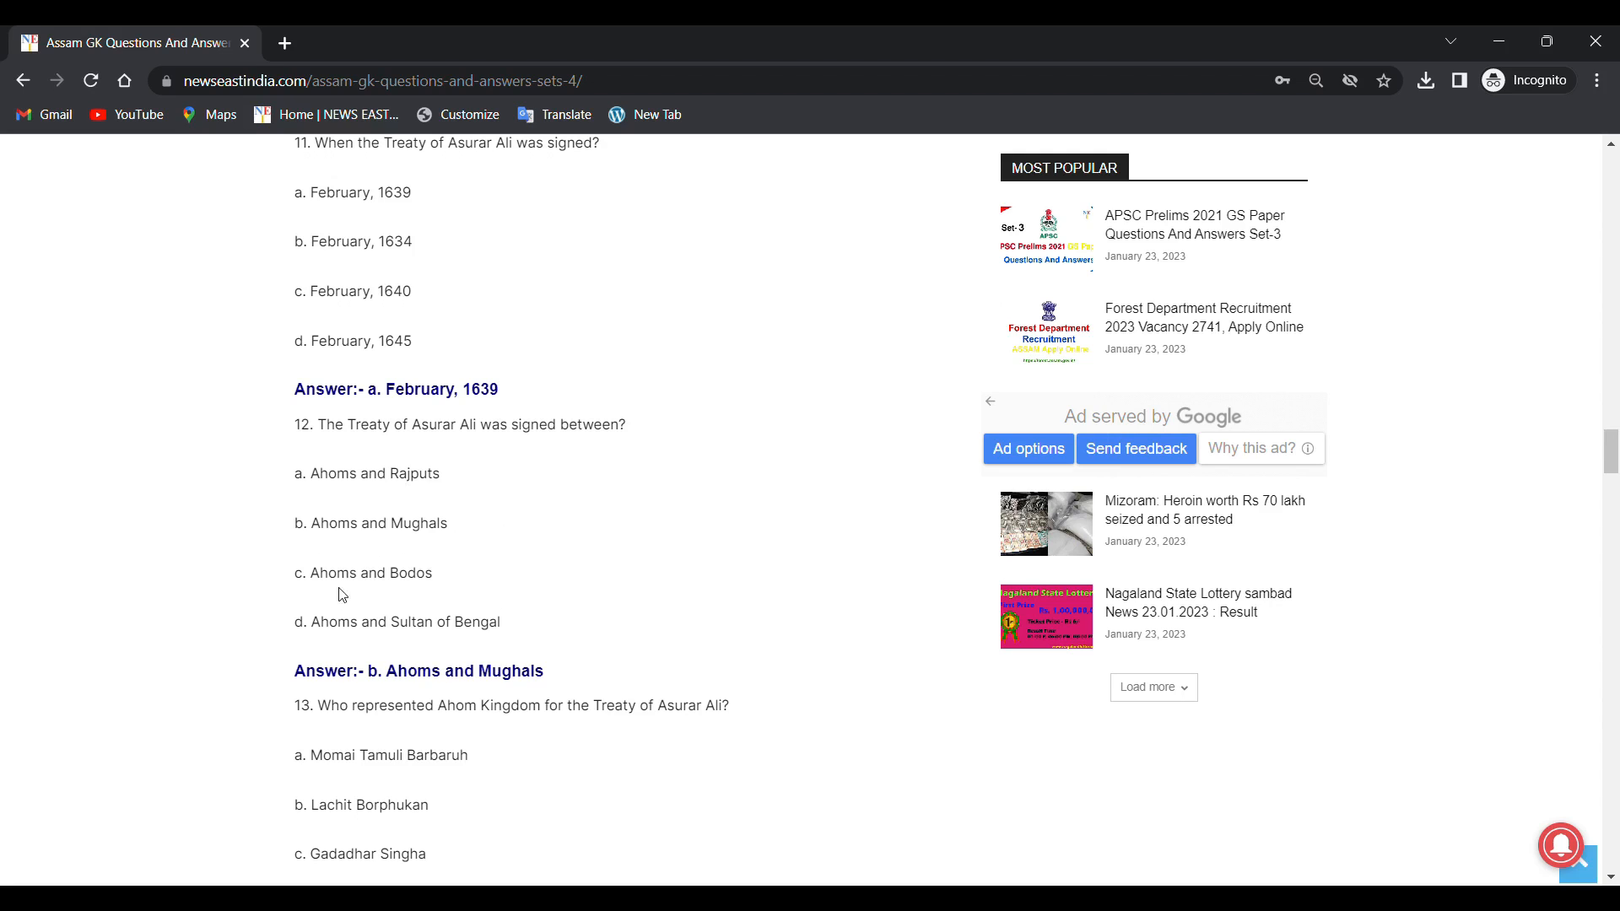
mouse_move(374, 639)
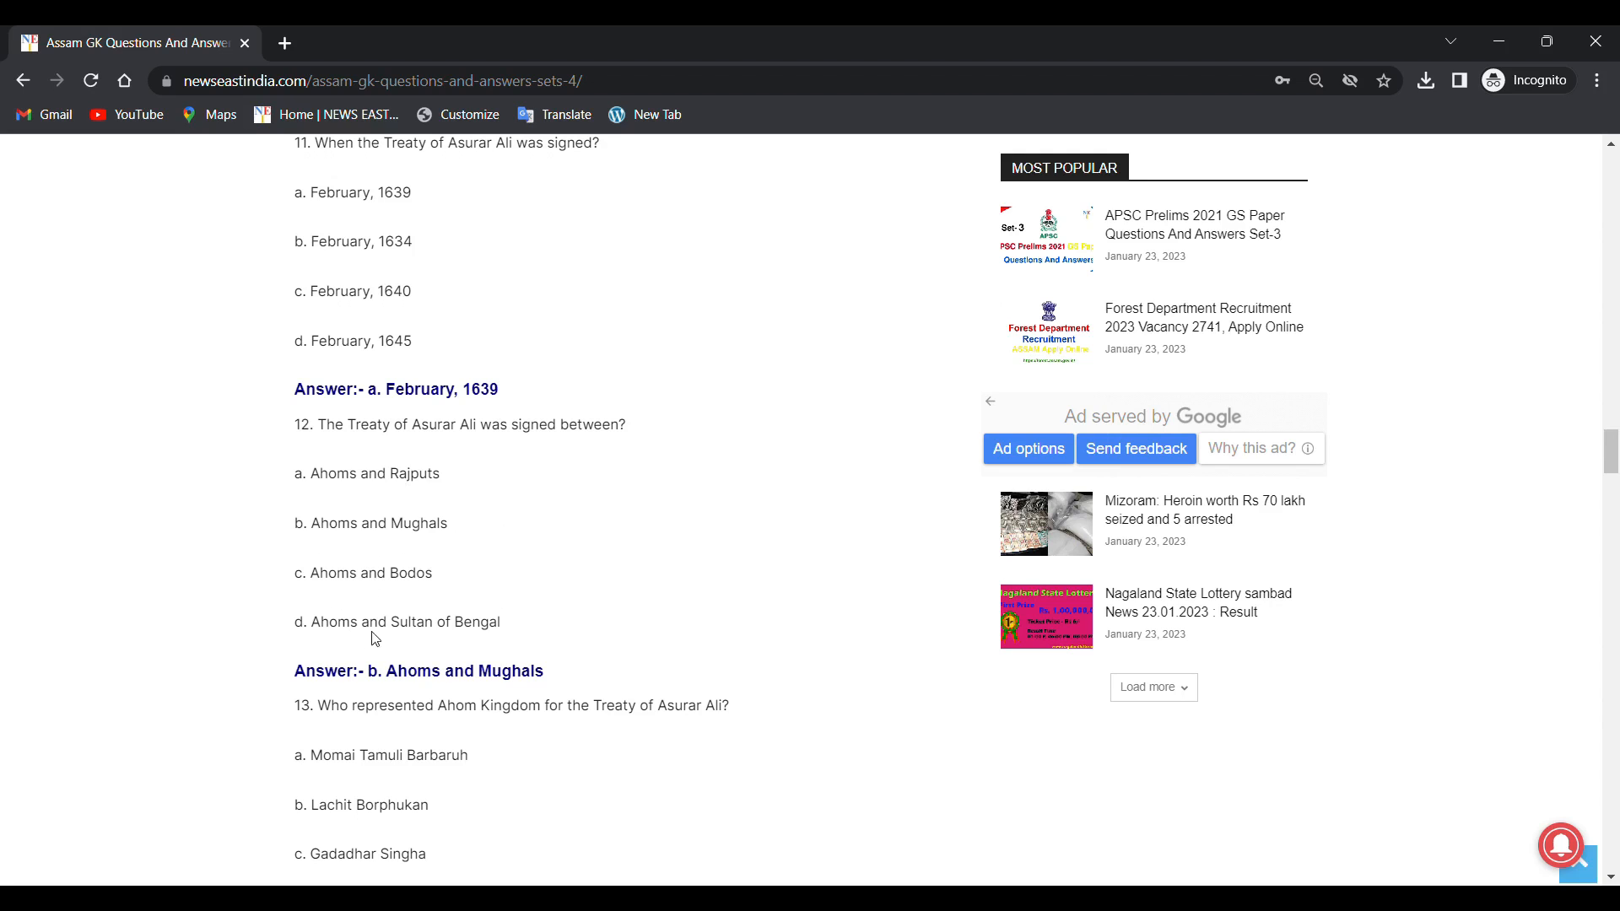
Step: Scroll on to question 14 on the Battle of Saraighat and its answer, 1671
scroll("down", 3)
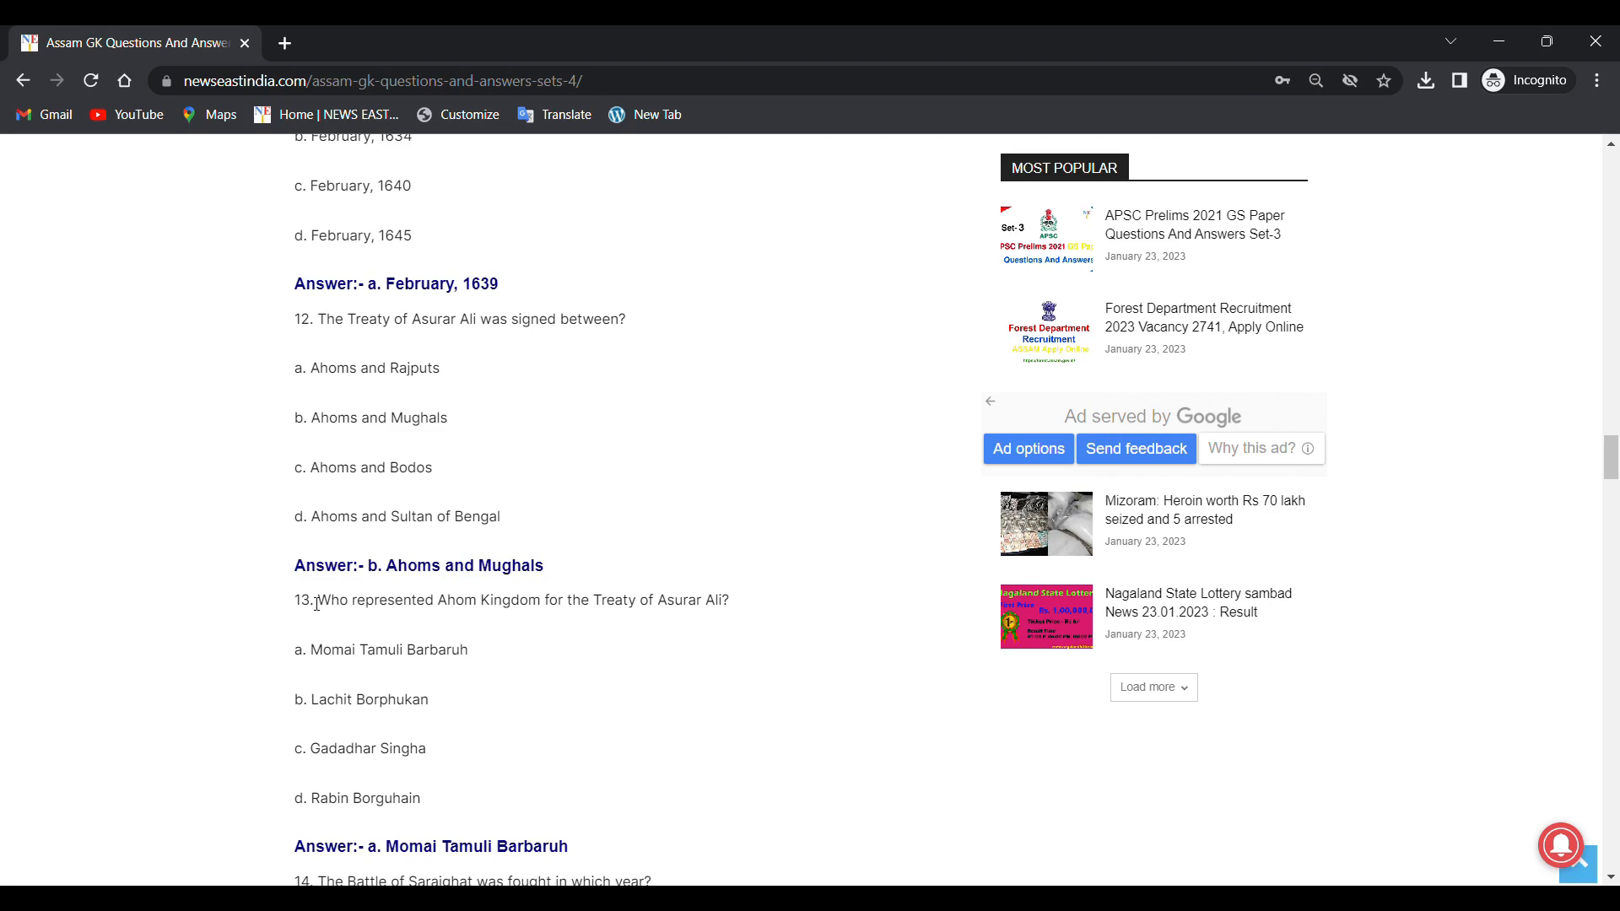
scroll("down", 3)
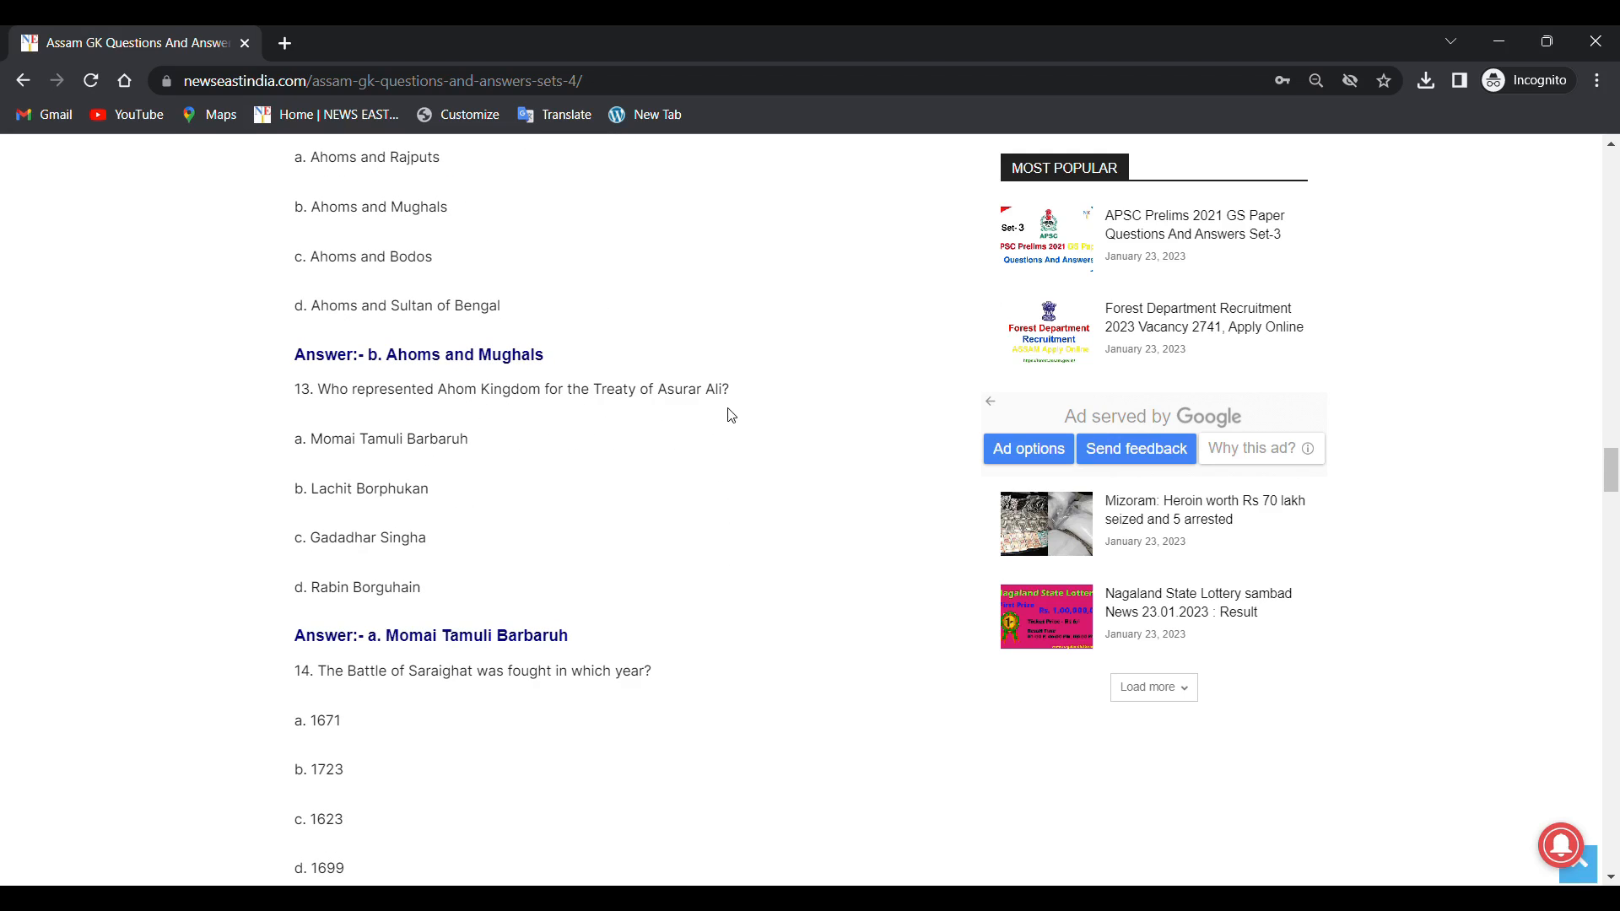
mouse_move(445, 487)
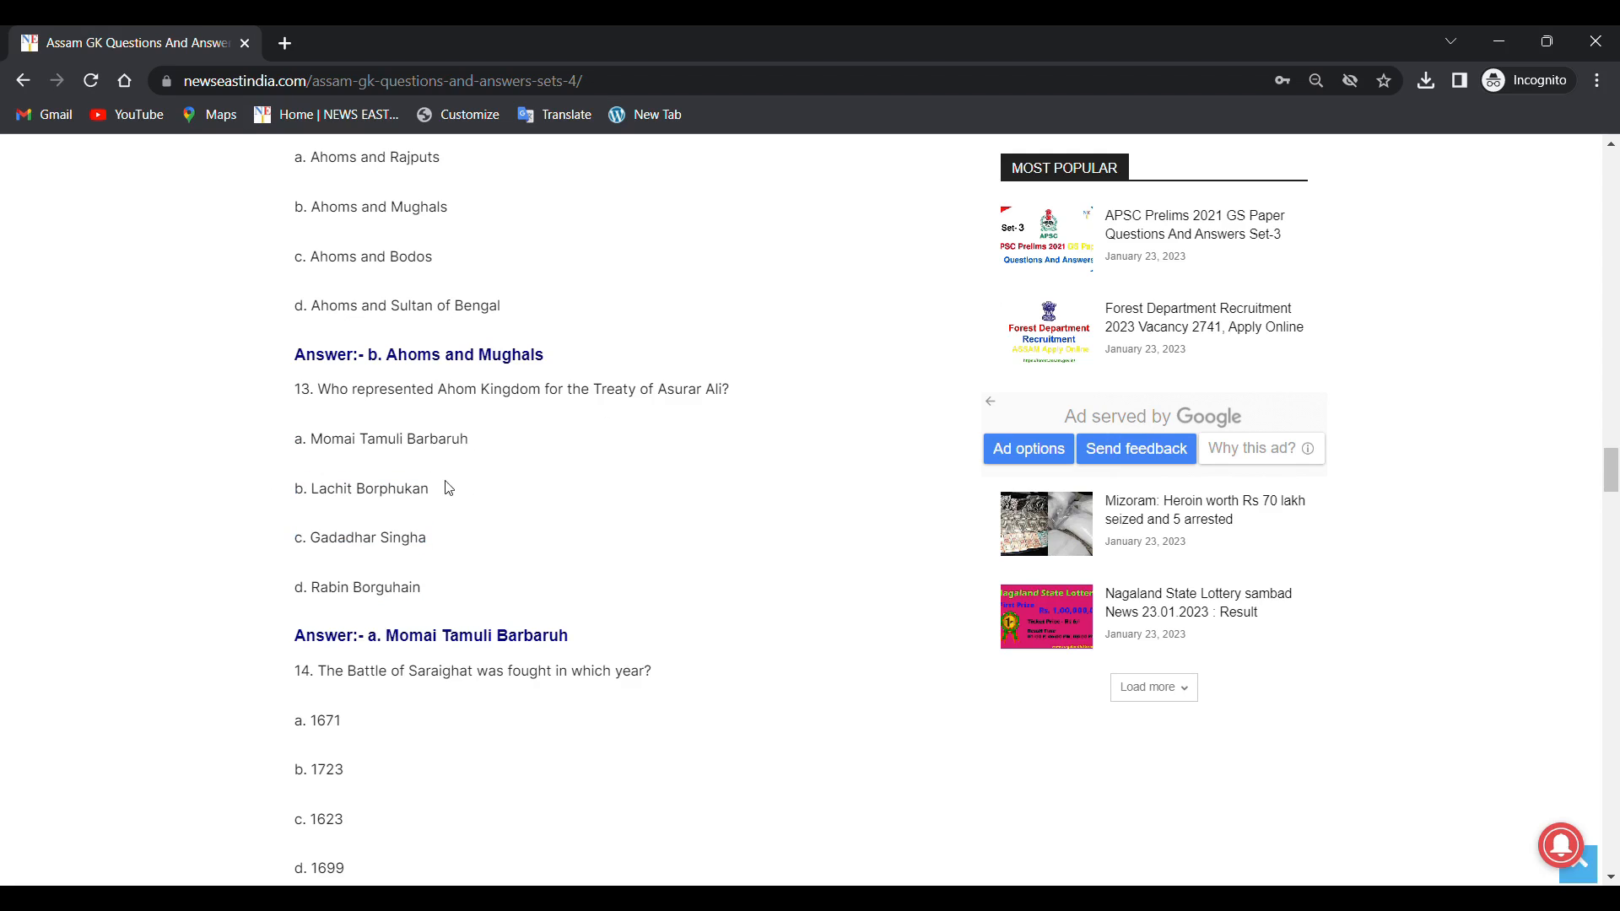
mouse_move(446, 466)
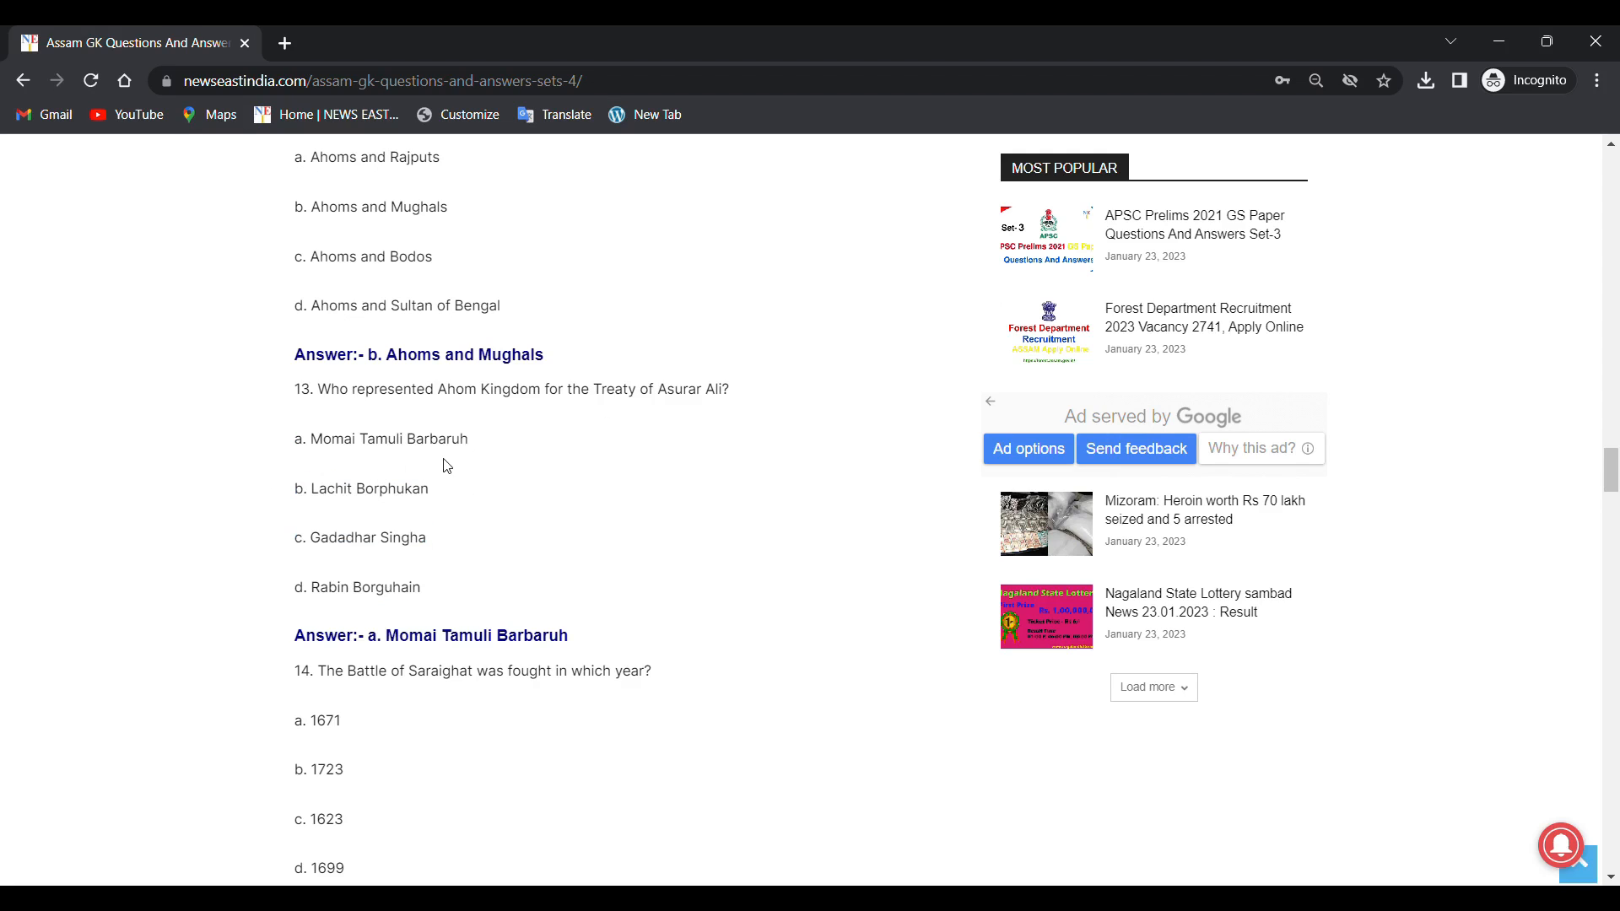
mouse_move(416, 507)
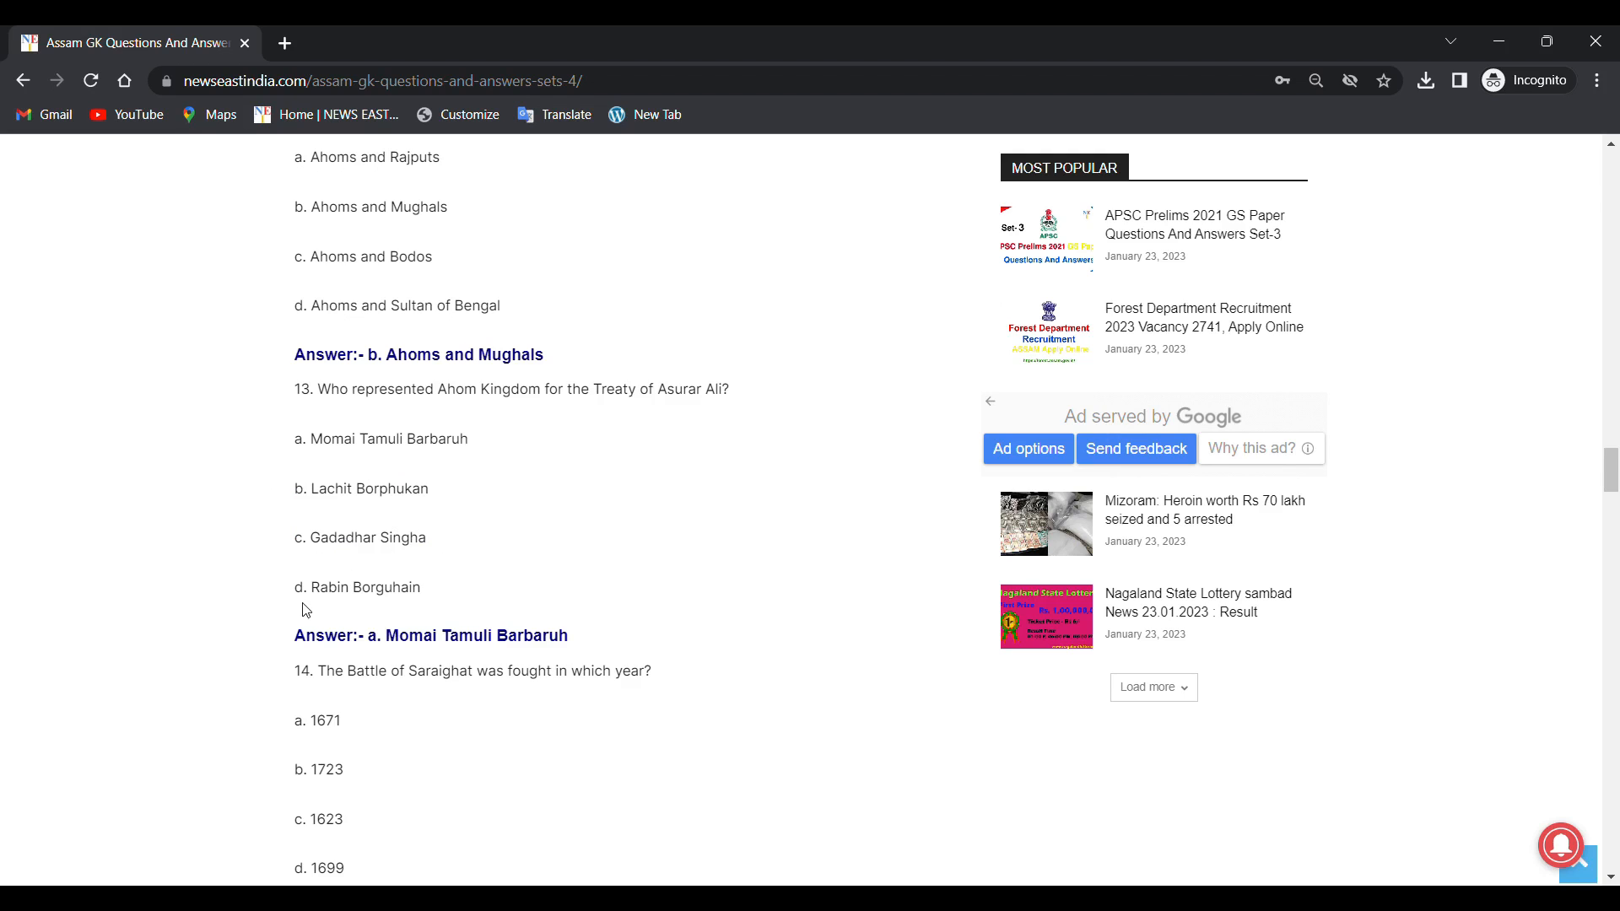
scroll("down", 3)
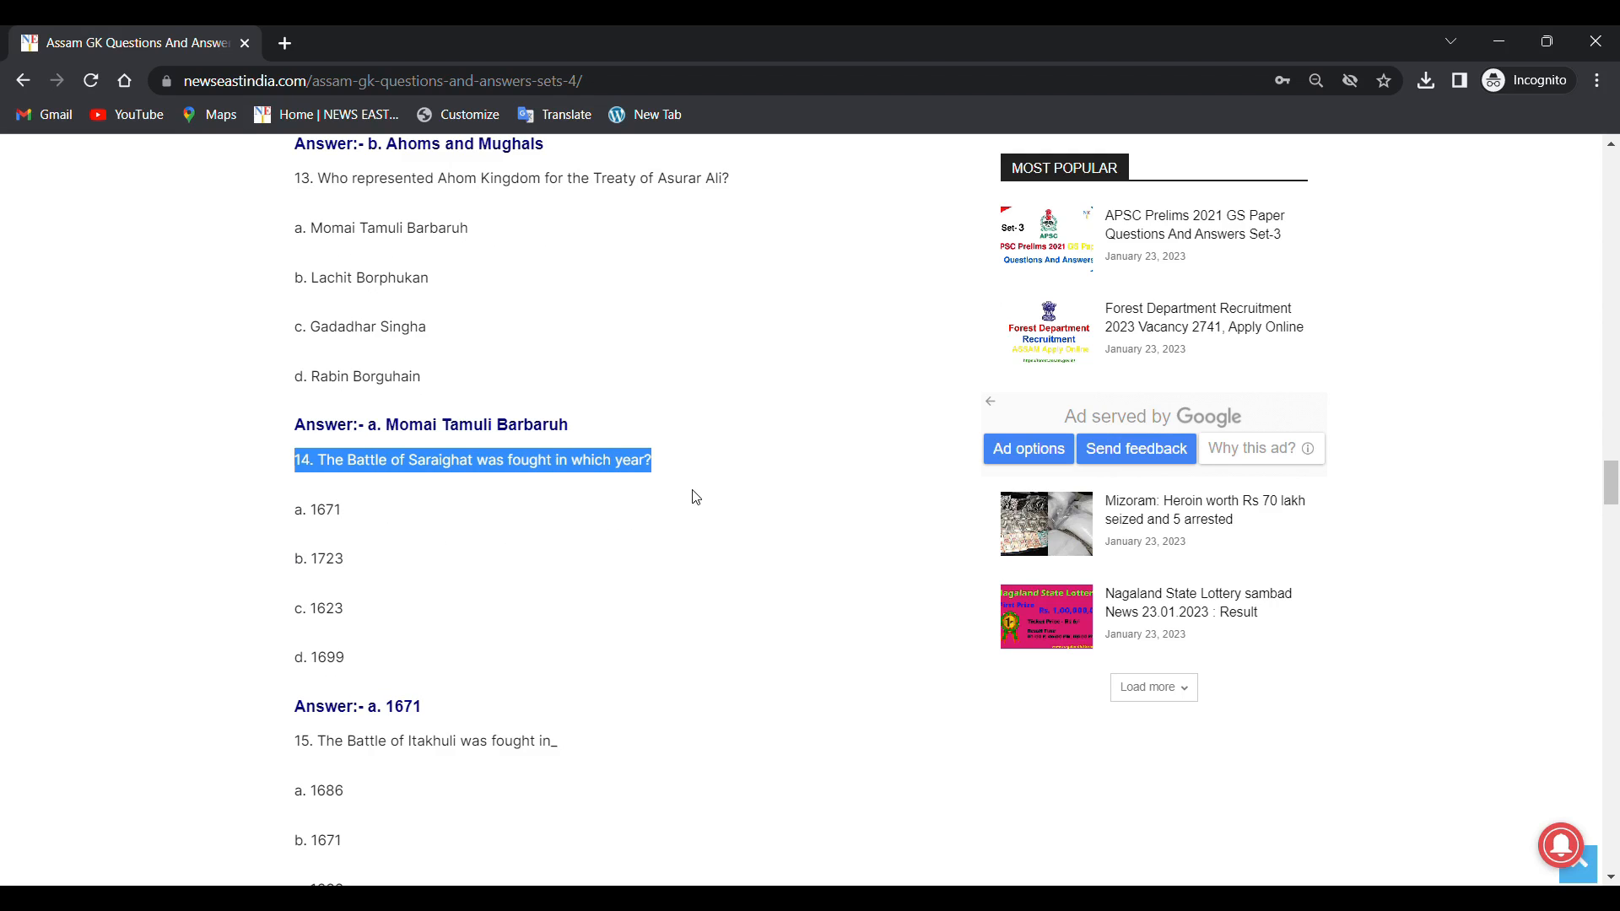
Step: Clear question 14's marking and scroll to question 15 on the Battle of Itakhuli, answered 1682
left_click(410, 487)
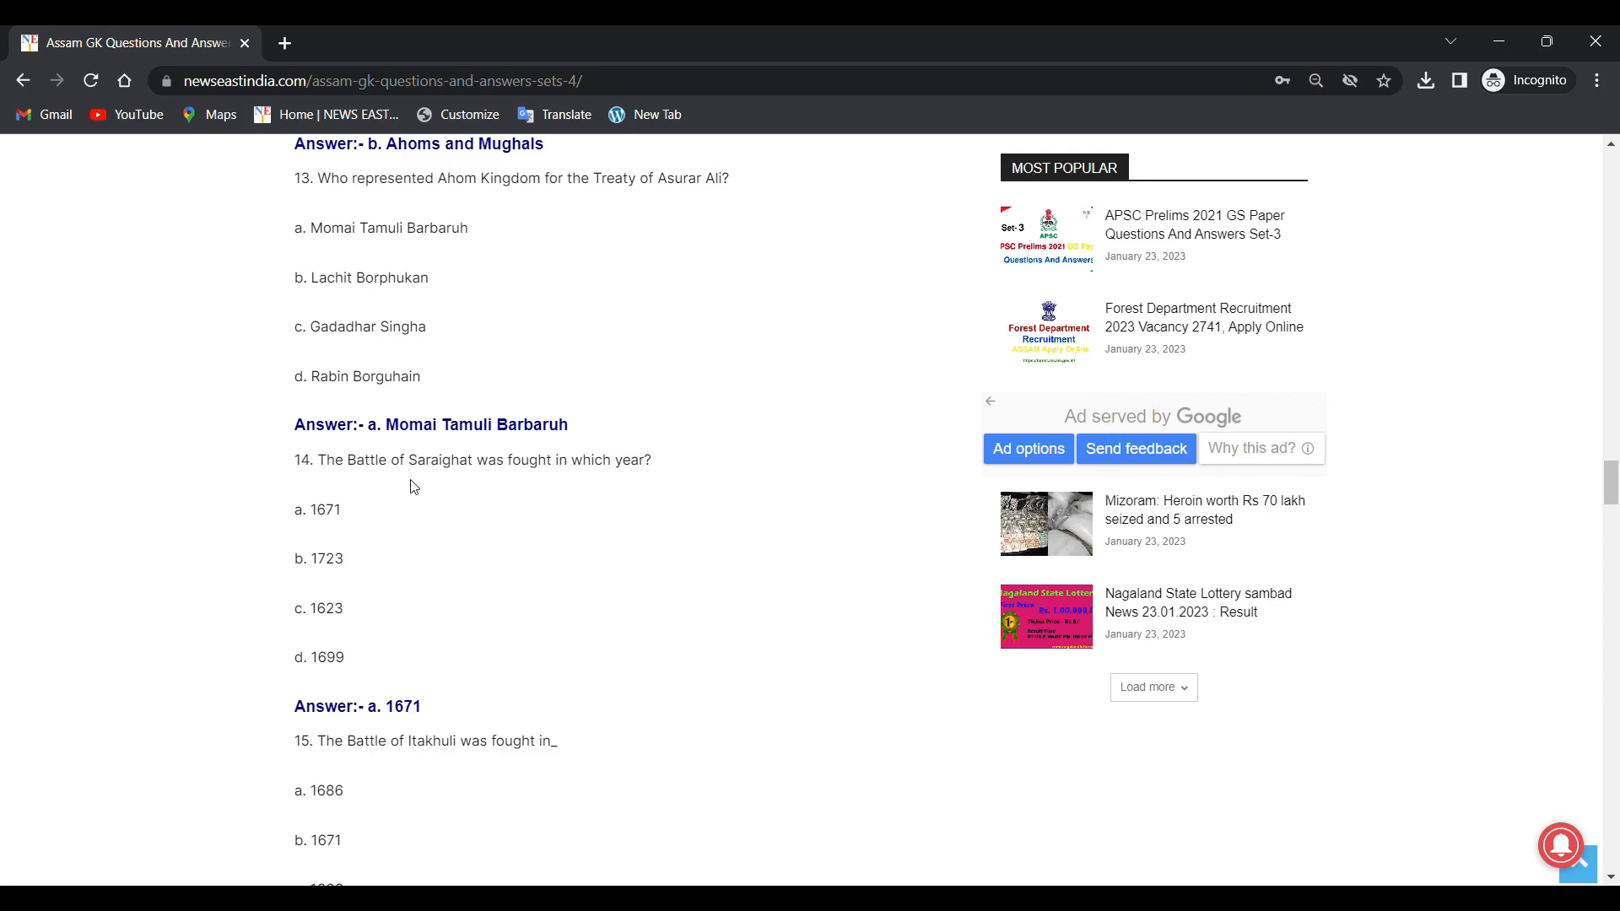
mouse_move(358, 510)
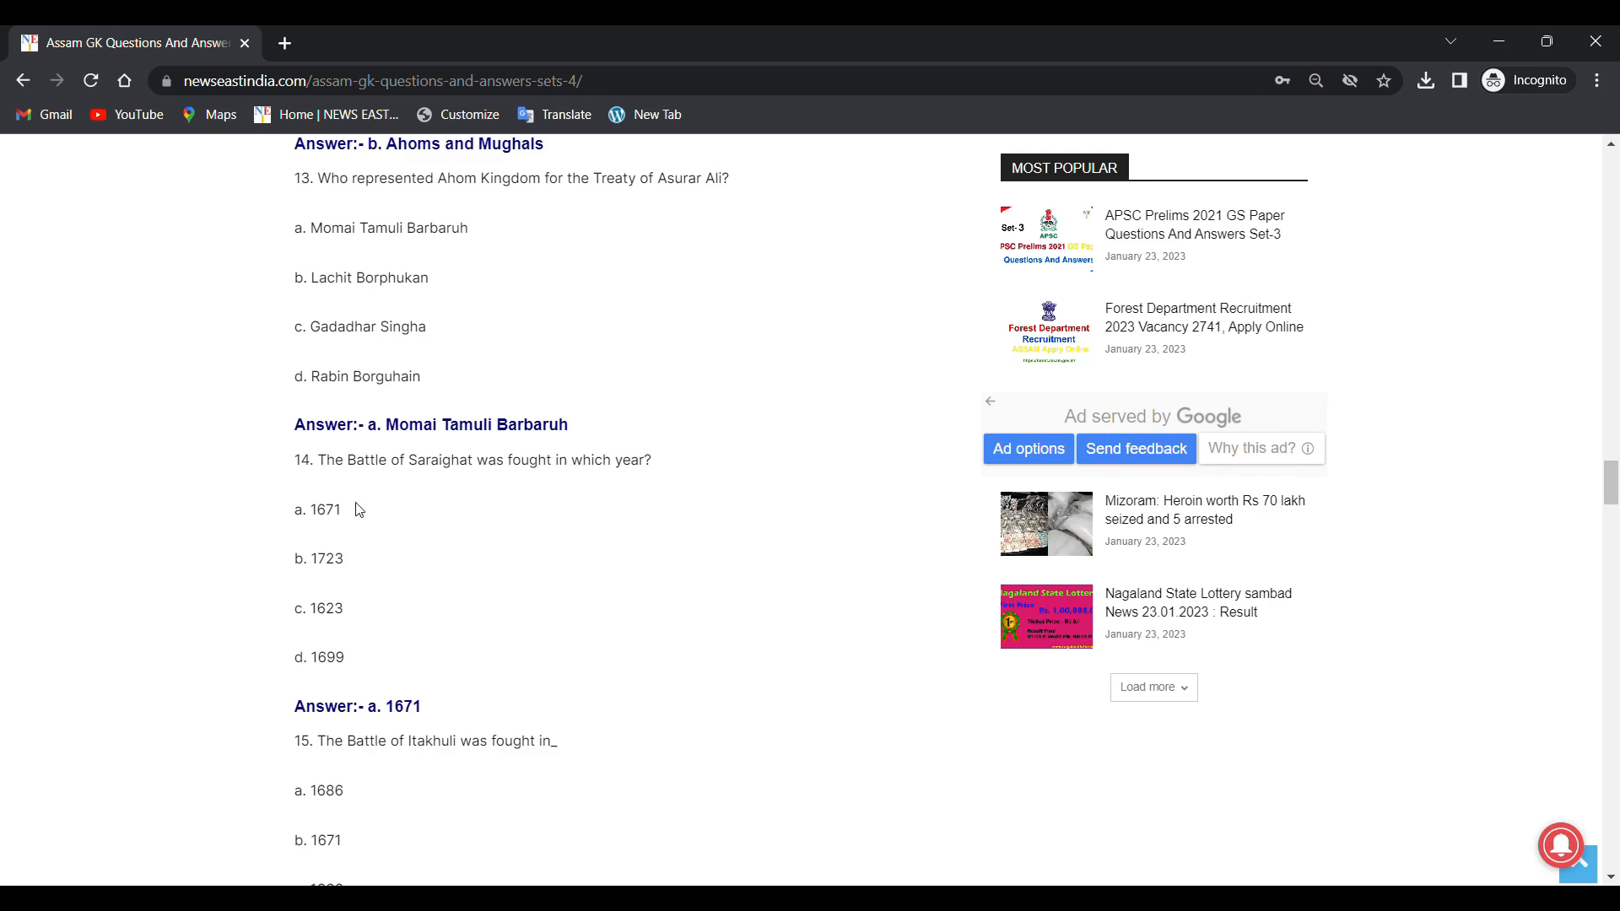
mouse_move(335, 535)
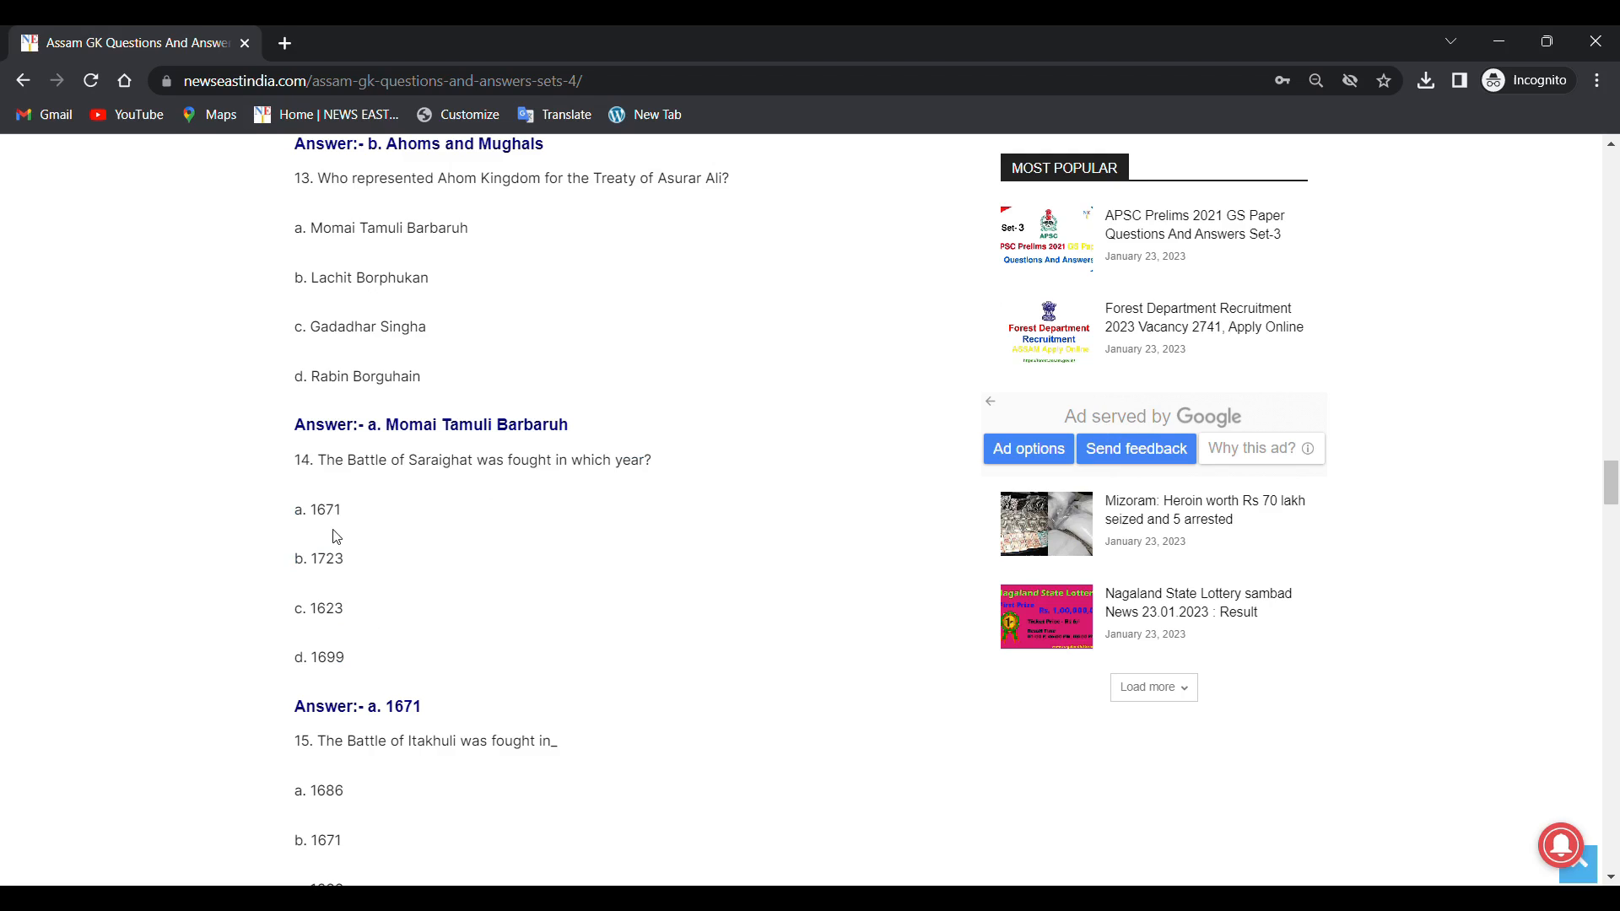
mouse_move(321, 578)
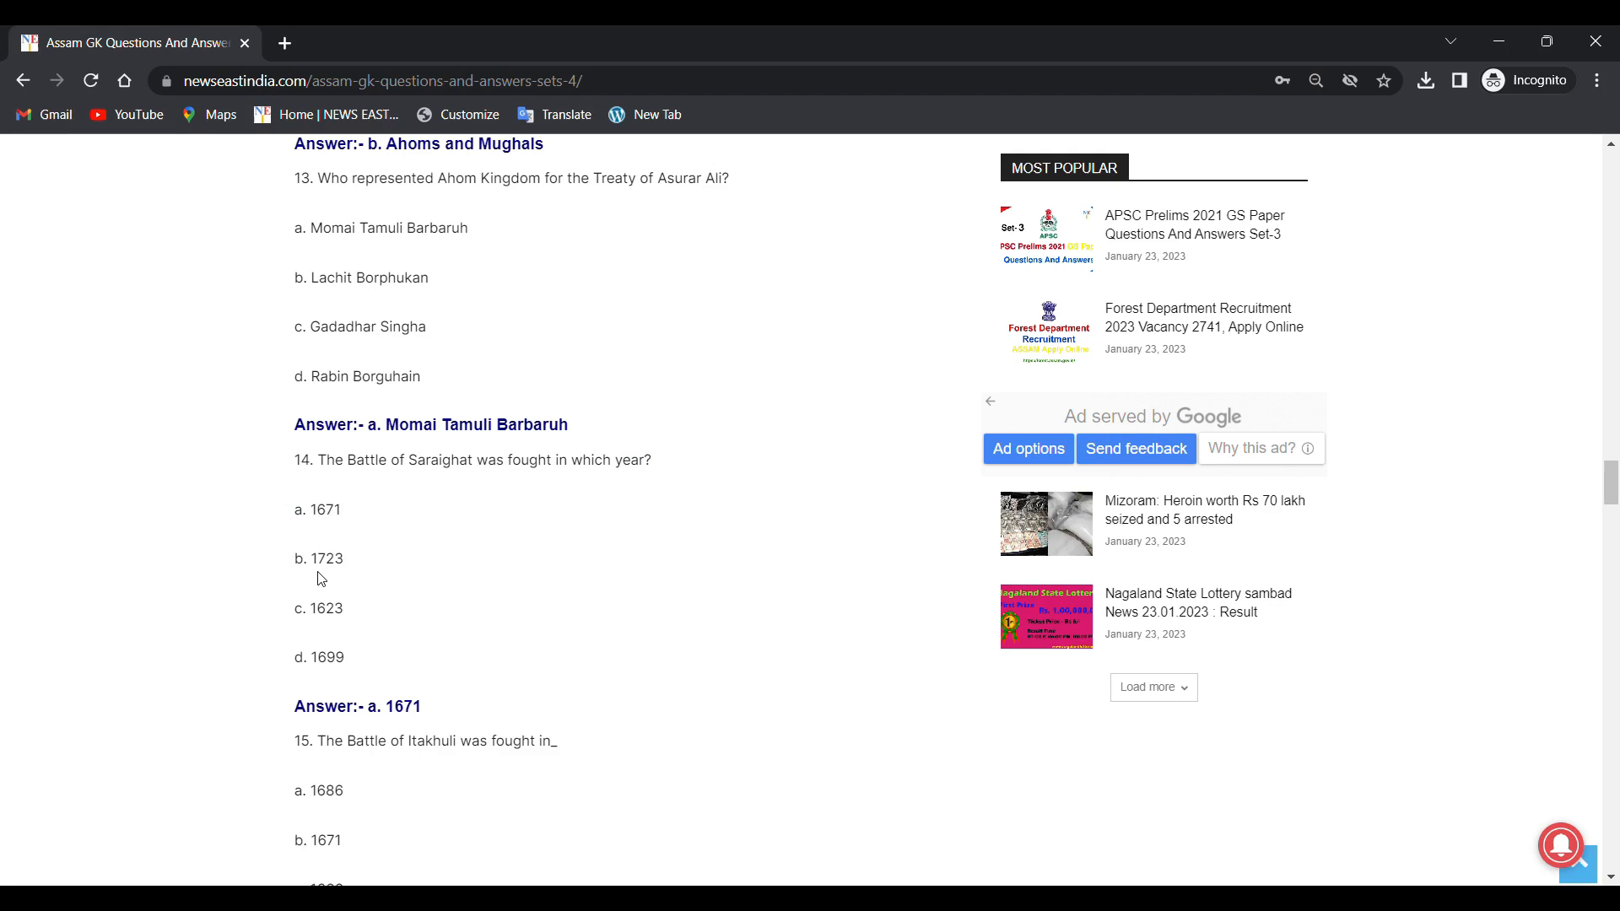
mouse_move(336, 626)
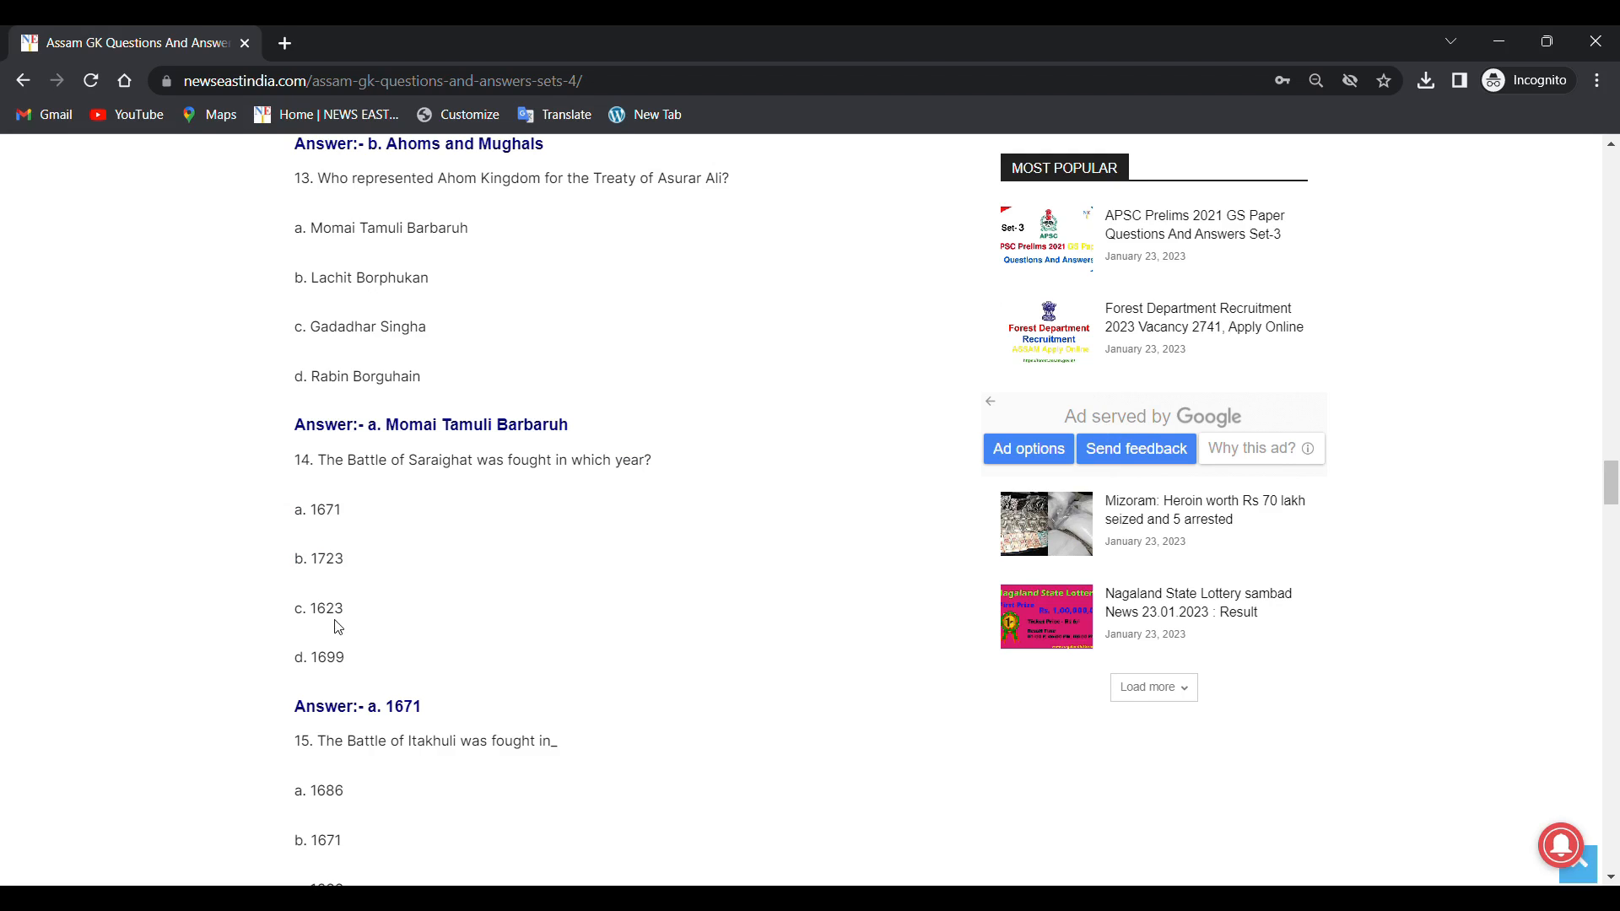
mouse_move(295, 676)
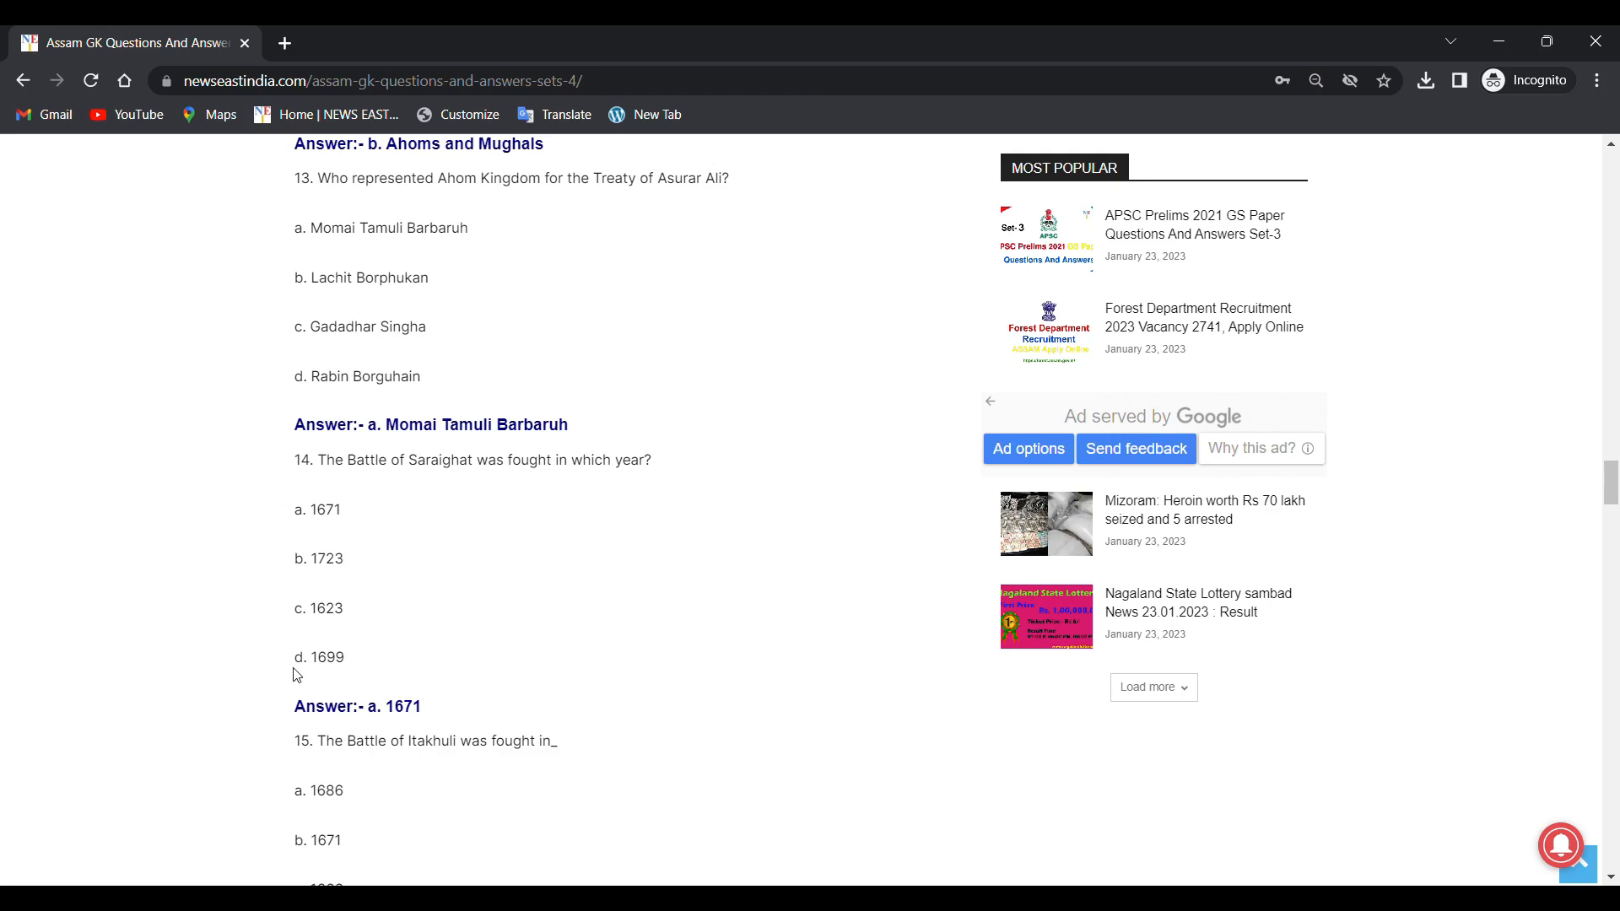
mouse_move(333, 673)
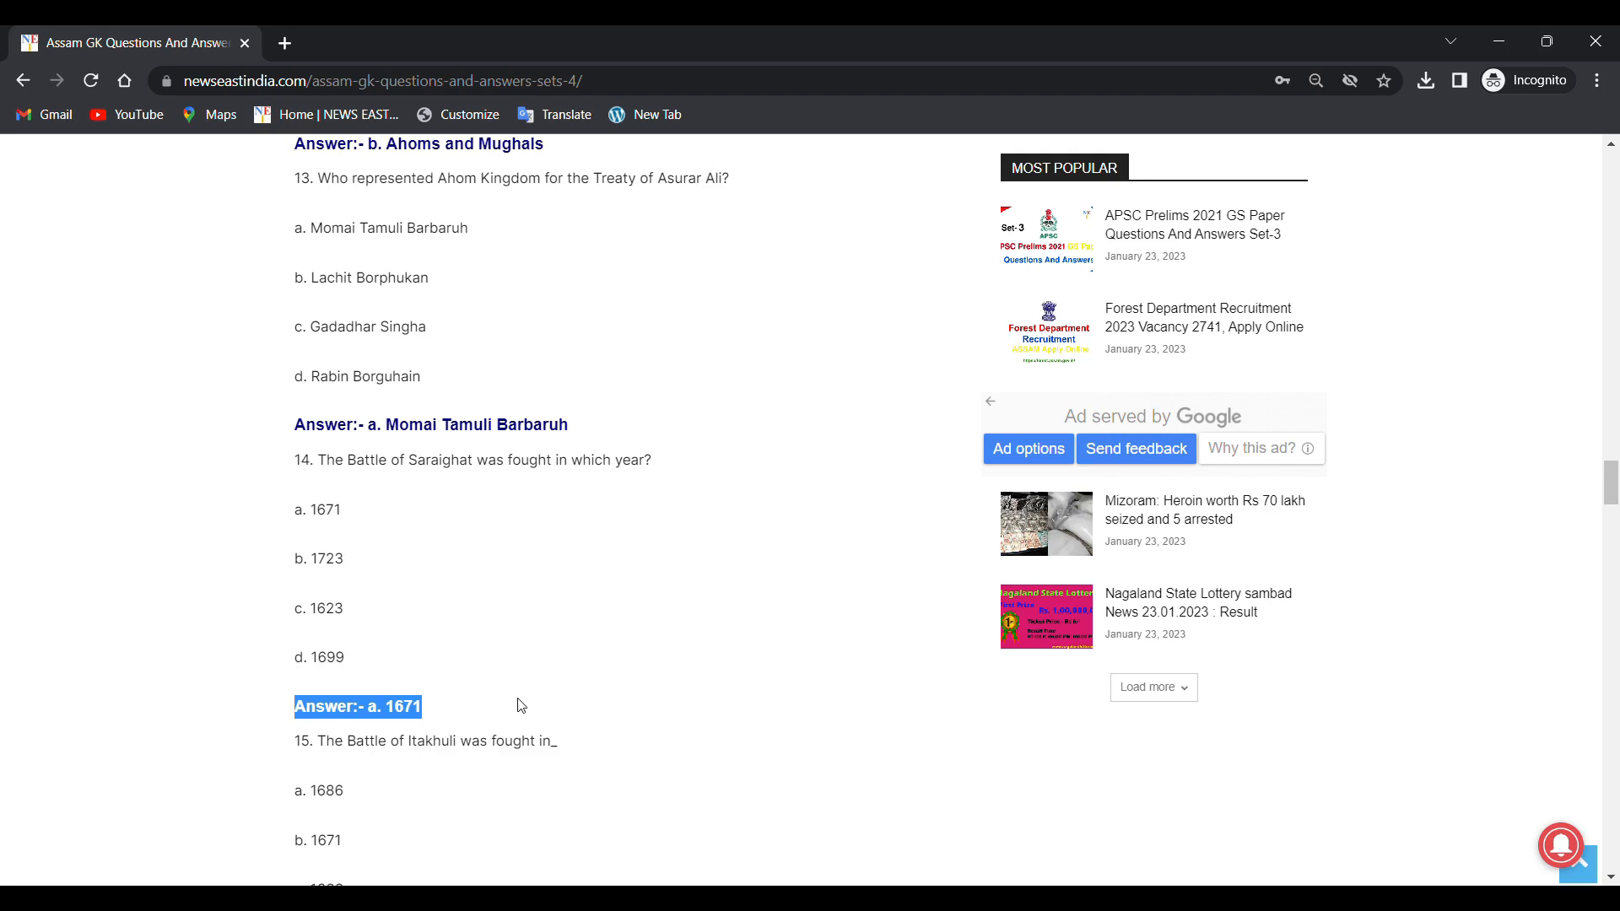
scroll("down", 3)
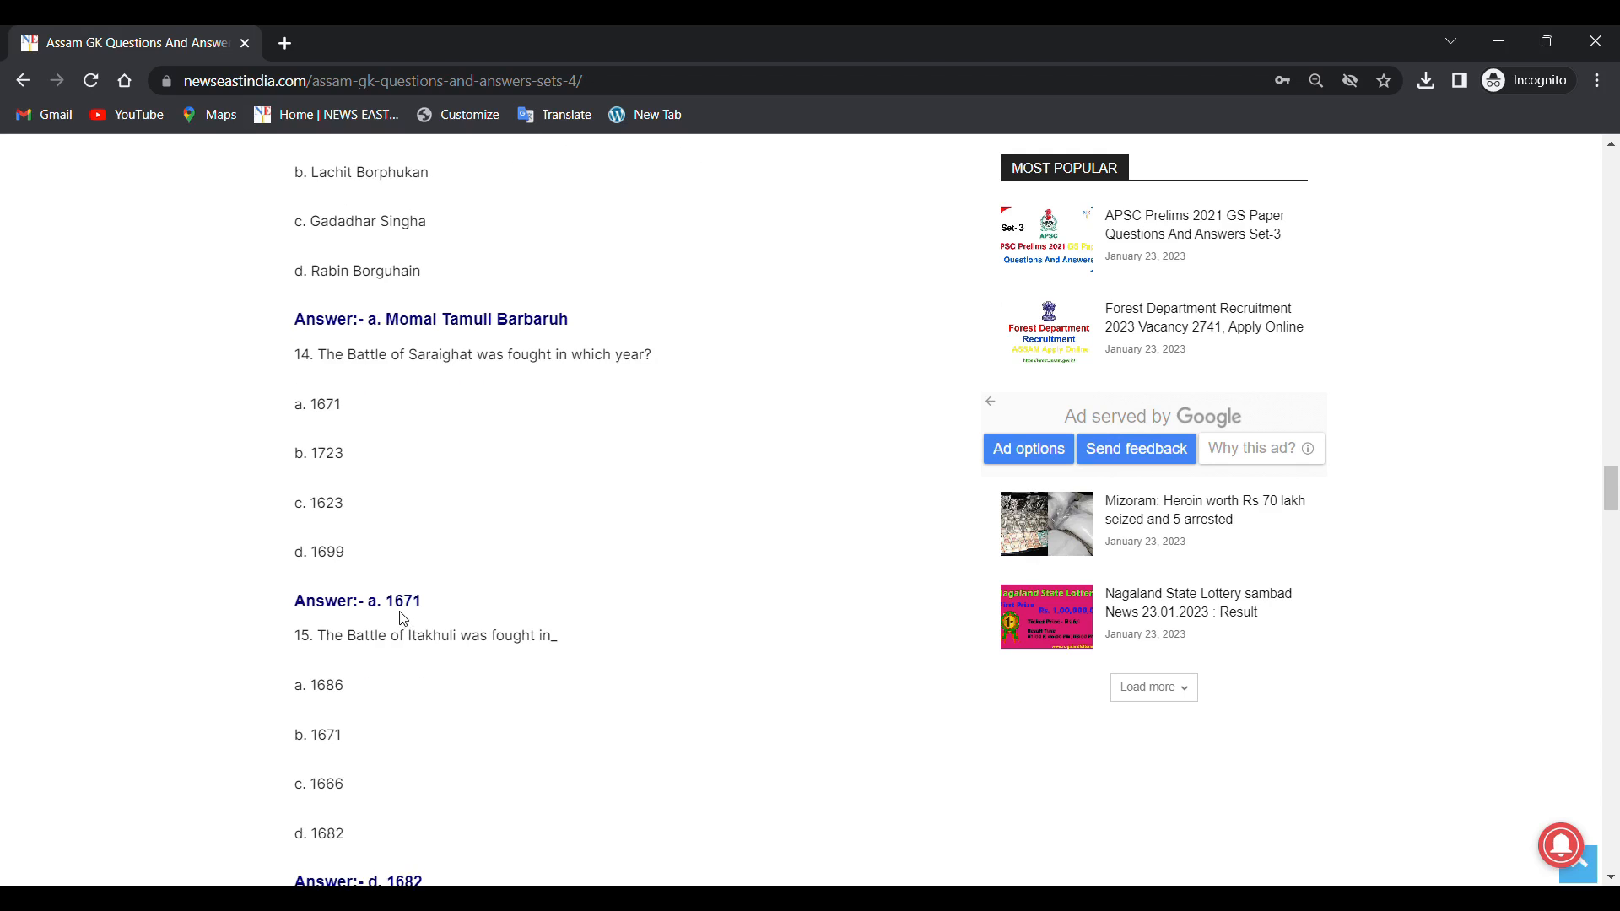
mouse_move(415, 693)
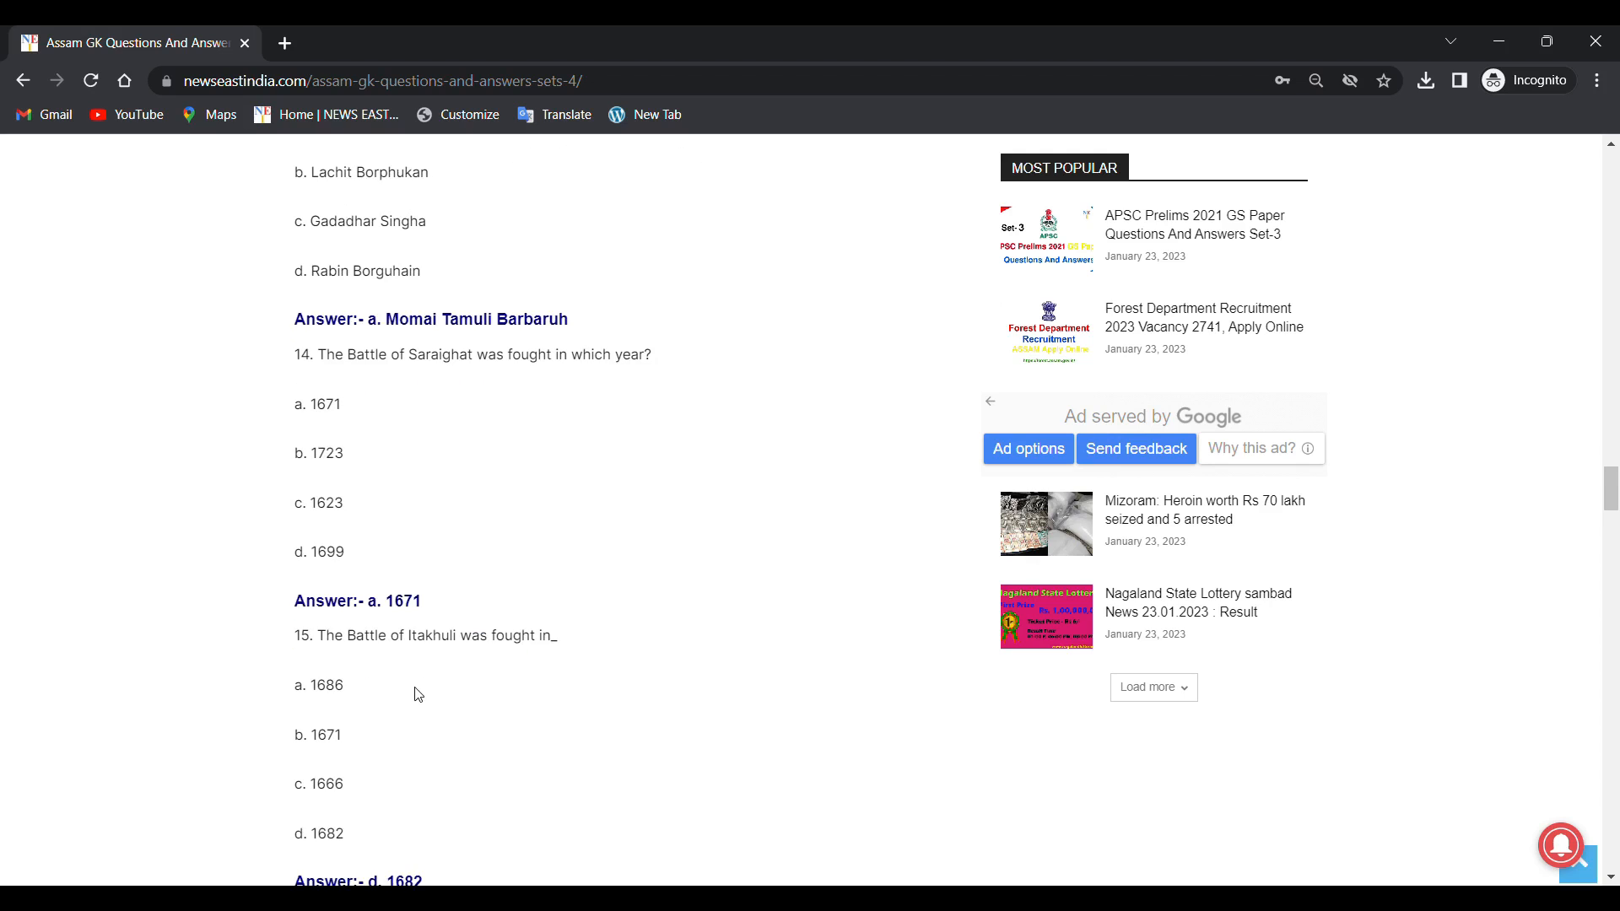
scroll("down", 3)
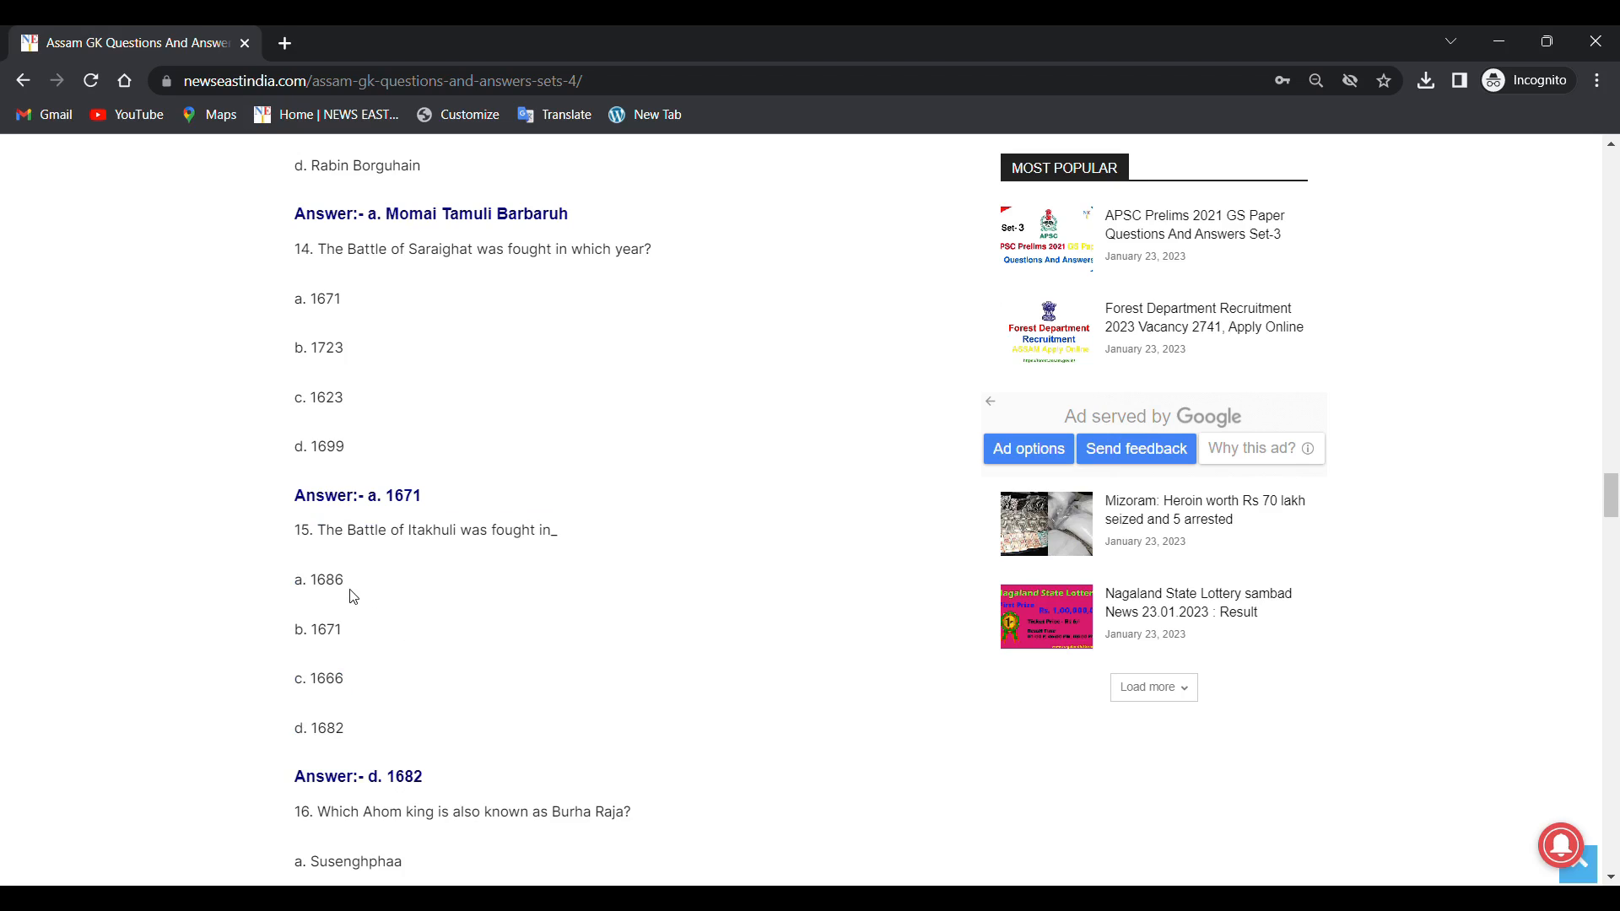
mouse_move(326, 645)
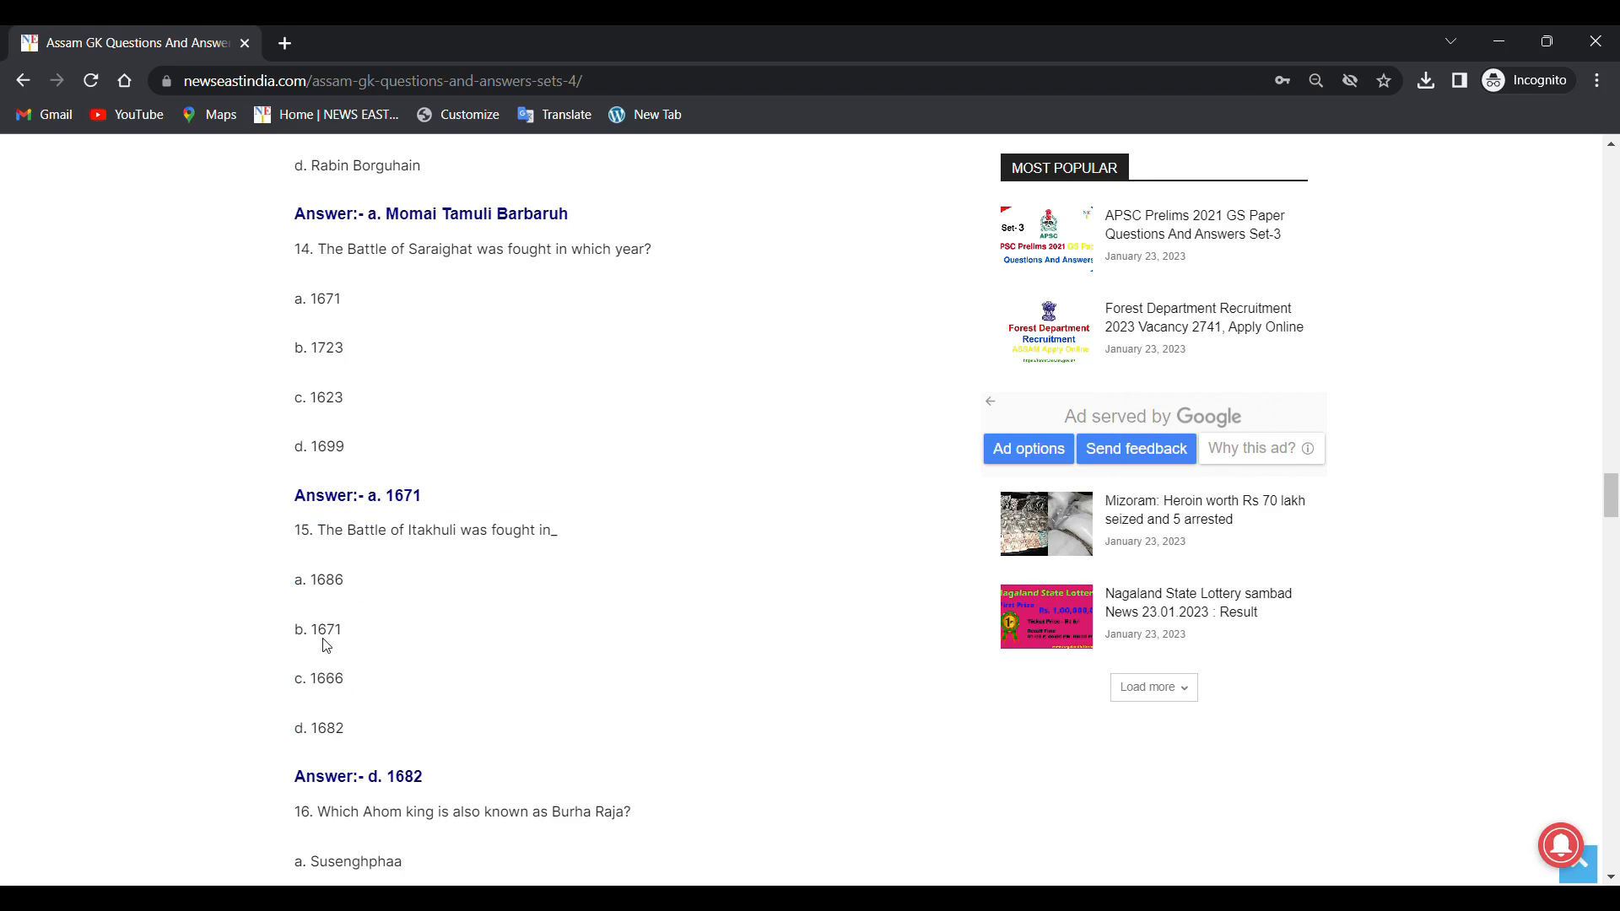
mouse_move(324, 696)
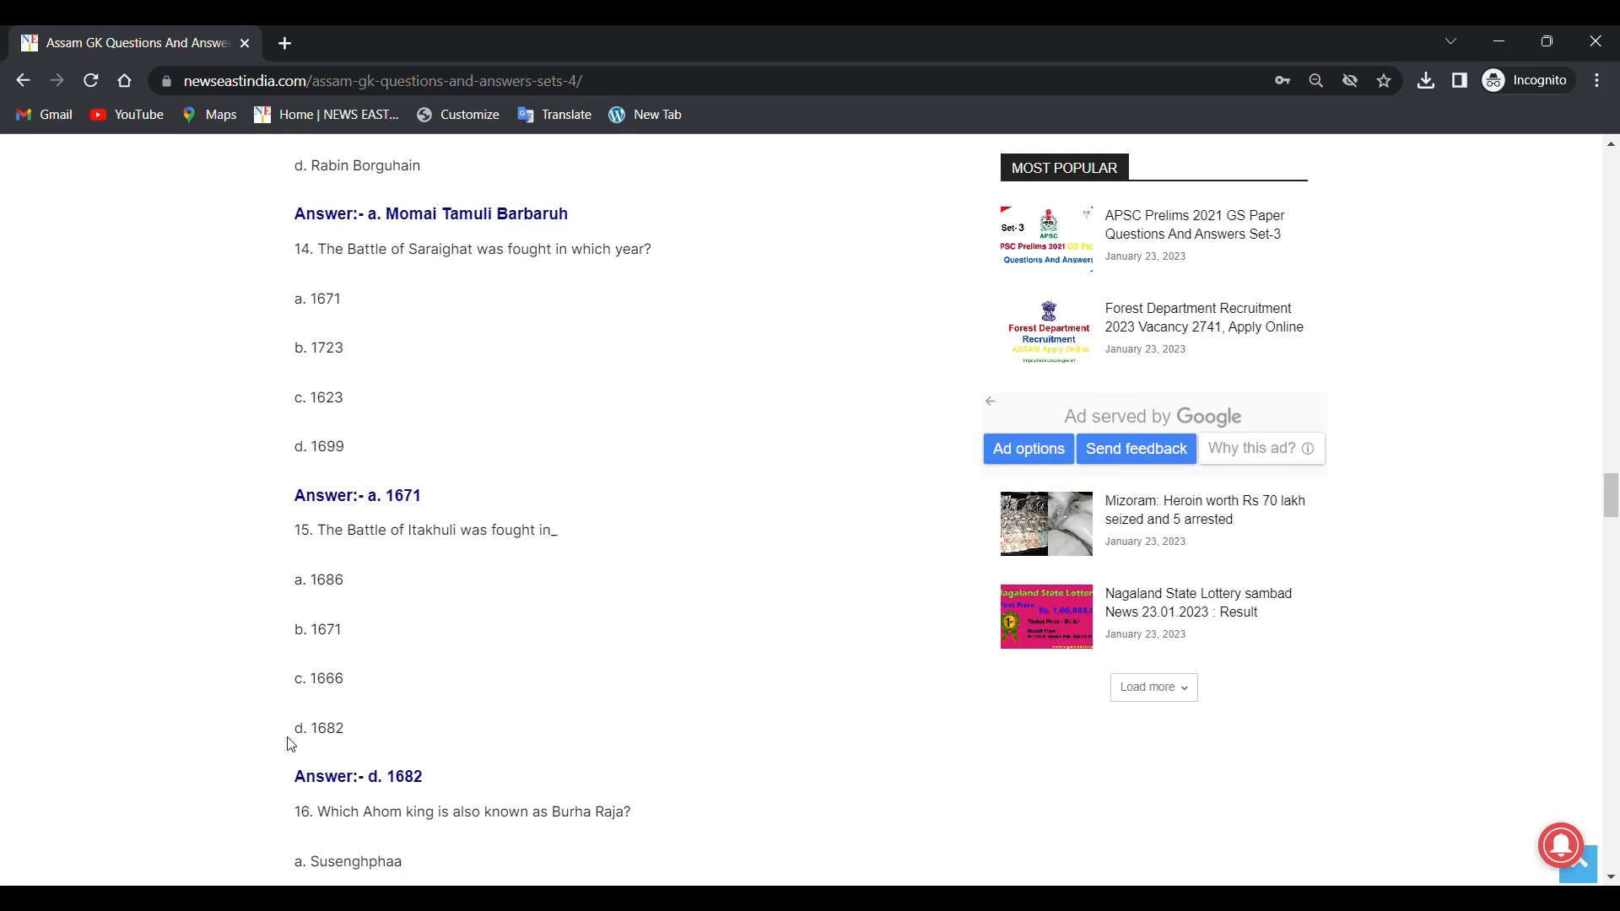
Step: Read question 16 on Burha Raja with answer Susenghphaa, then question 17's answer, Momai Tamuli Borbarua
scroll("down", 3)
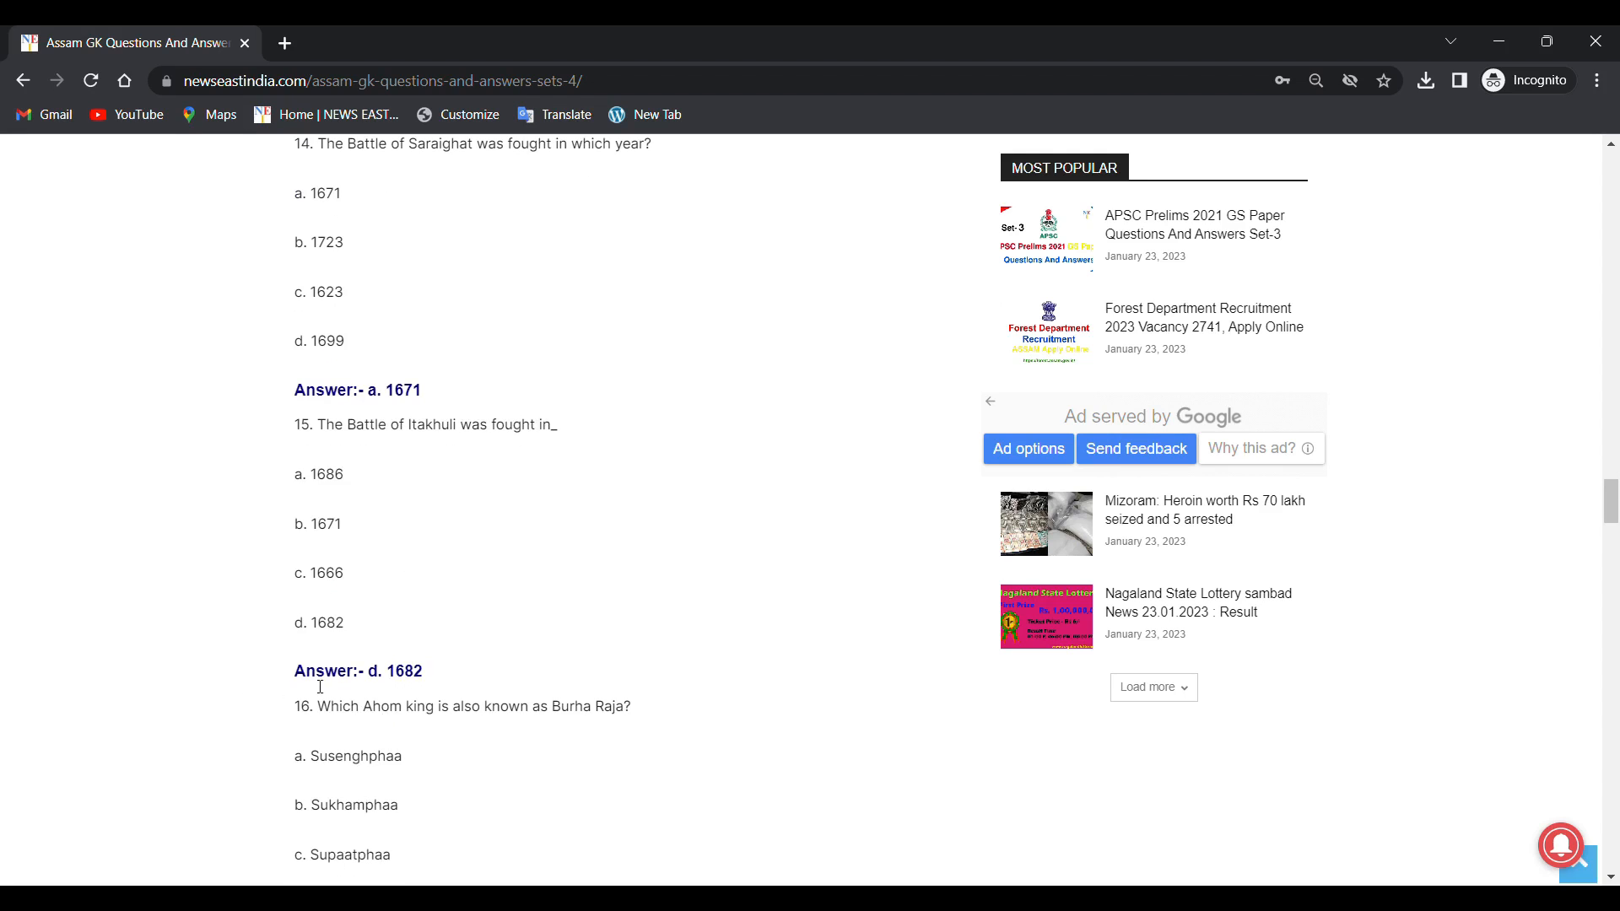
mouse_move(386, 692)
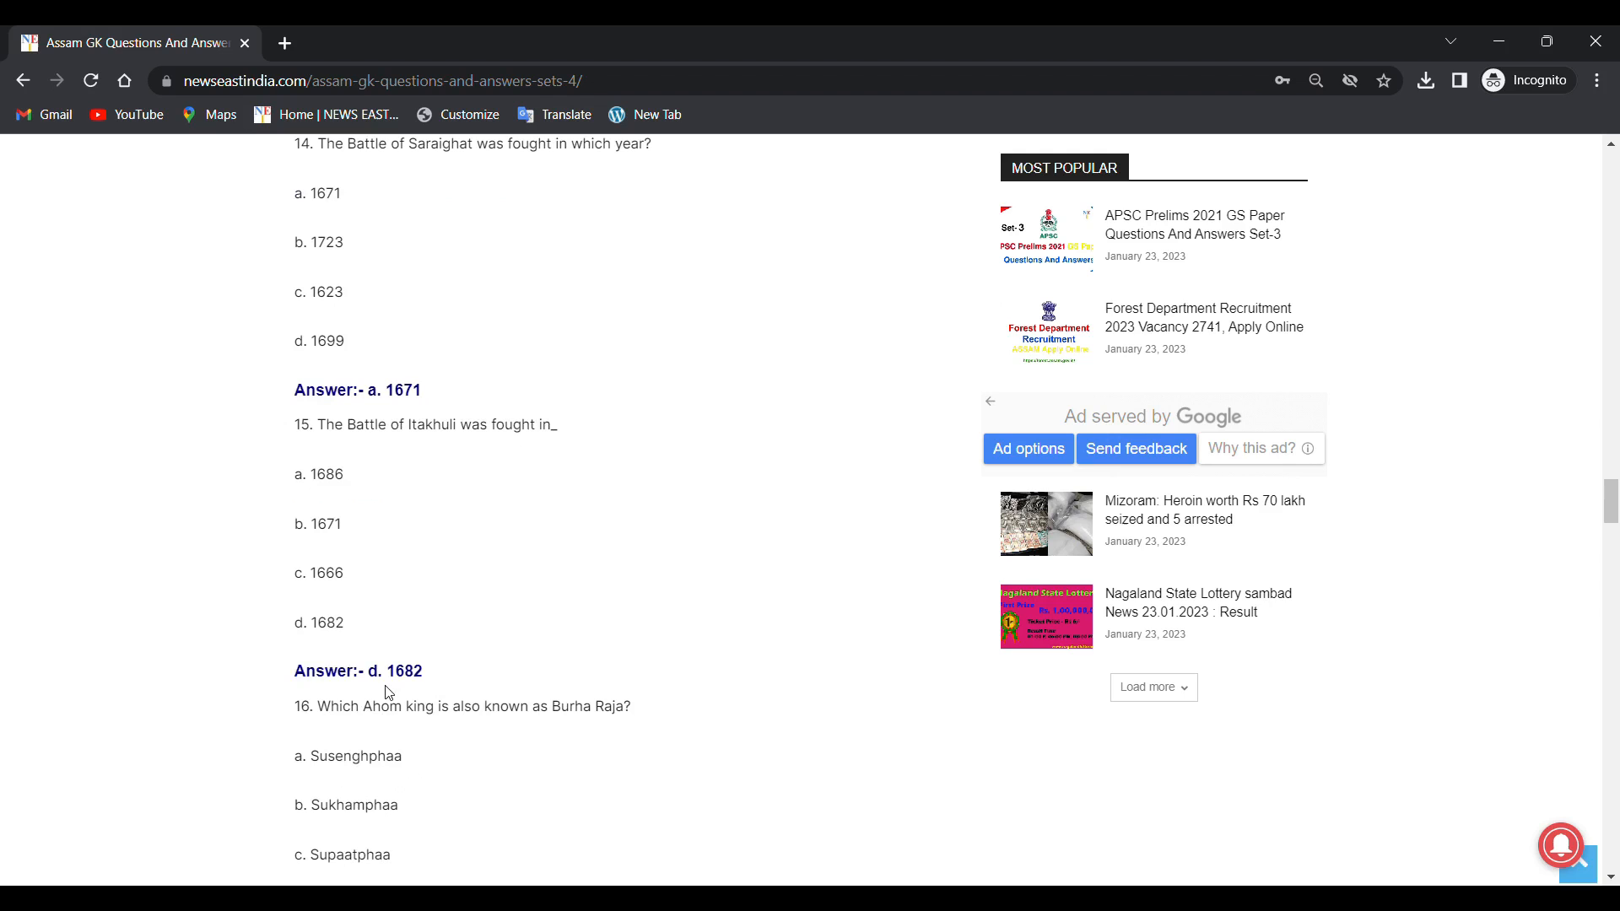
left_click_drag(294, 707, 491, 707)
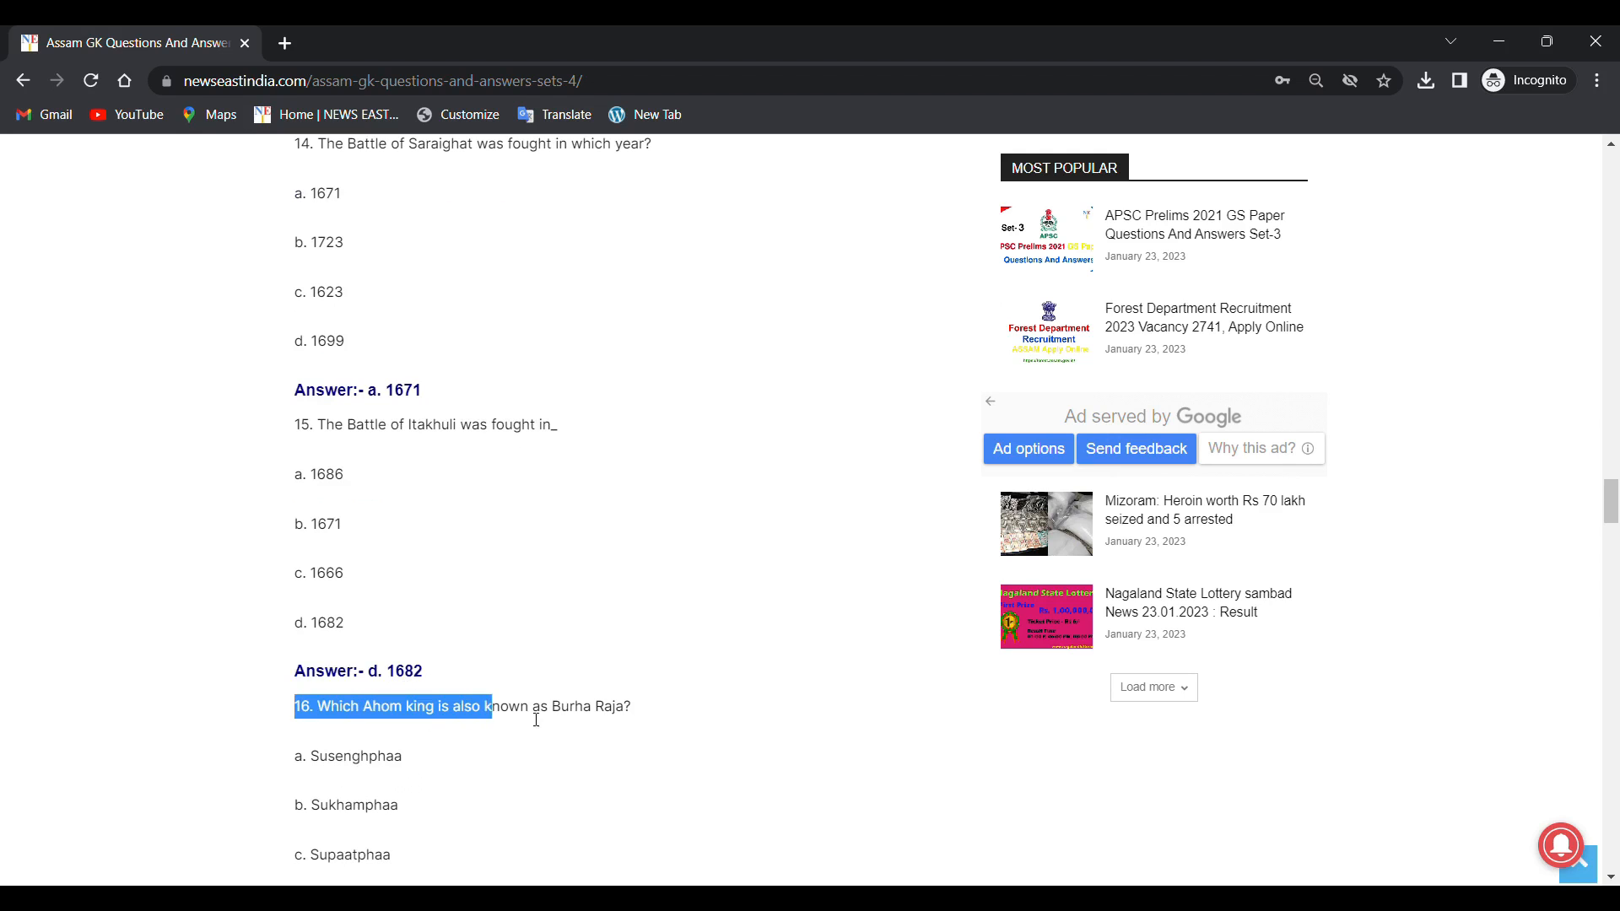
scroll("down", 3)
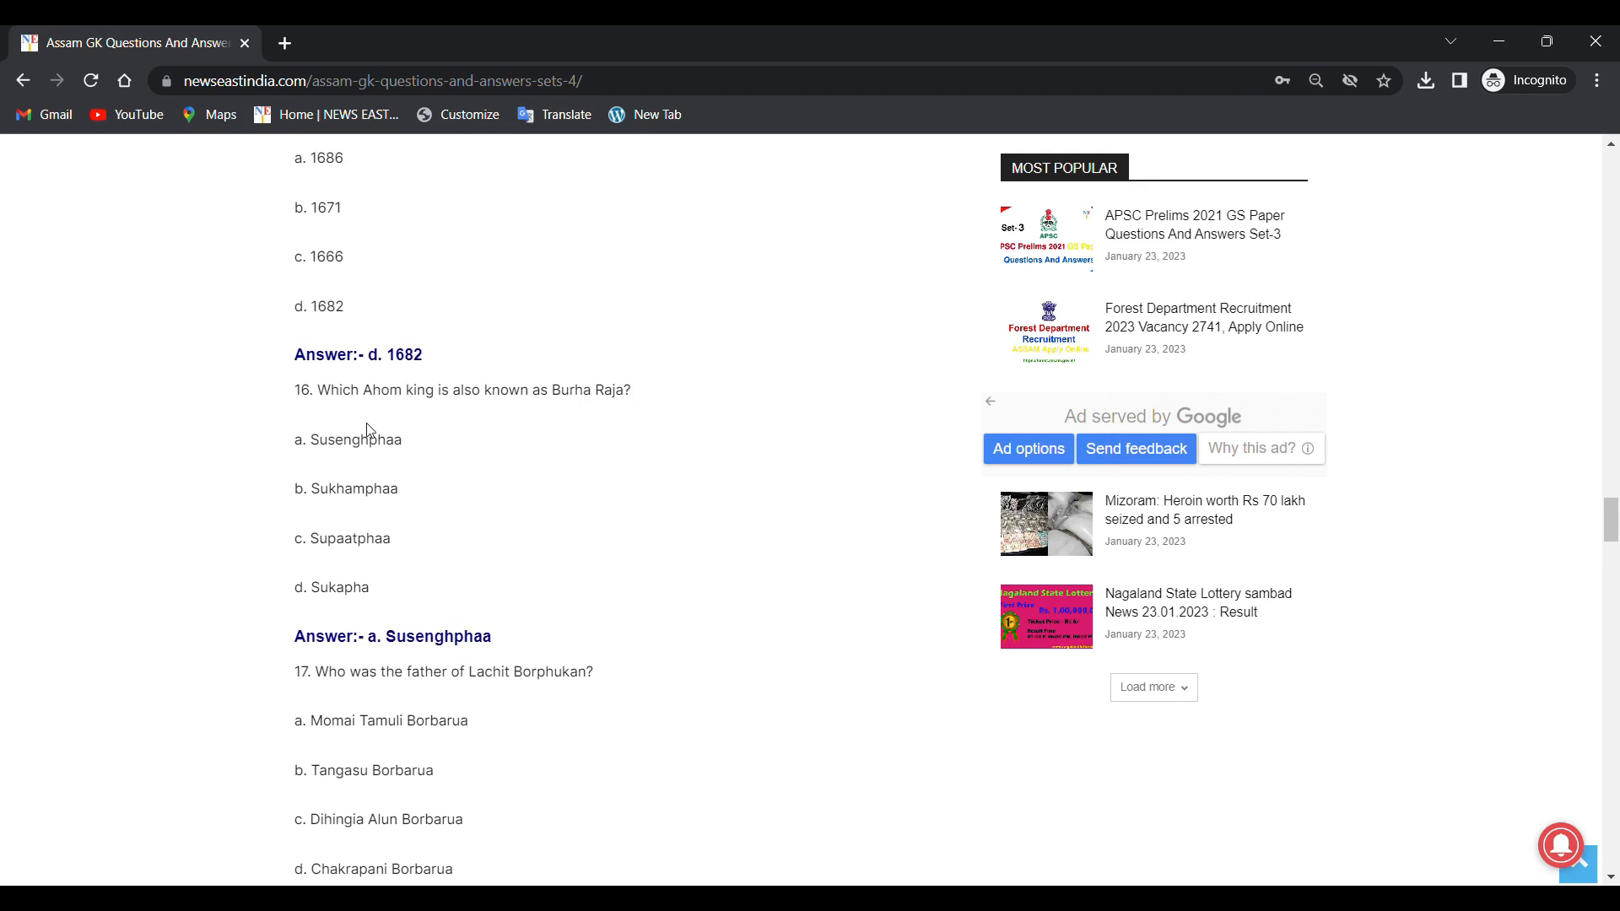
mouse_move(546, 410)
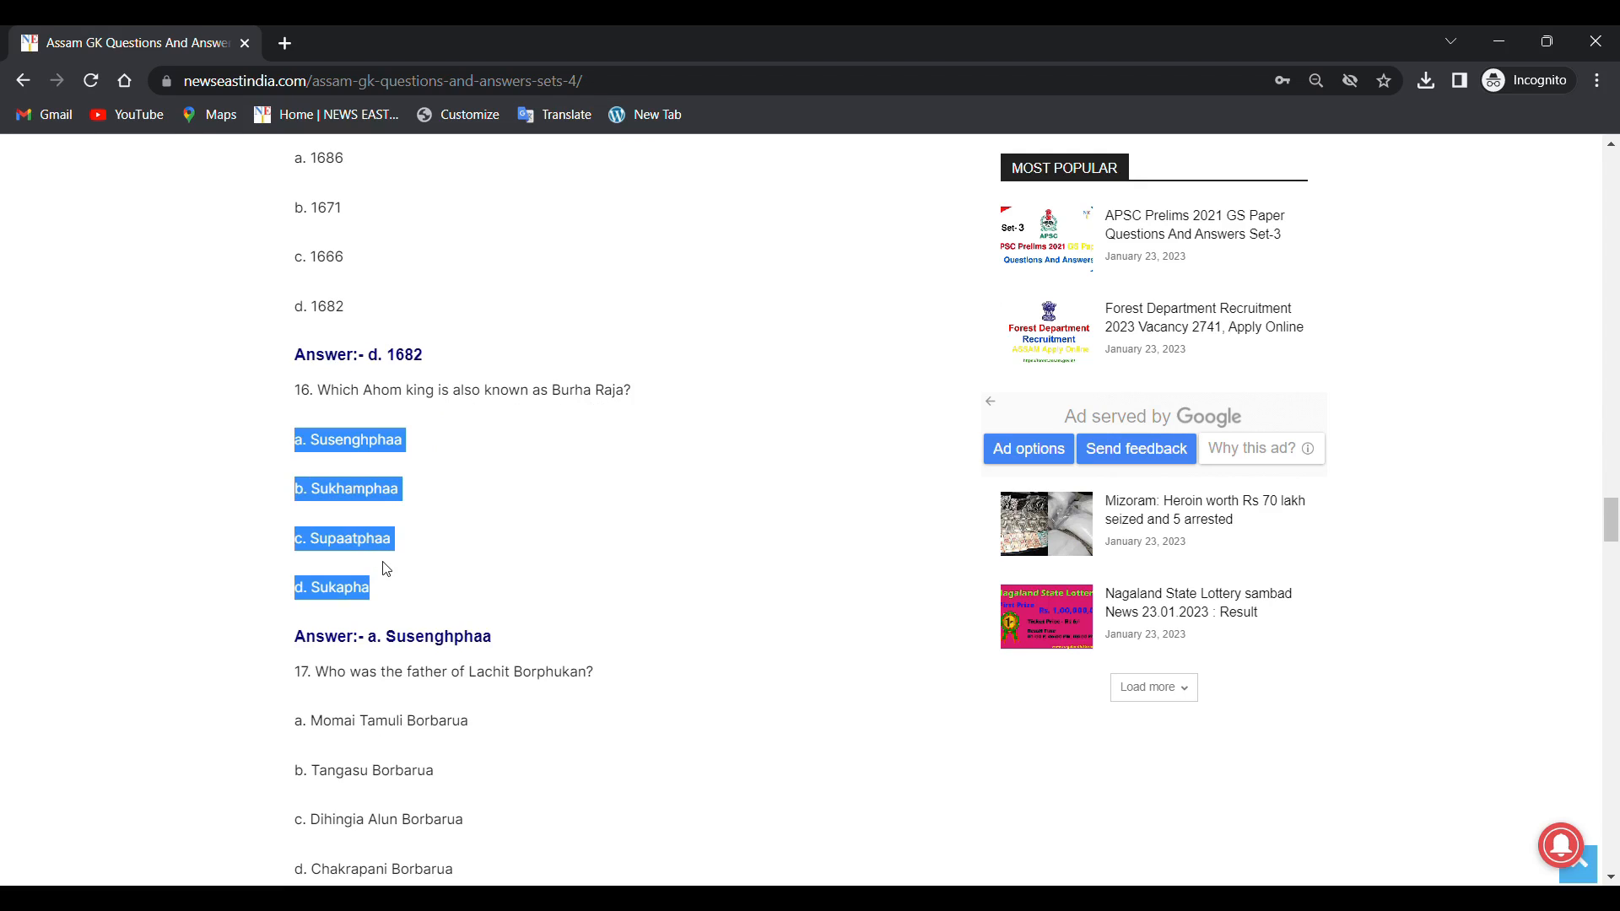
left_click(352, 464)
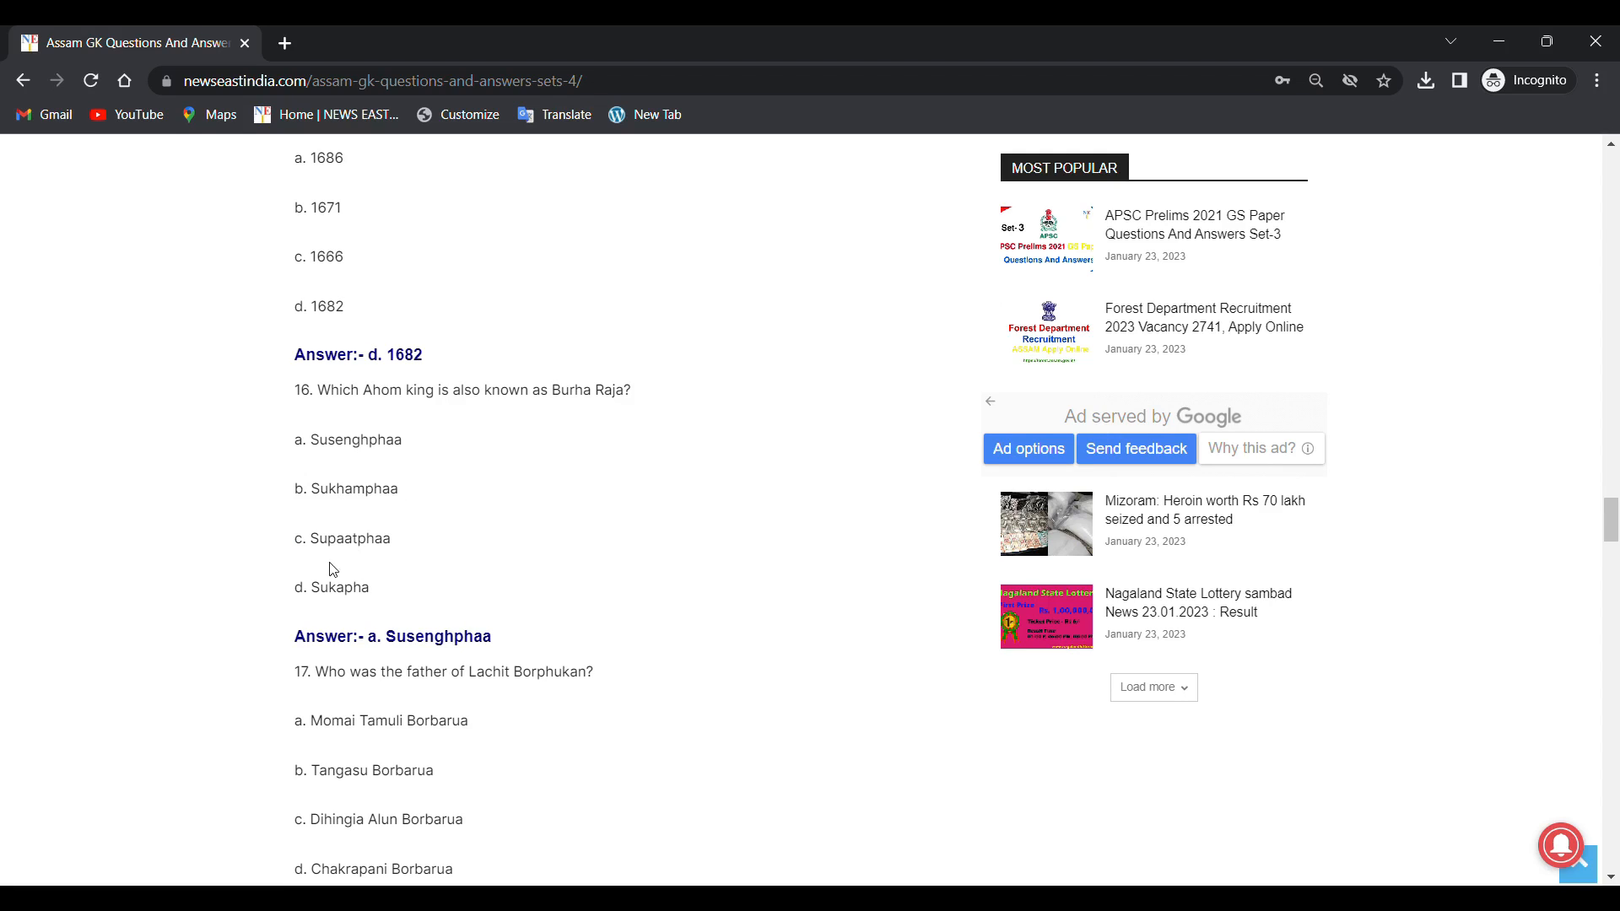
mouse_move(328, 606)
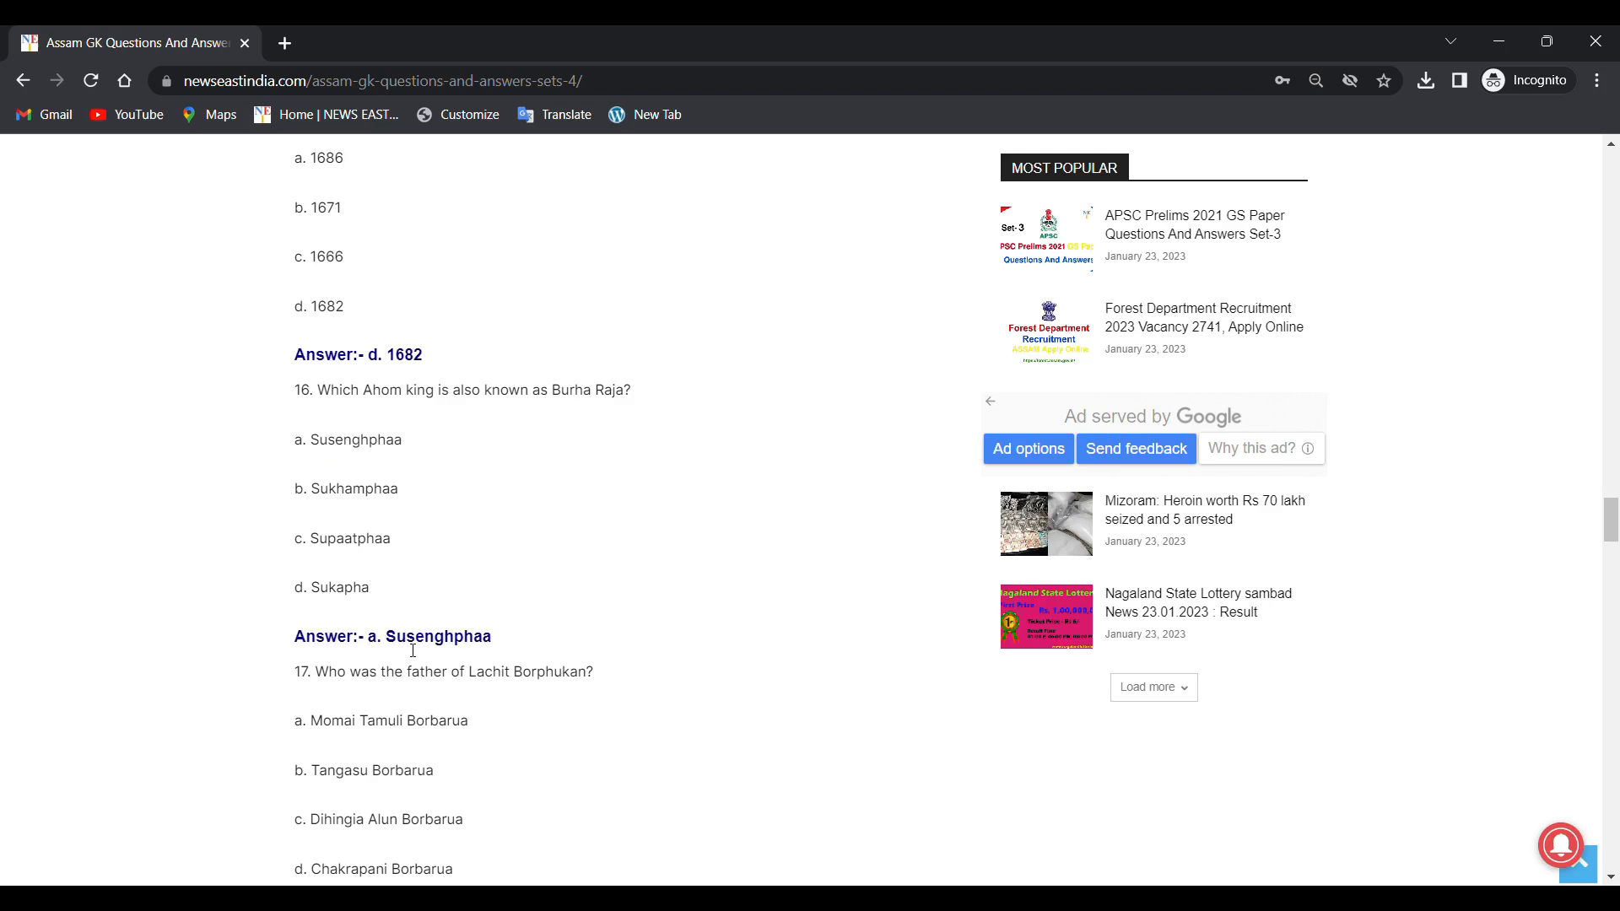
scroll("down", 3)
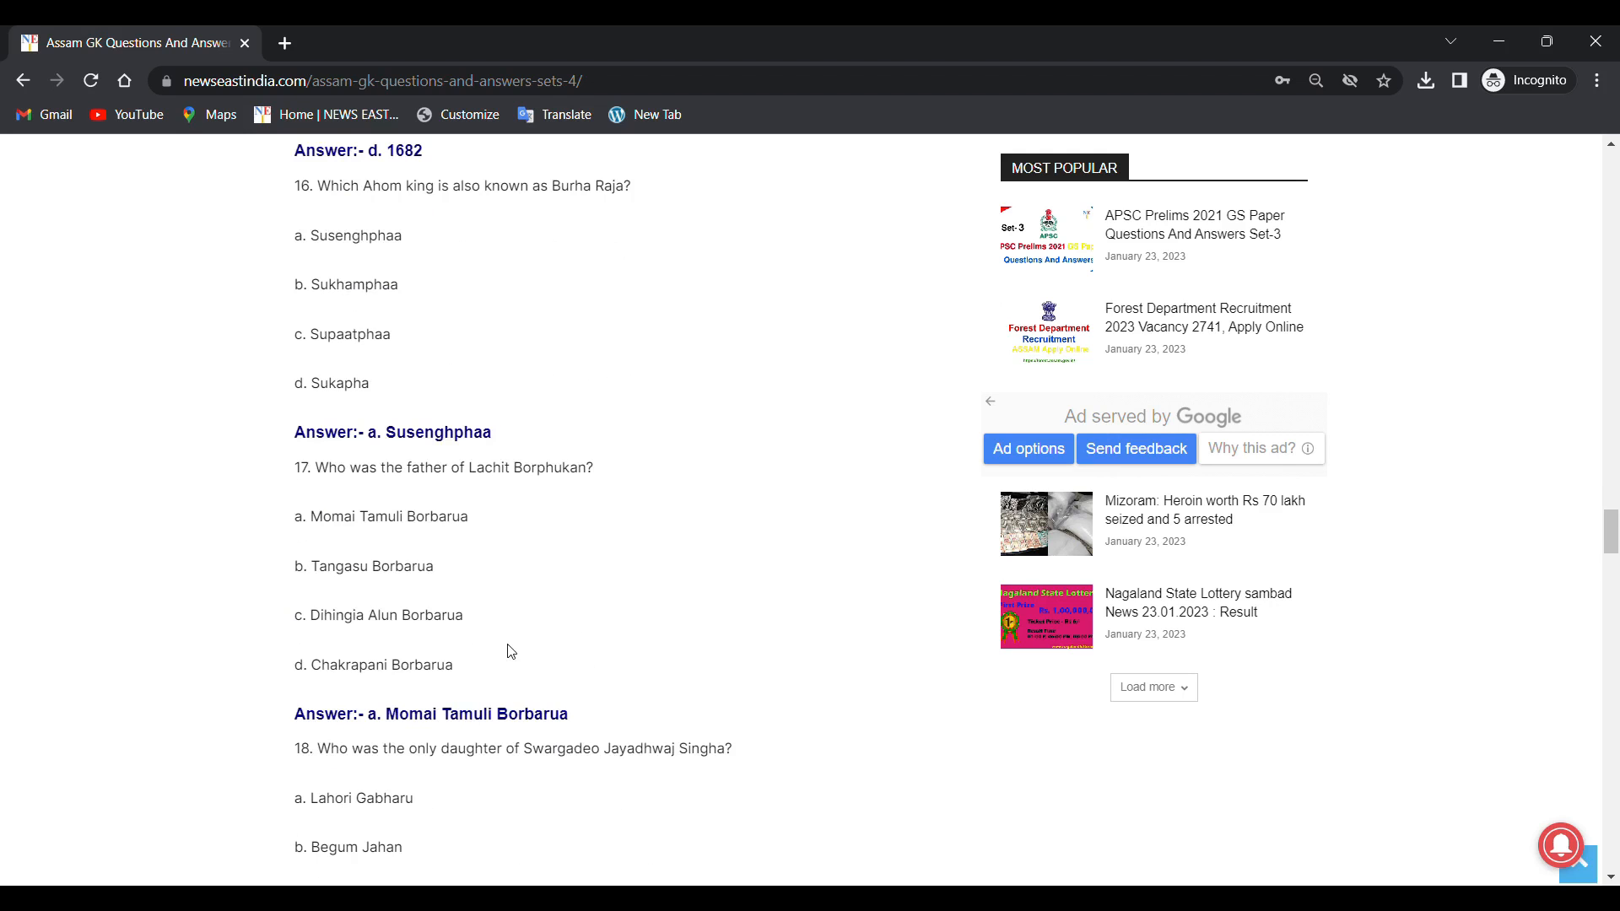
scroll("down", 3)
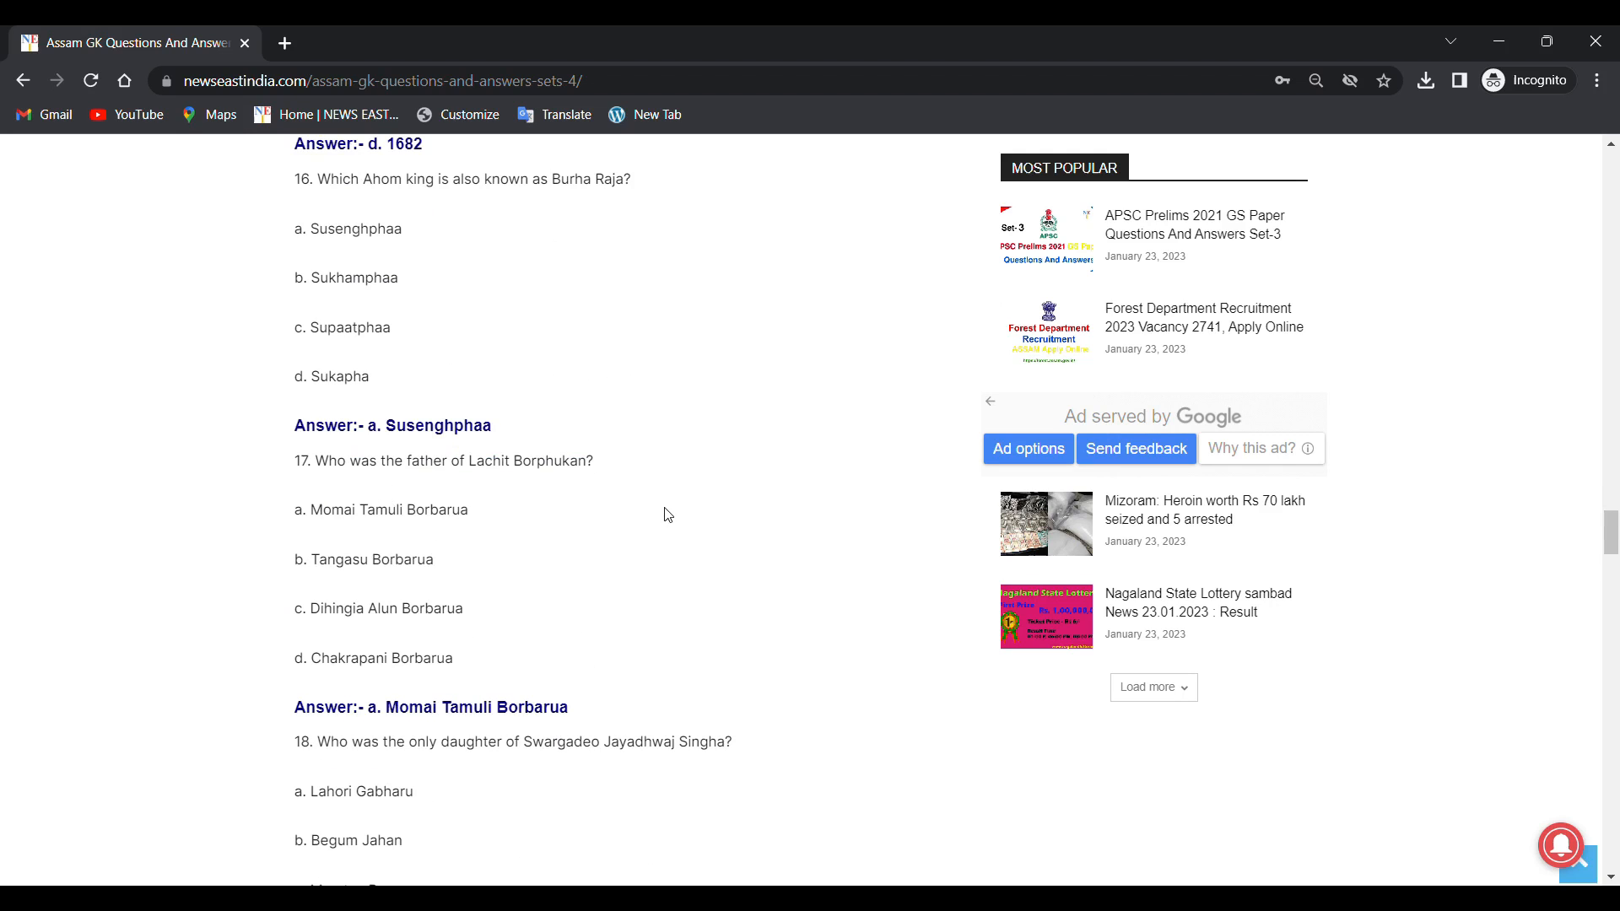
Step: Review question 17's options and read question 18 with its answer, Rahmat Banu Begum
scroll("down", 3)
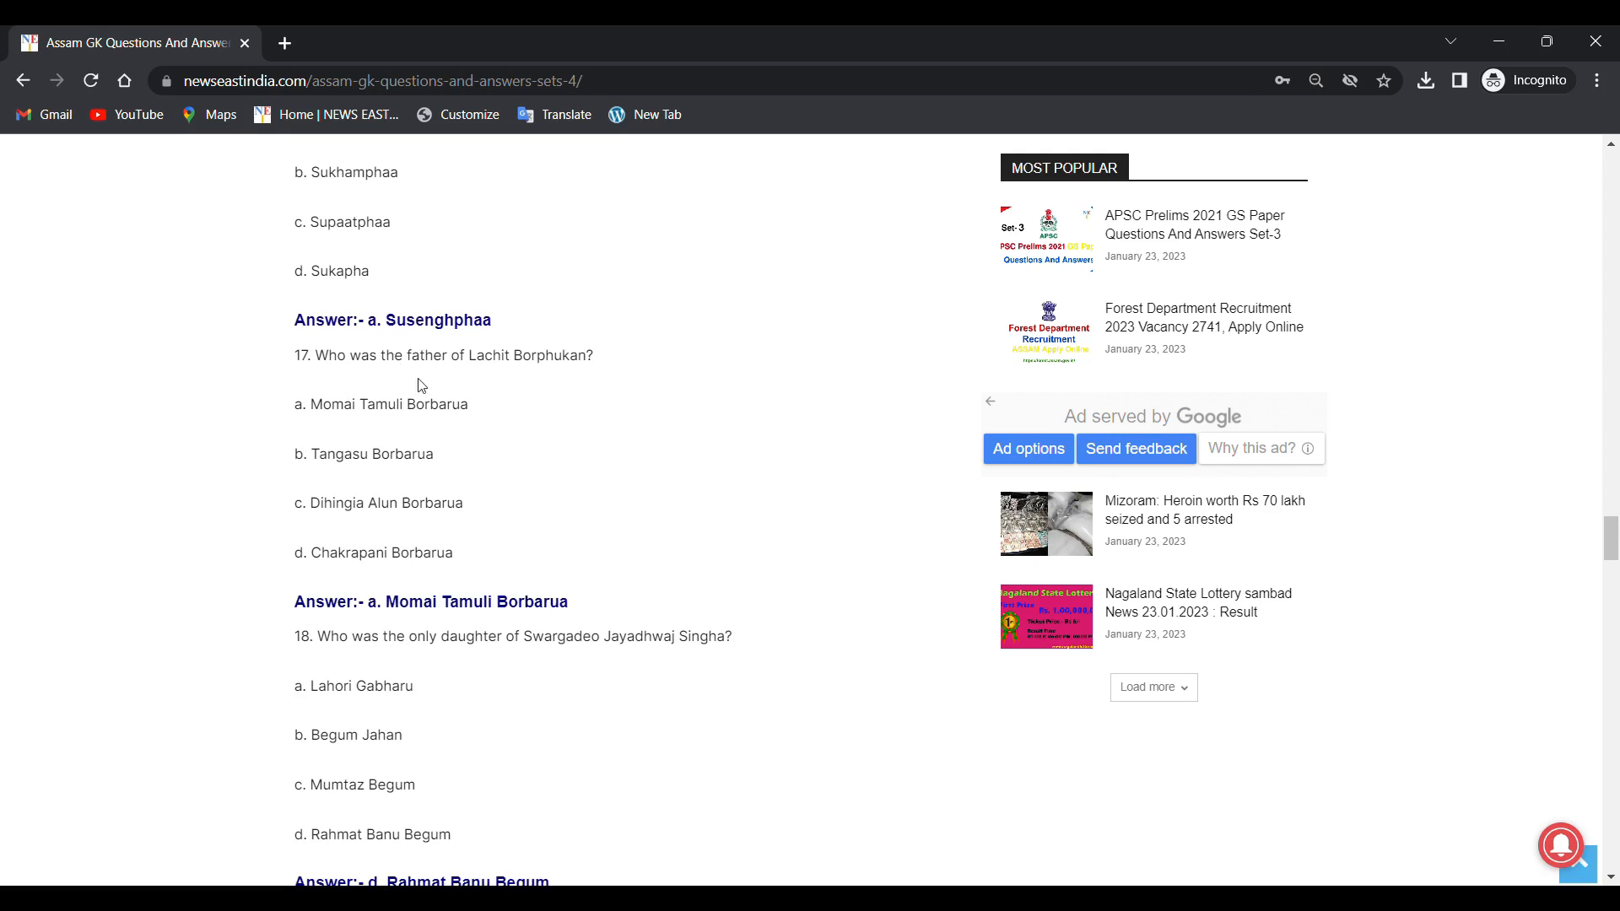
left_click_drag(296, 404, 315, 454)
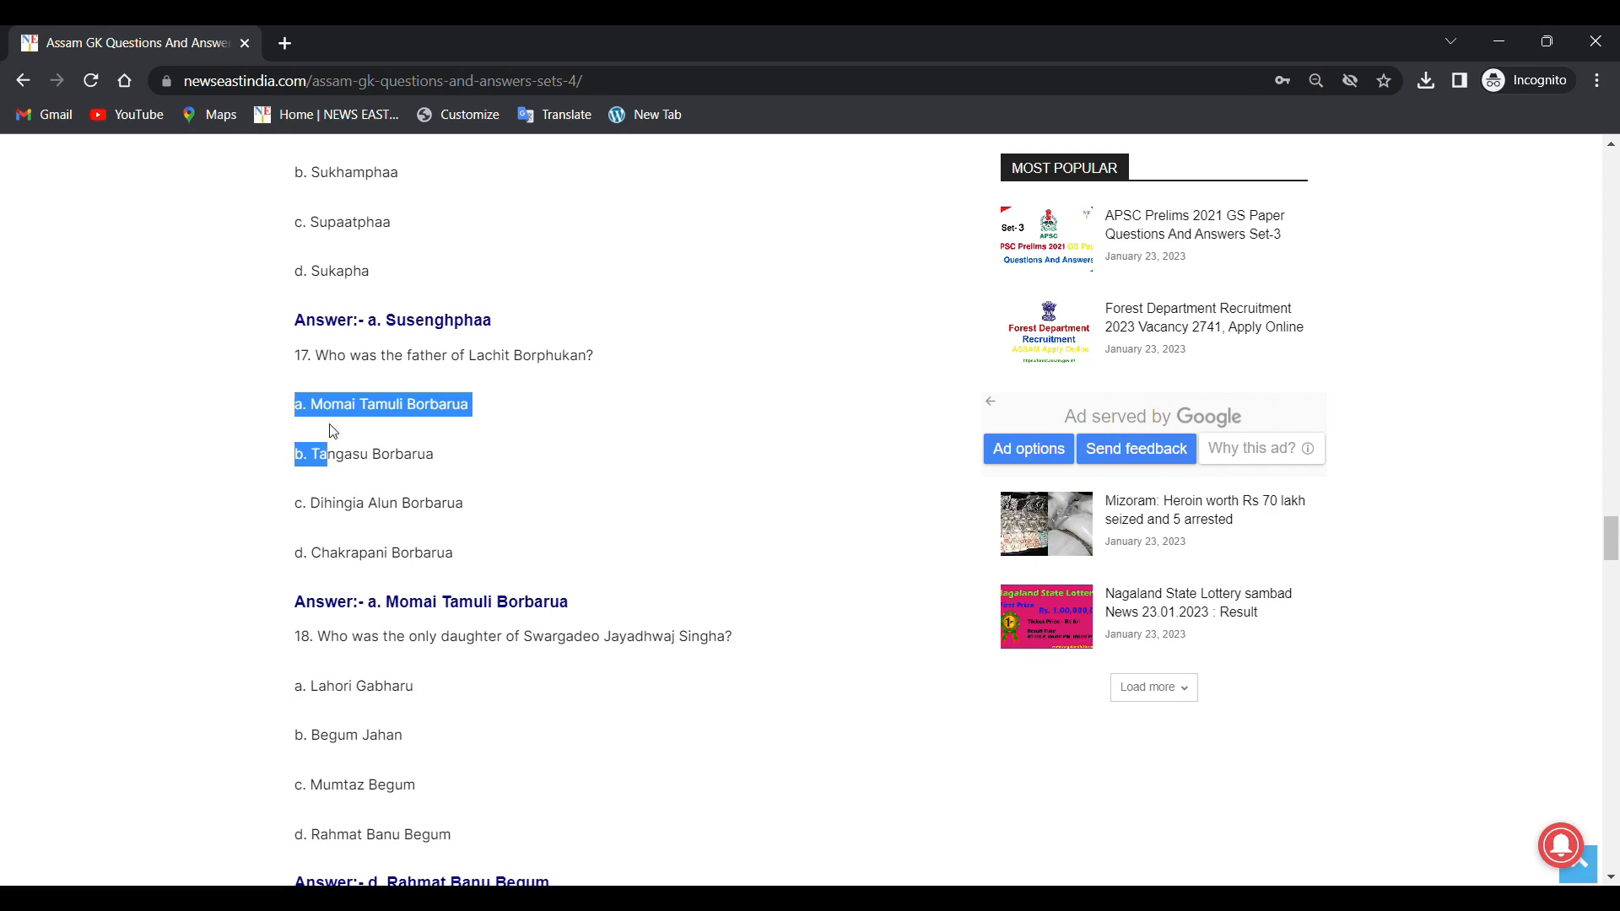
left_click(336, 425)
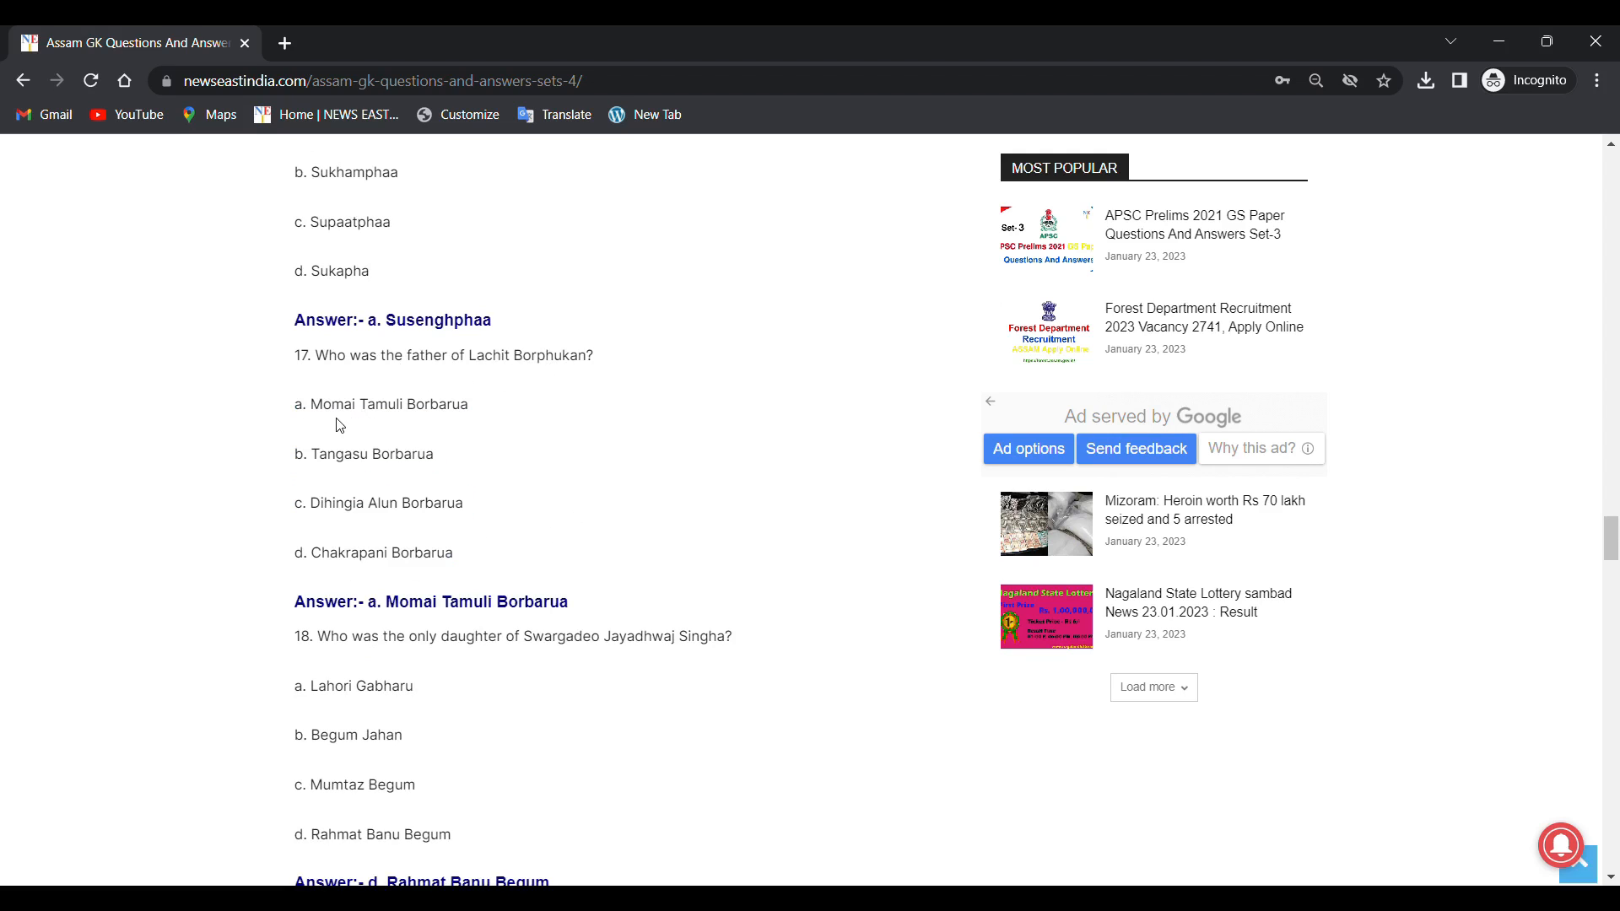
mouse_move(336, 475)
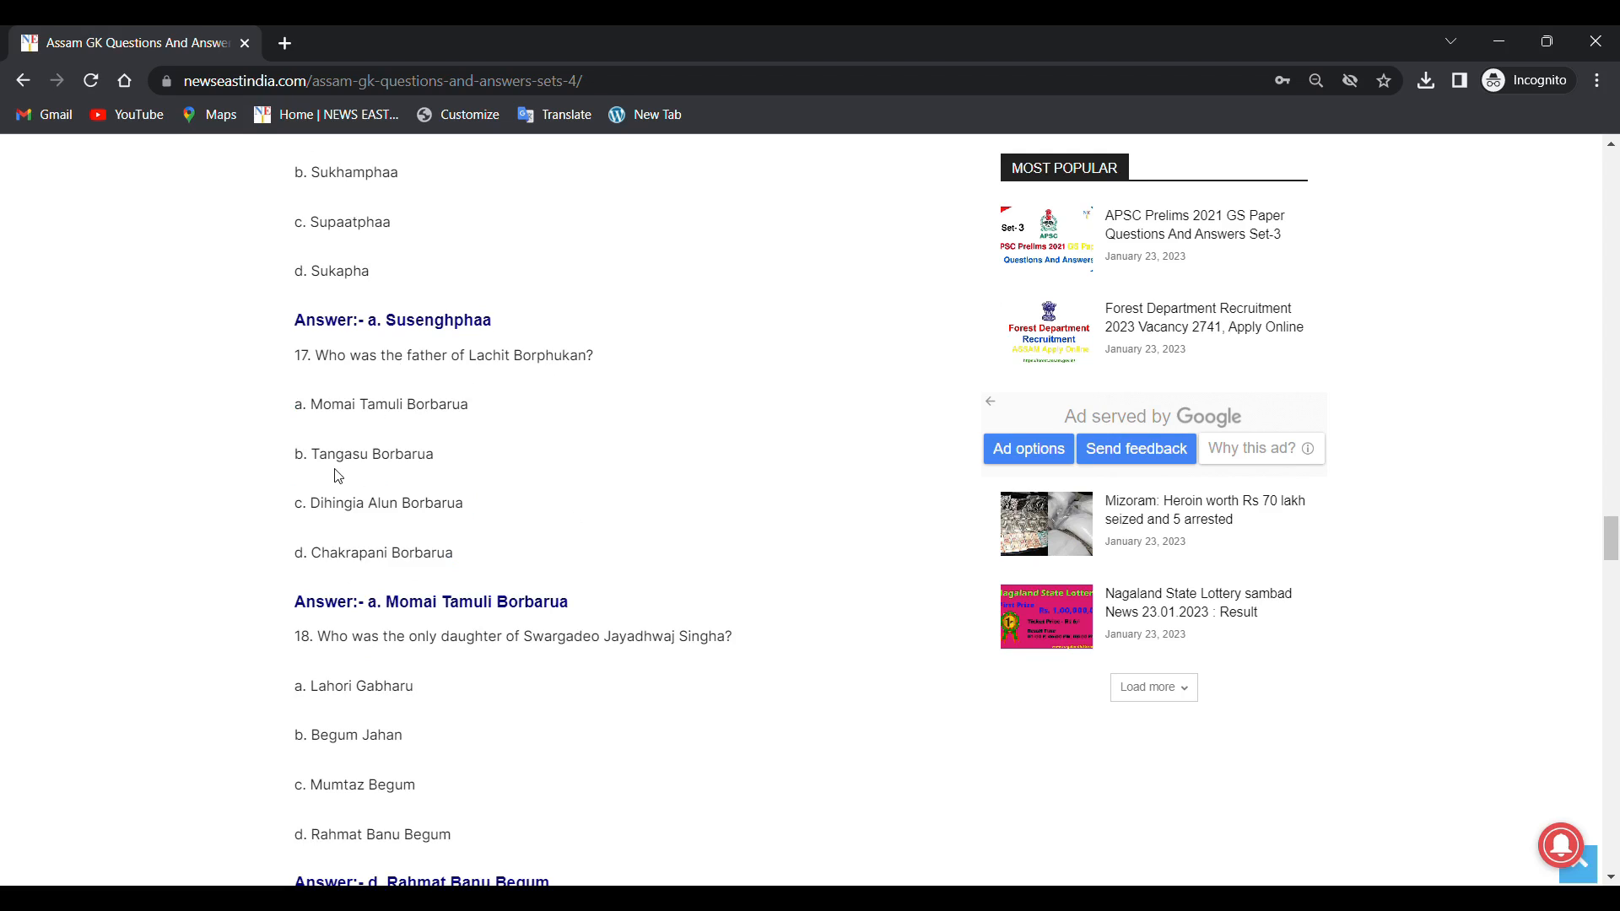
mouse_move(332, 517)
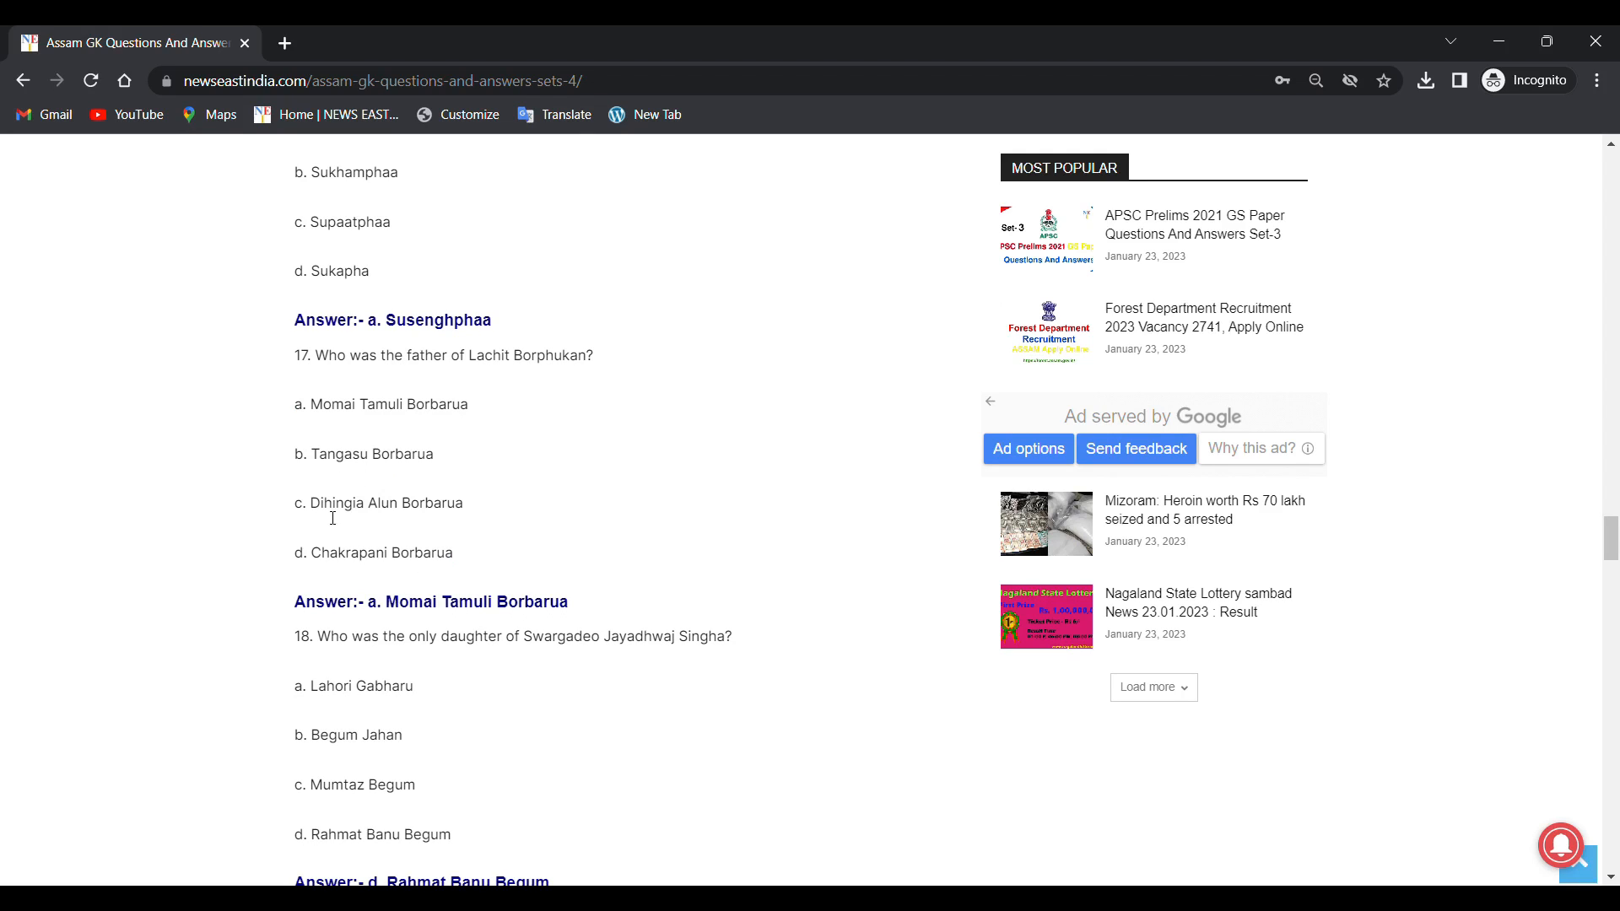
mouse_move(308, 566)
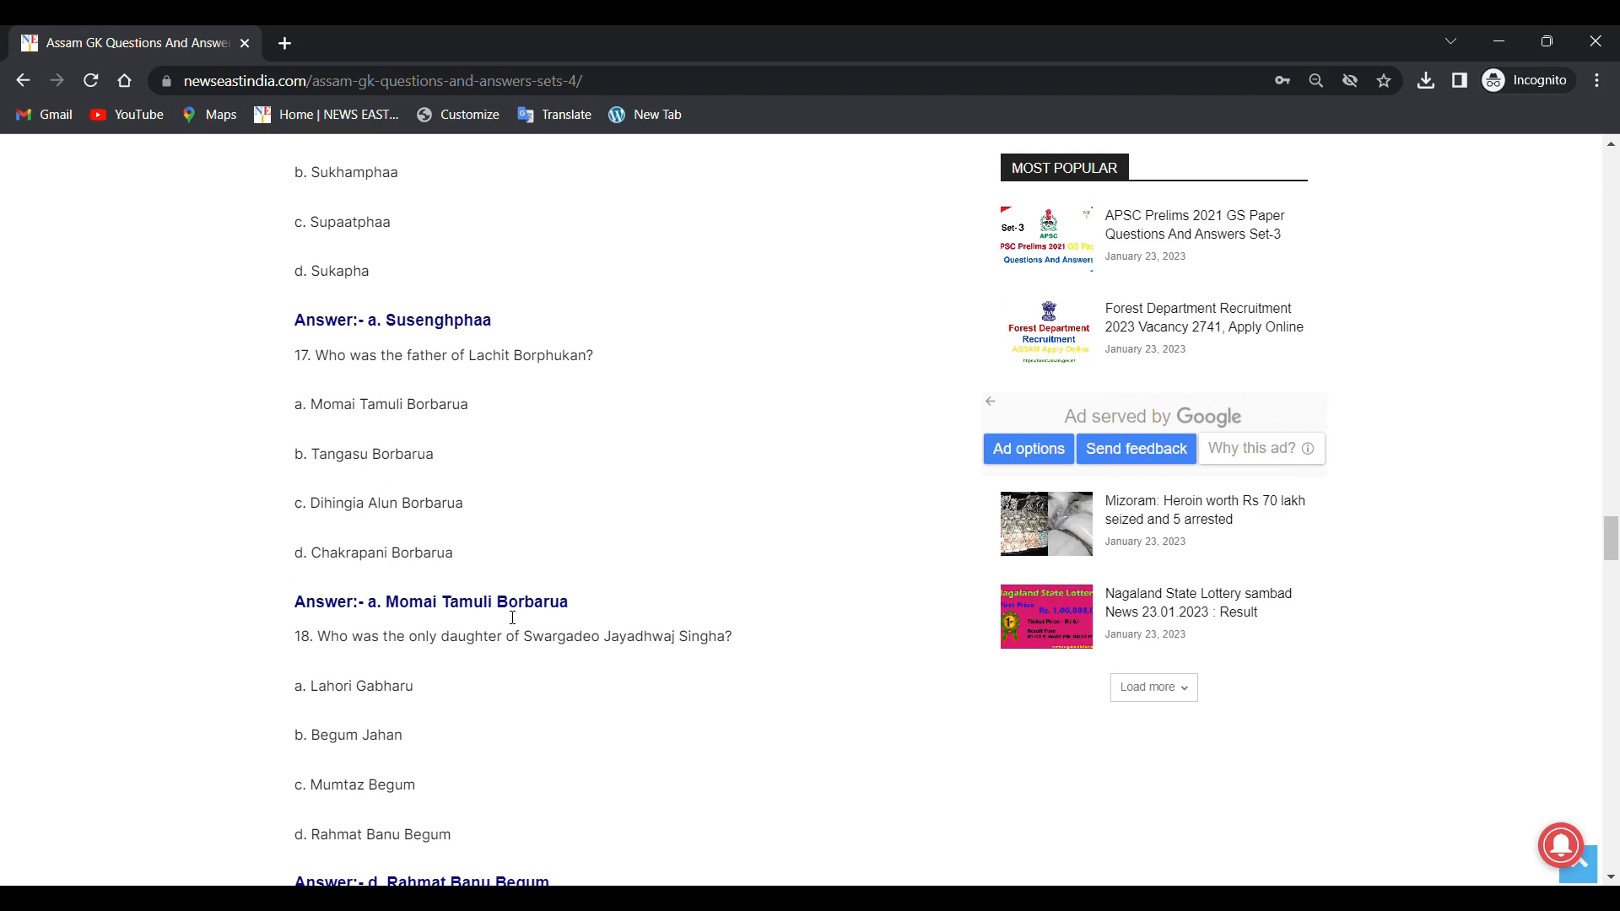
scroll("down", 3)
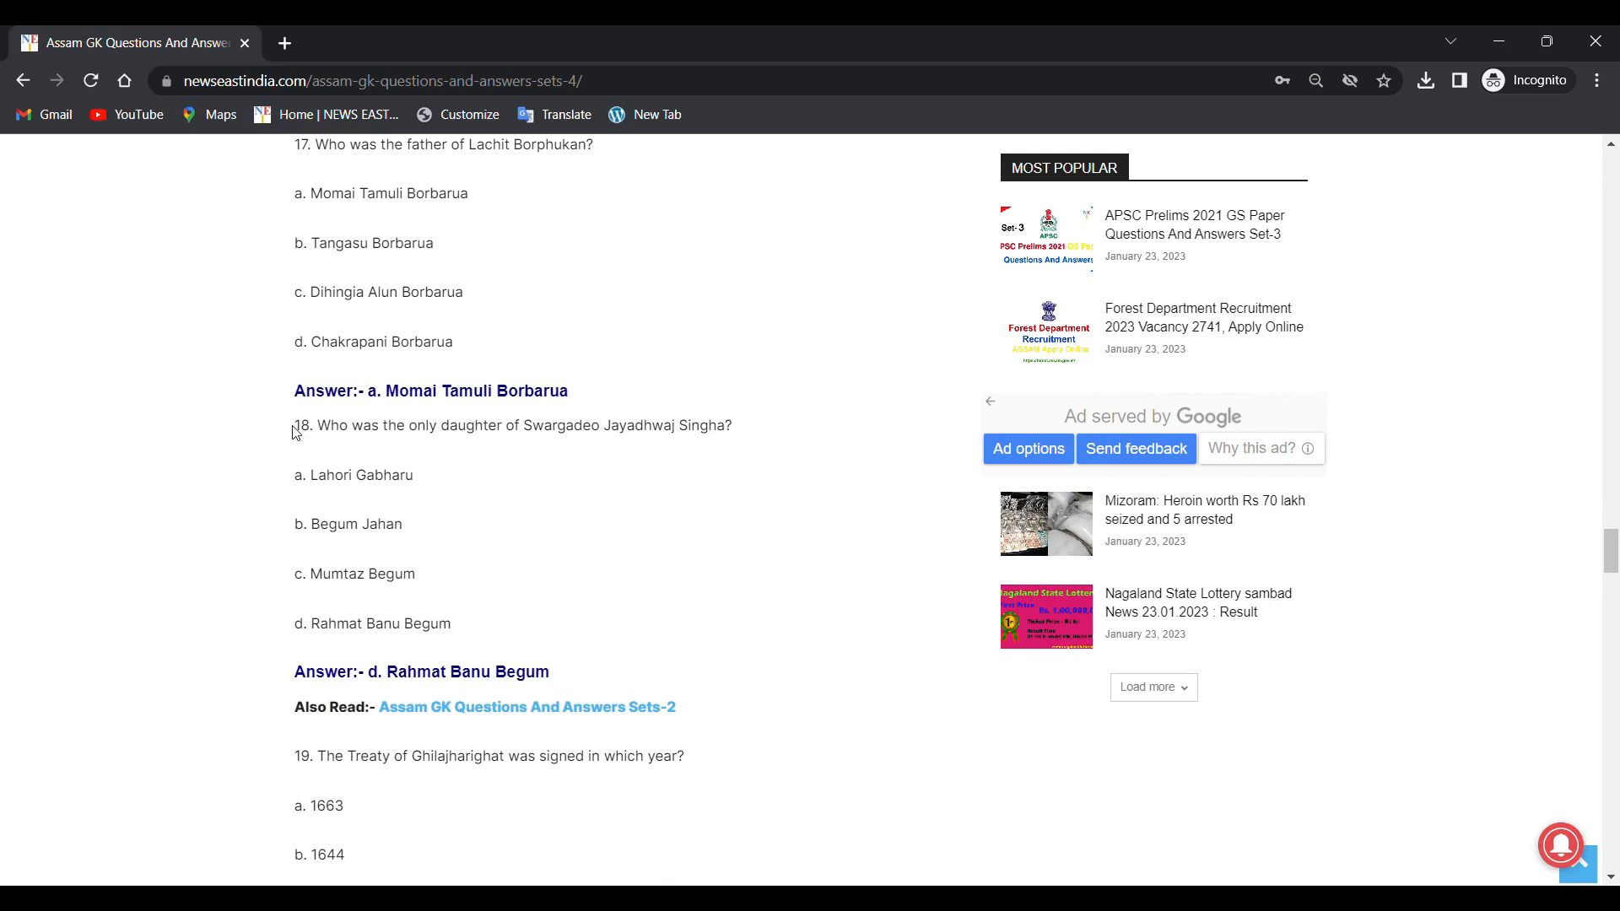
mouse_move(563, 500)
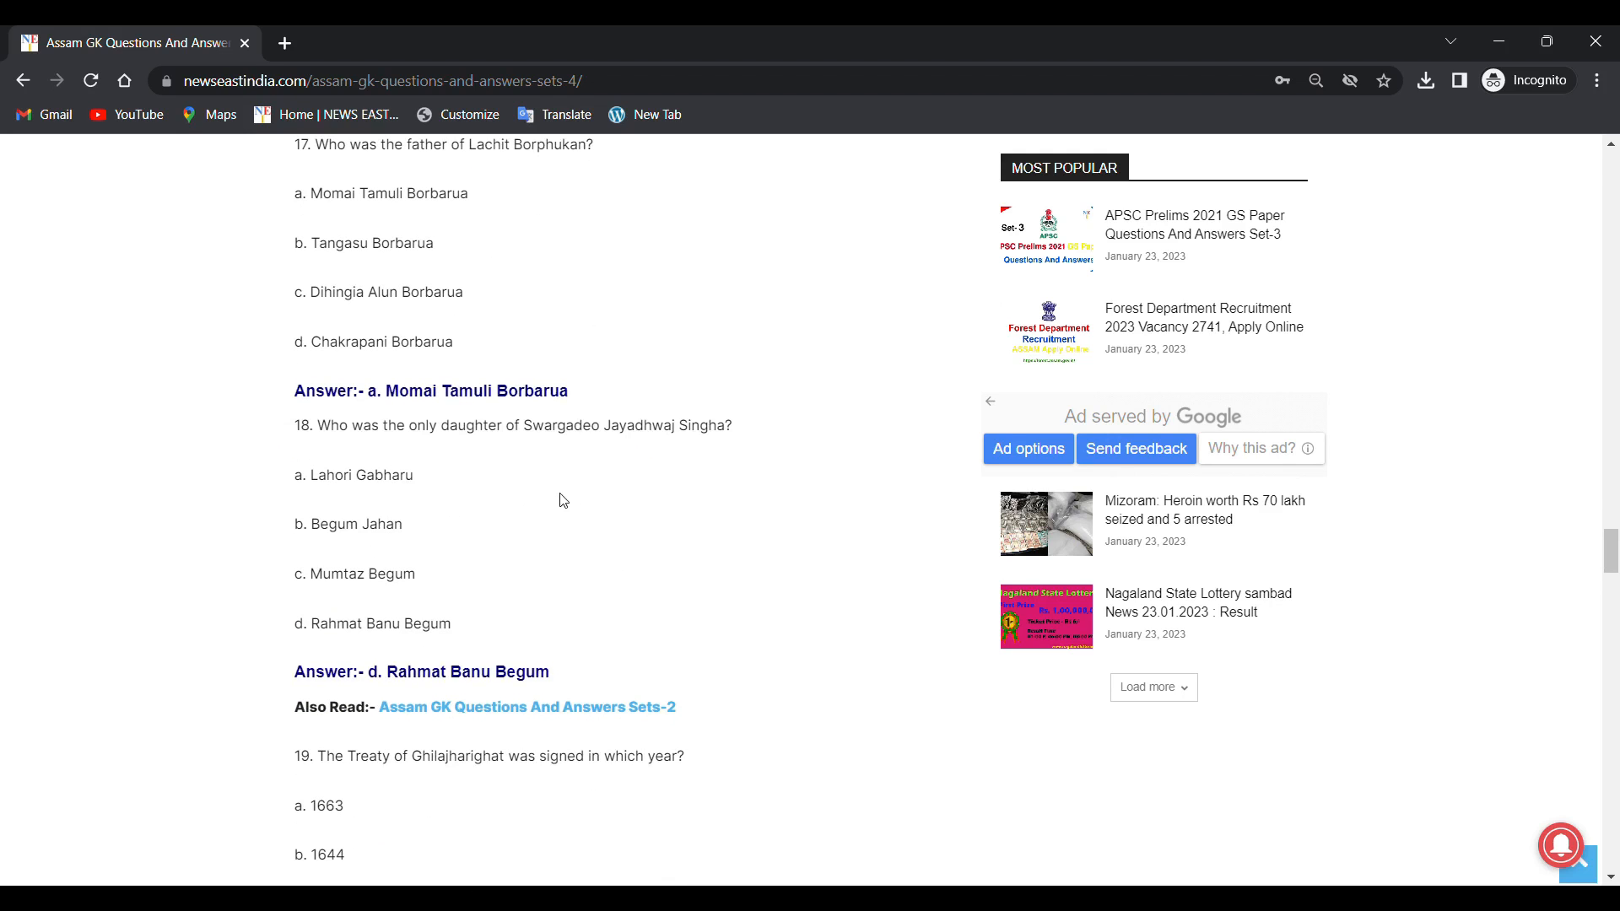
mouse_move(507, 455)
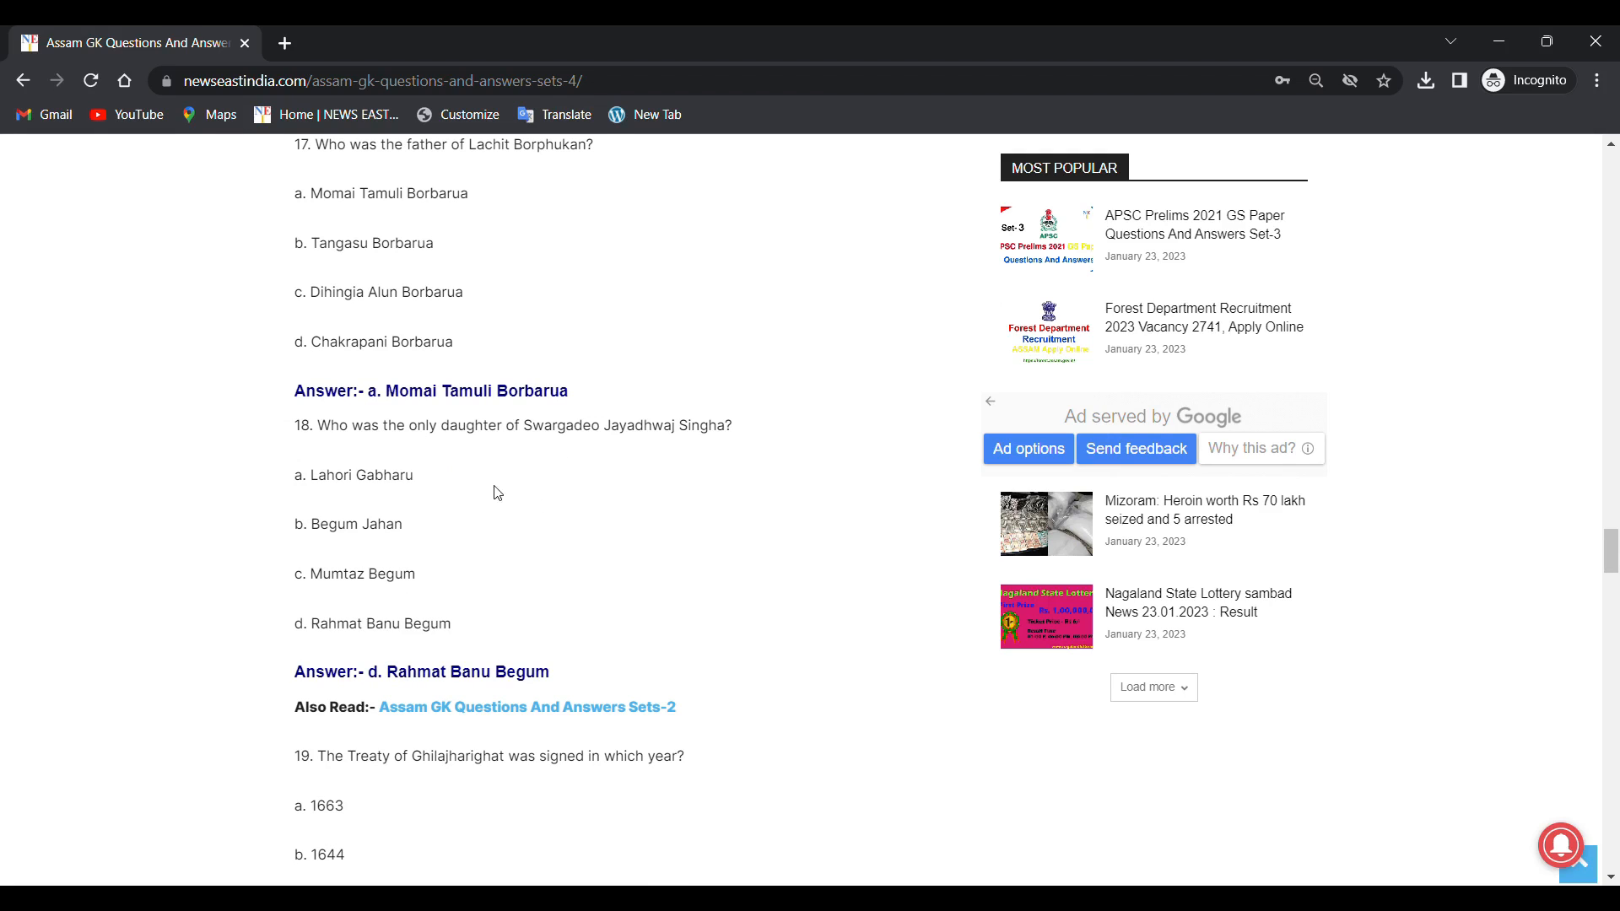
left_click_drag(295, 474, 436, 623)
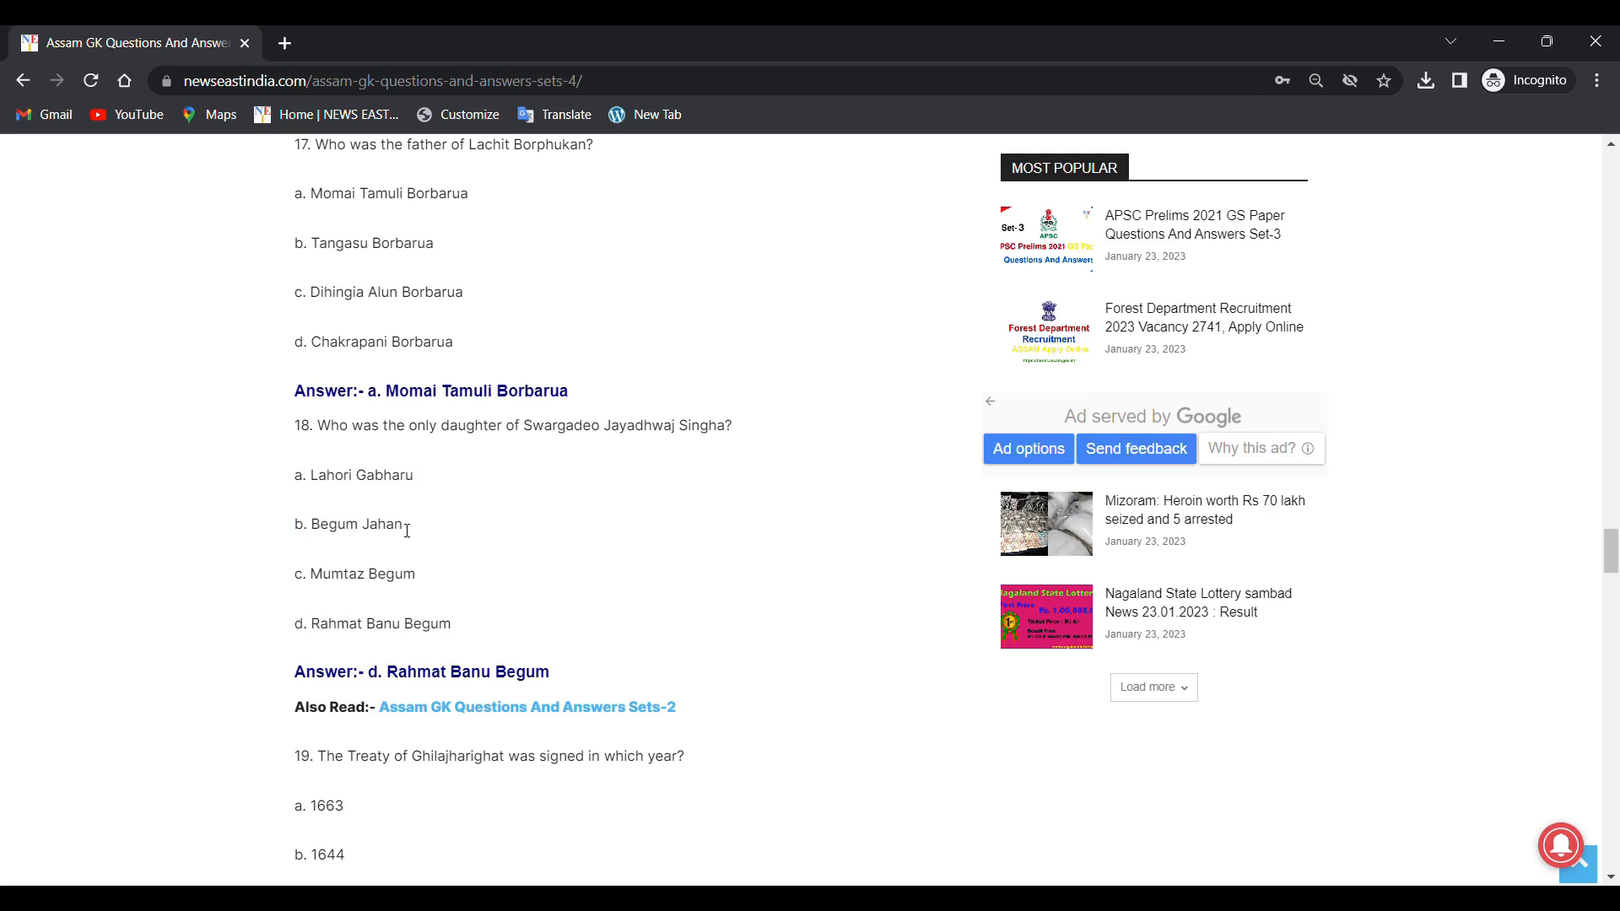
mouse_move(321, 597)
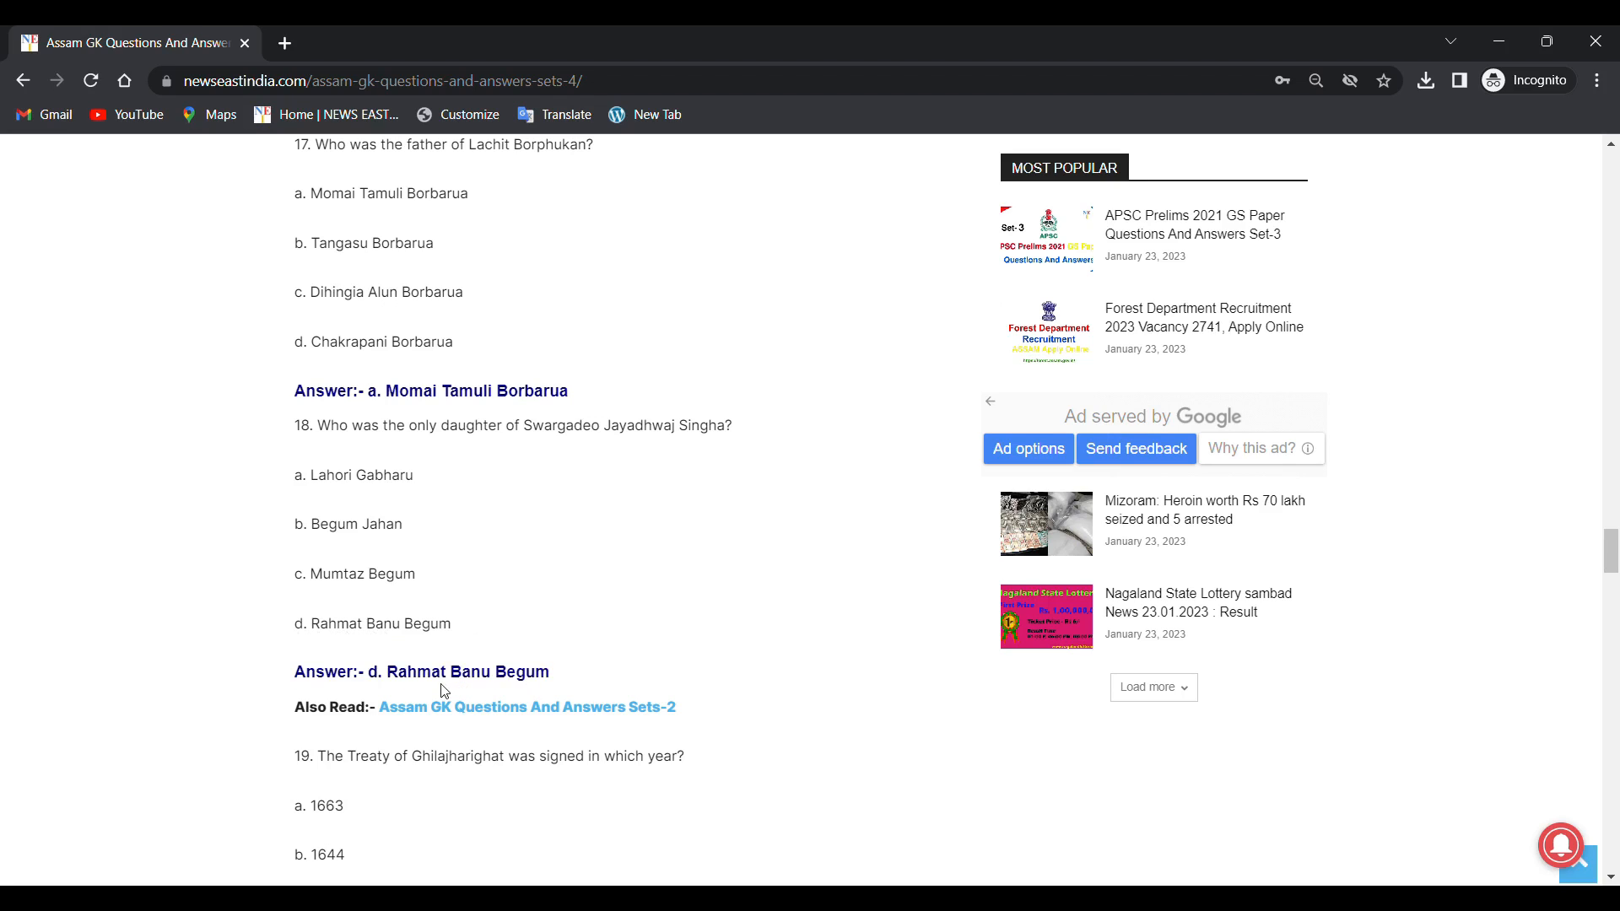
mouse_move(474, 689)
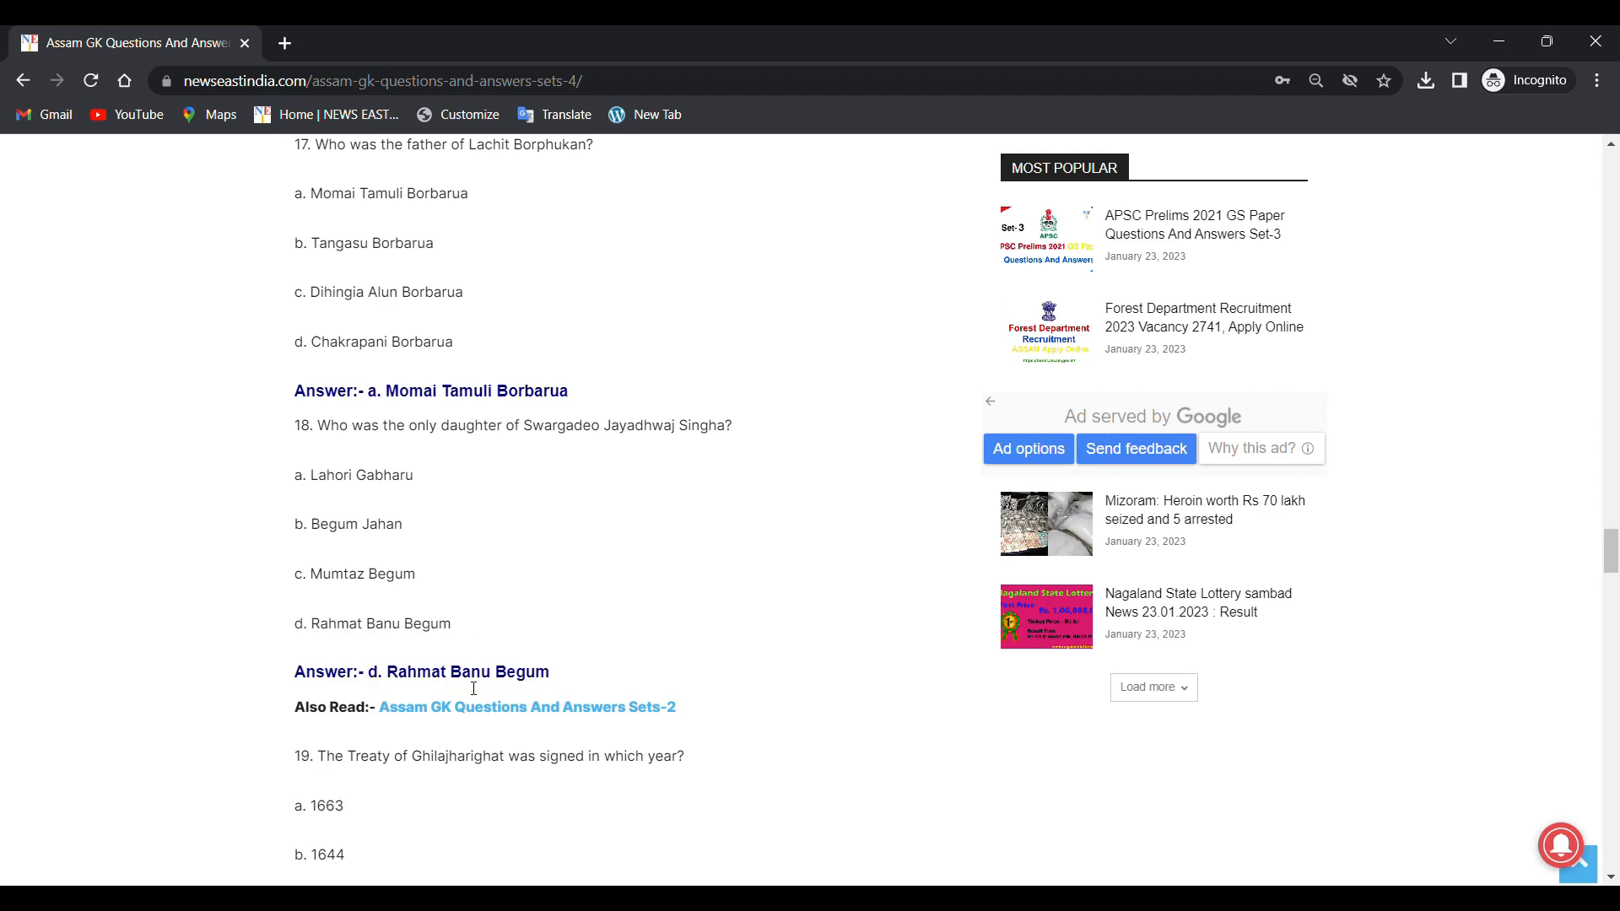
Step: Read question 19 on the Treaty of Ghilajharighat and its answer, 1663, highlighting its text
scroll("down", 3)
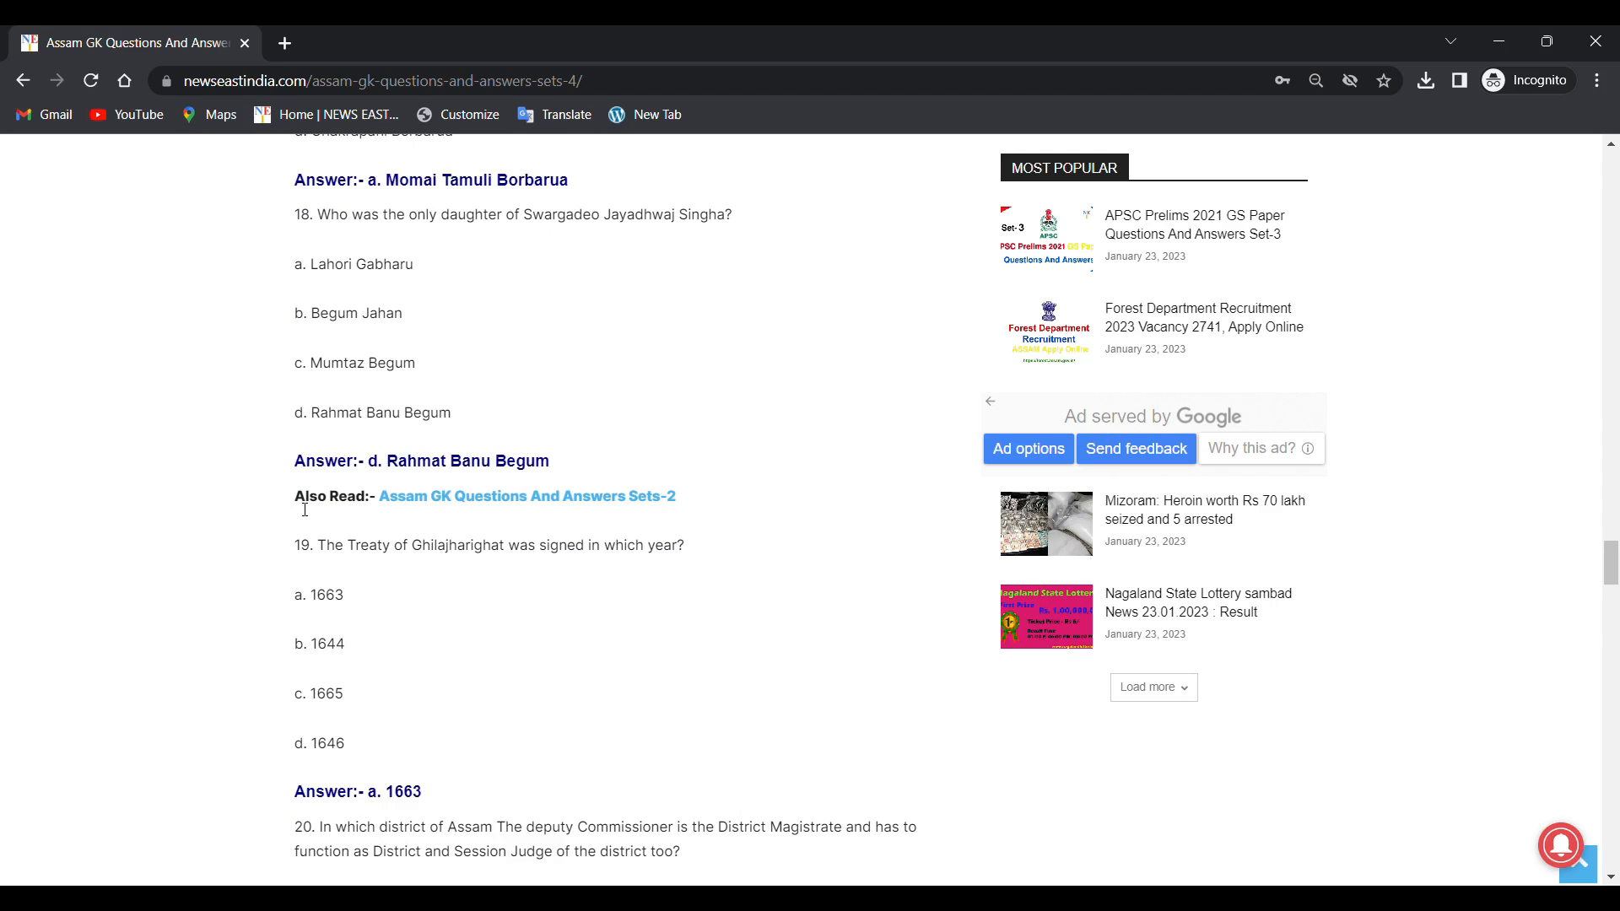
double_click(334, 496)
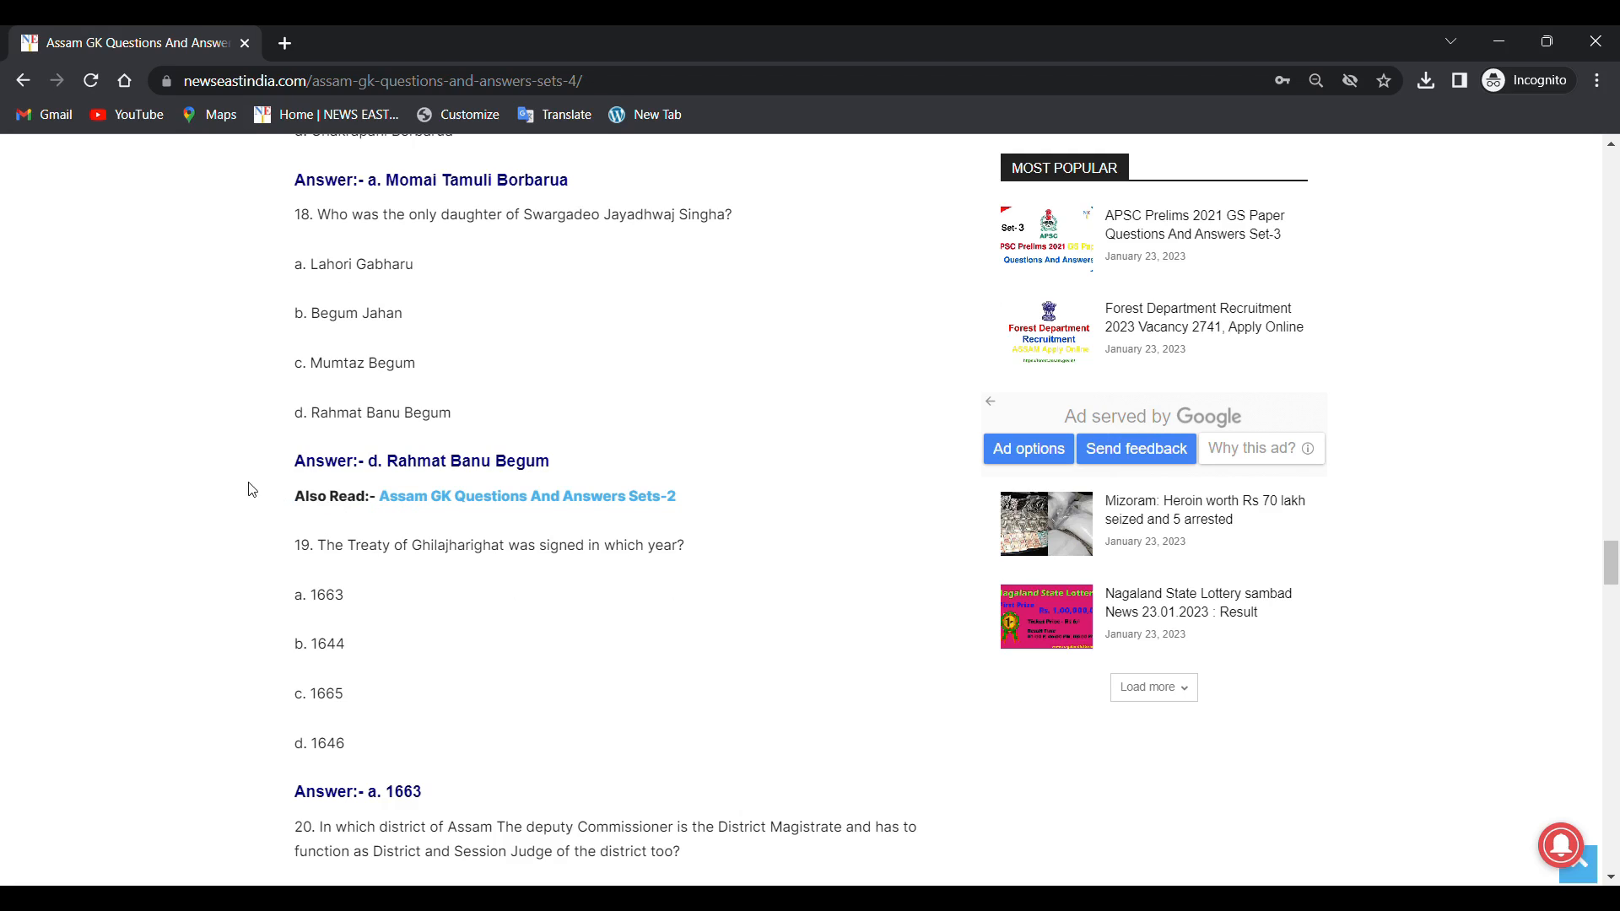
left_click_drag(294, 497, 677, 496)
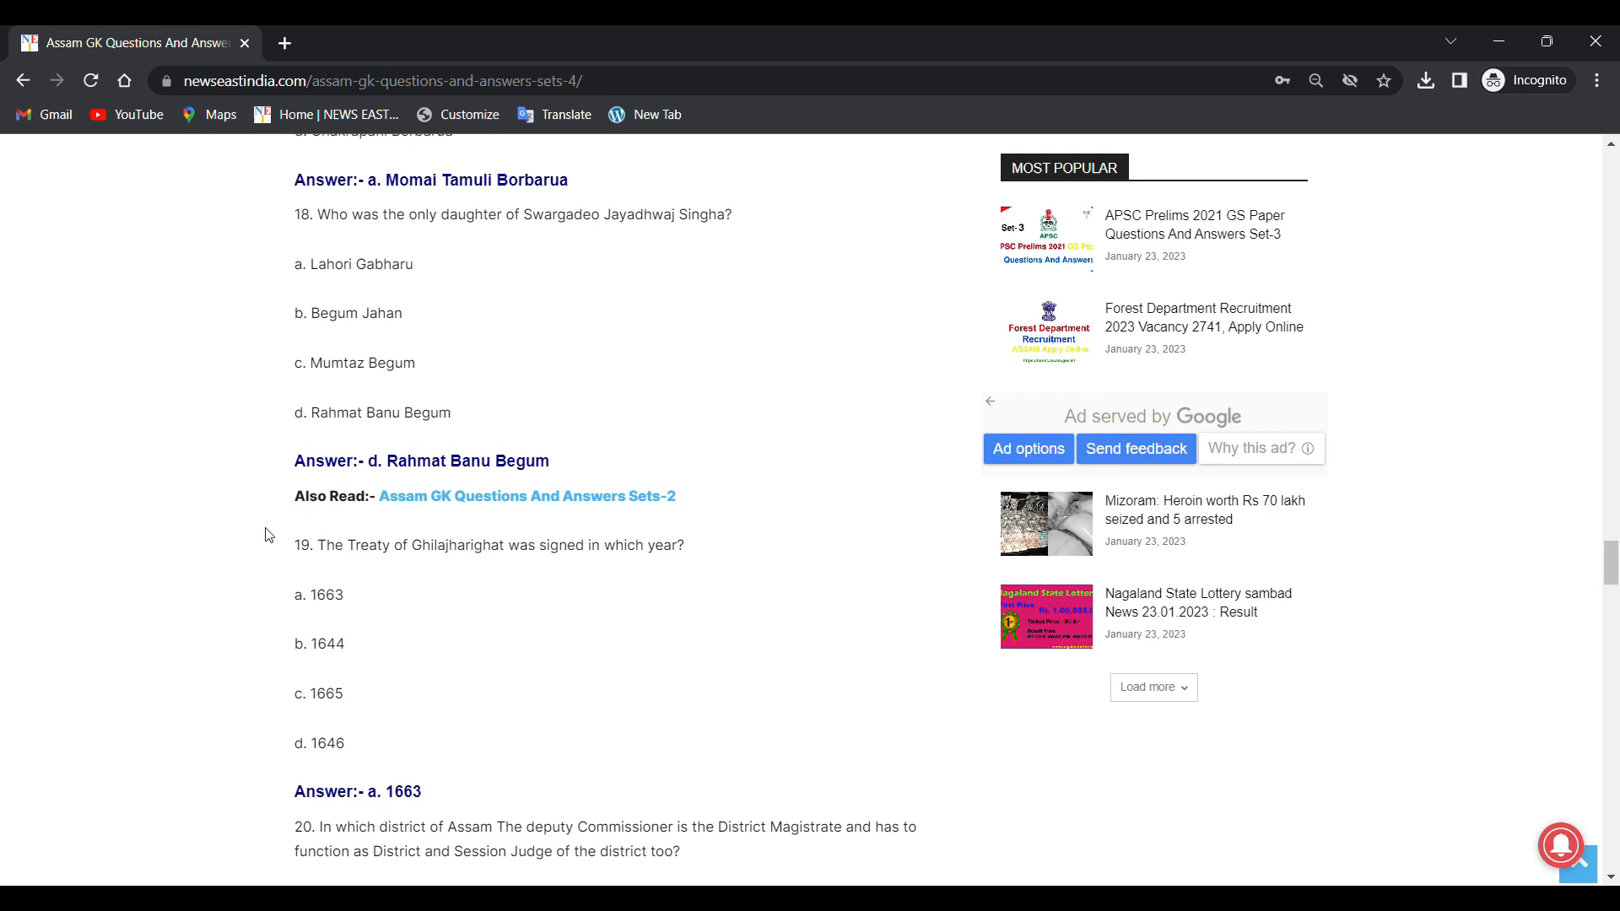
mouse_move(286, 555)
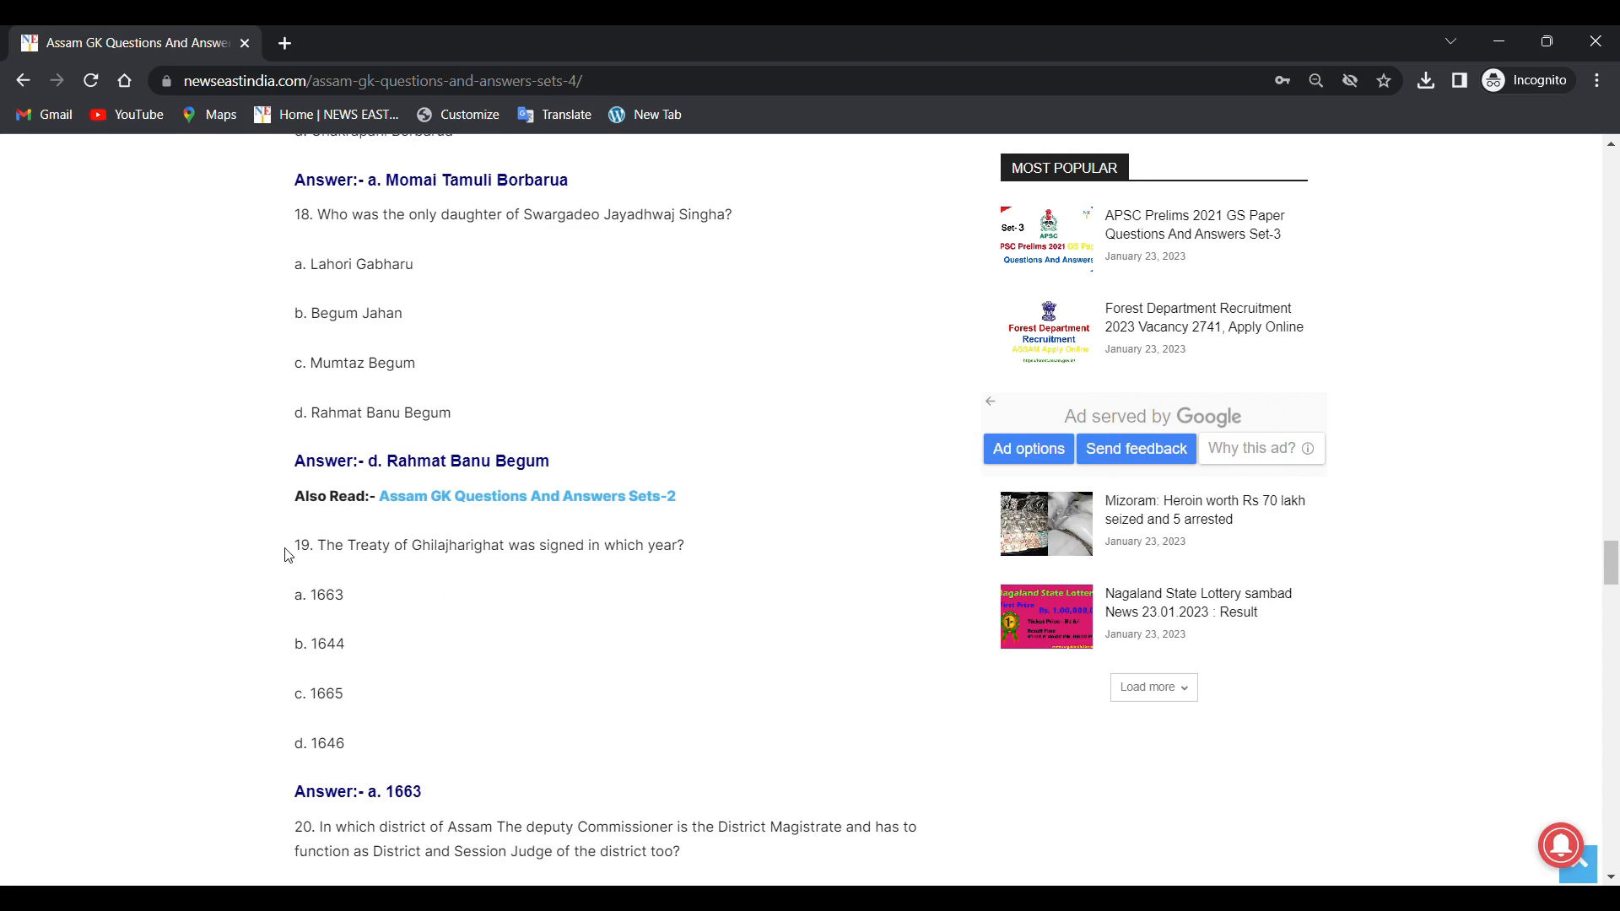
mouse_move(403, 565)
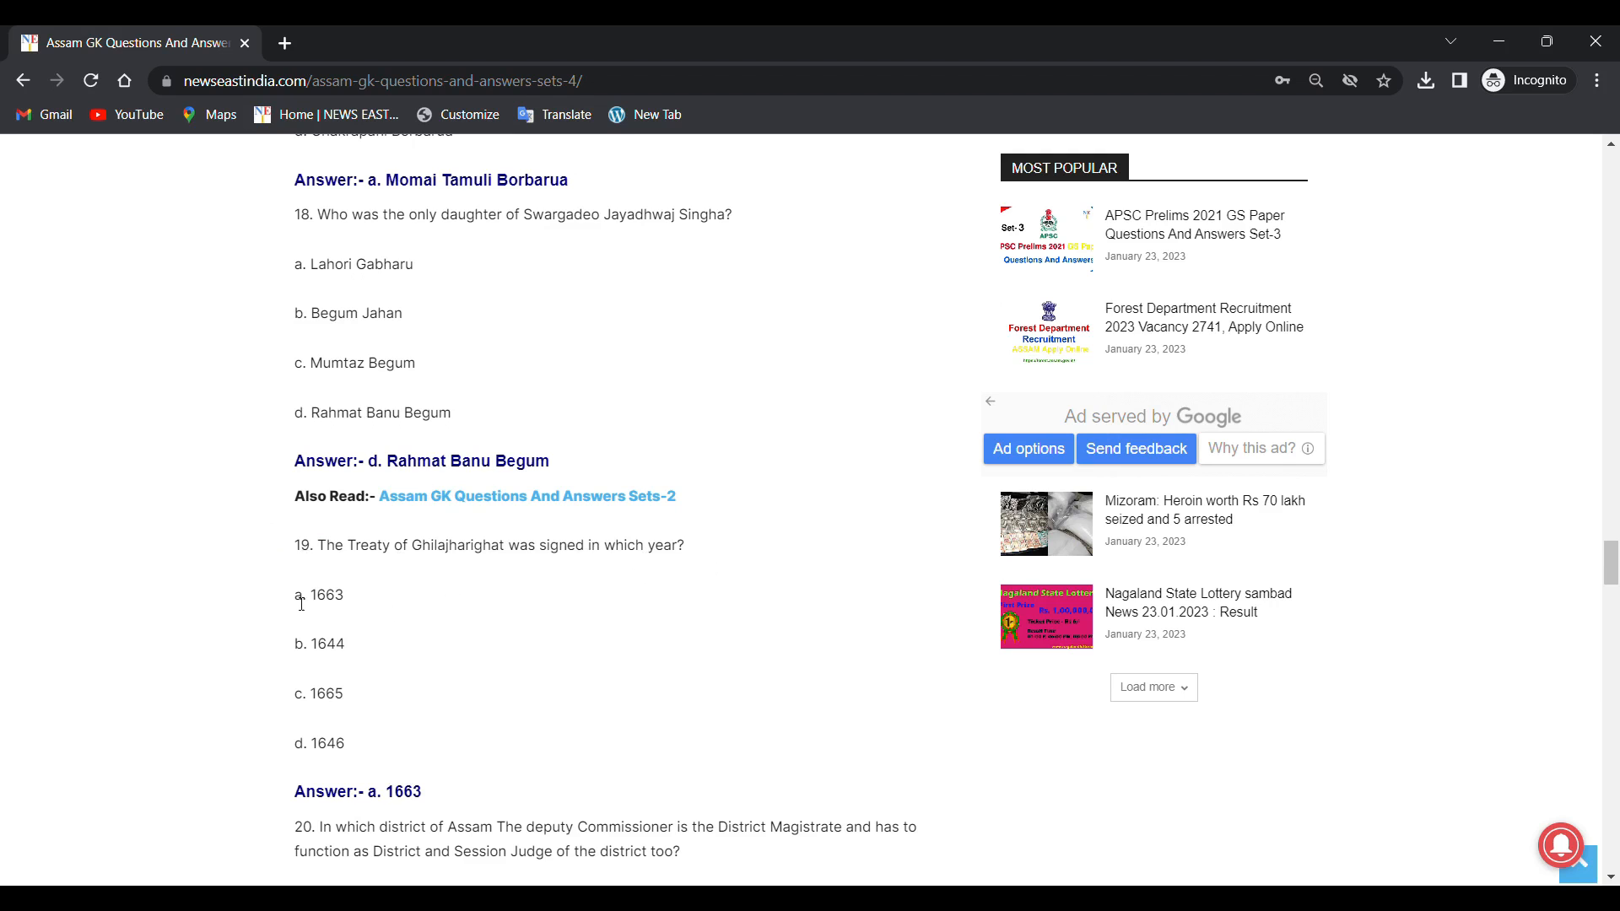
scroll("down", 3)
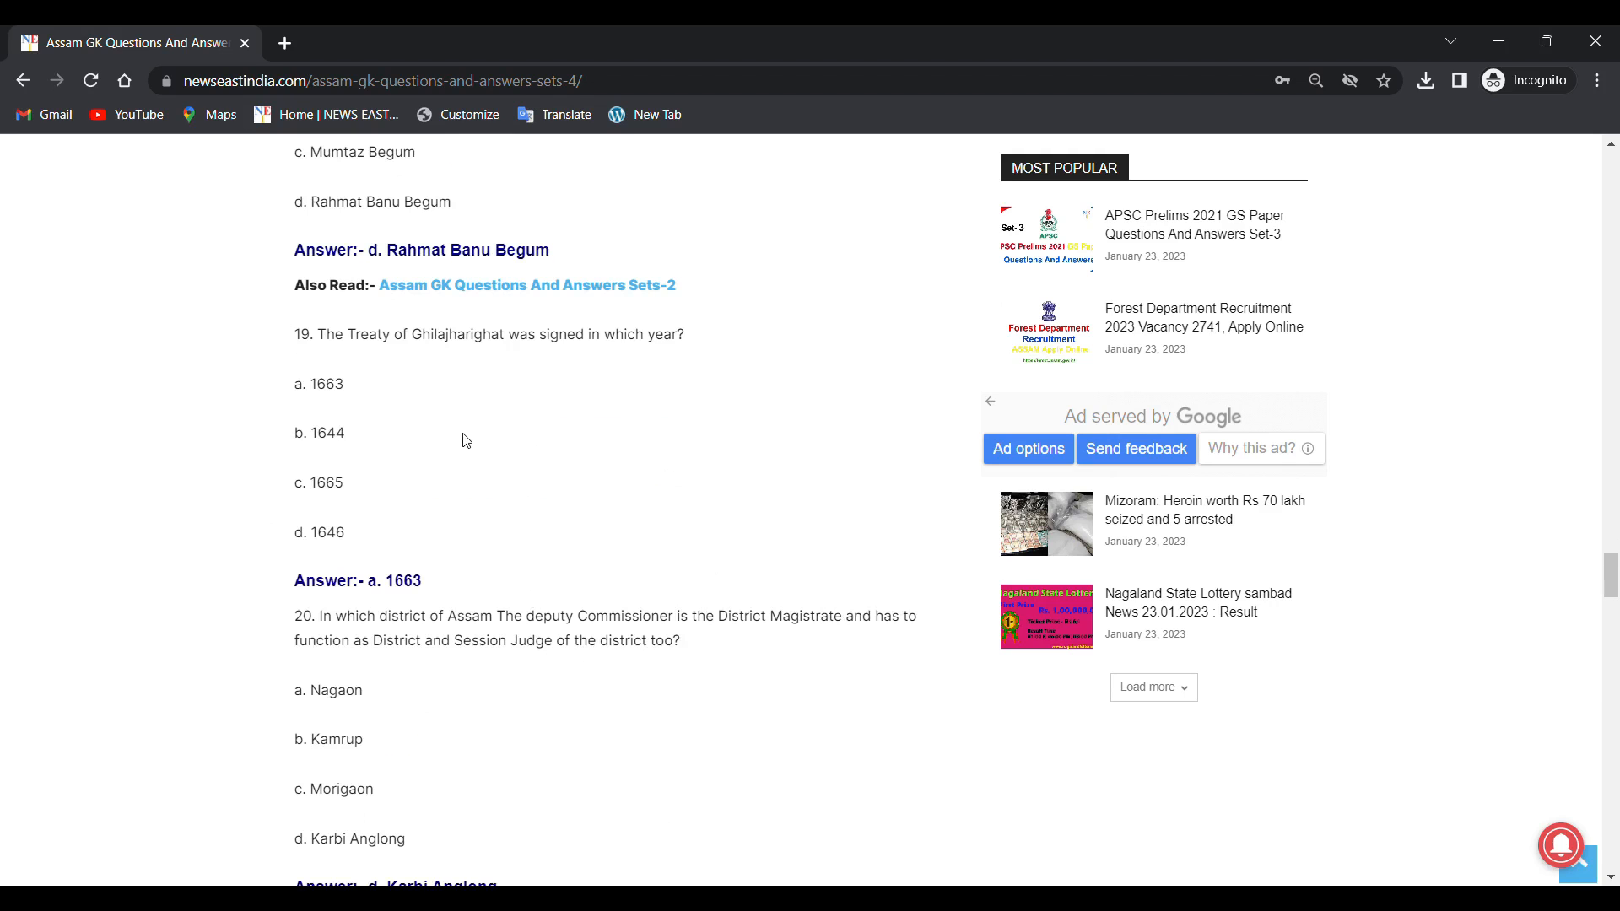
mouse_move(317, 462)
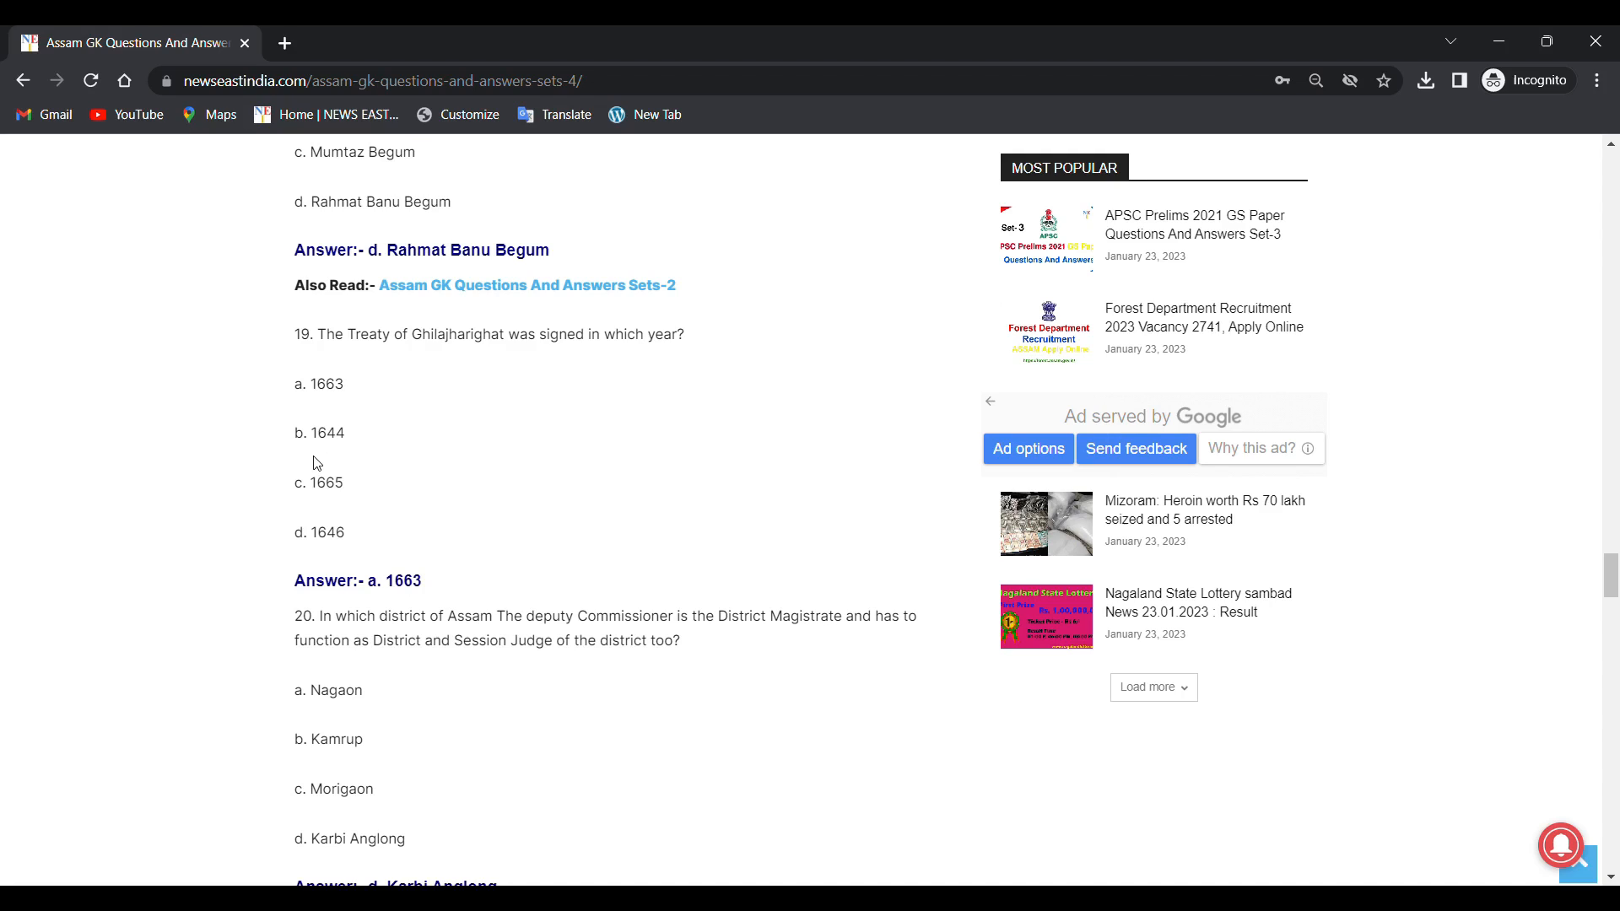
mouse_move(327, 505)
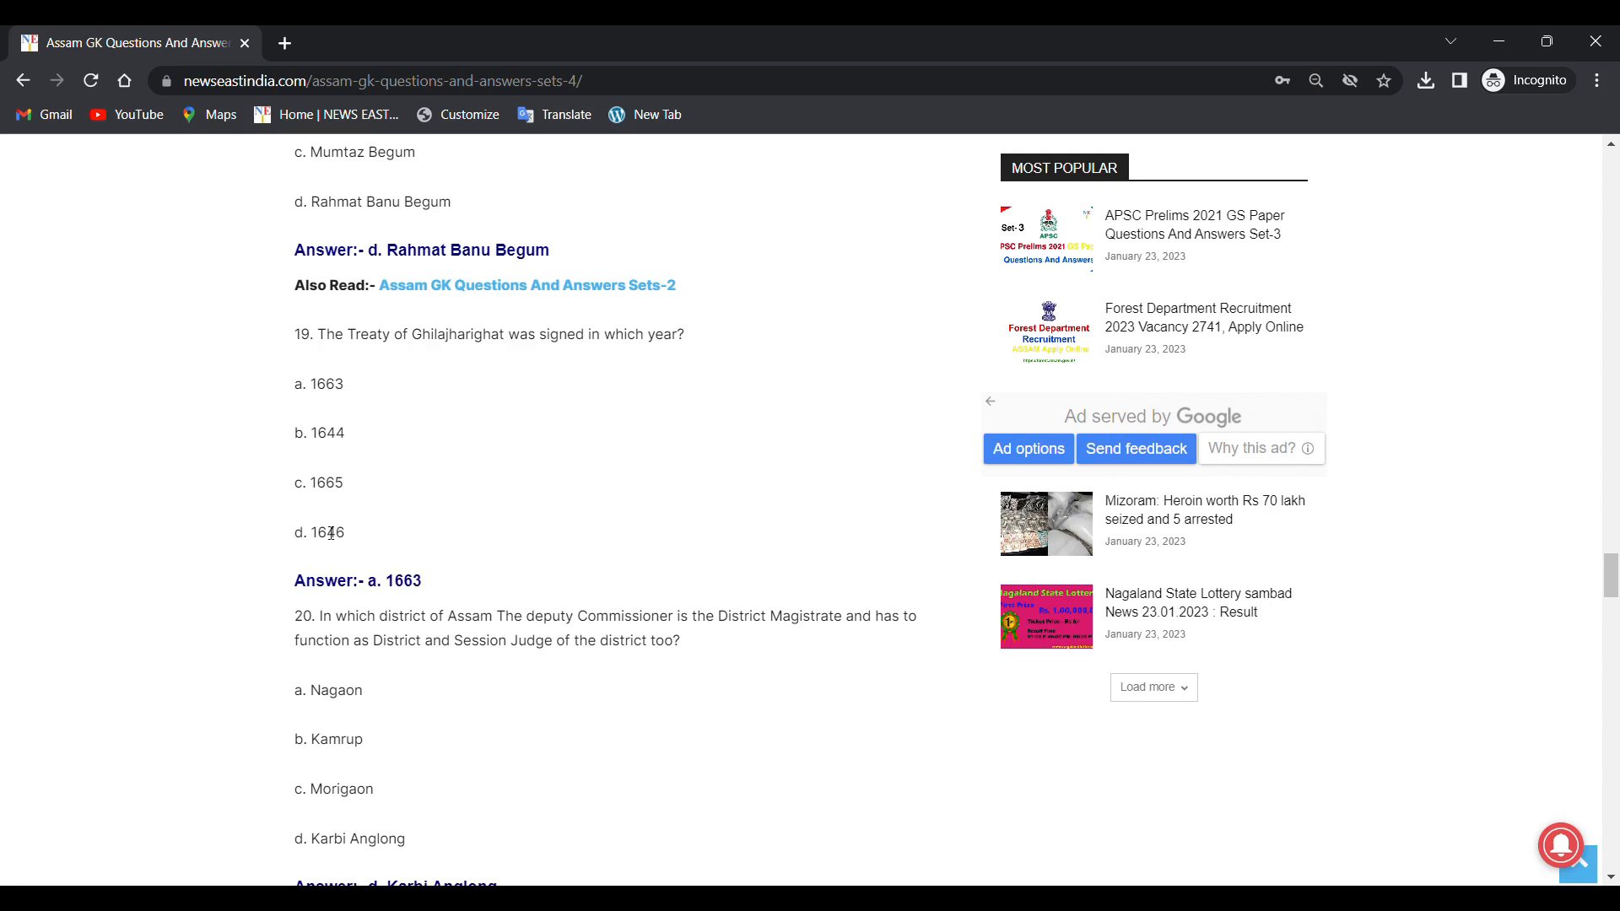
mouse_move(274, 581)
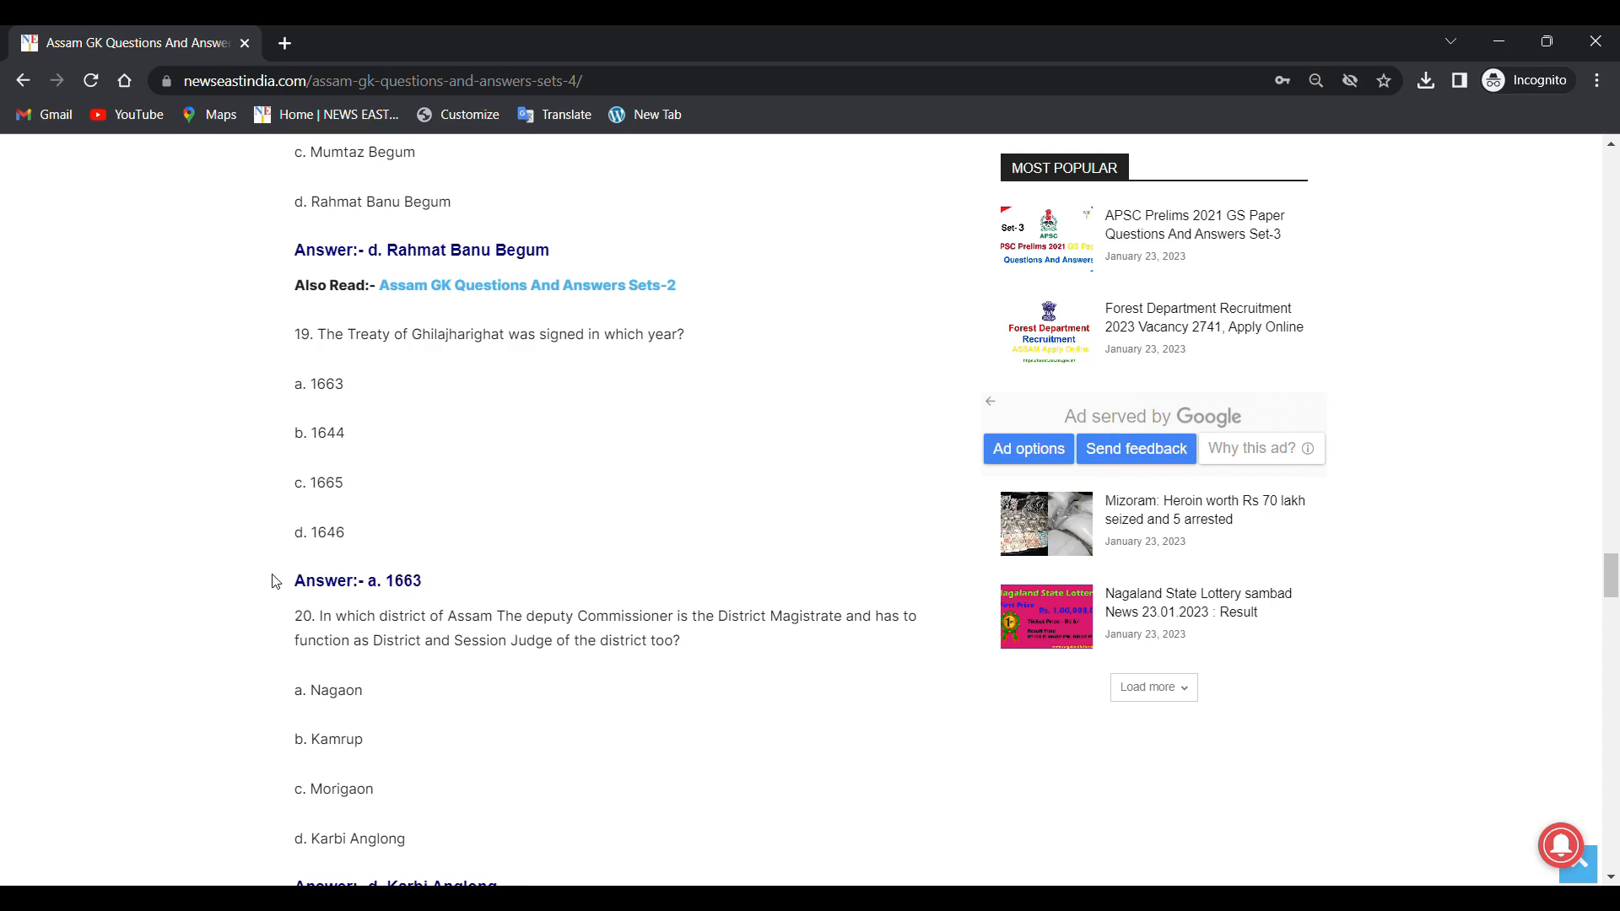
mouse_move(388, 599)
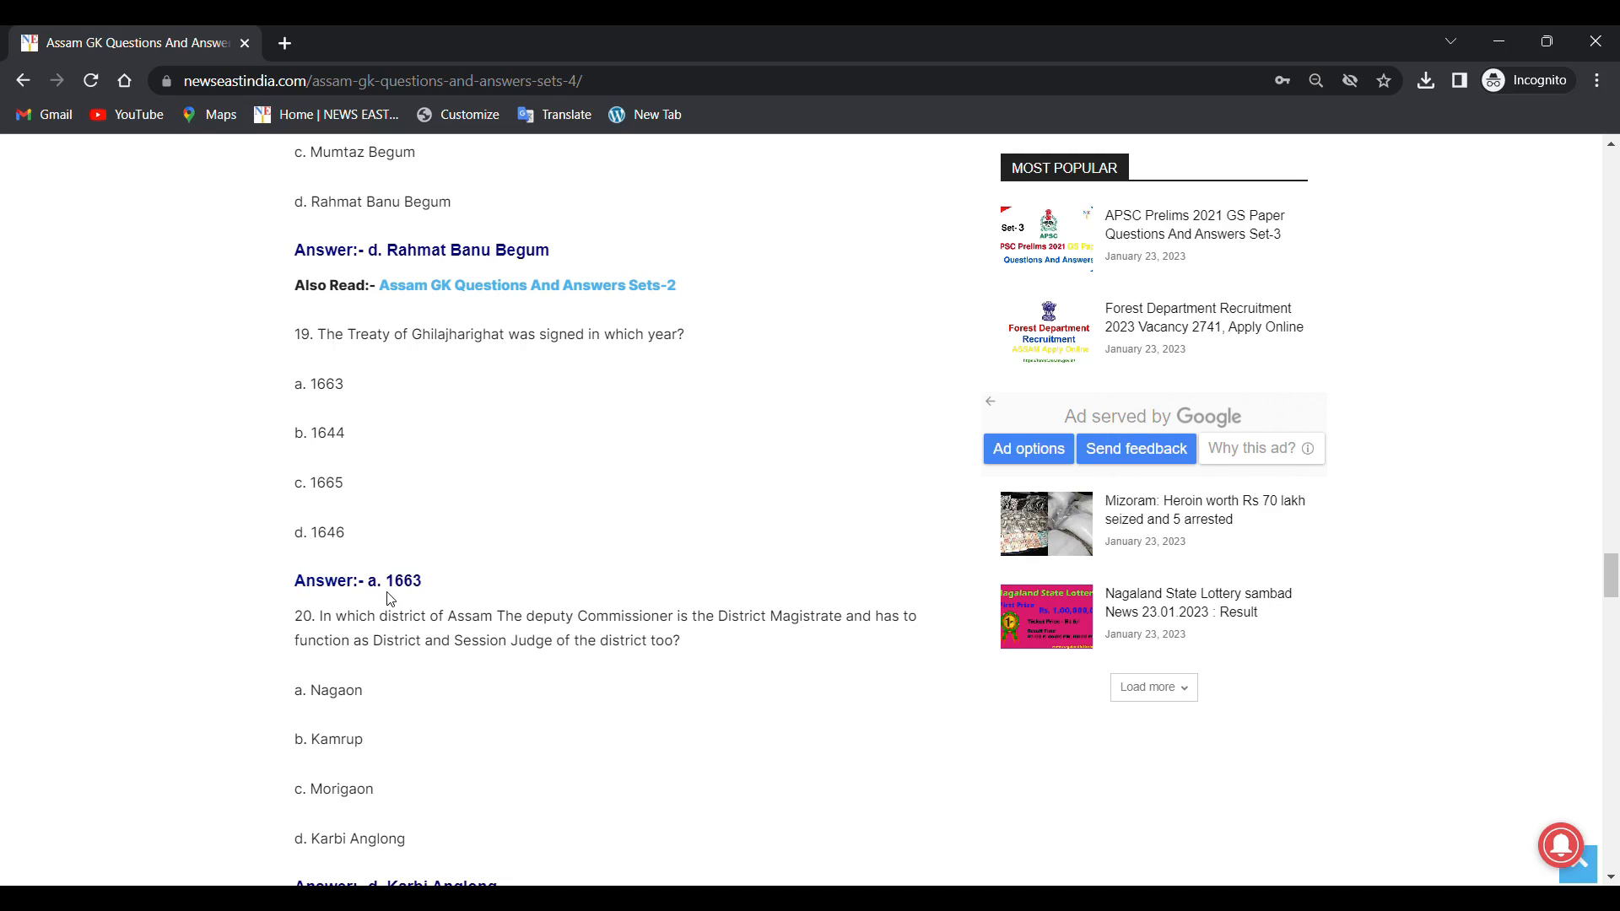
scroll("down", 3)
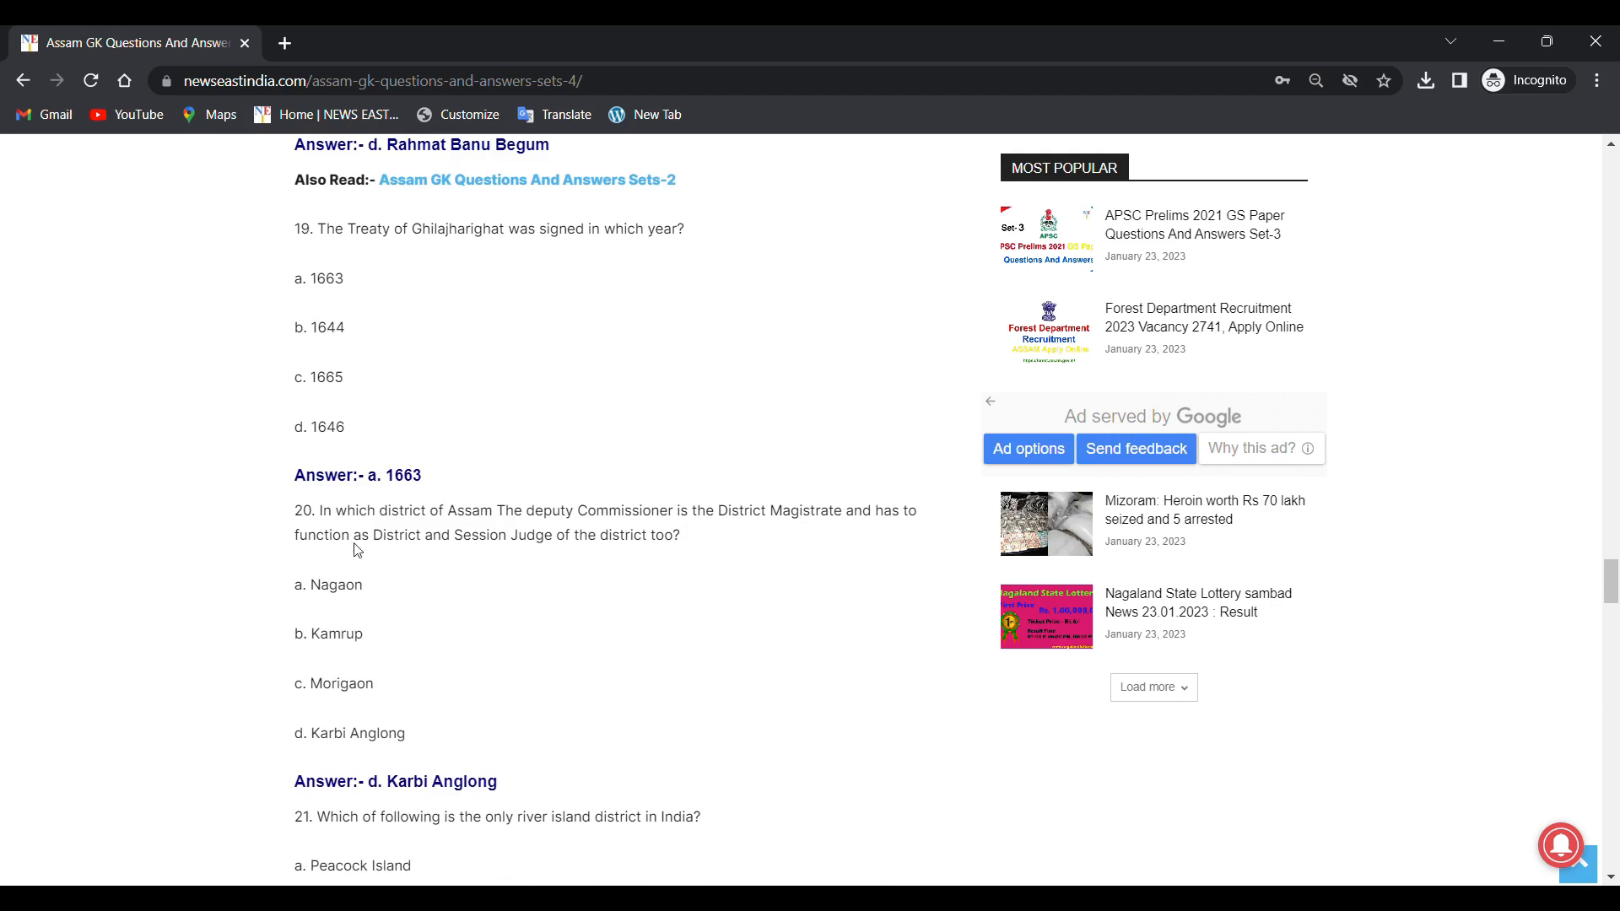
Step: Read question 20's answer, Karbi Anglong, and question 21 on the river island district, Majuli
scroll("down", 3)
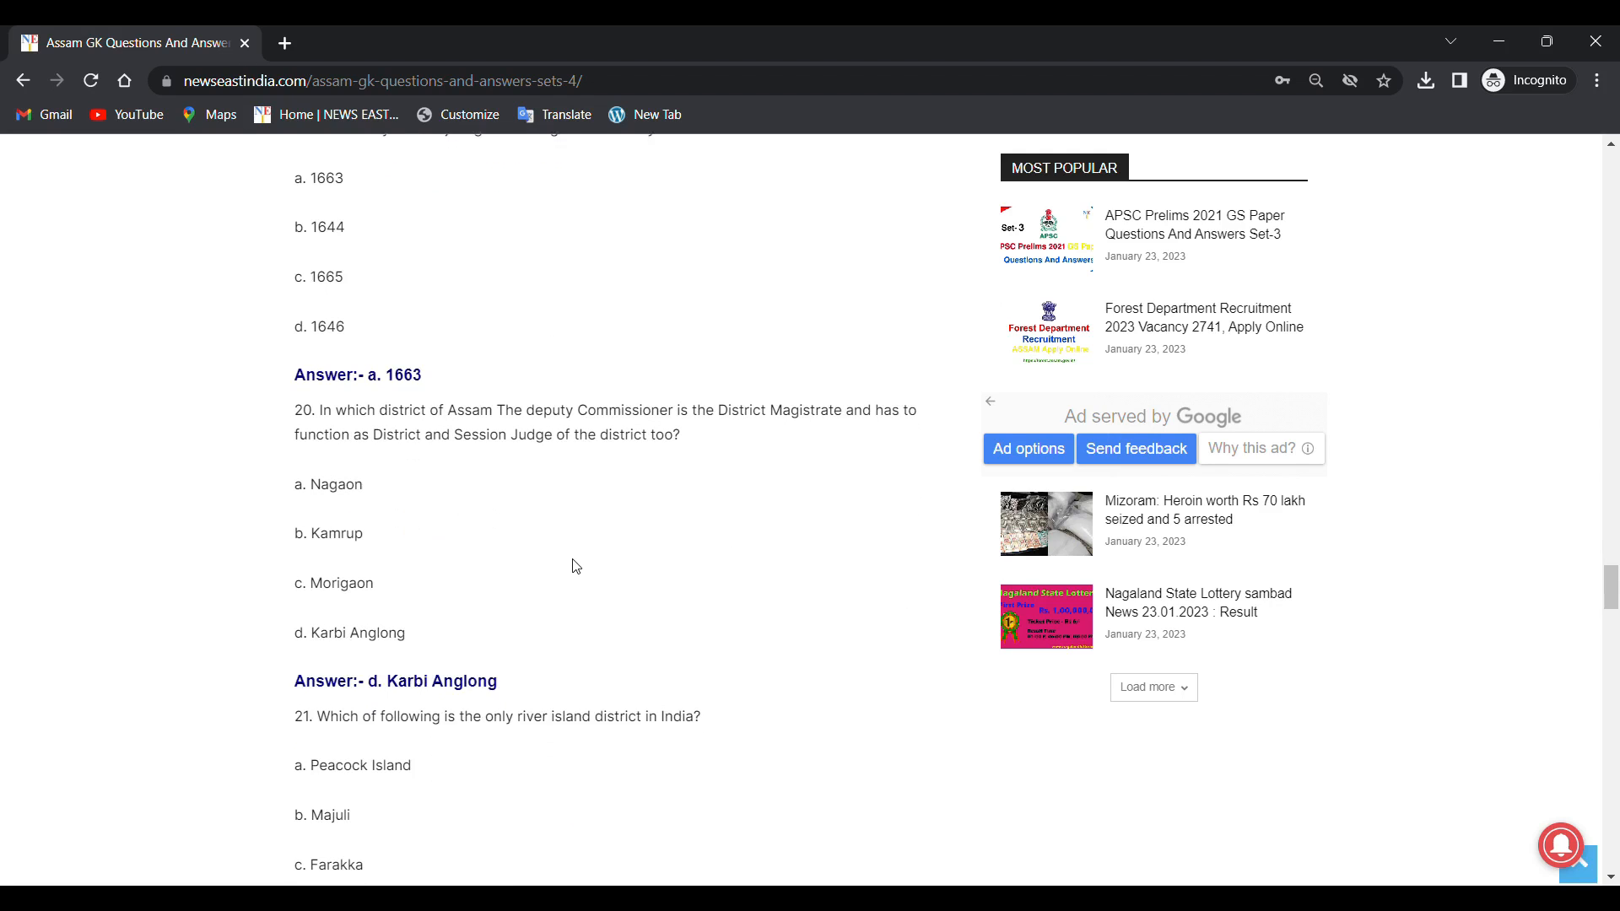
scroll("down", 3)
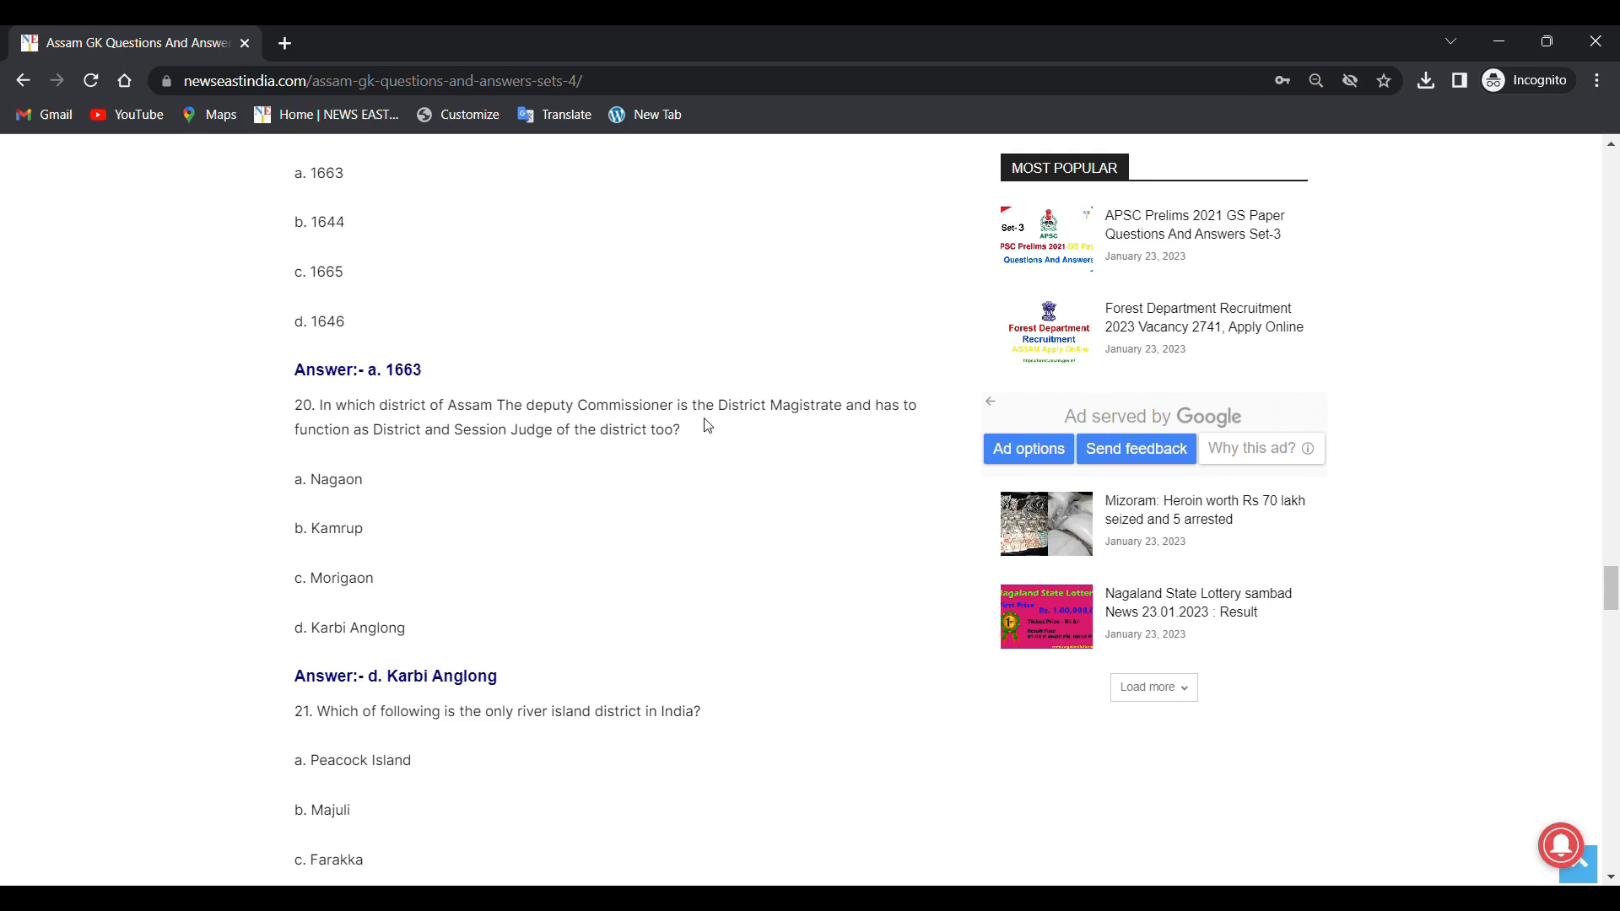
mouse_move(362, 456)
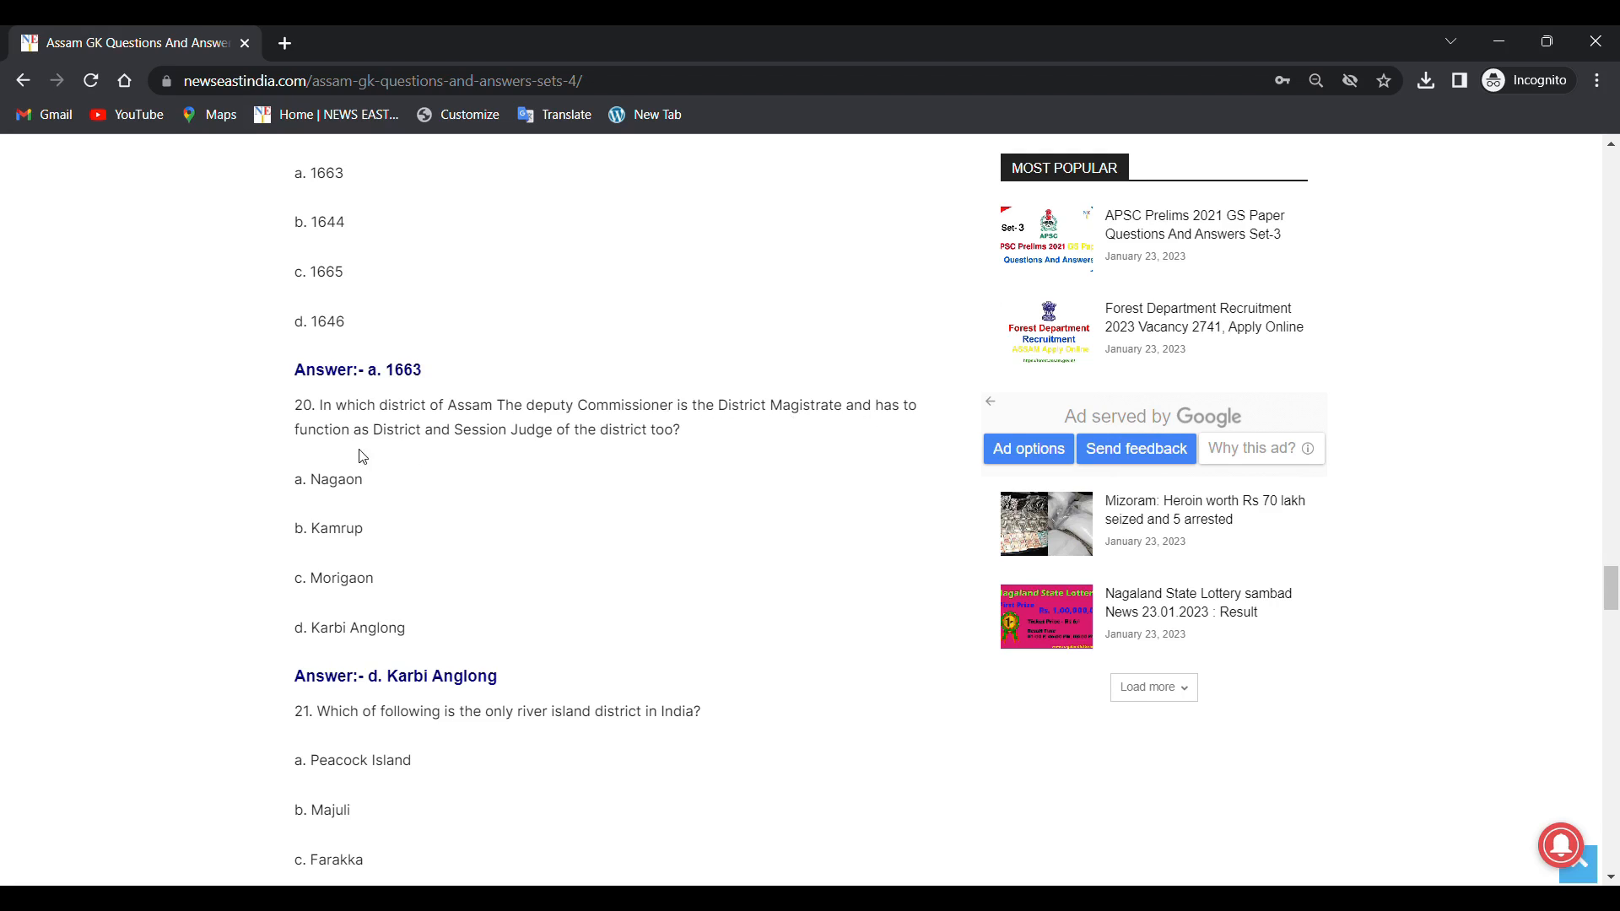
mouse_move(469, 446)
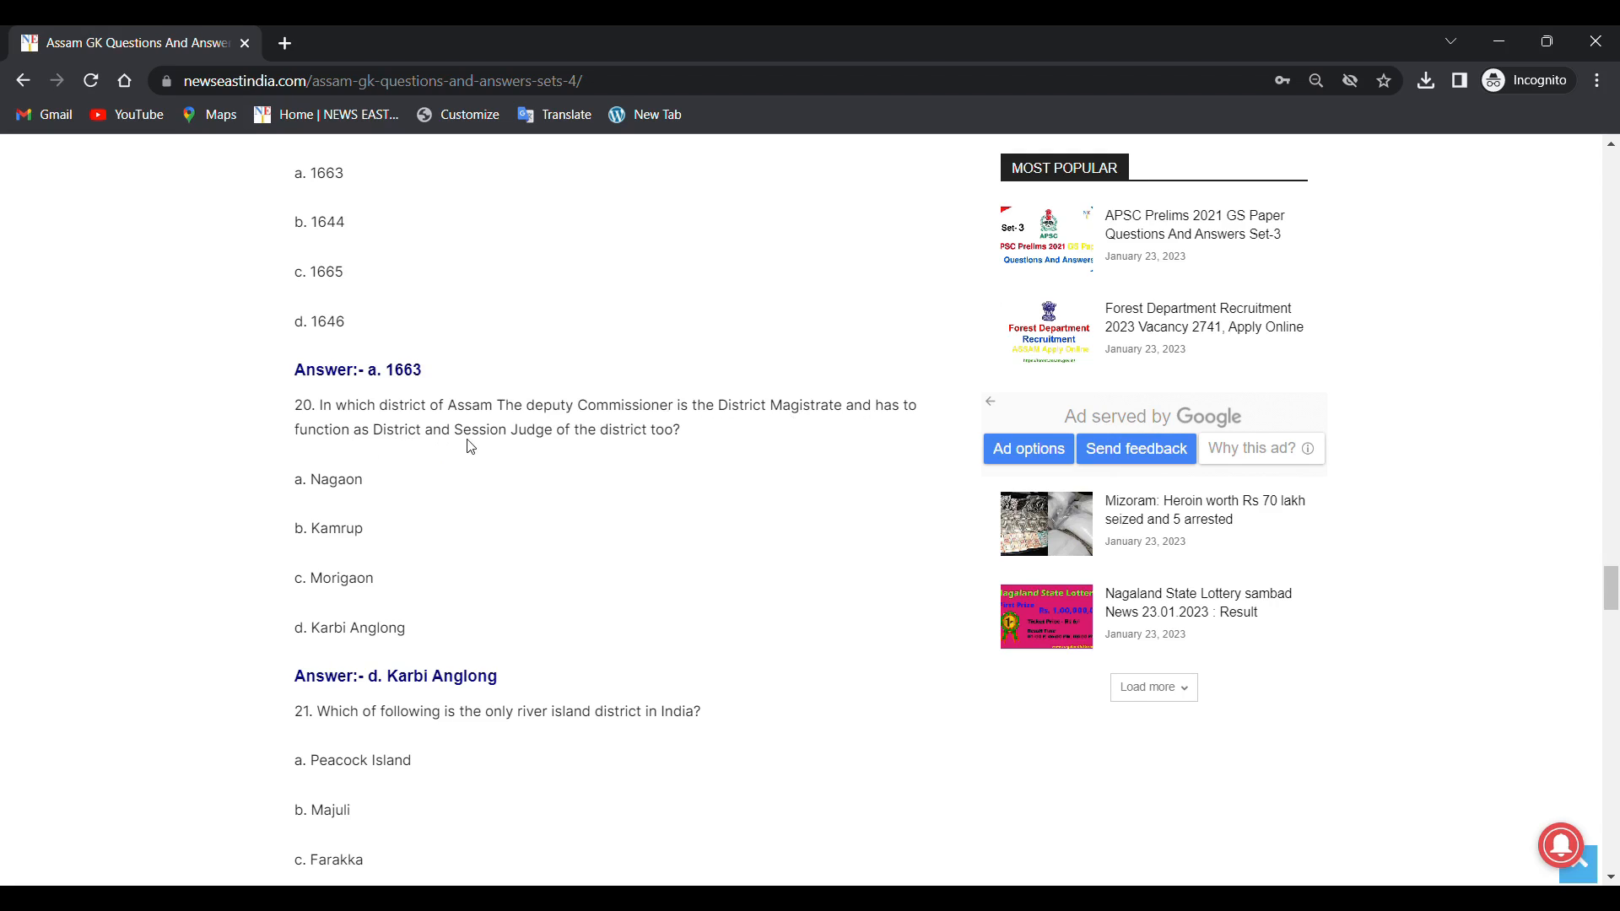
mouse_move(654, 446)
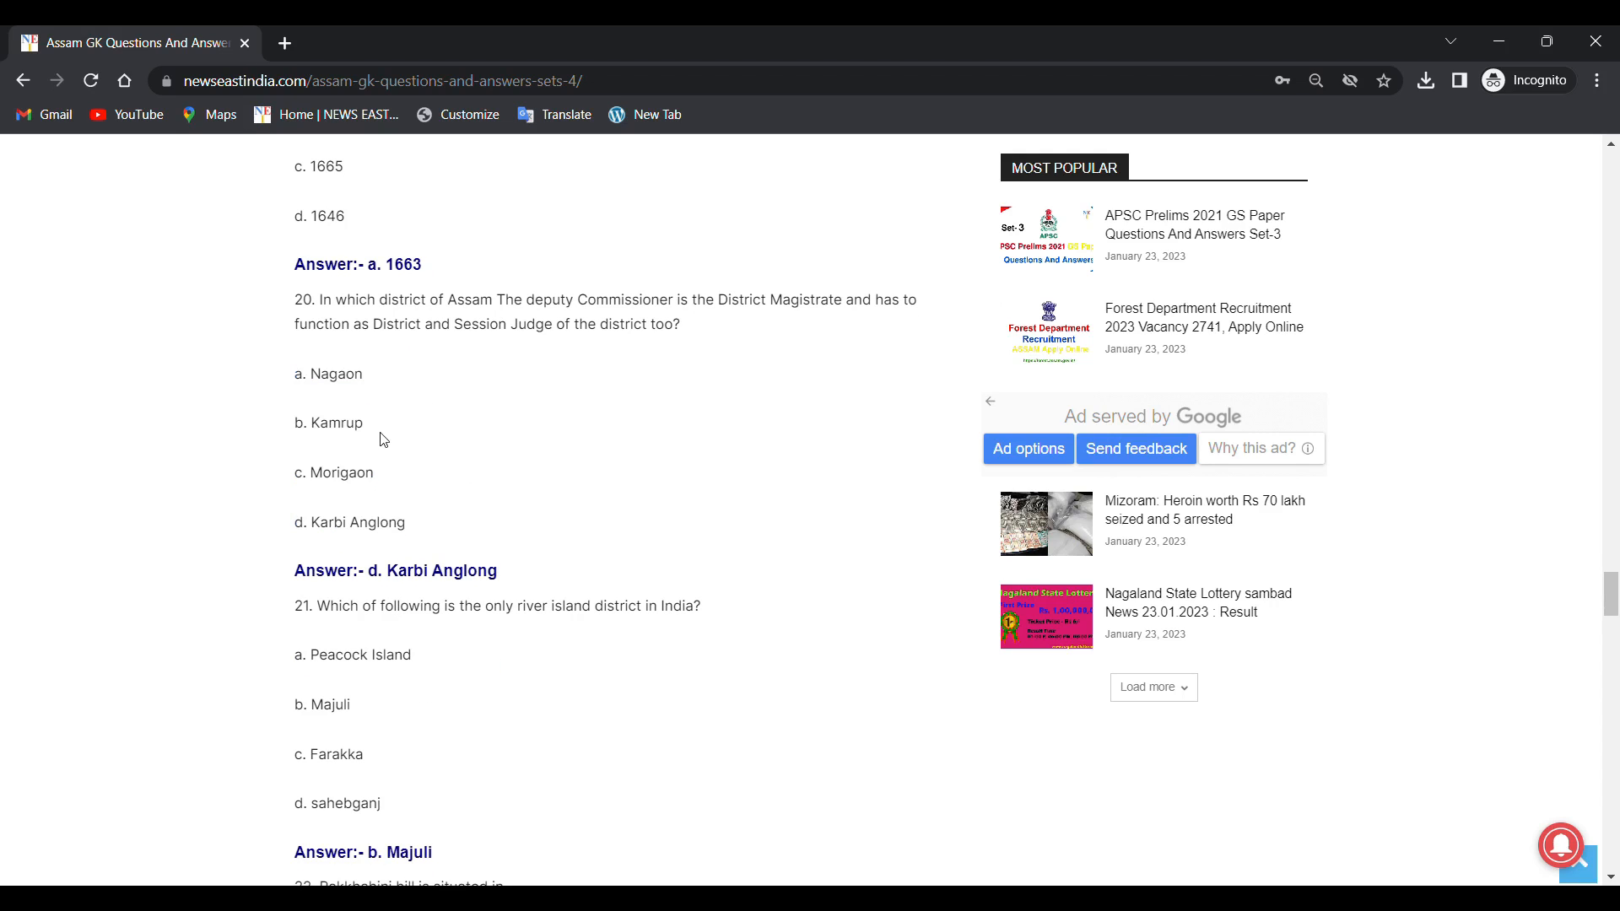
mouse_move(385, 487)
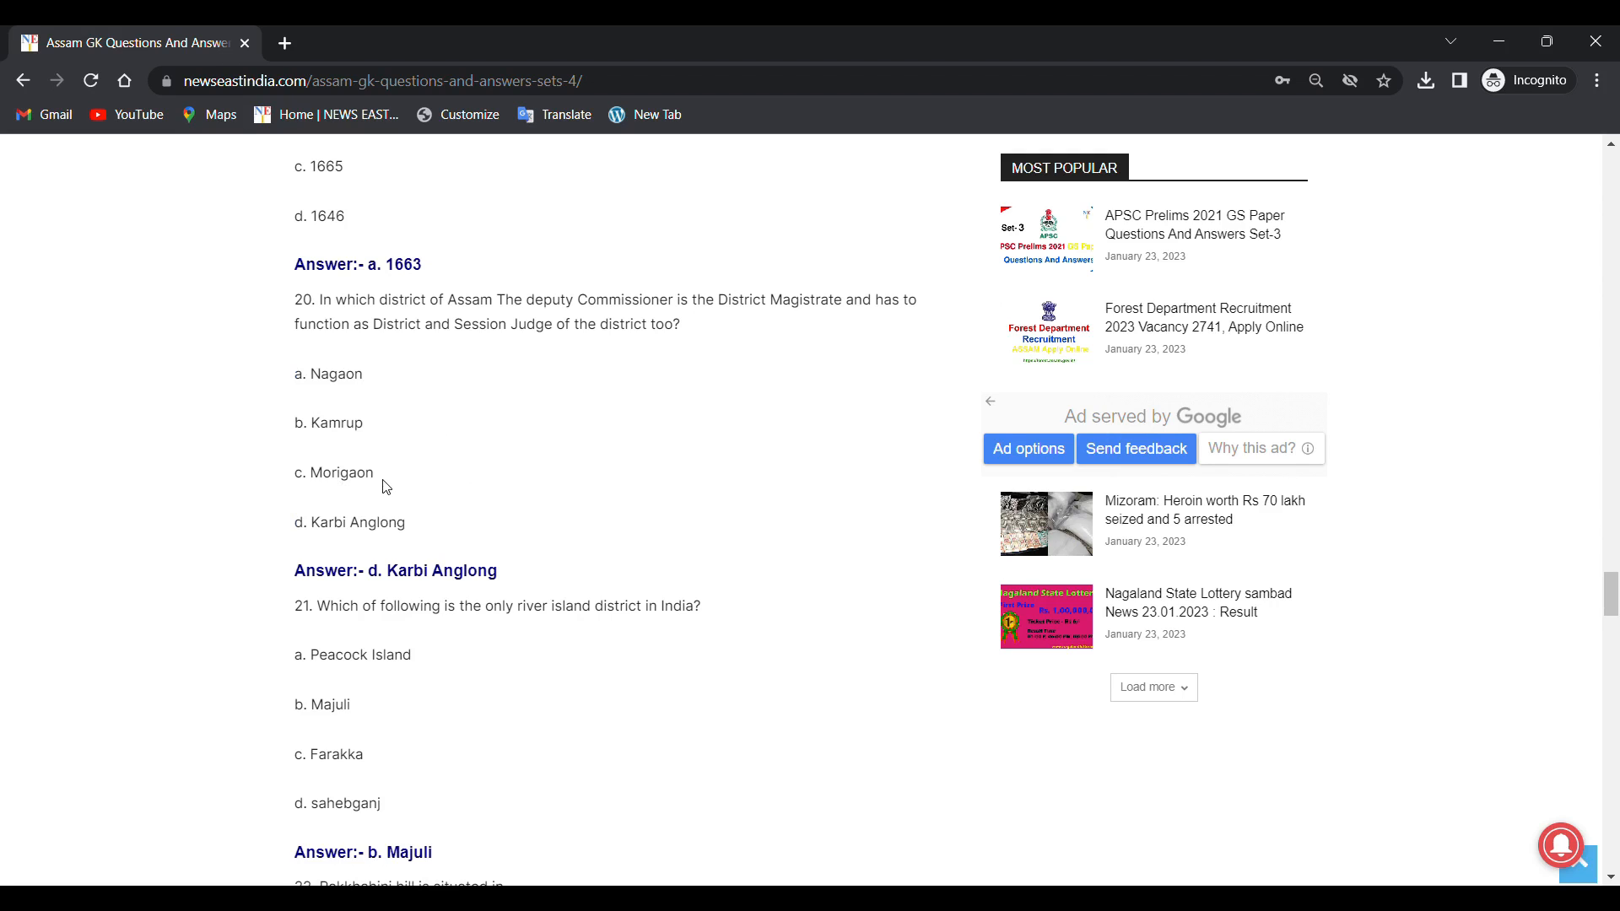
scroll("down", 3)
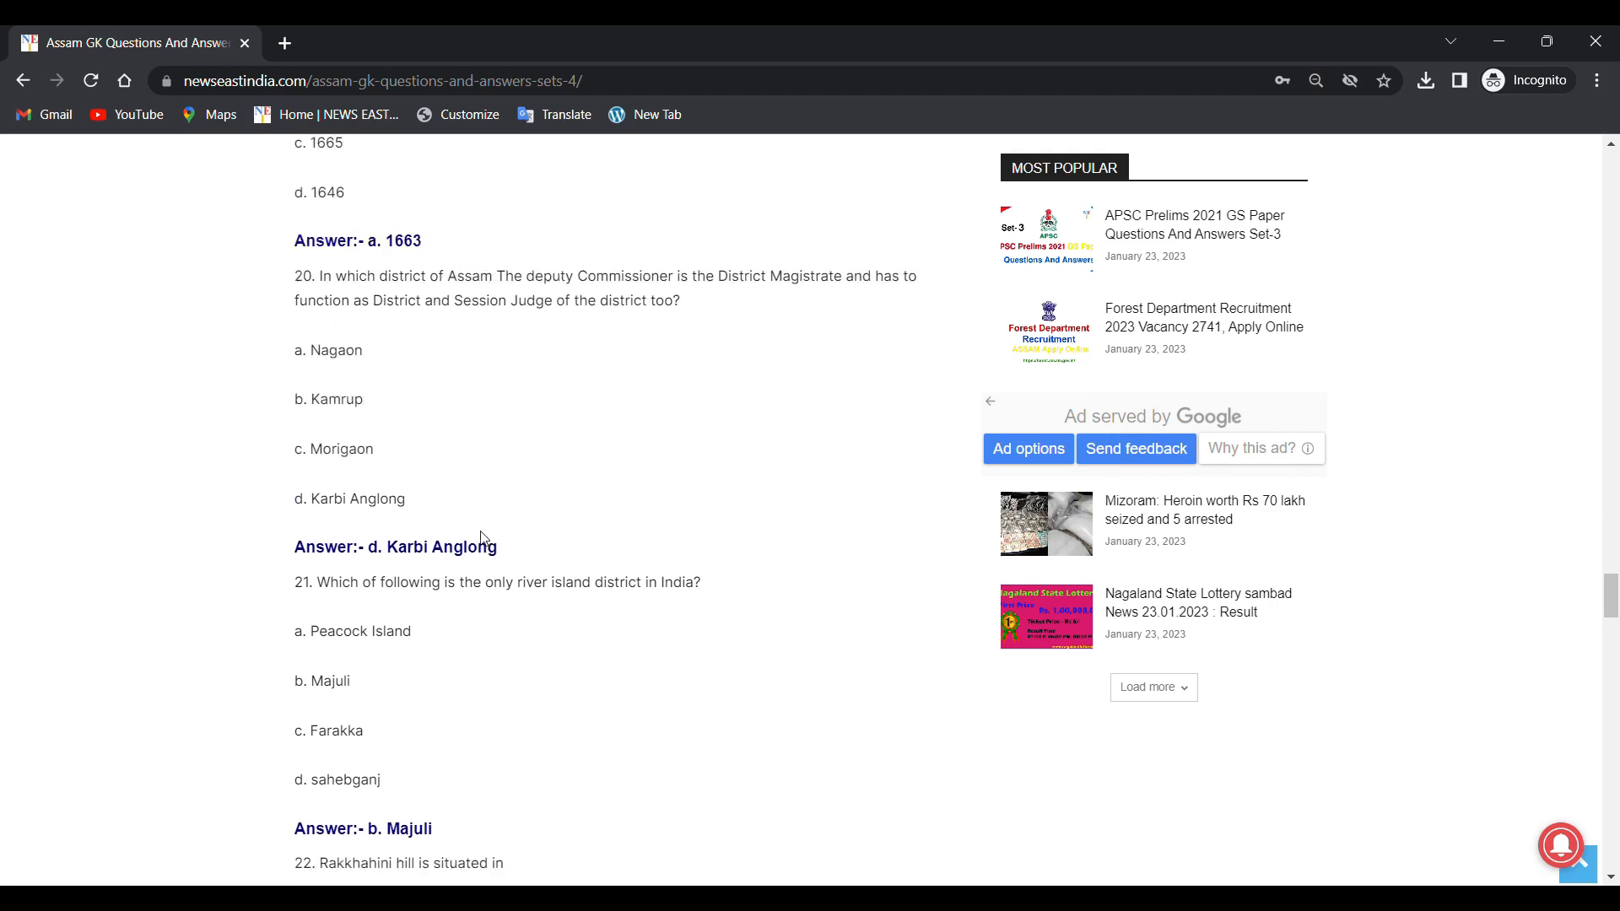
Step: Read question 22 on Rakkhahini hill and its answer, Kamrup, with question 23 beginning
scroll("down", 3)
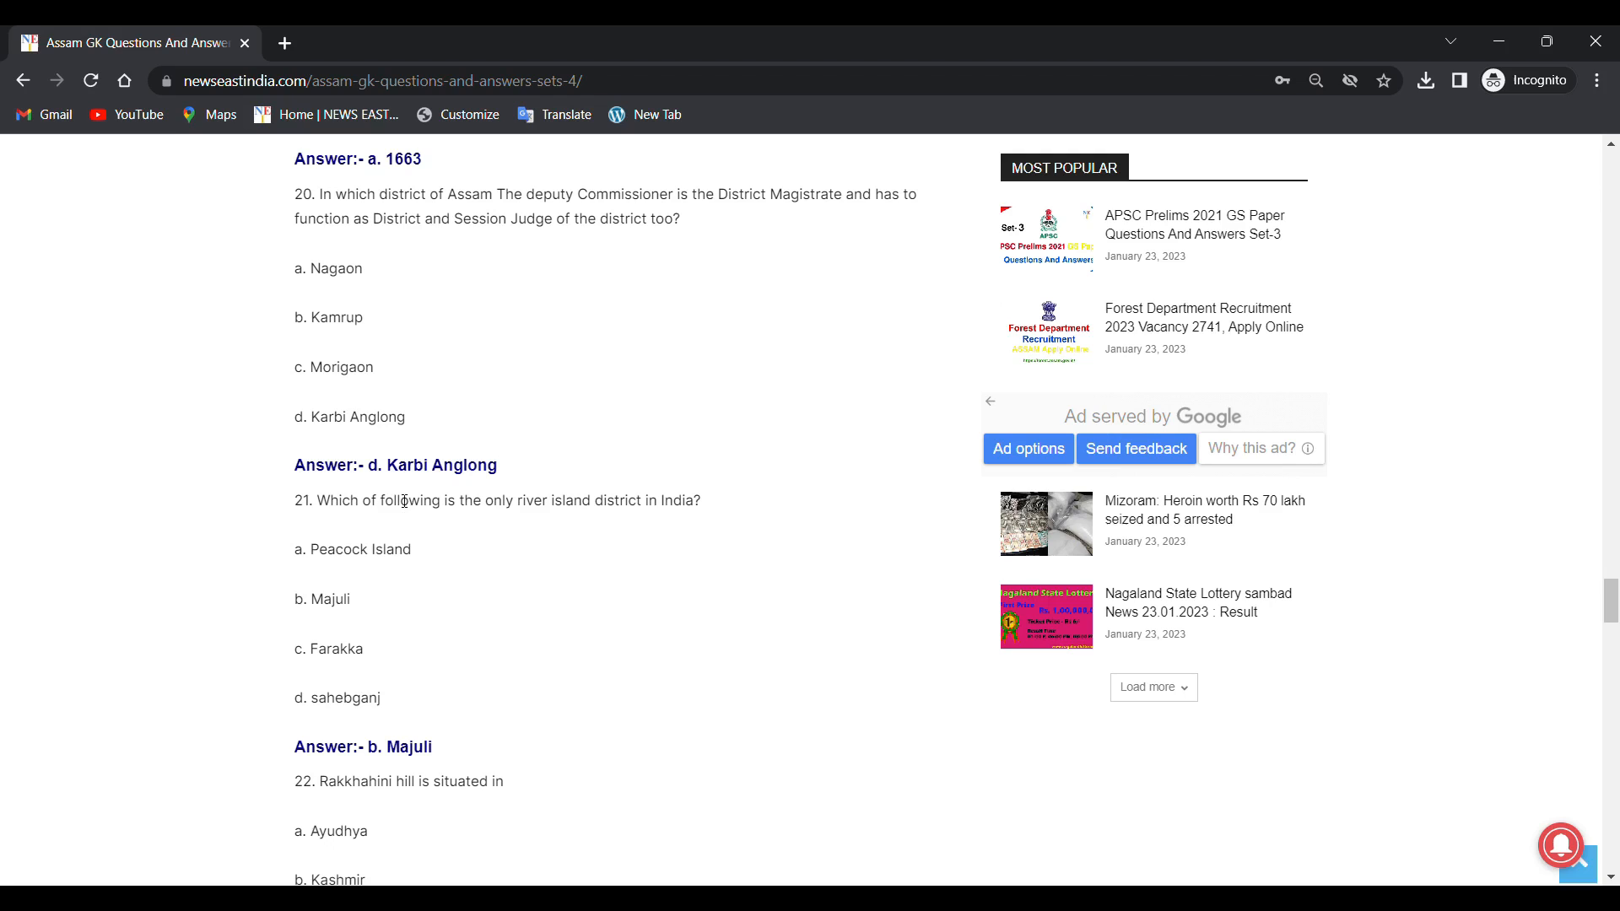
mouse_move(509, 473)
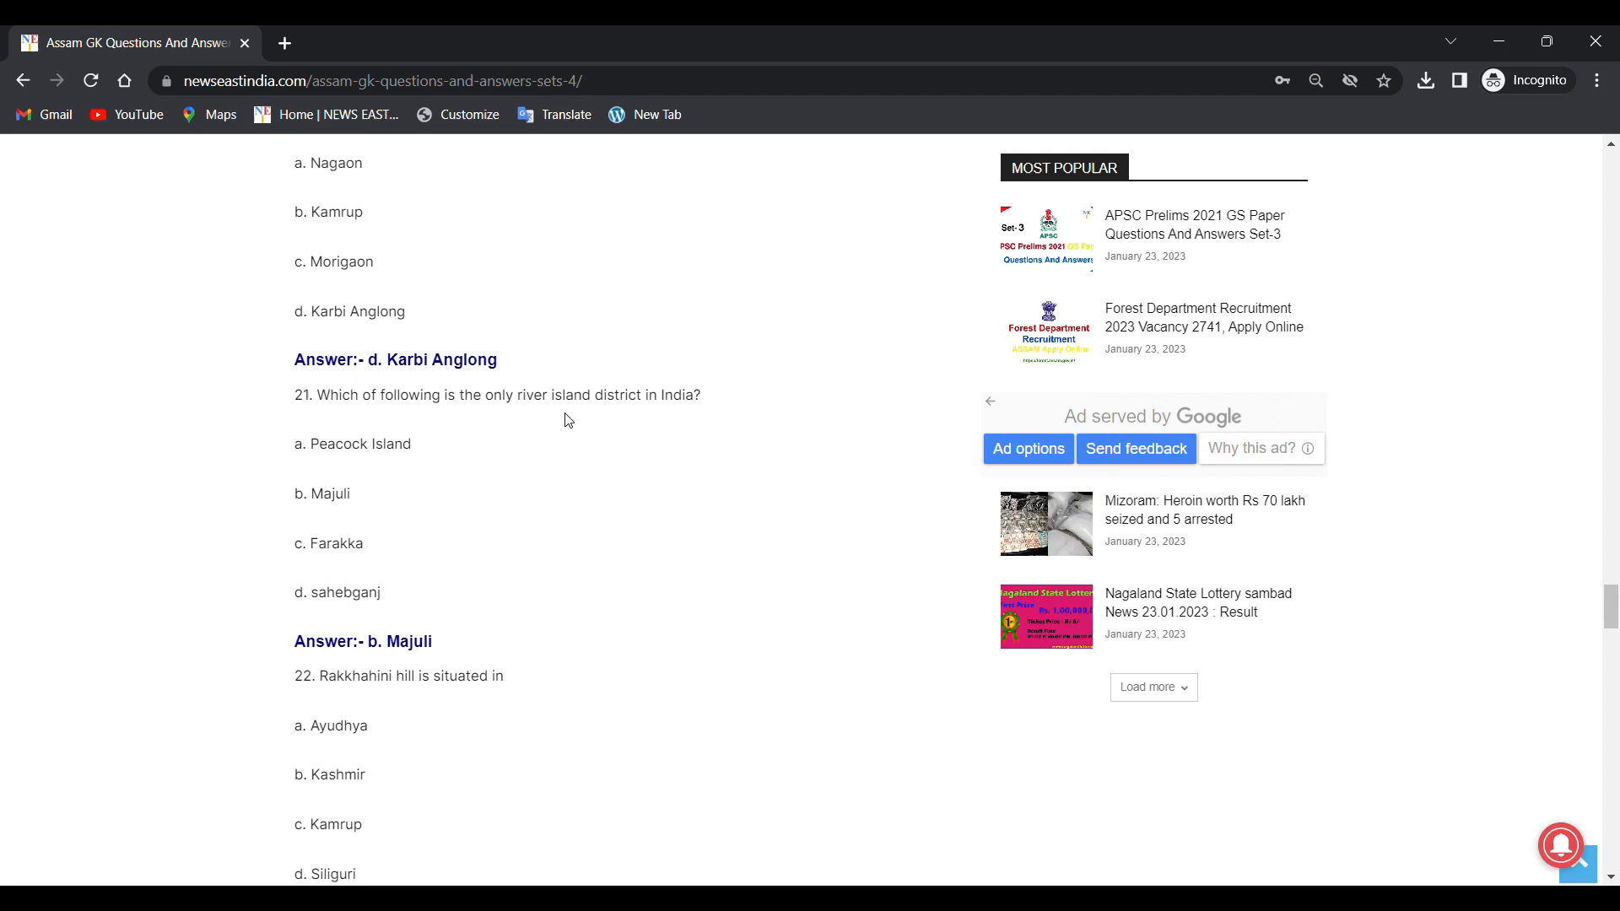
mouse_move(287, 450)
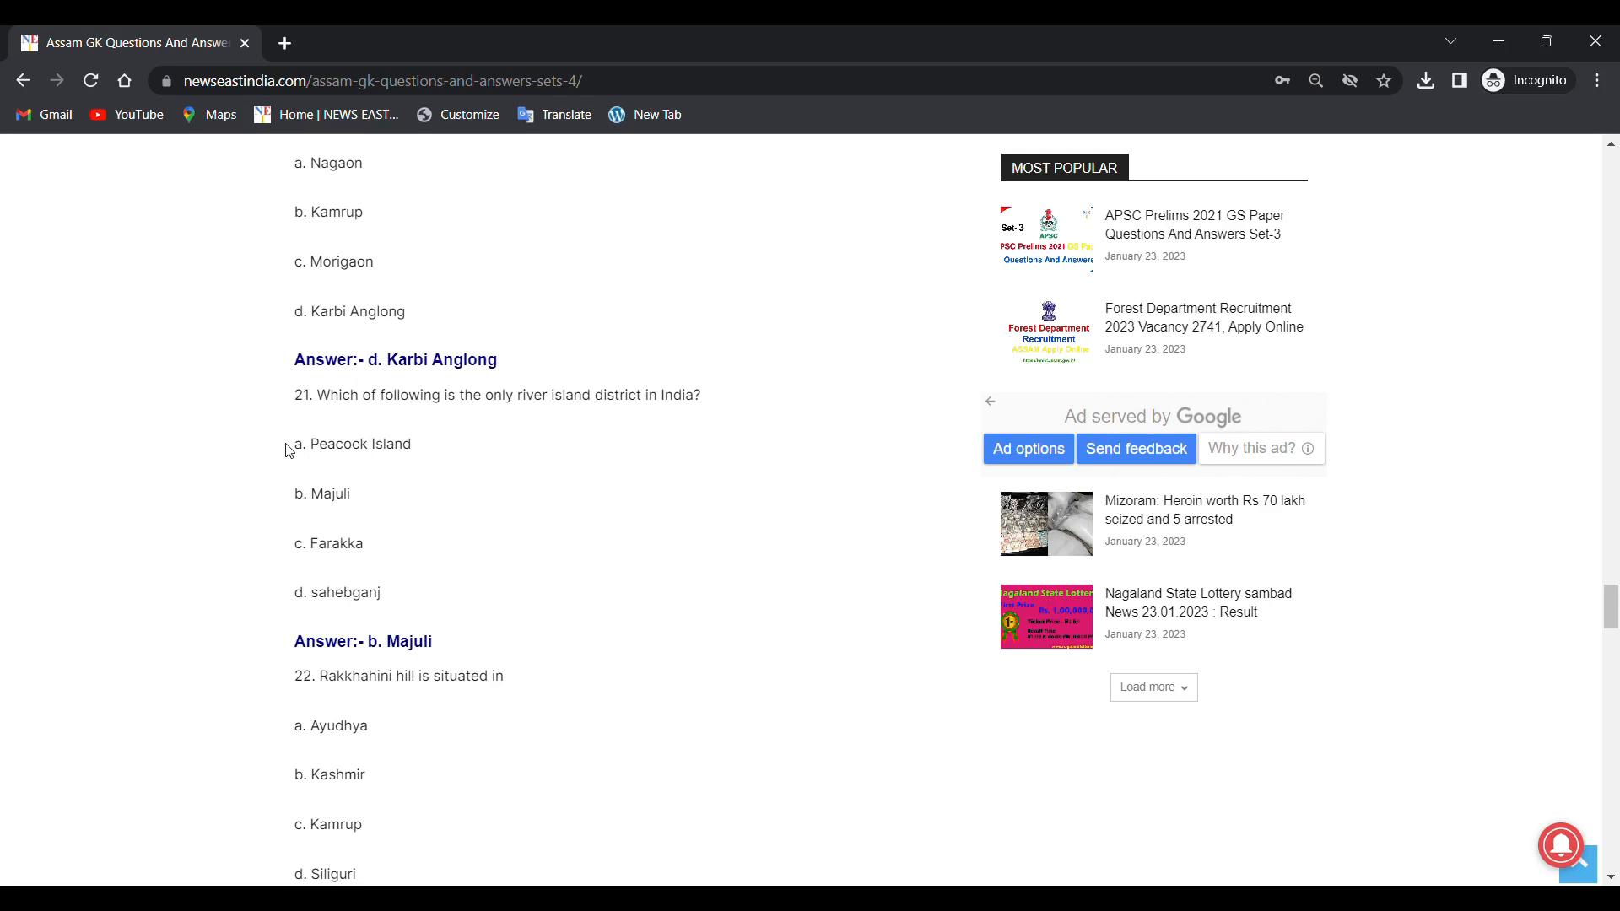
mouse_move(342, 473)
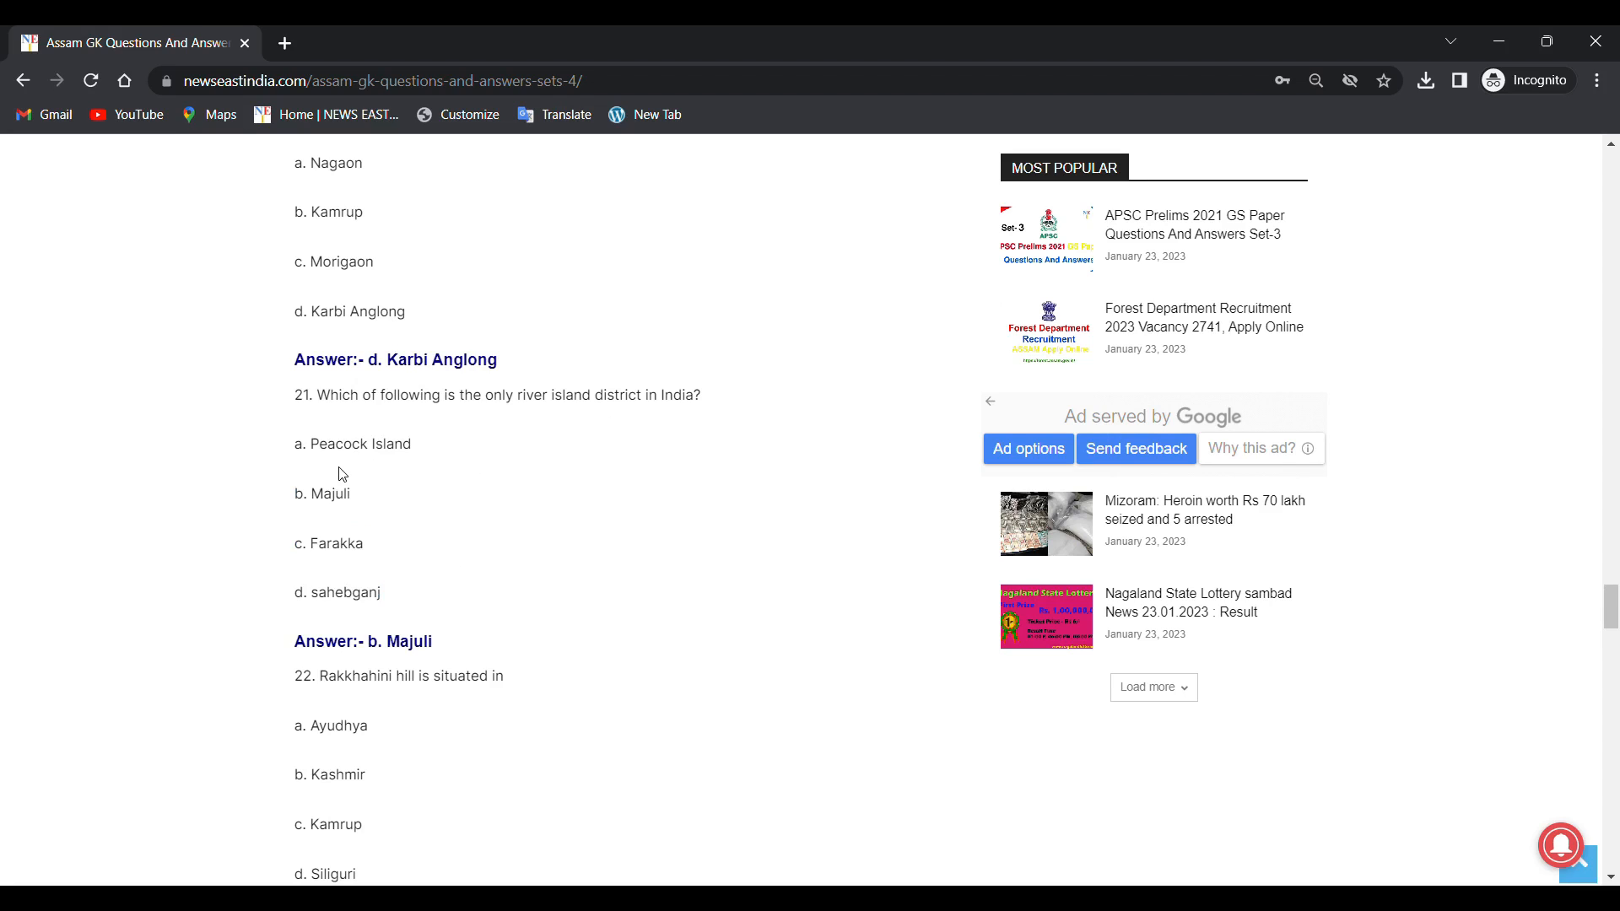
mouse_move(376, 523)
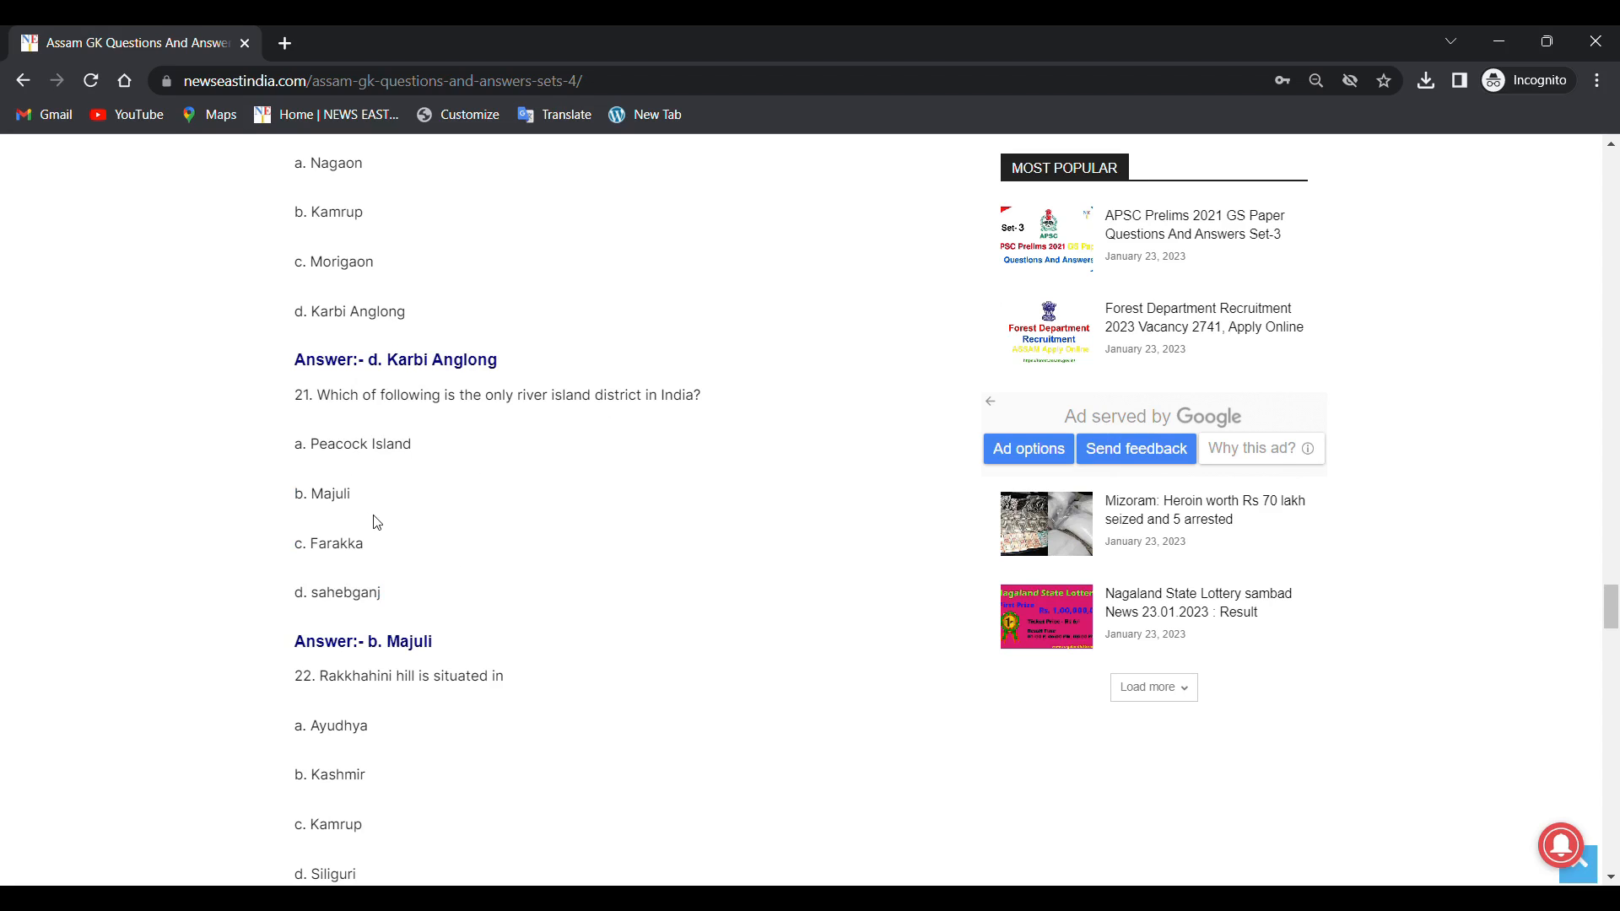
mouse_move(289, 614)
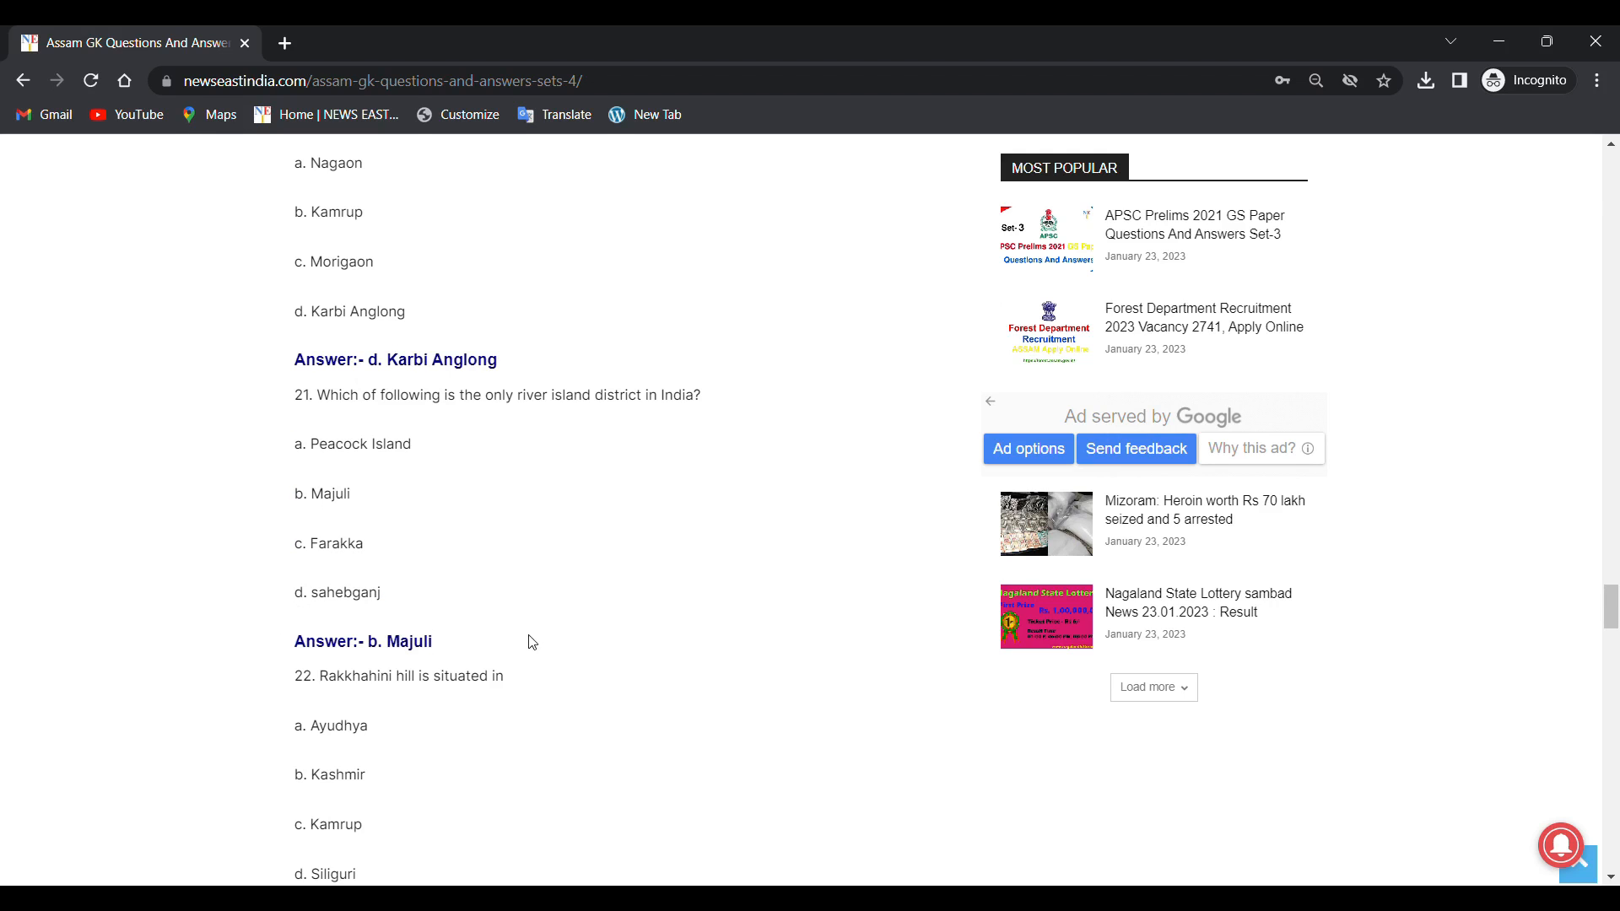
scroll("down", 3)
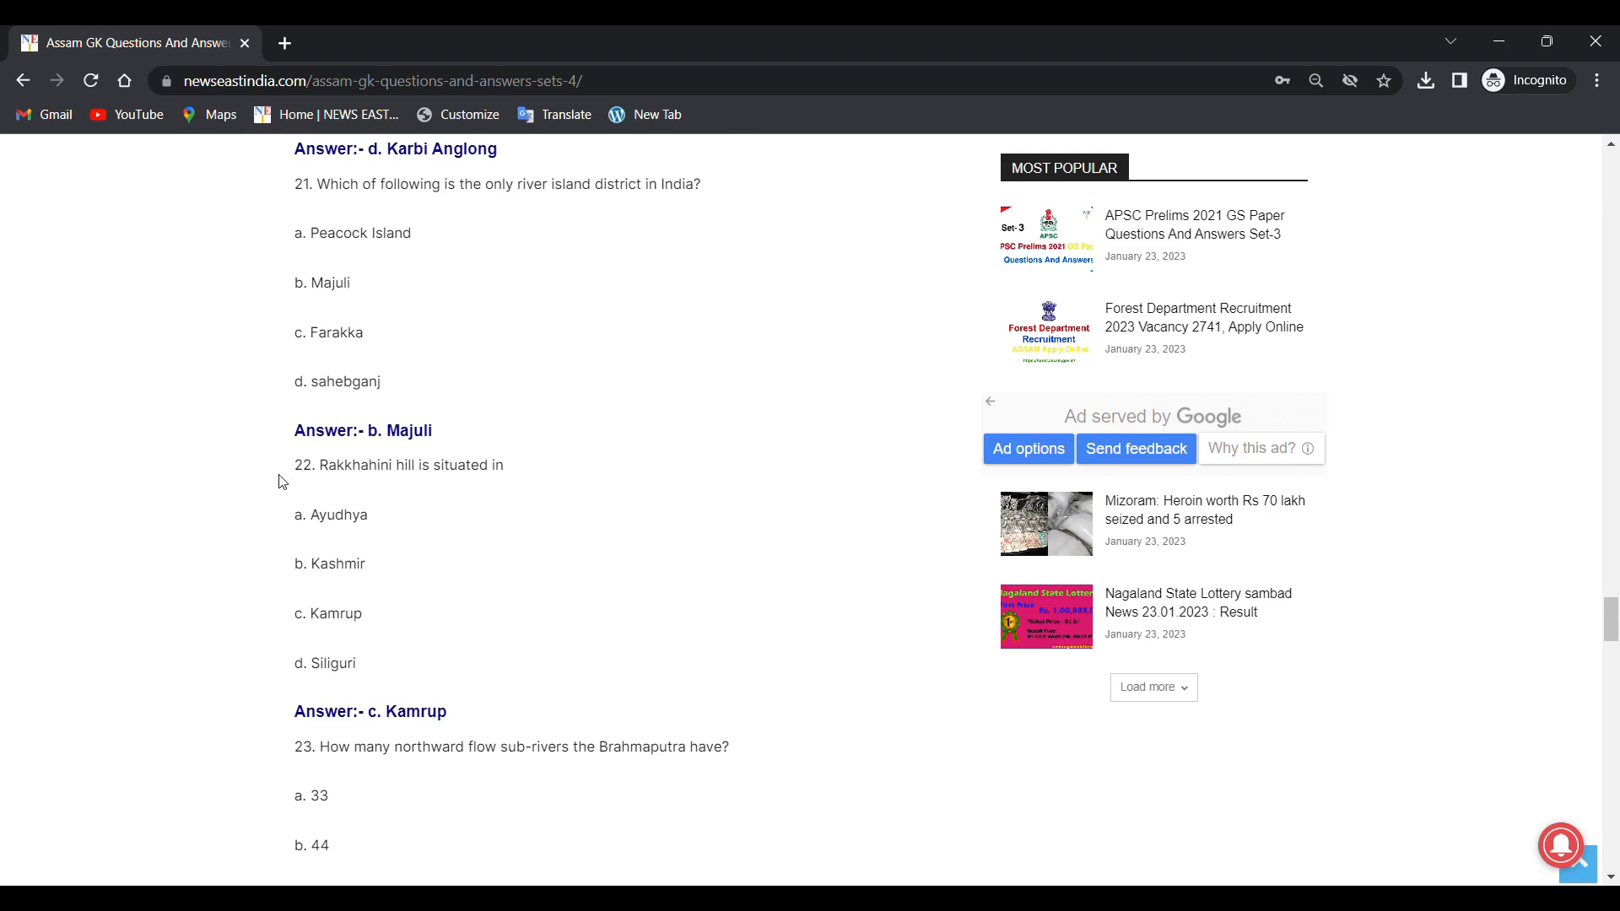
Step: Read question 23 on Brahmaputra's northward sub-rivers and its answer, 33
scroll("down", 3)
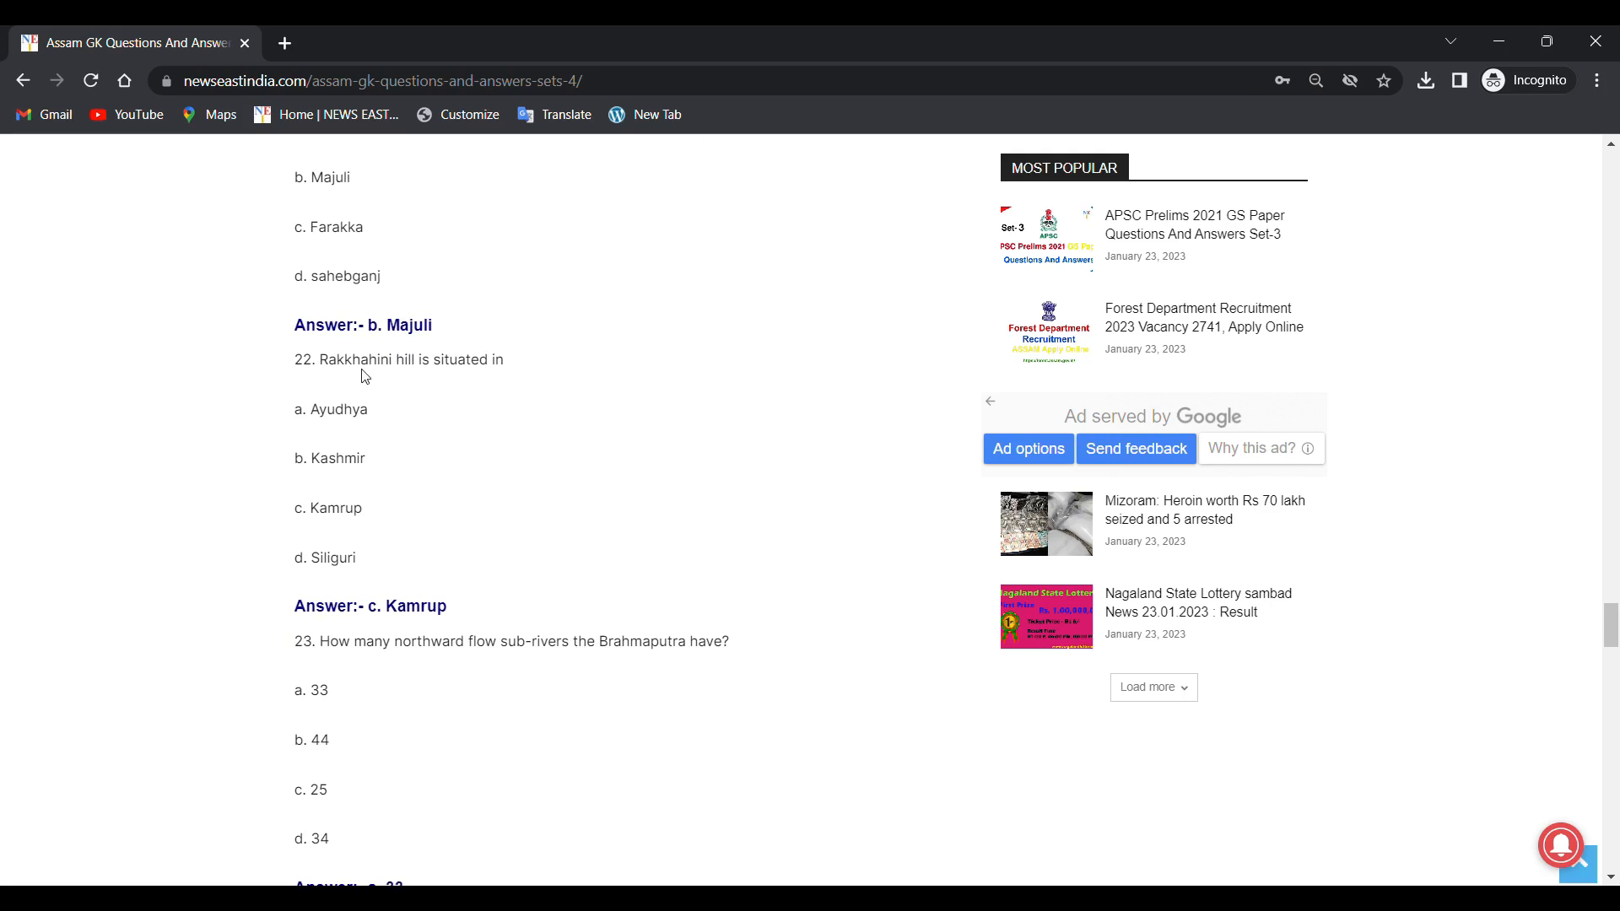
mouse_move(493, 378)
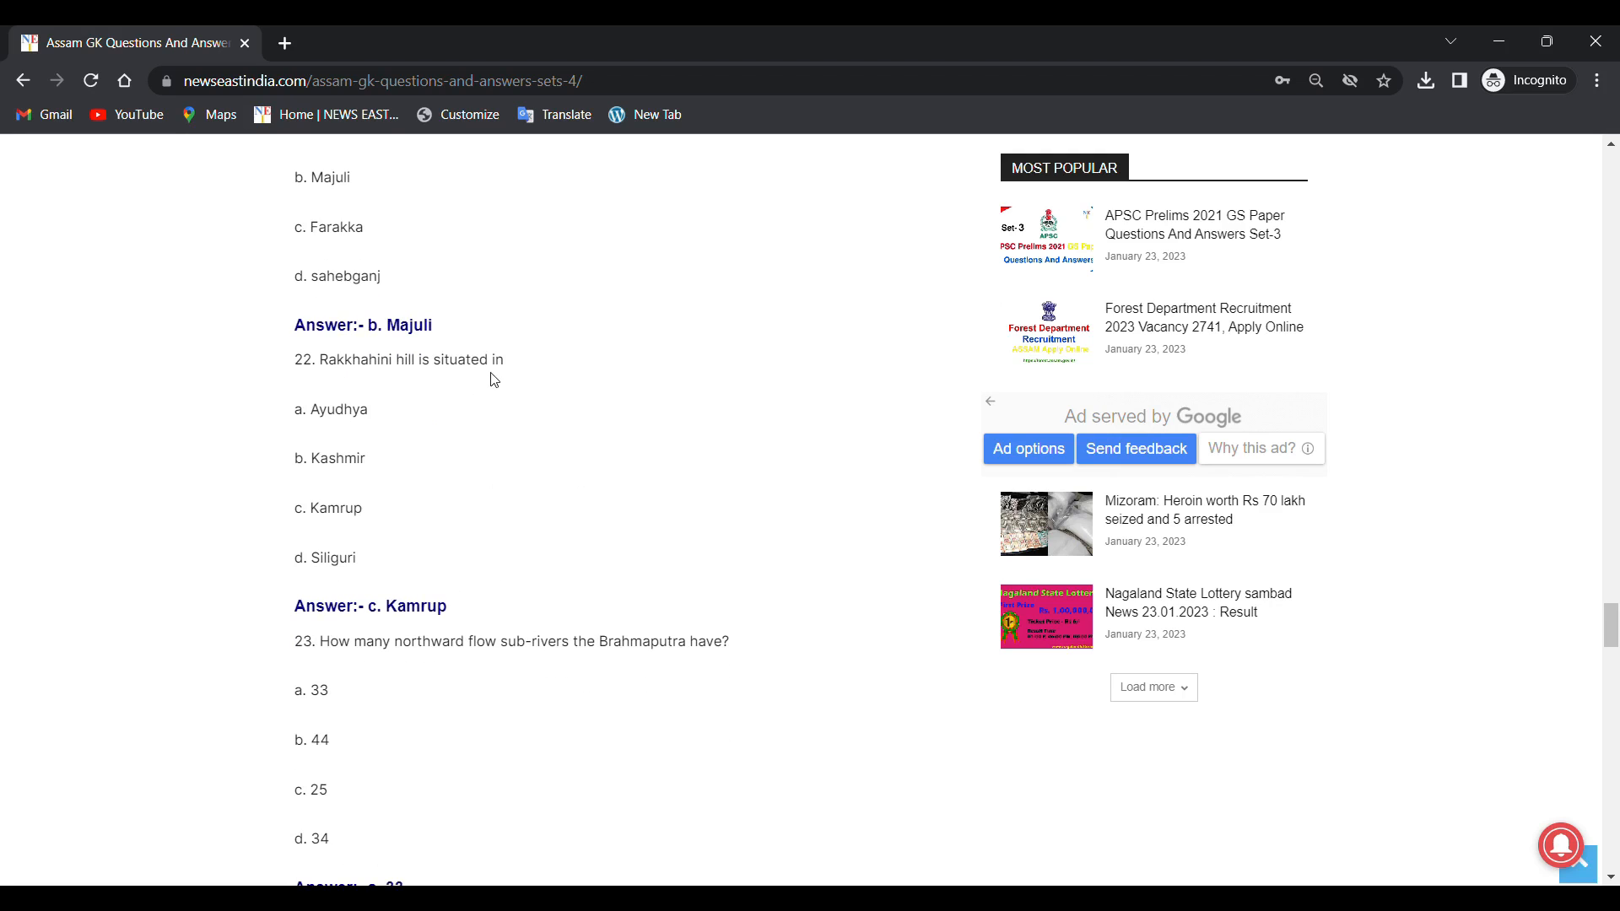
mouse_move(506, 534)
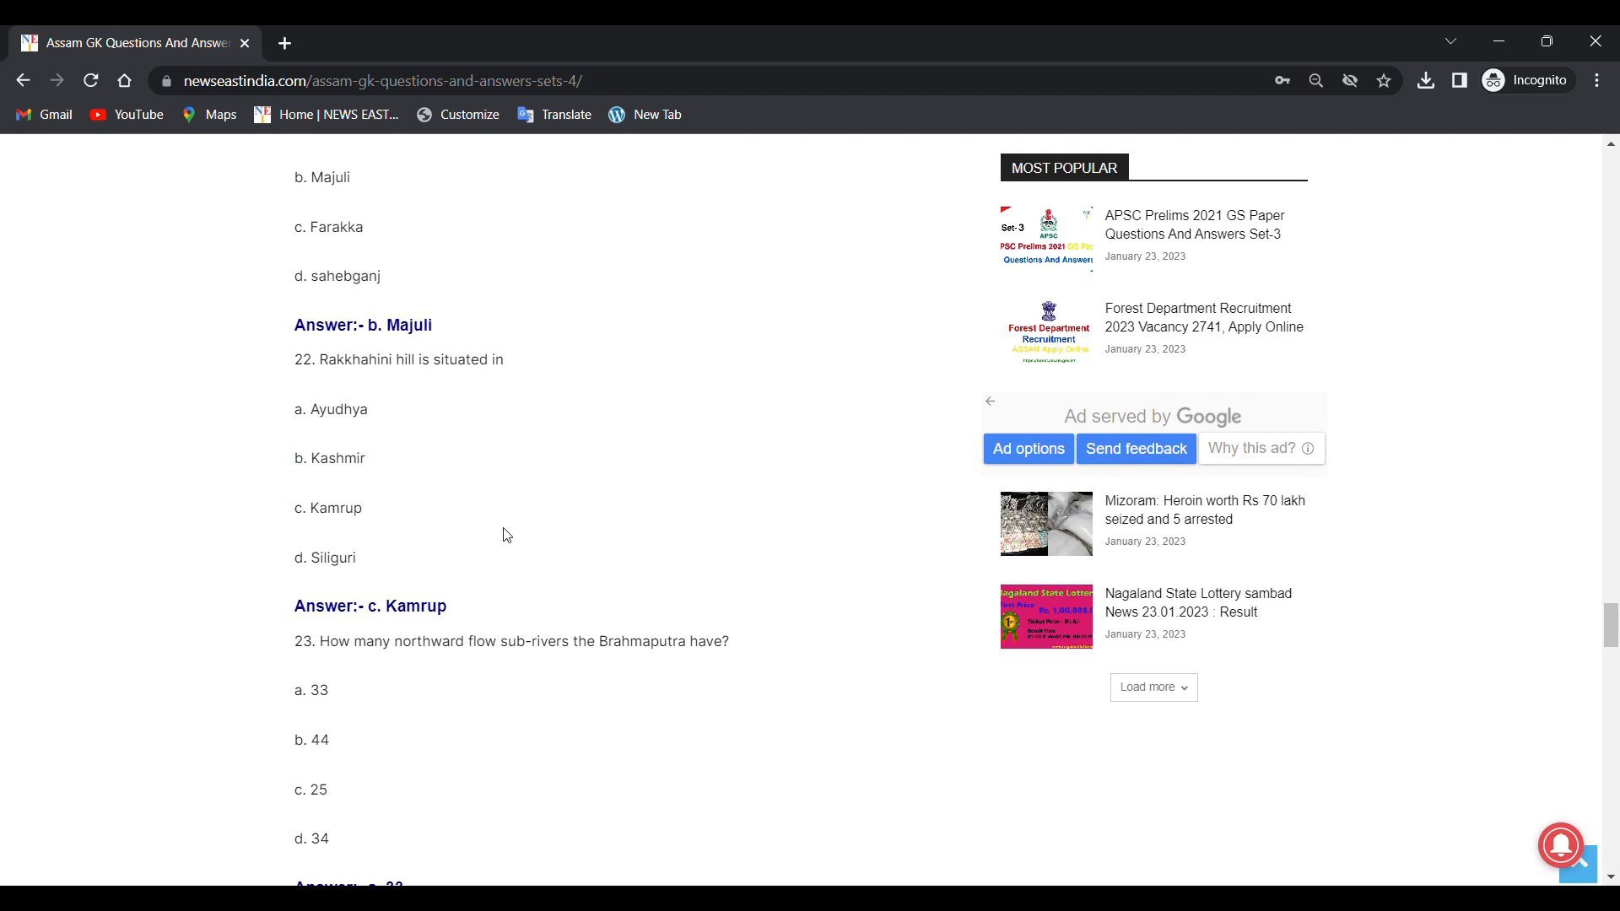
mouse_move(339, 474)
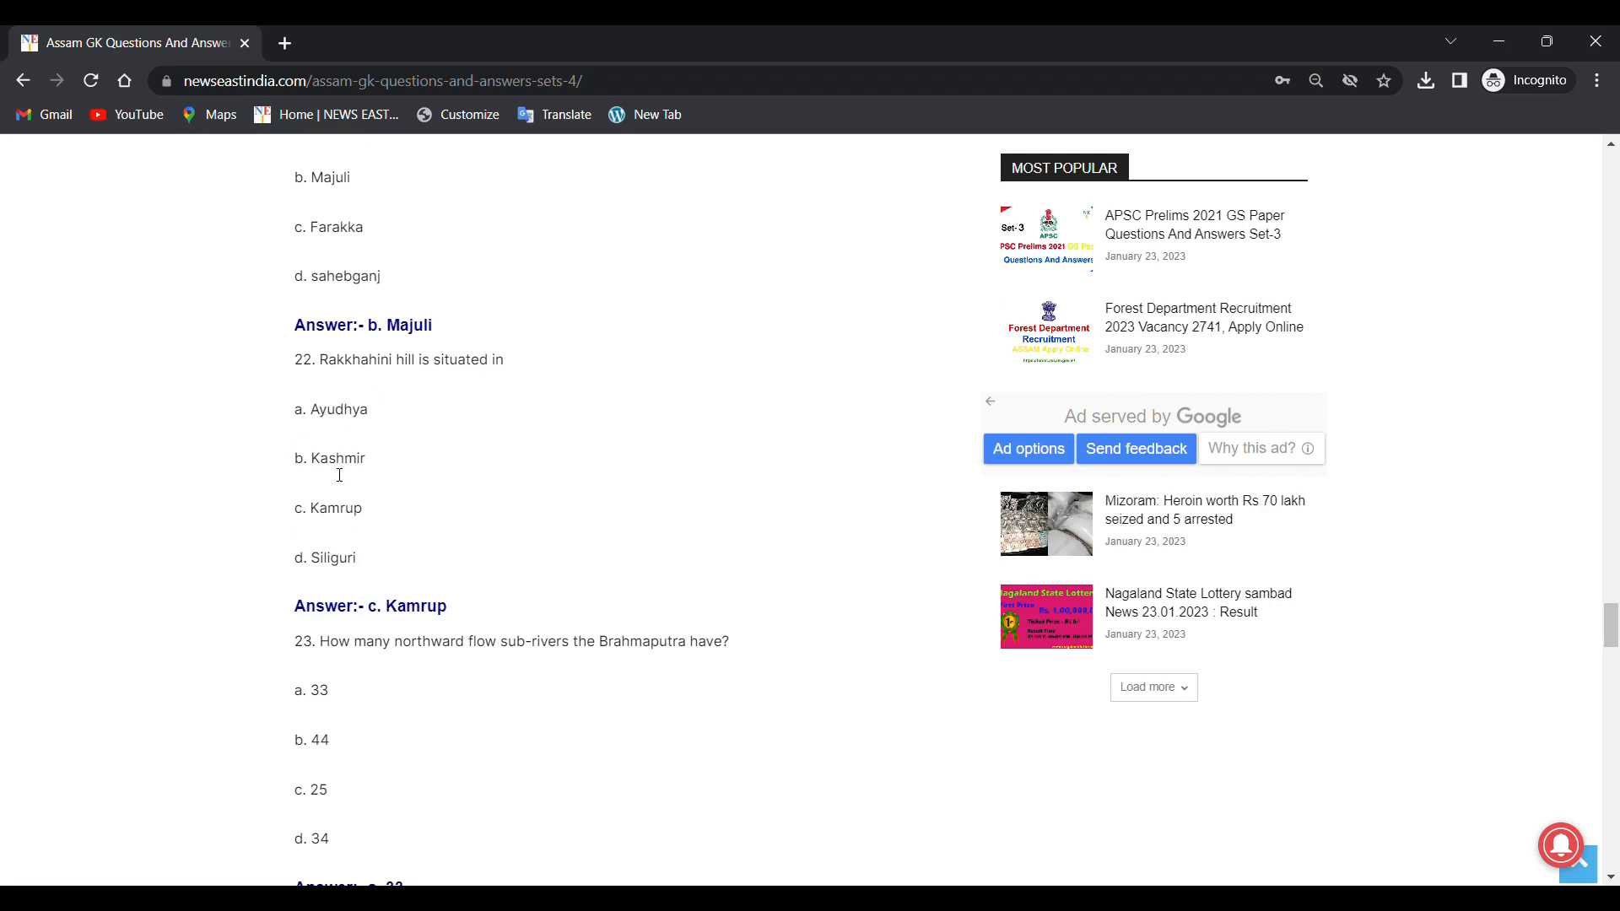
mouse_move(267, 581)
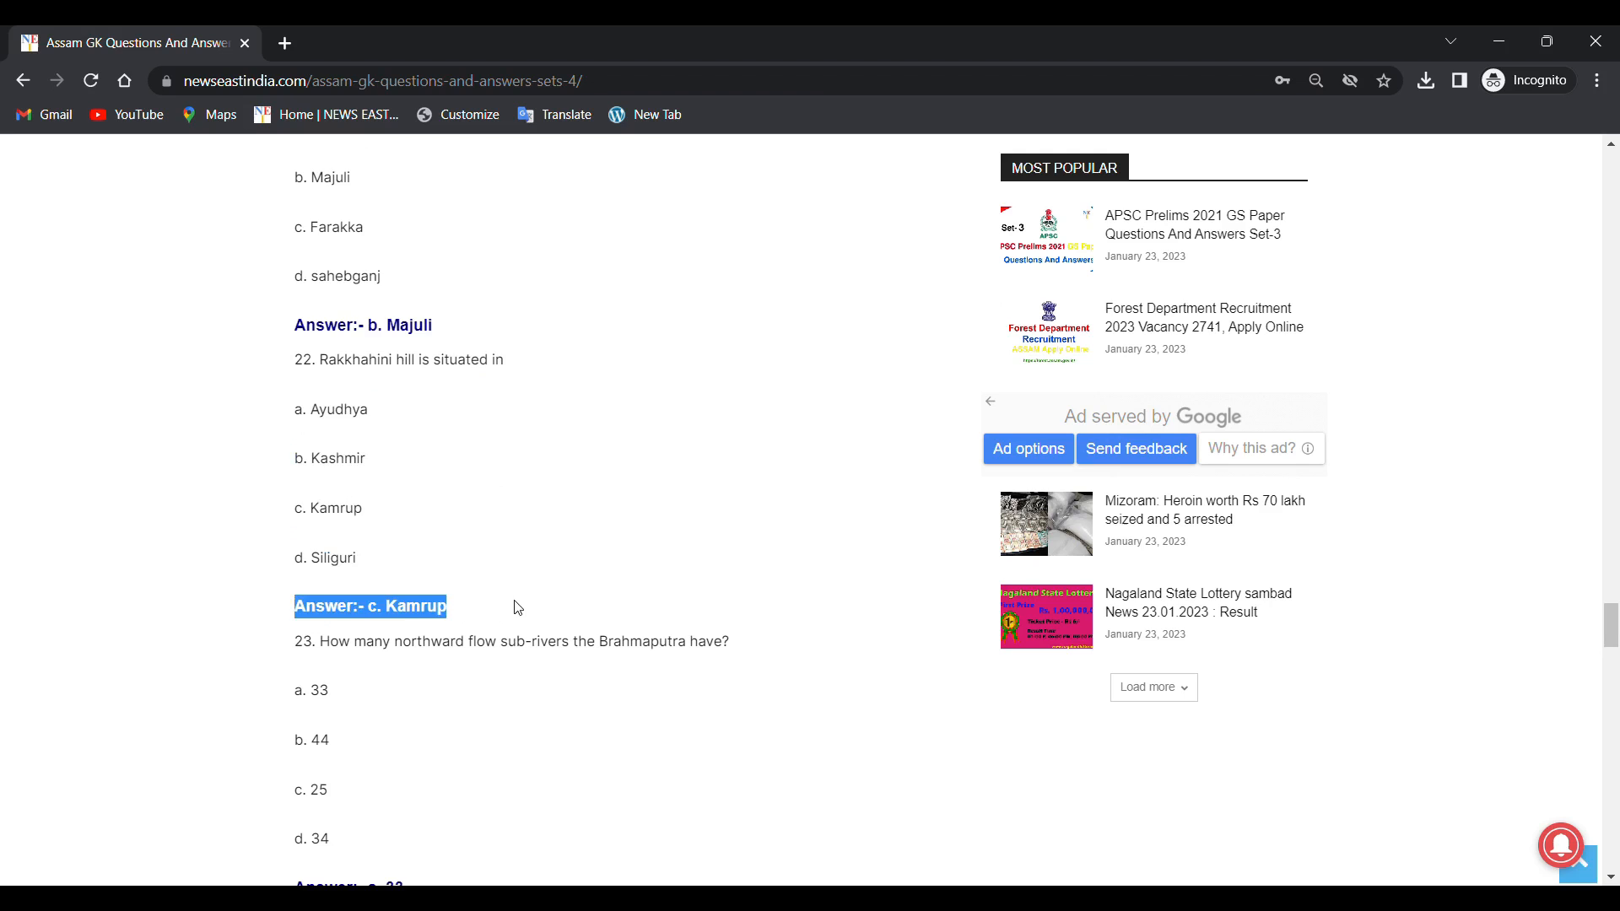
scroll("down", 3)
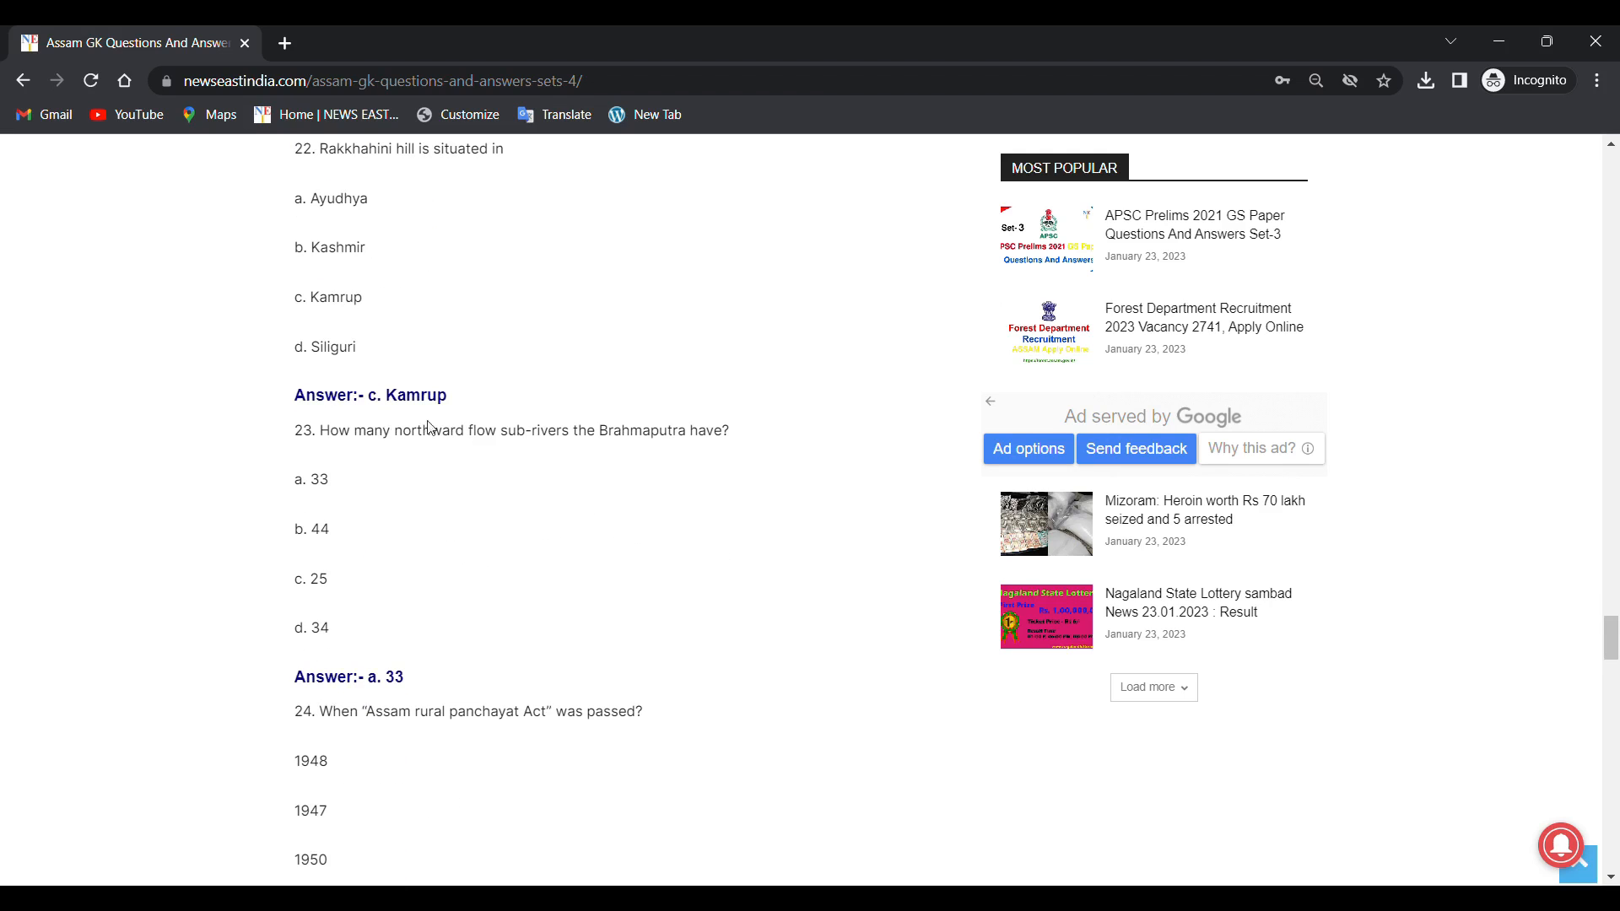
Step: Read question 24 on the Assam Rural Panchayat Act and its answer, 1948, highlighting its options
scroll("down", 3)
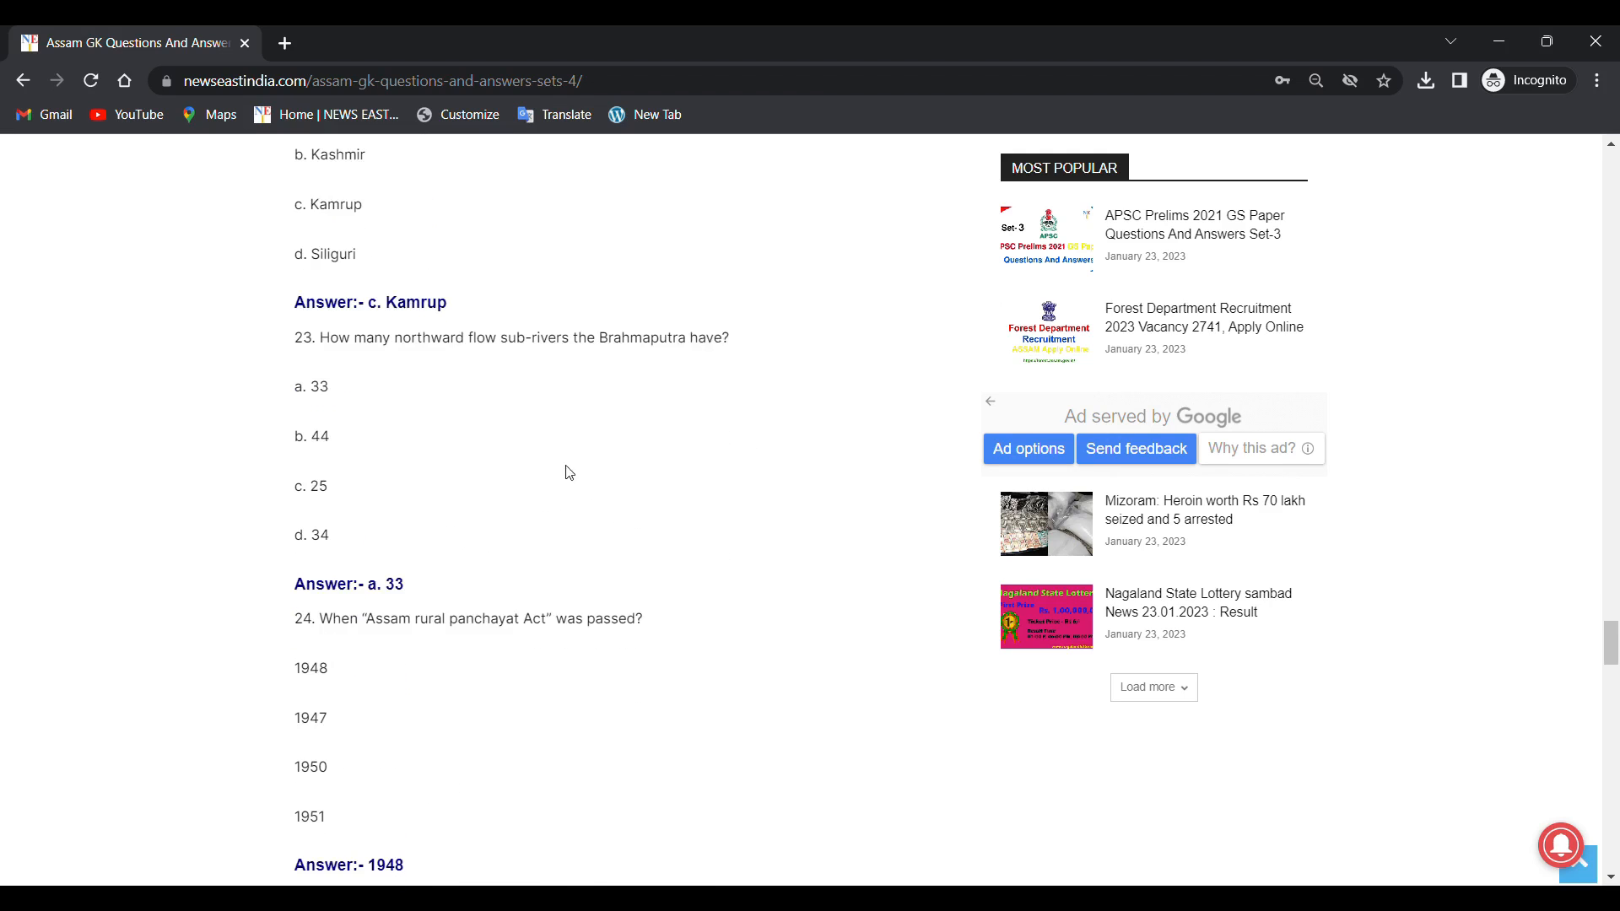
scroll("down", 3)
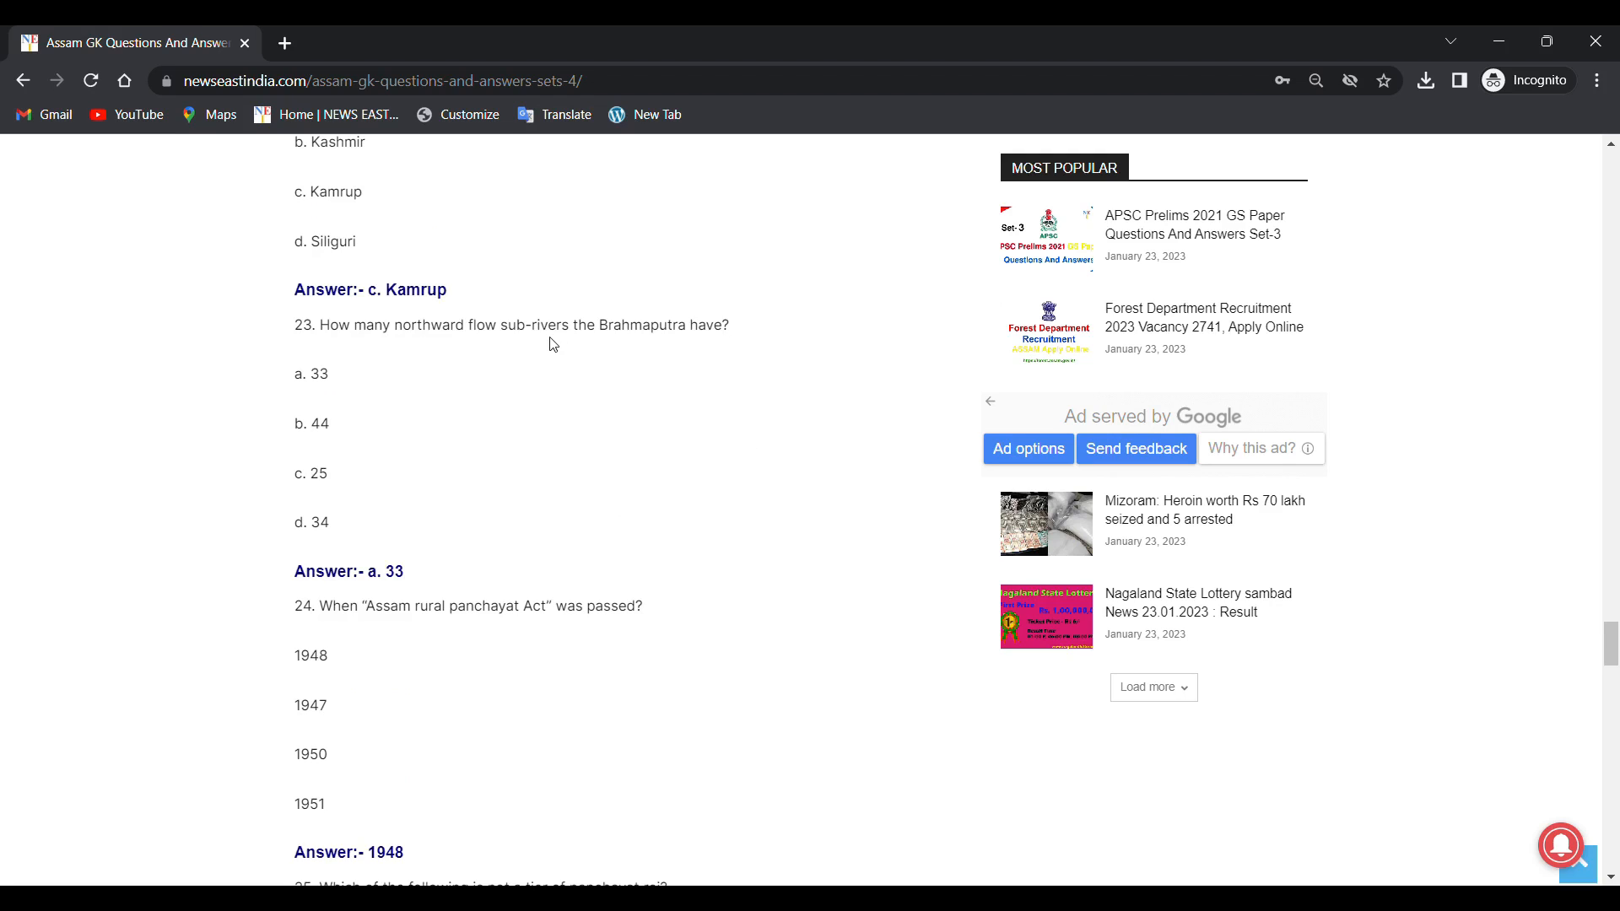
left_click_drag(310, 373, 336, 473)
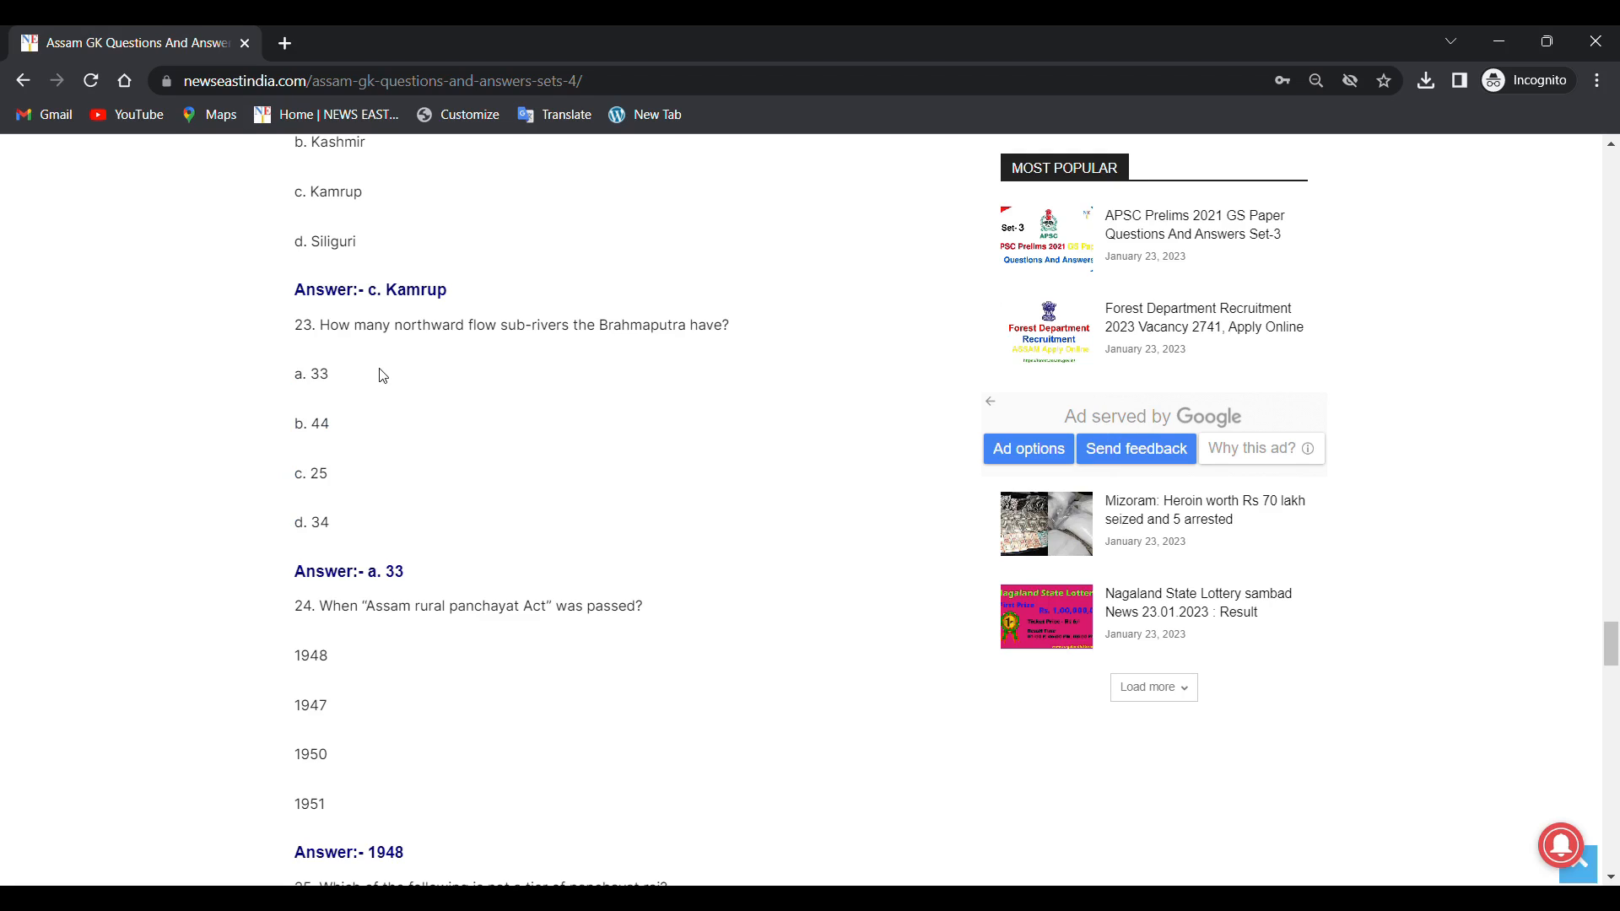
mouse_move(349, 483)
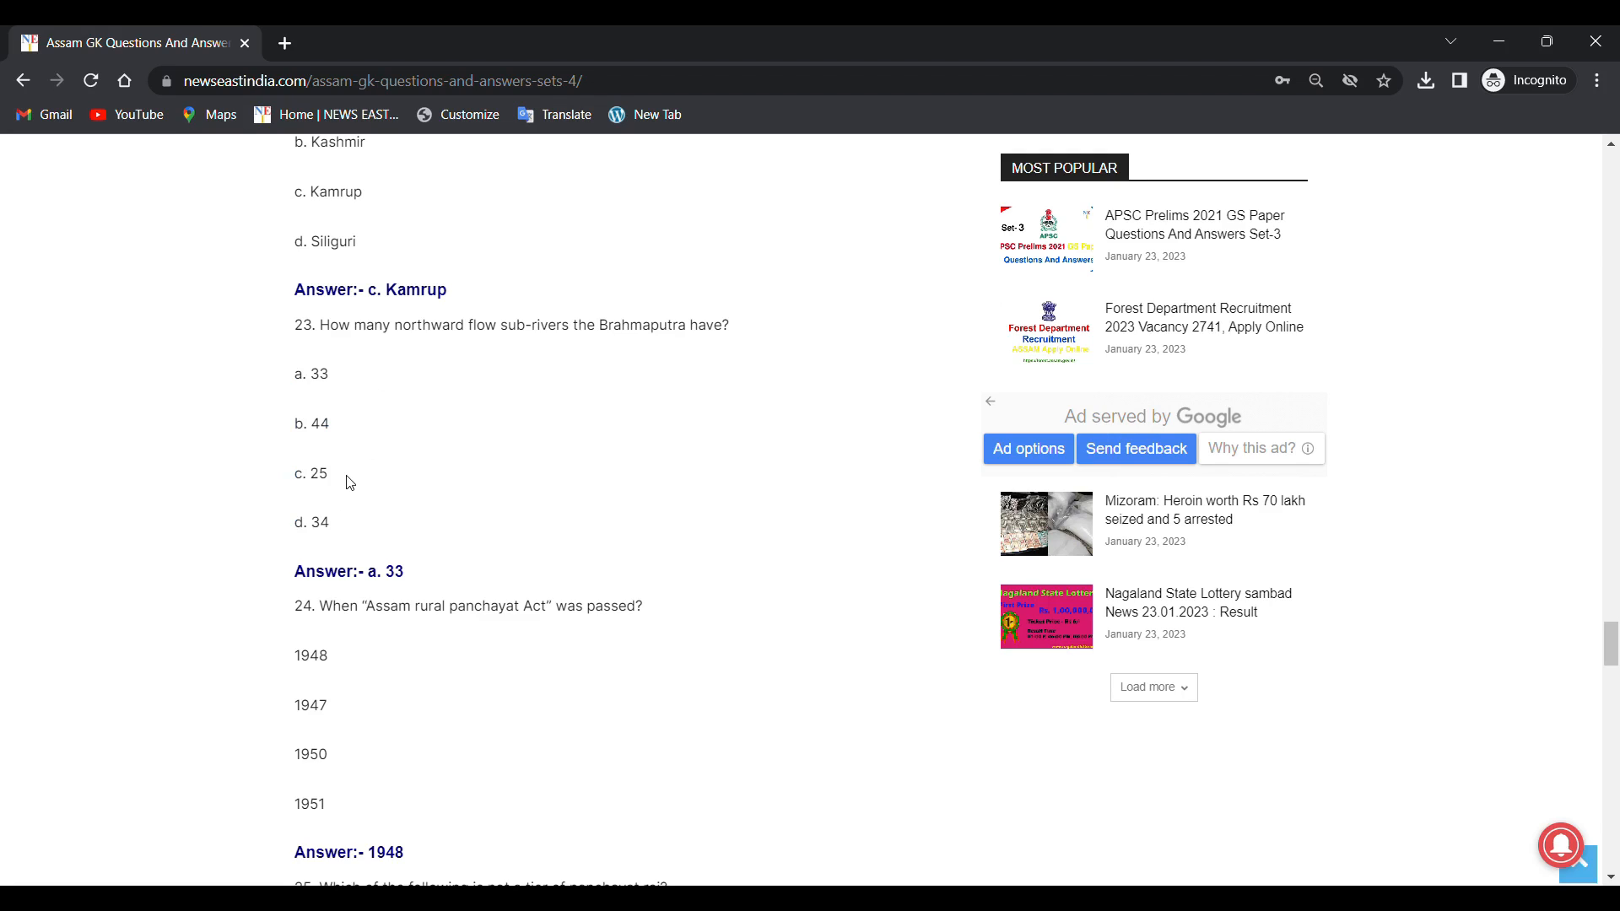
mouse_move(310, 537)
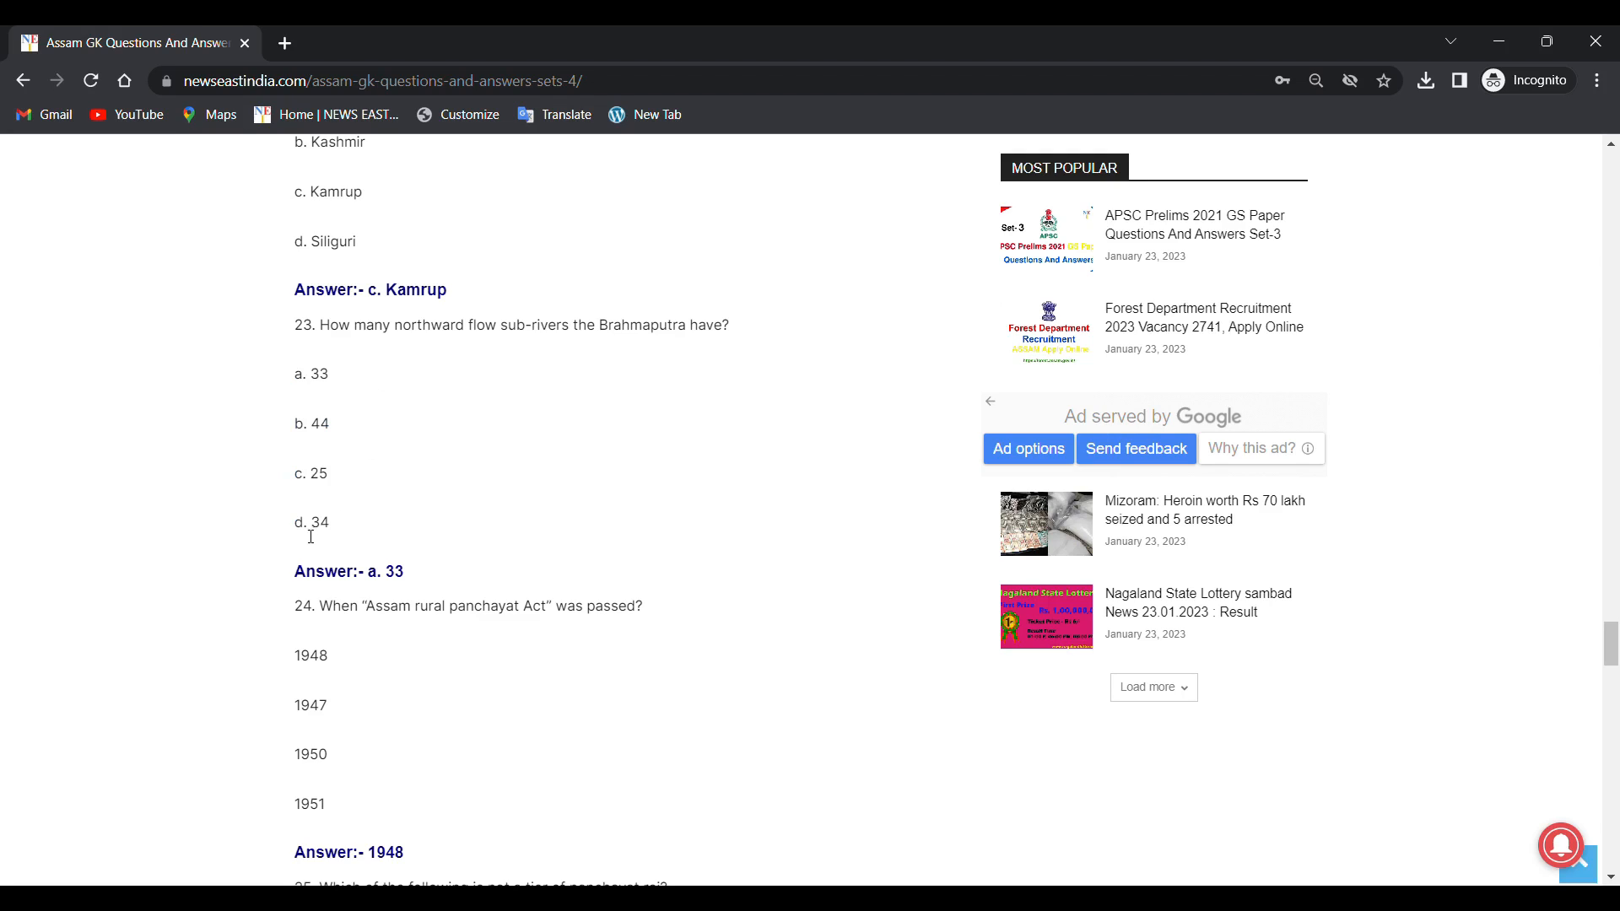
Step: Highlight the year 1947 under question 24 and read question 25 on panchayat raj tiers, answered Municipal corporation
scroll("down", 3)
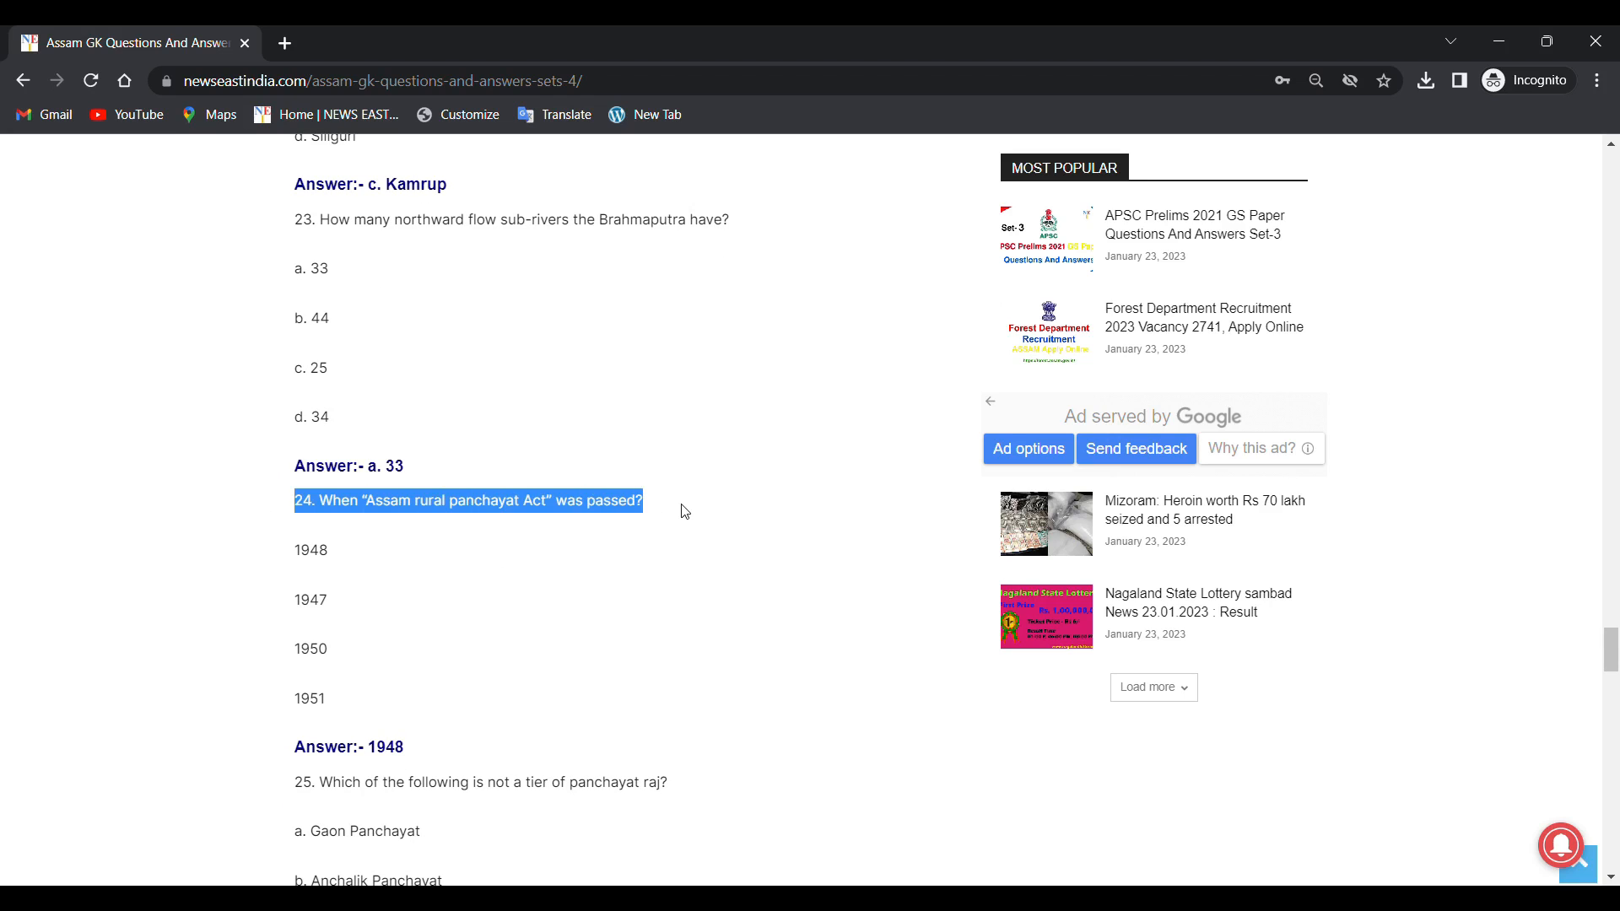
left_click(345, 573)
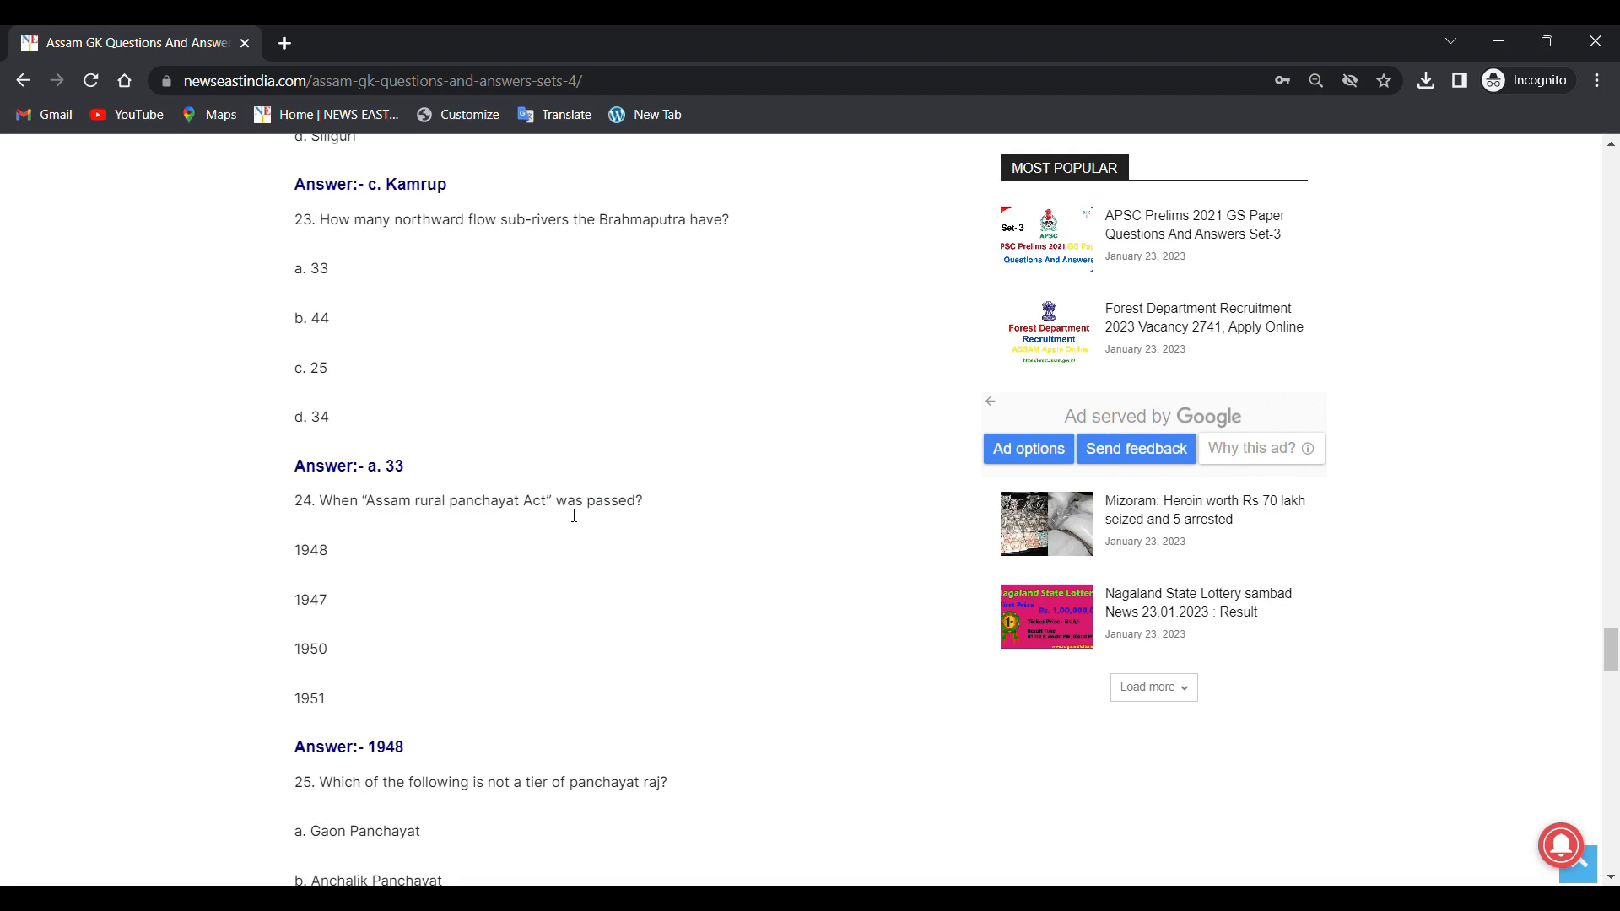
scroll("down", 3)
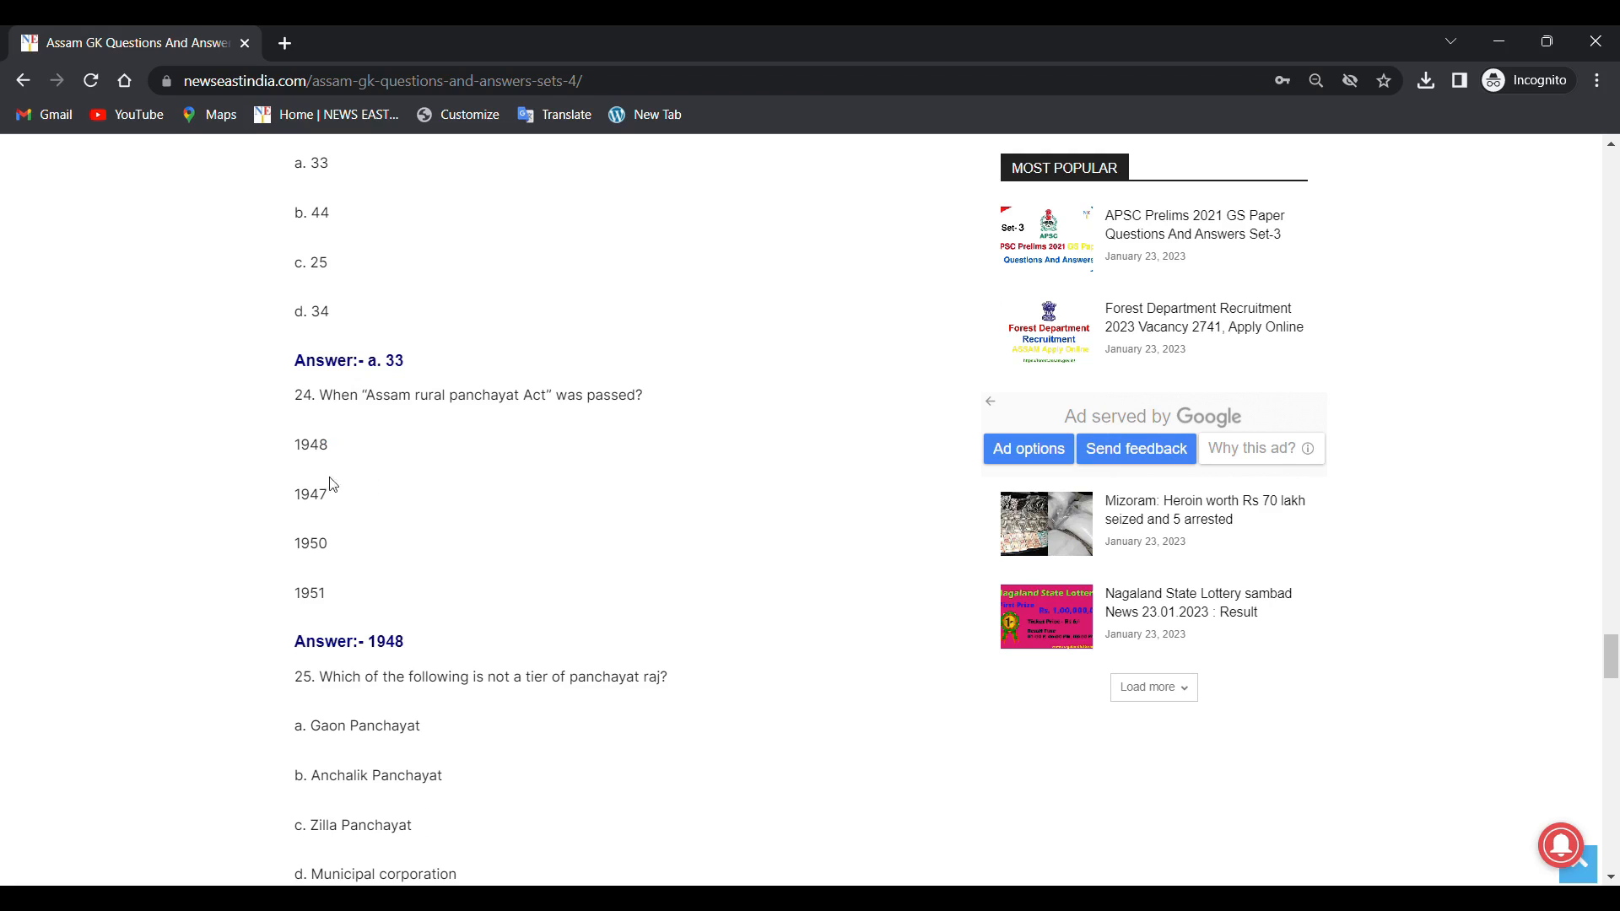
double_click(310, 494)
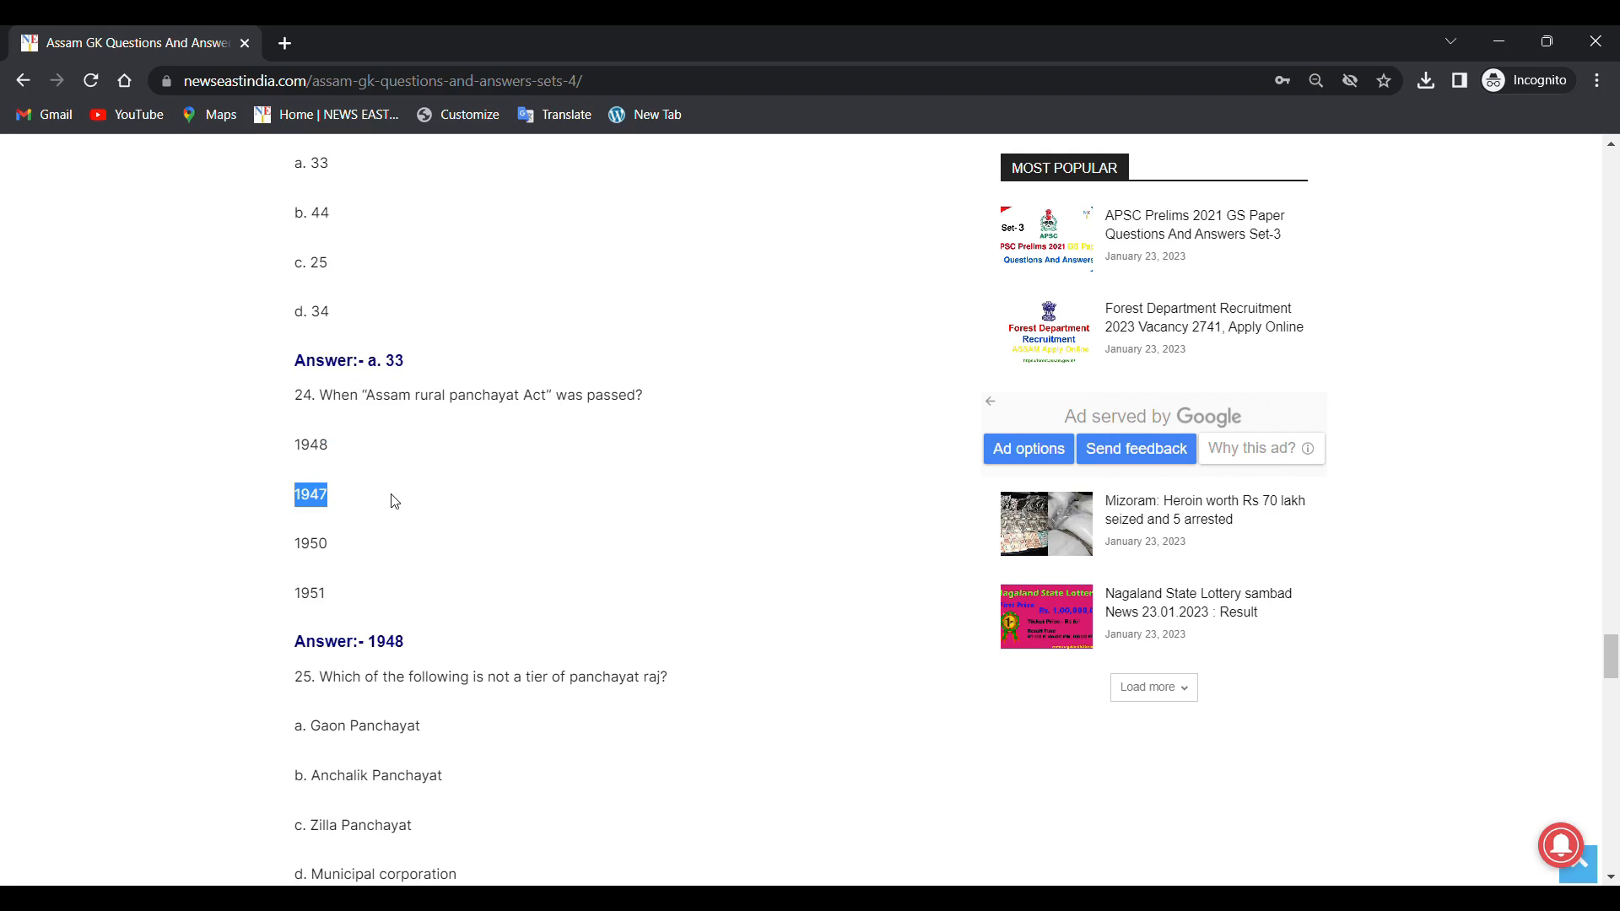
double_click(310, 543)
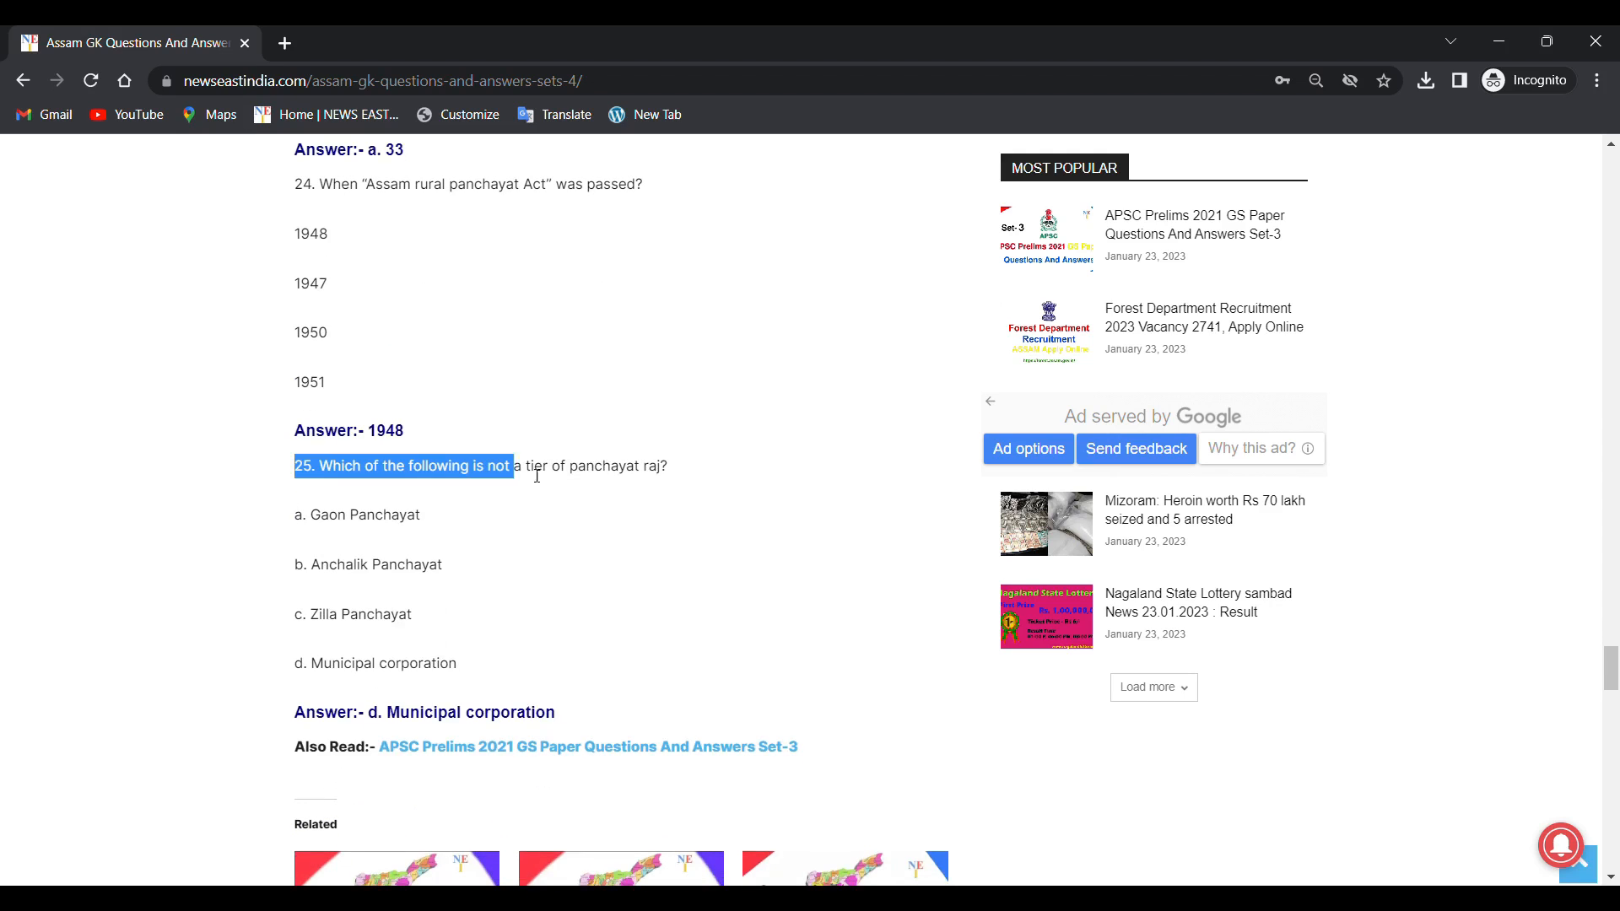
left_click(346, 494)
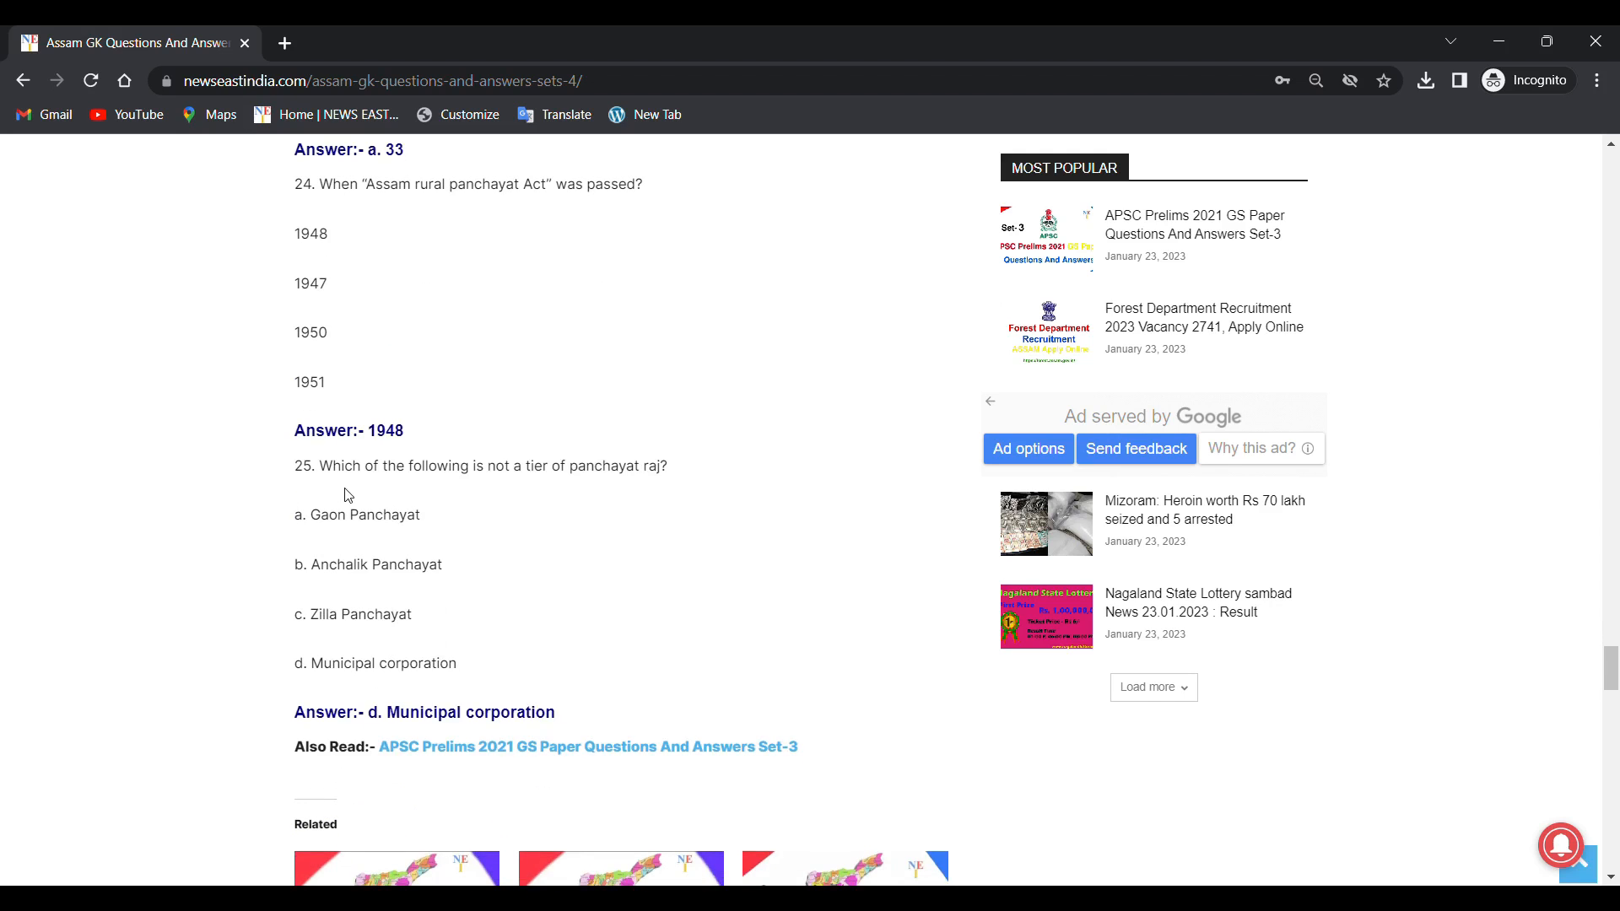
mouse_move(566, 494)
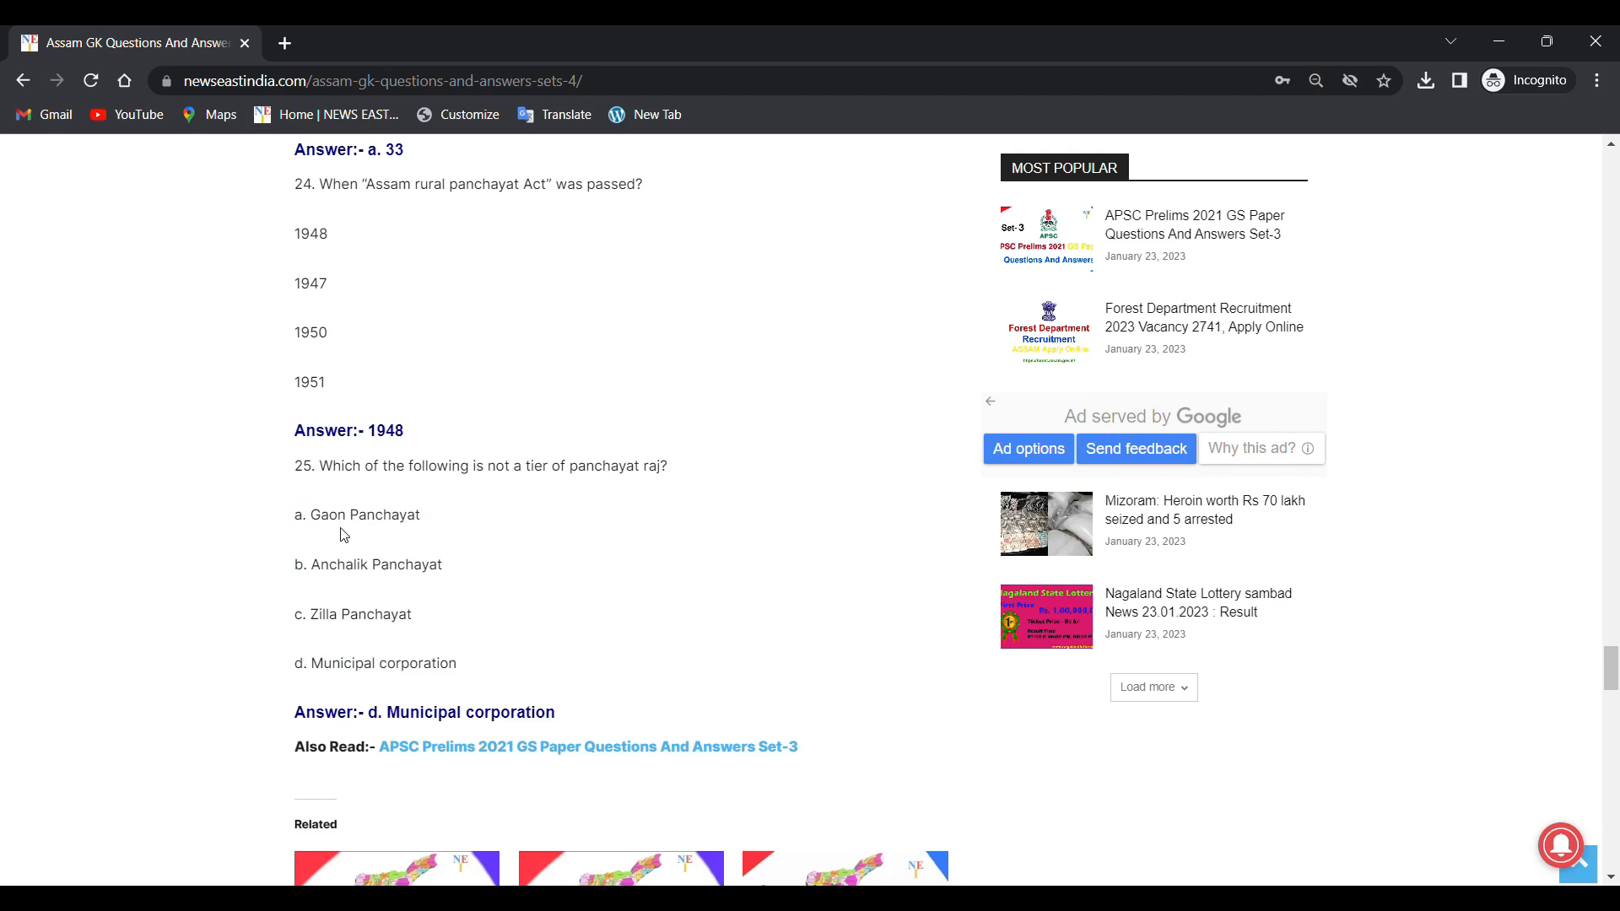
mouse_move(386, 576)
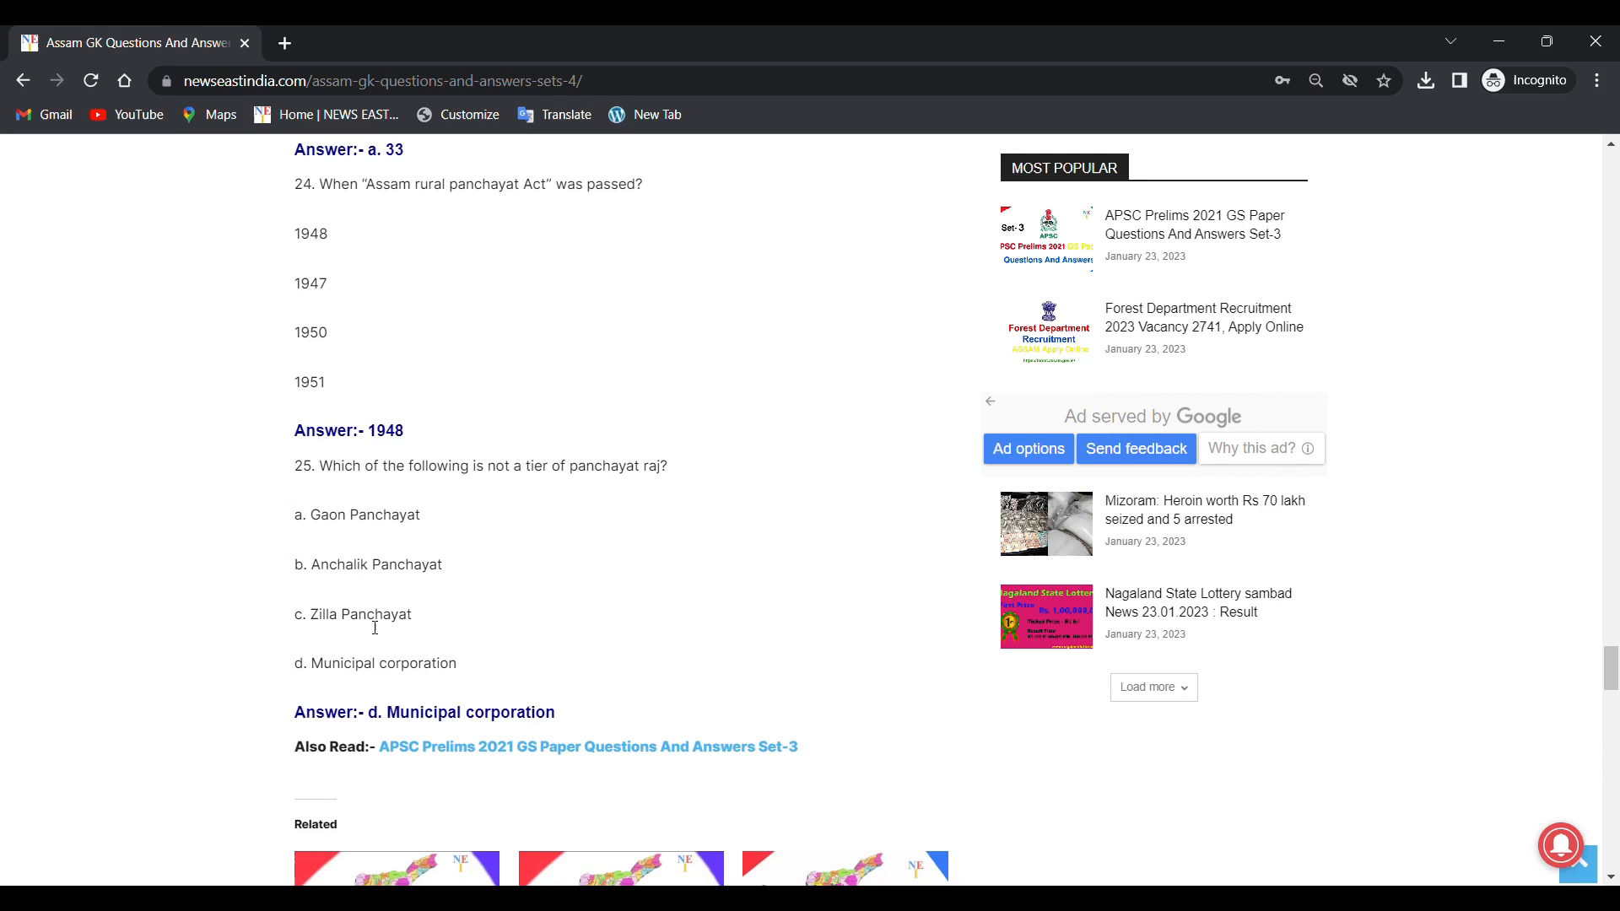
mouse_move(473, 661)
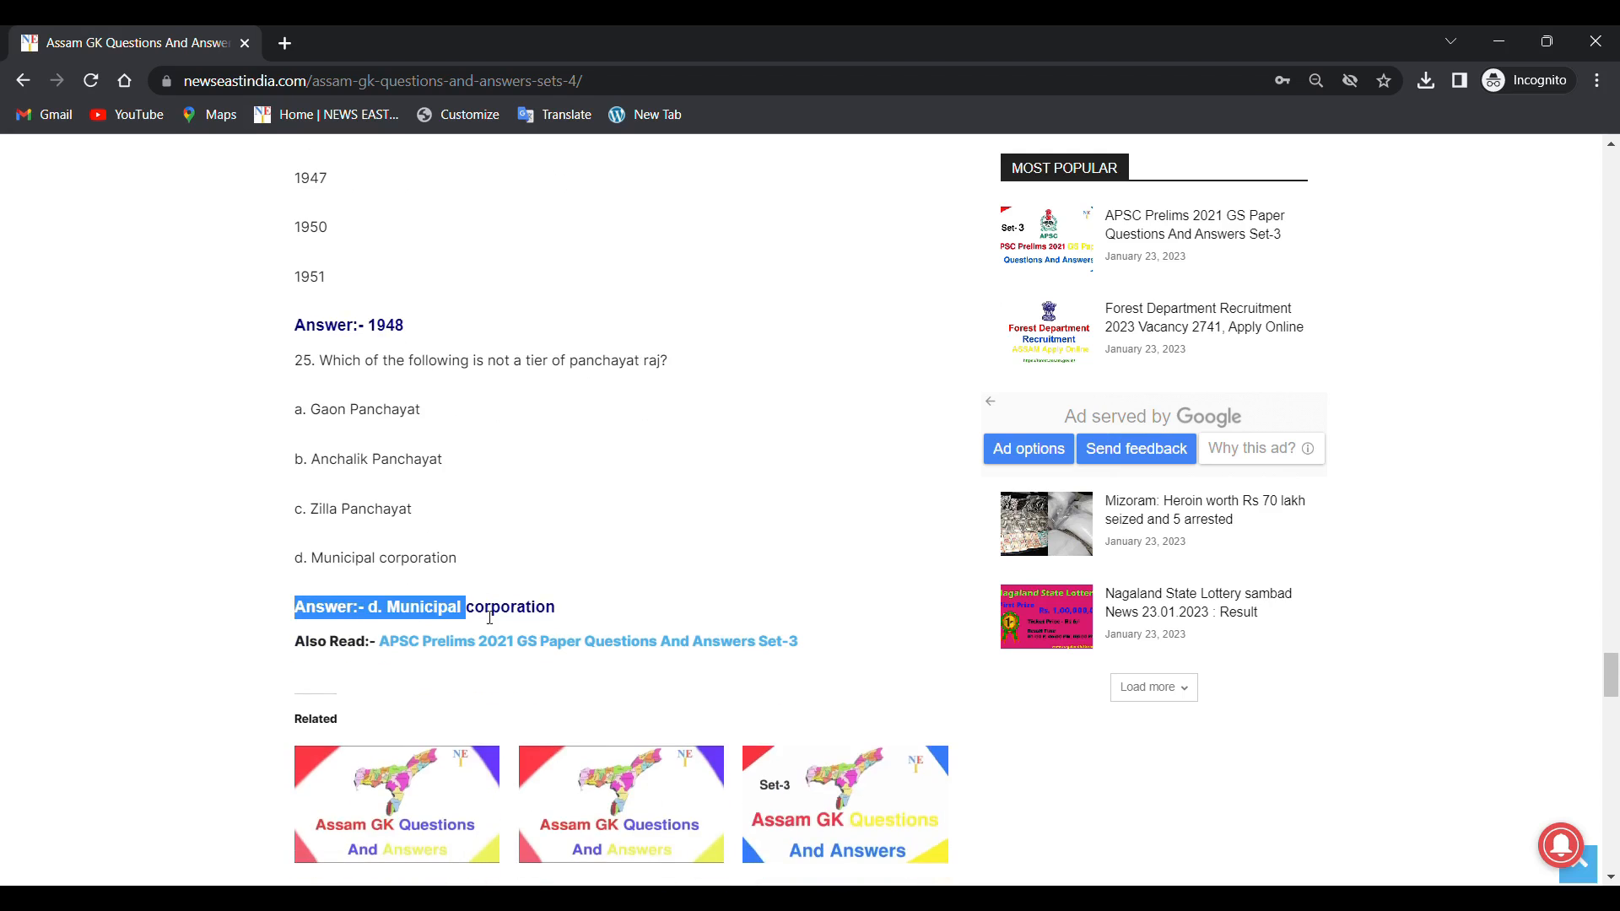
Step: Clear the highlight on question 25's answer with the Also Read link and Related posts in view
left_click(488, 625)
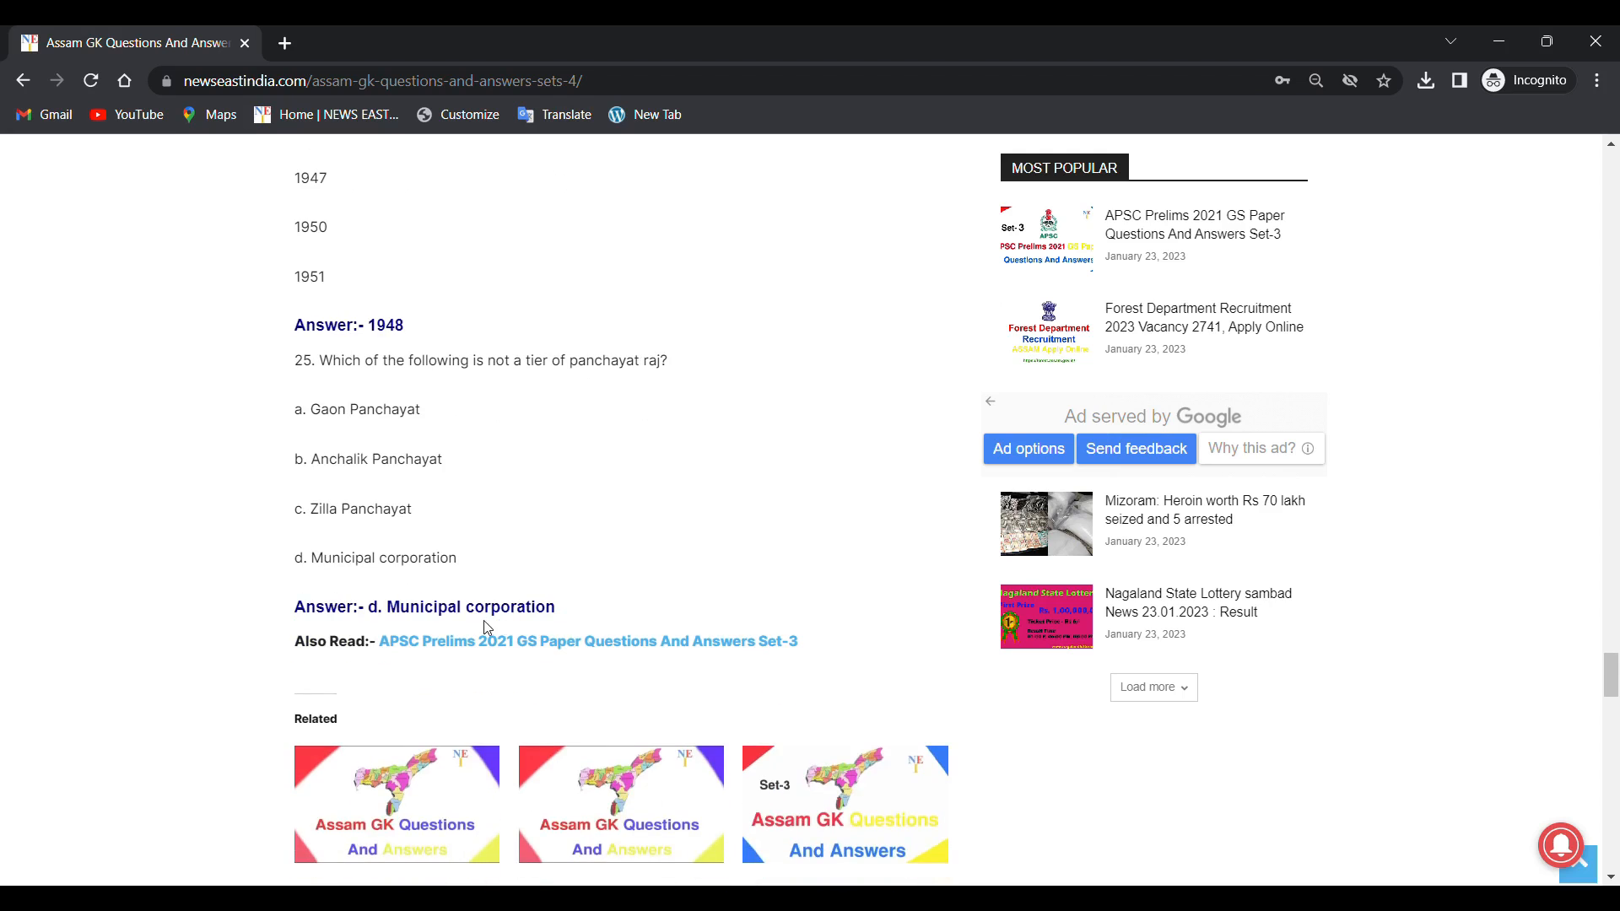
mouse_move(252, 638)
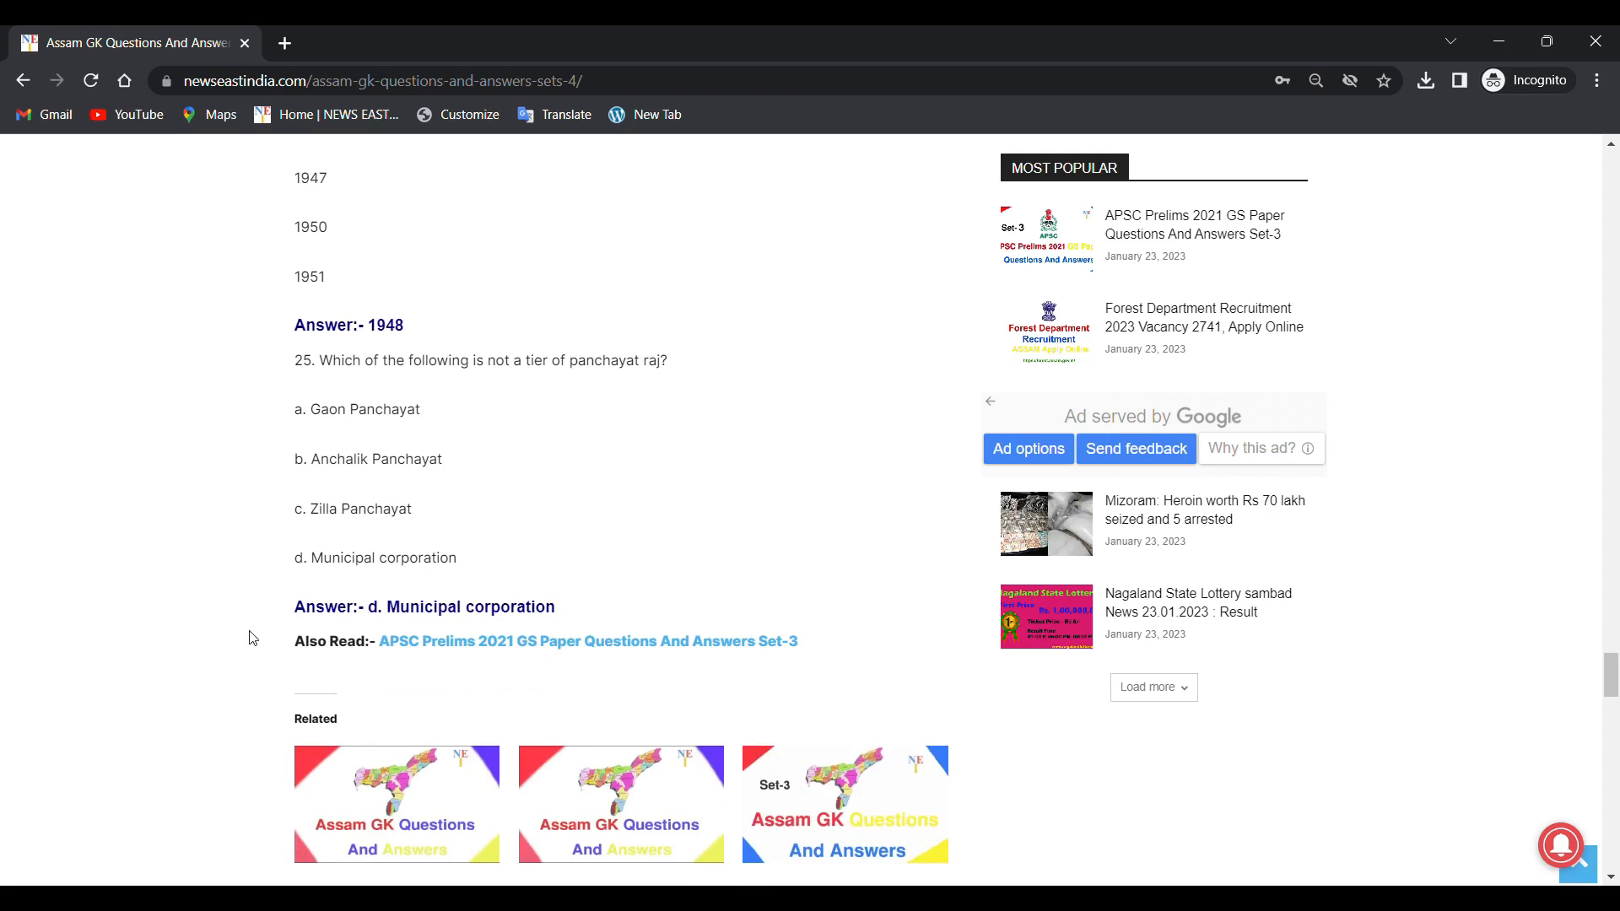
mouse_move(411, 677)
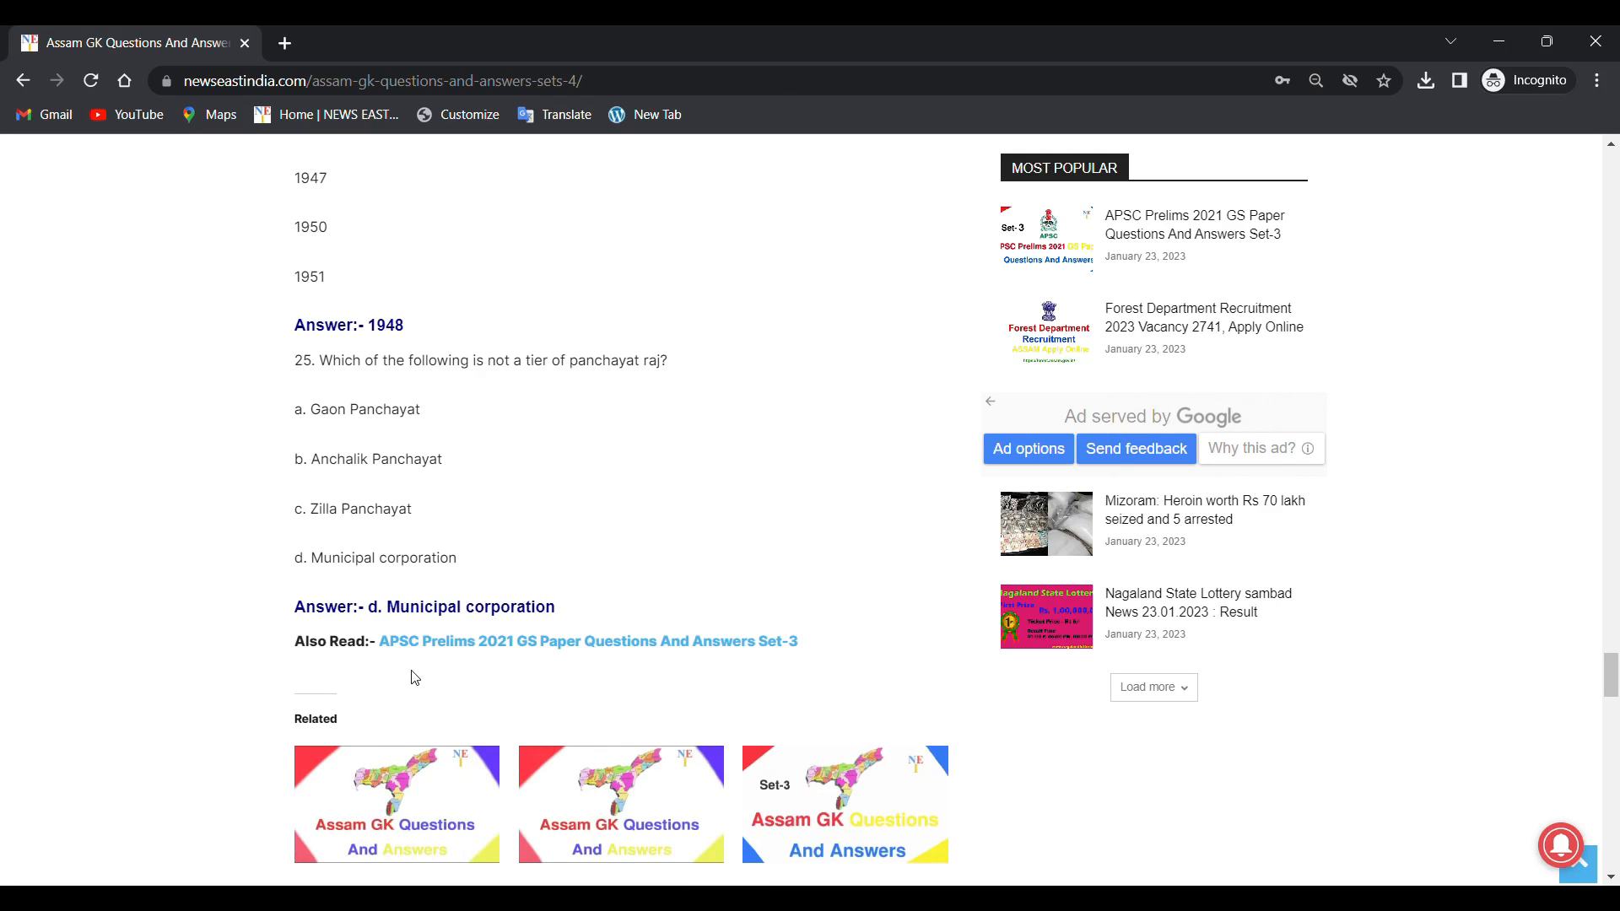
mouse_move(437, 674)
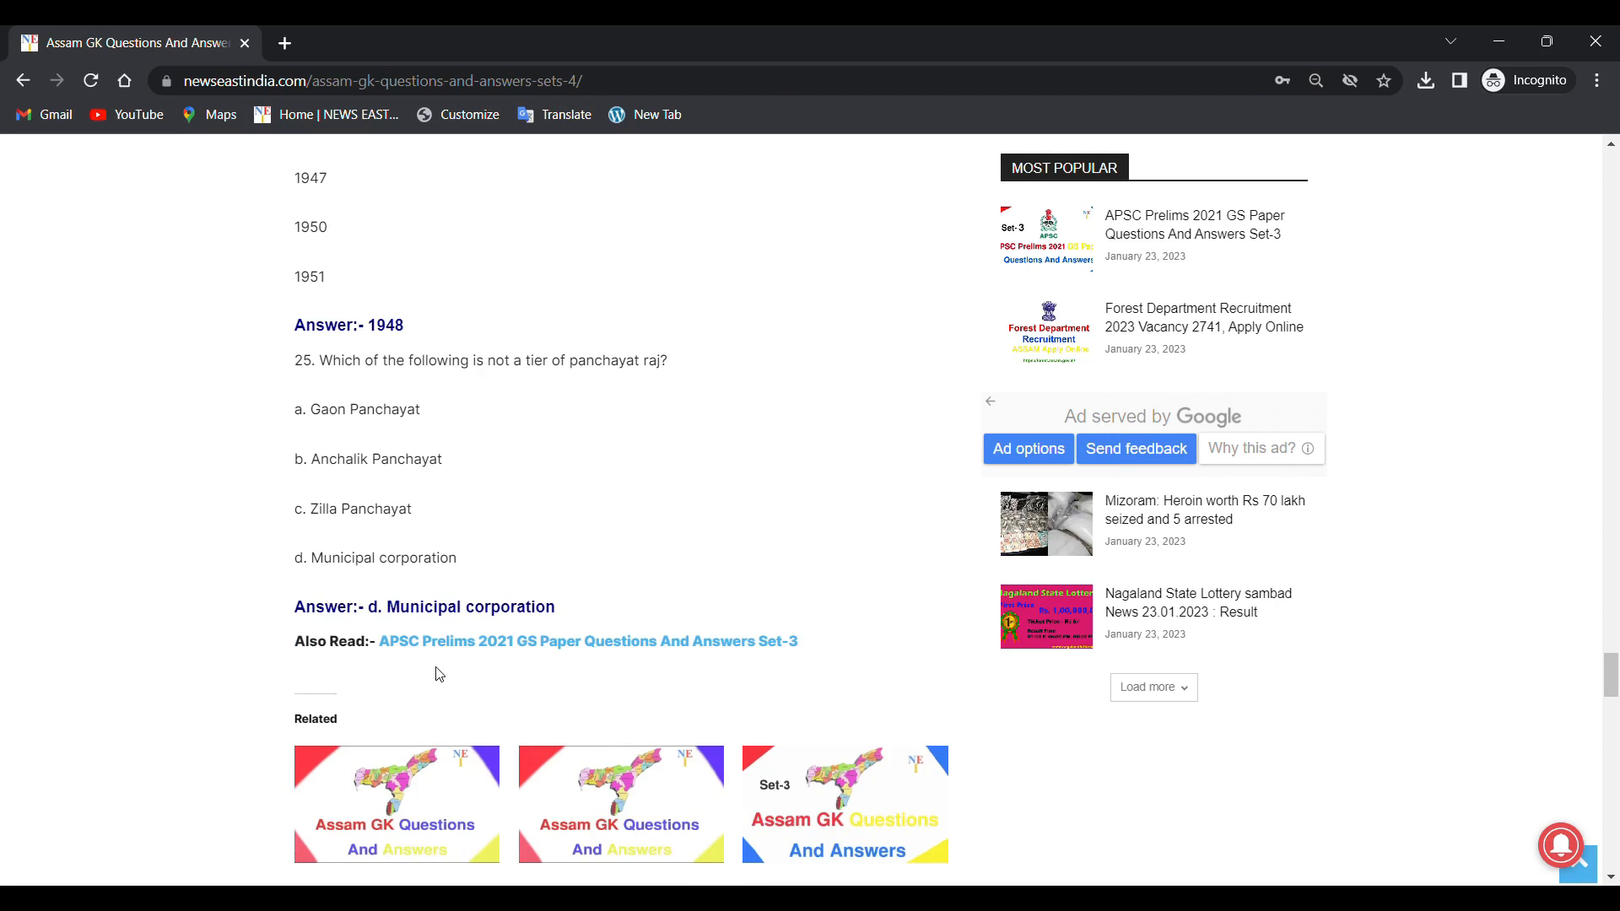
mouse_move(584, 672)
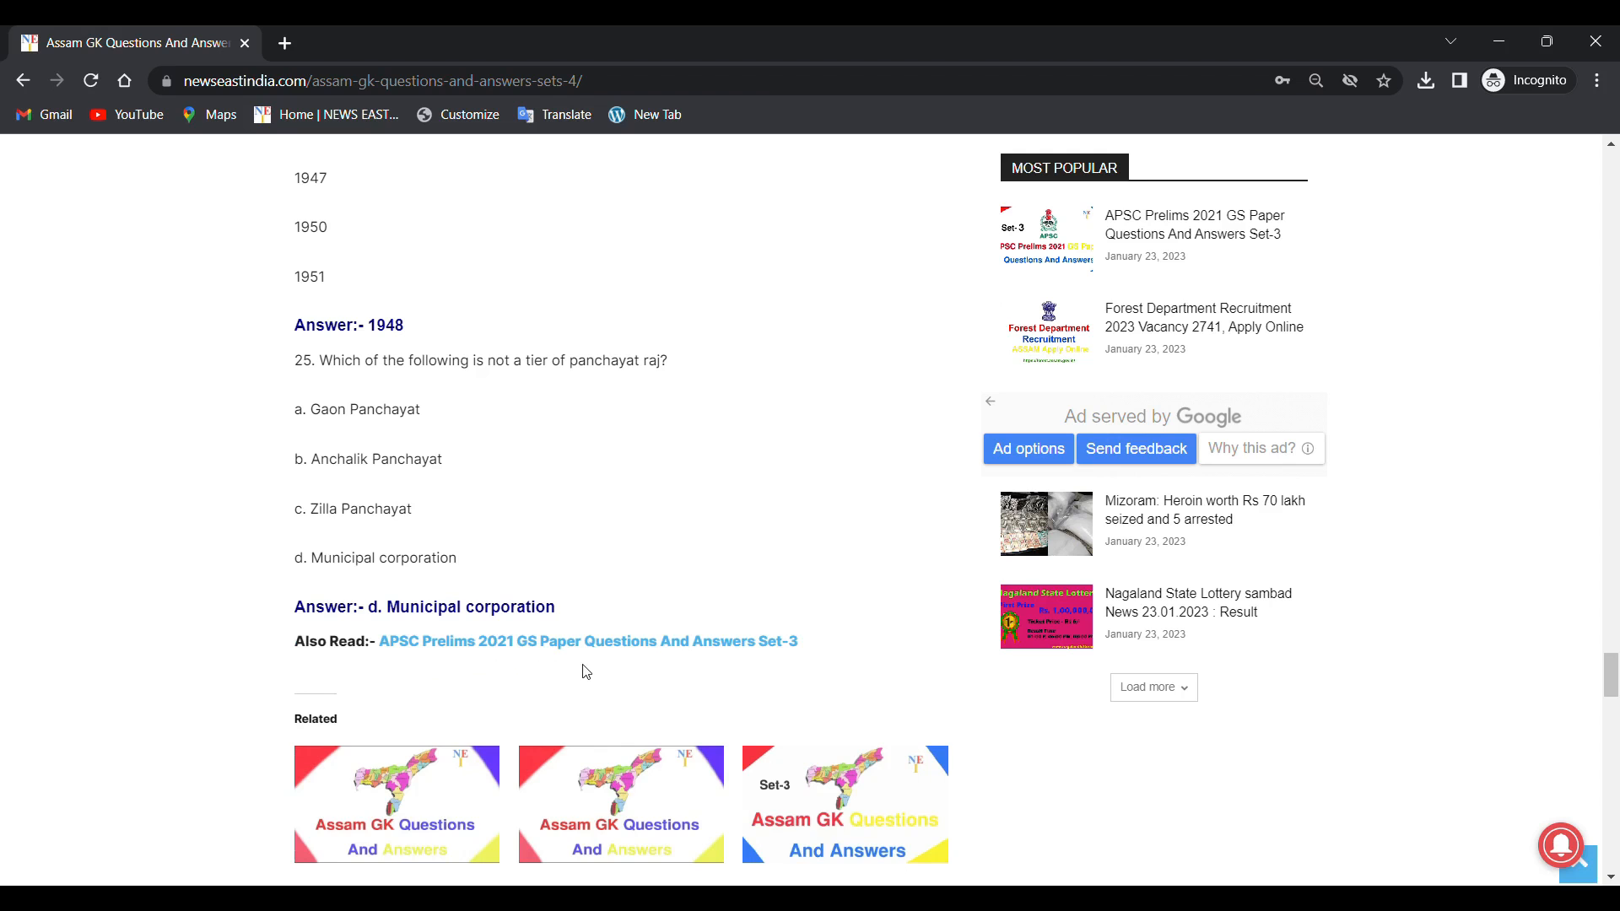
mouse_move(910, 630)
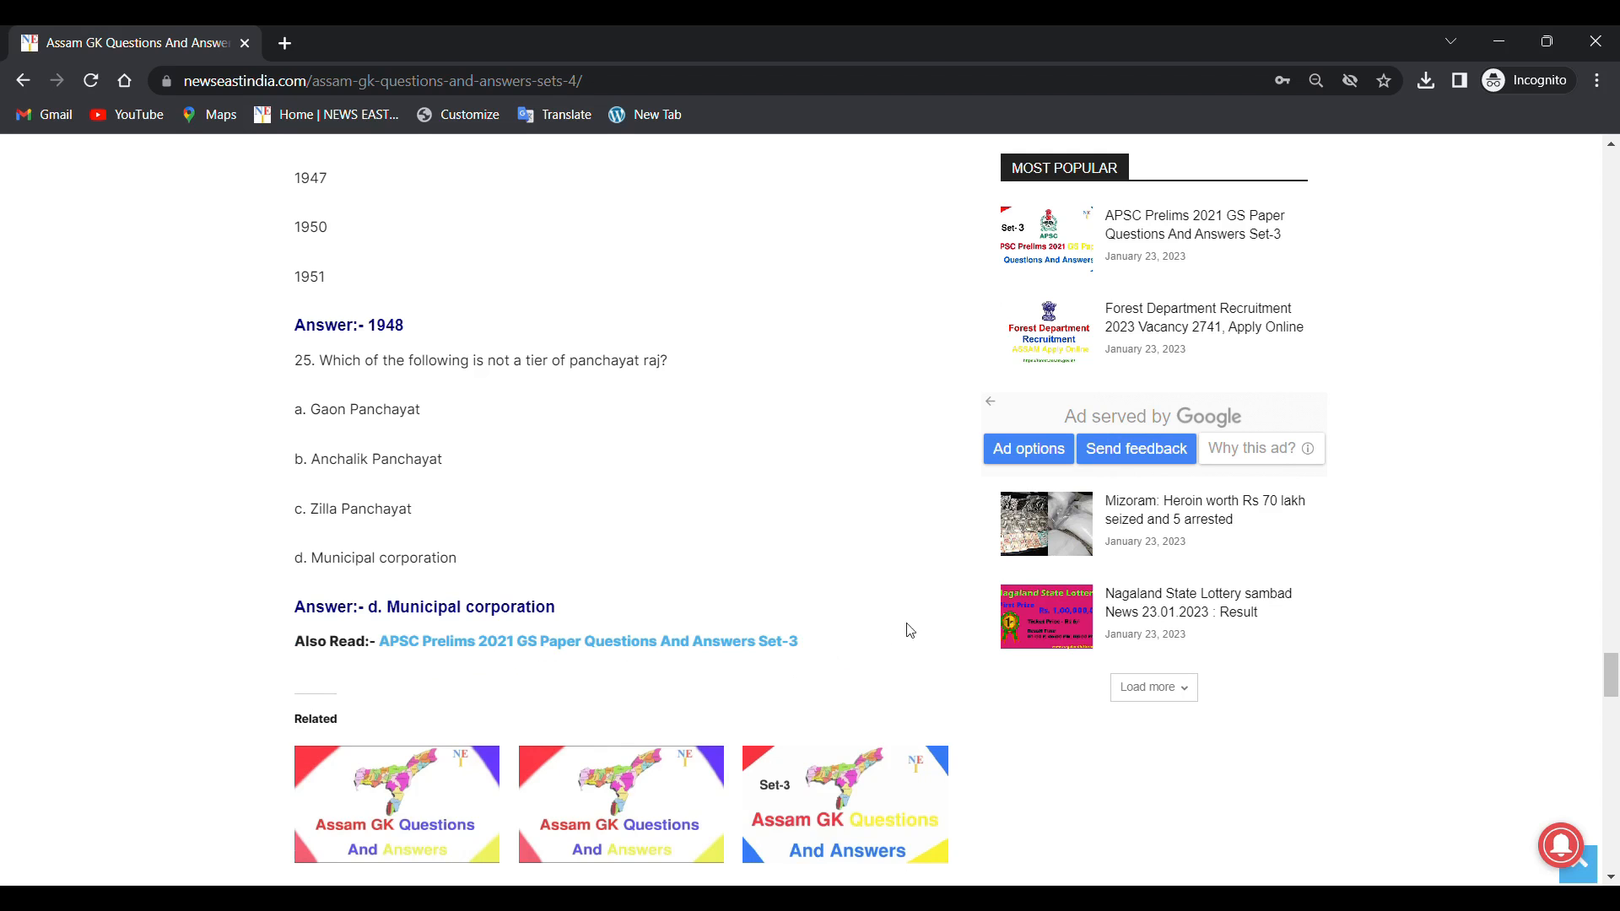